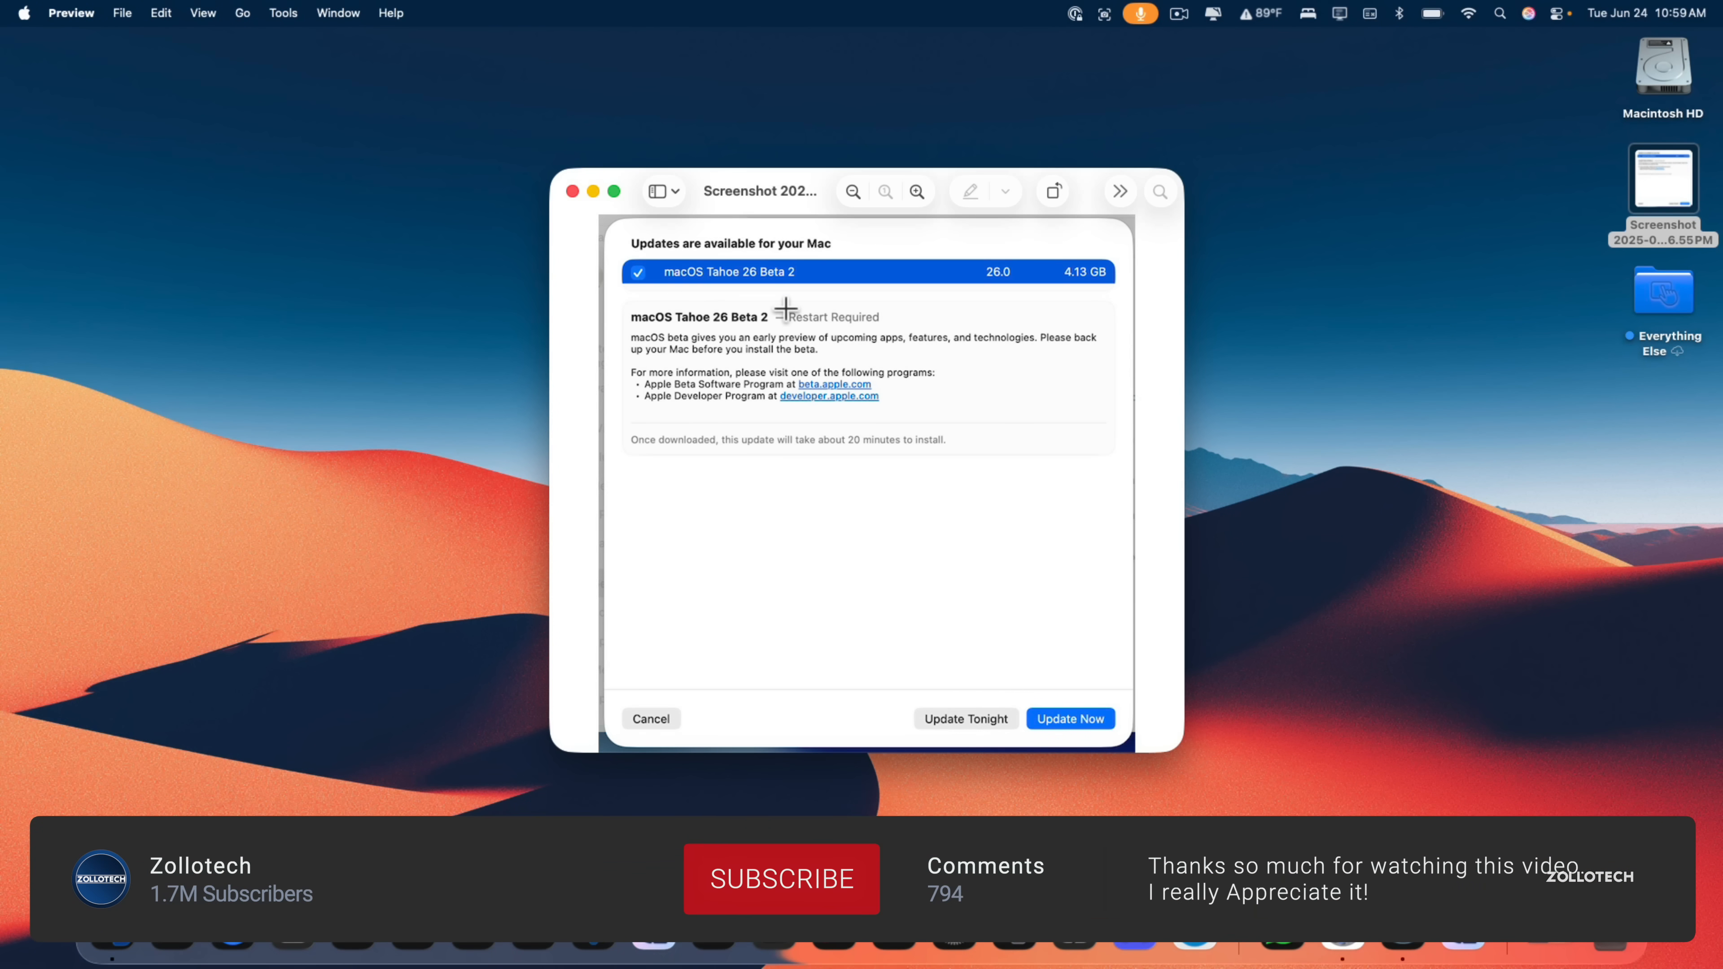
Close the Preview screenshot and view About in System Settings showing macOS Tahoe 26.0 Beta (25A5295e).
click(781, 880)
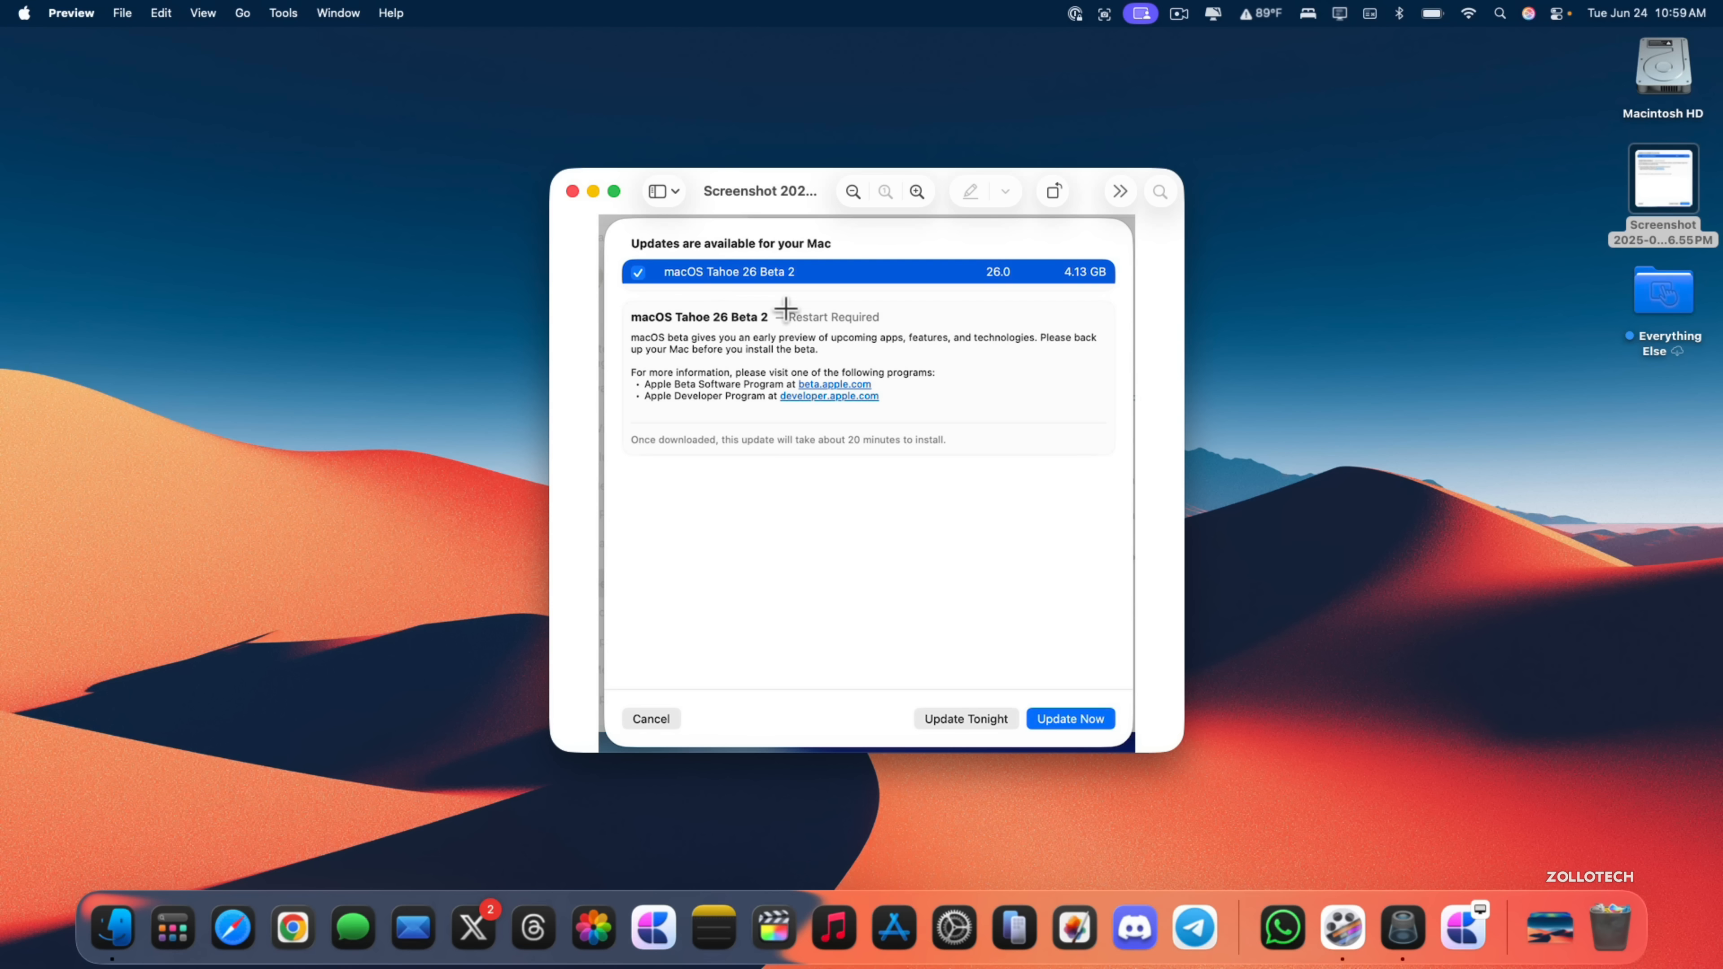
mouse_move(1050, 314)
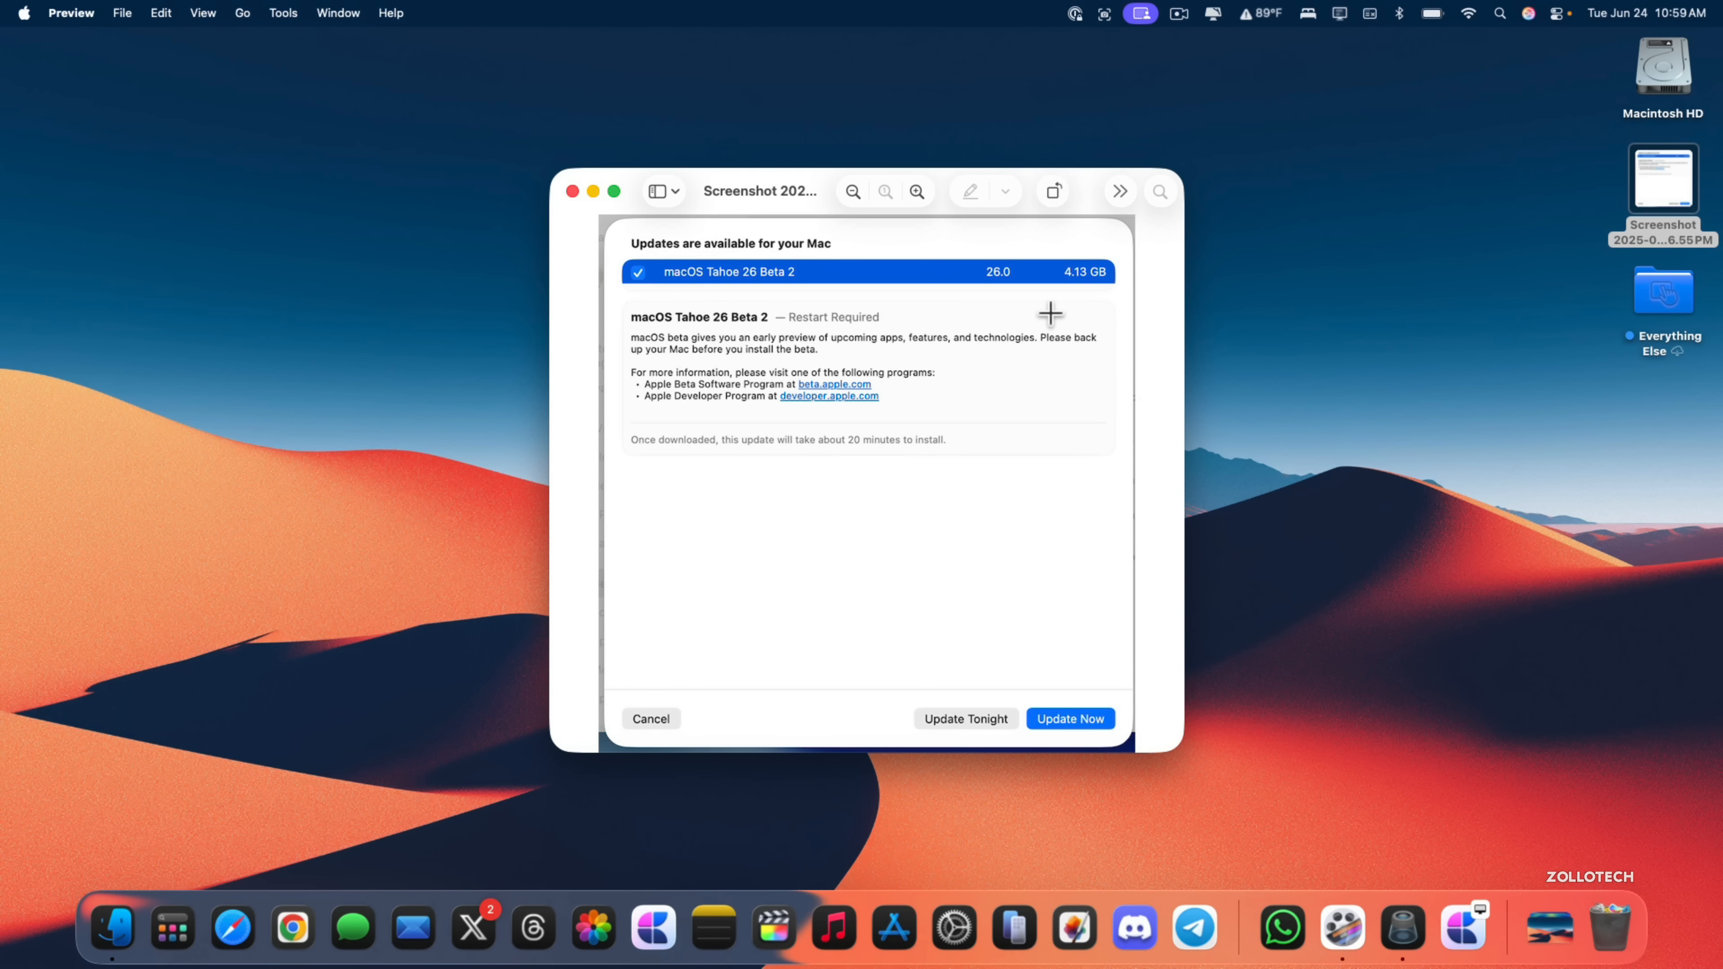
mouse_move(1151, 424)
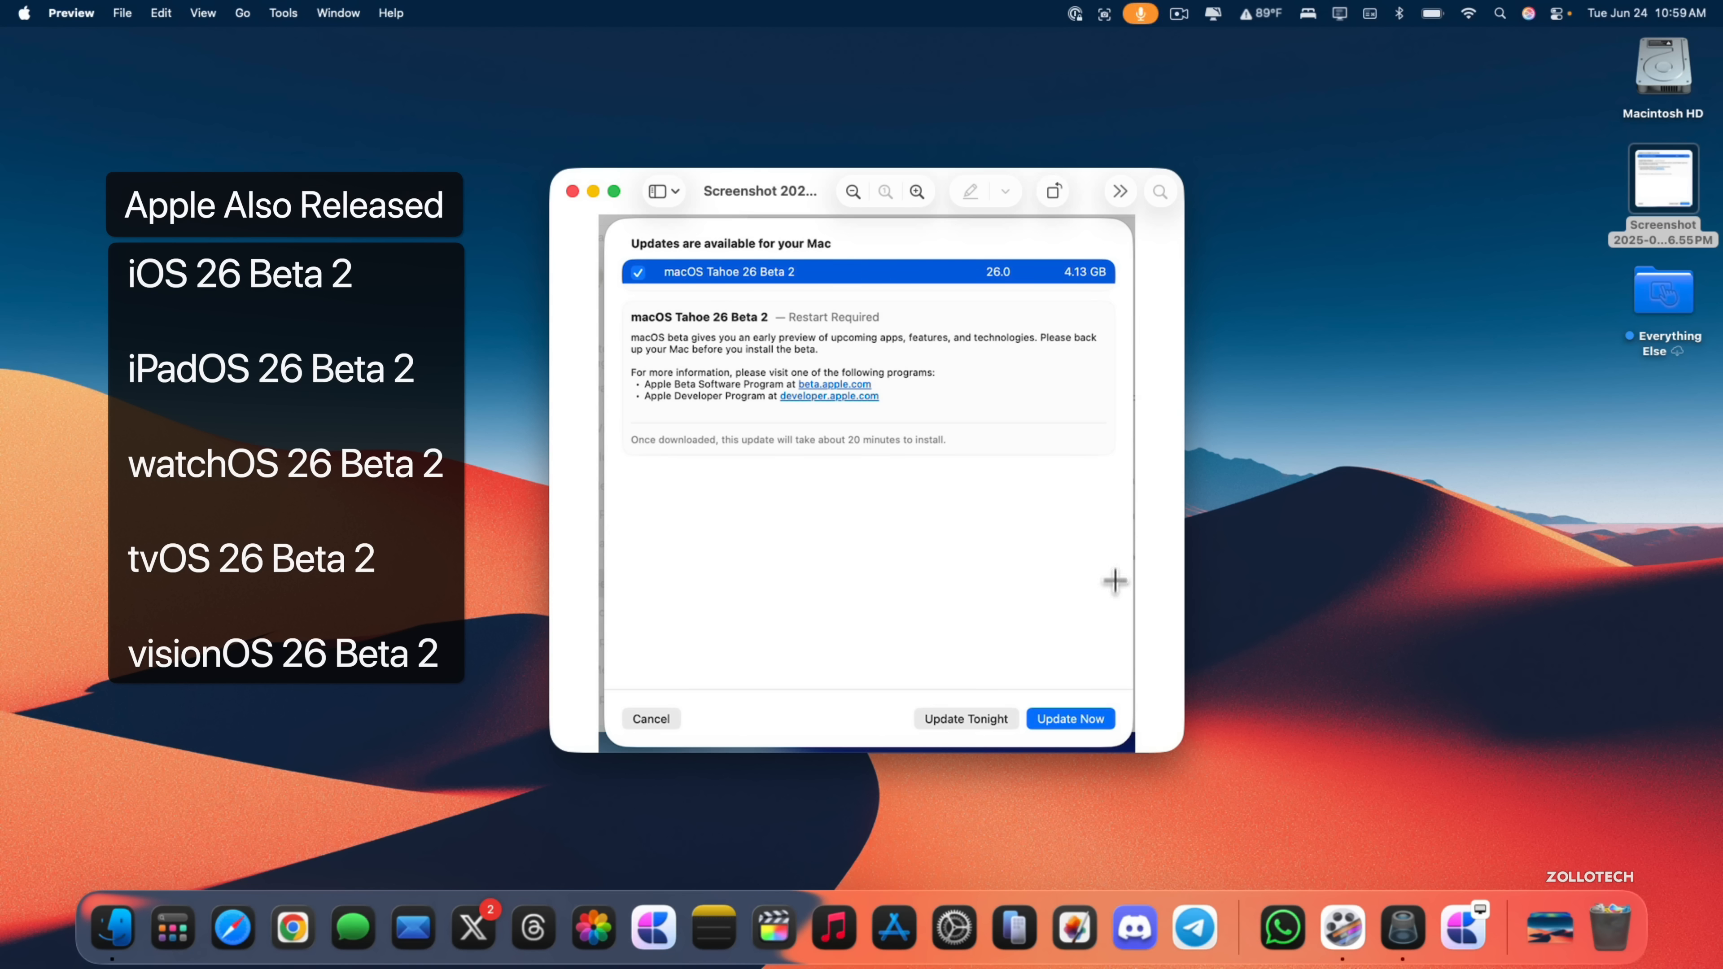
mouse_move(1079, 528)
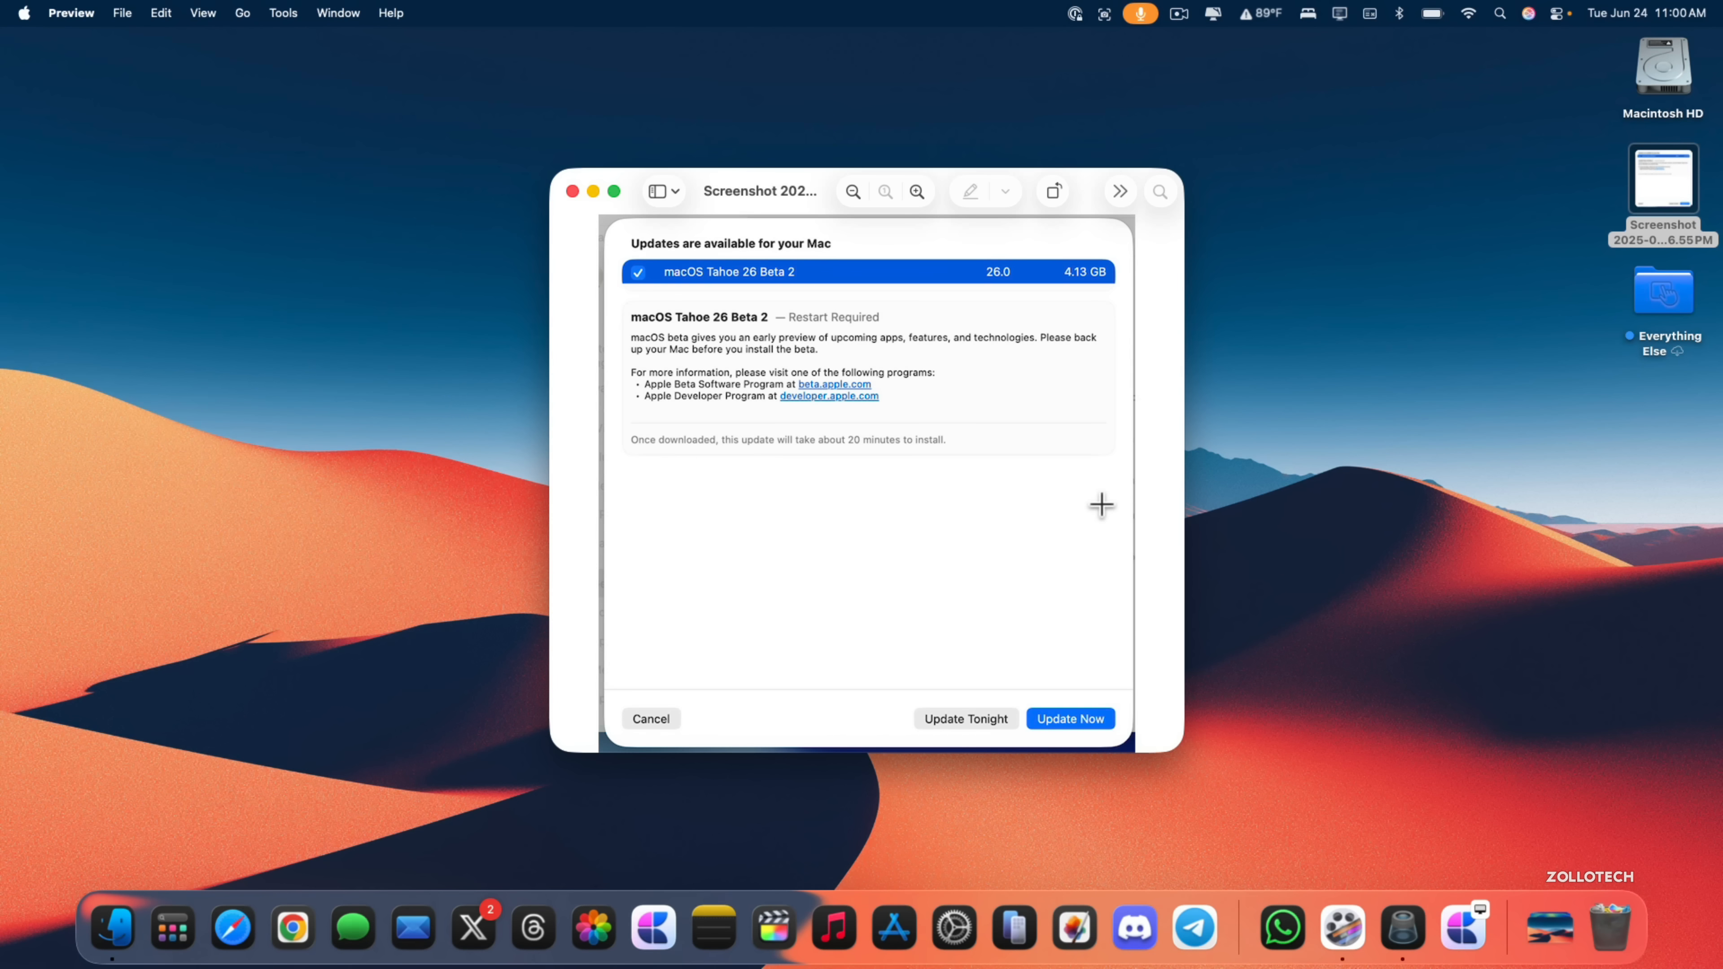
mouse_move(1101, 435)
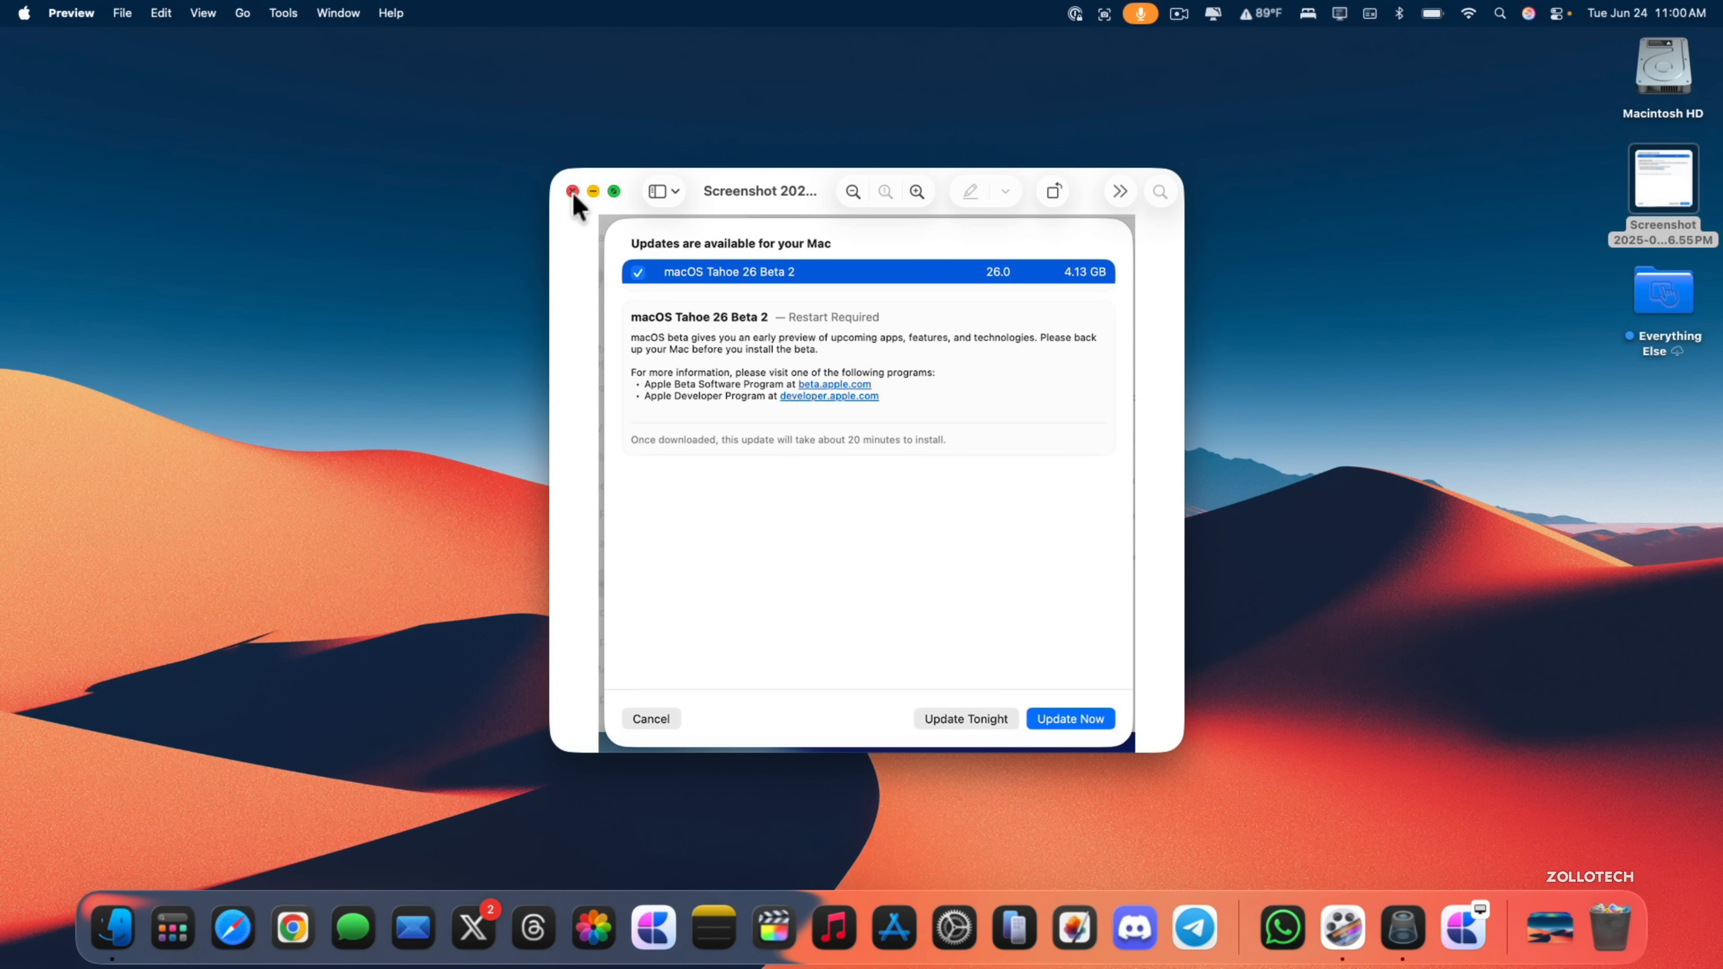
click(570, 191)
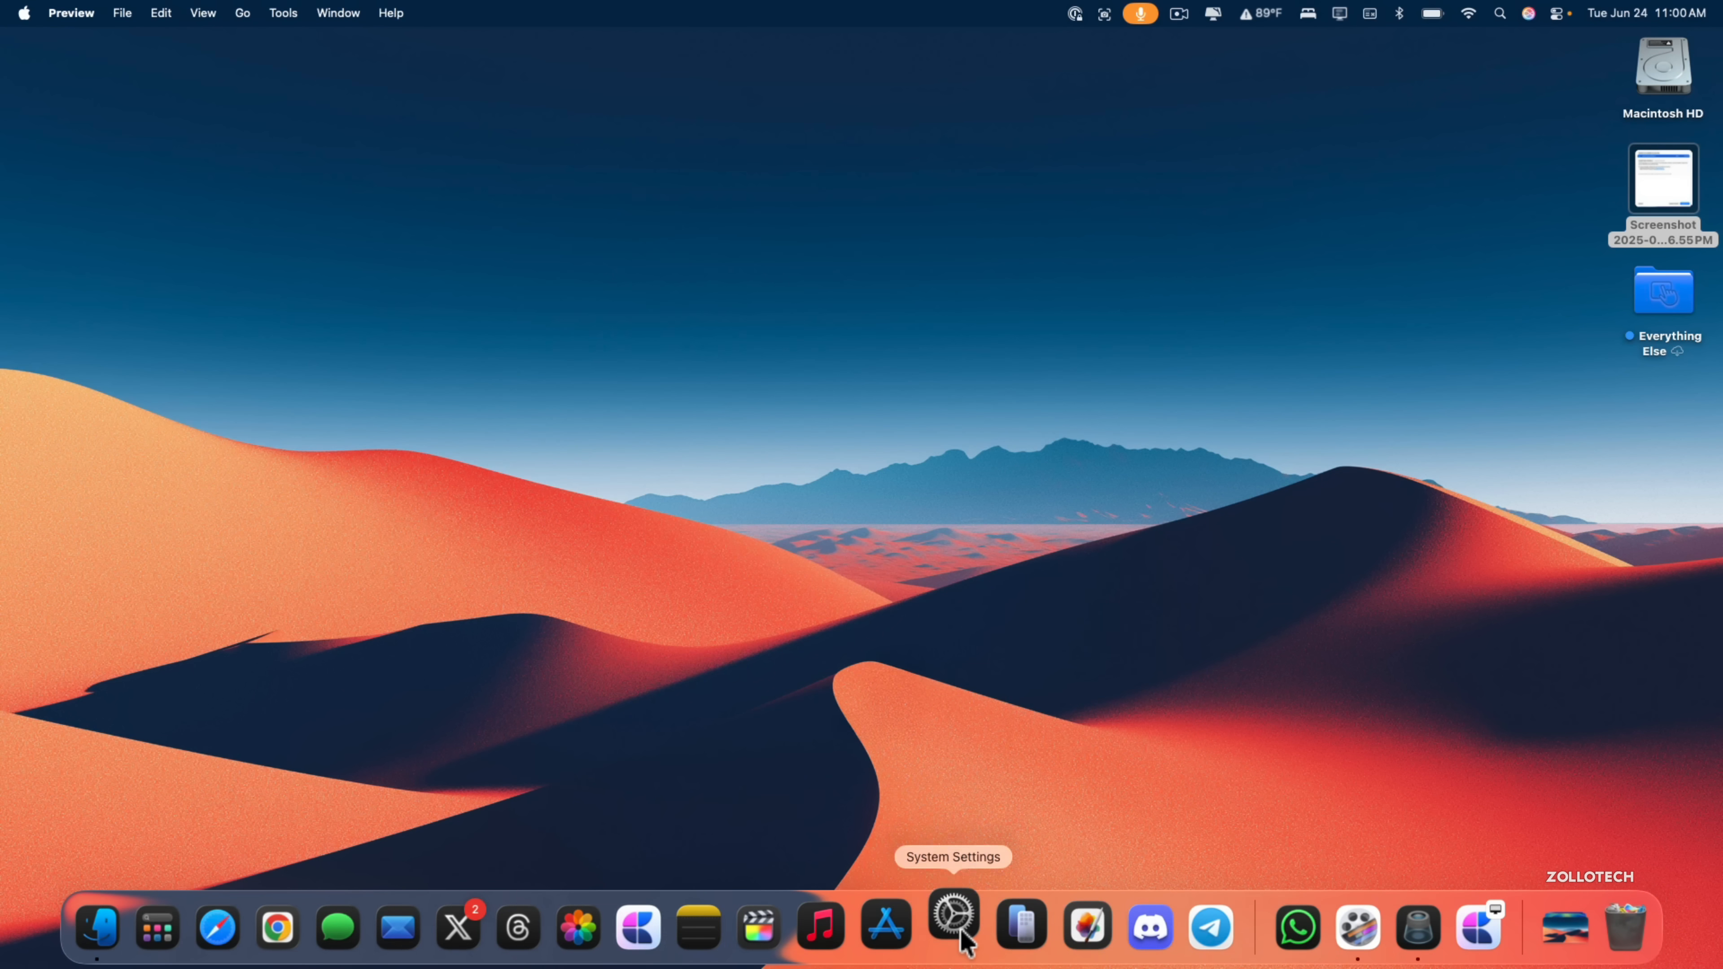
click(951, 926)
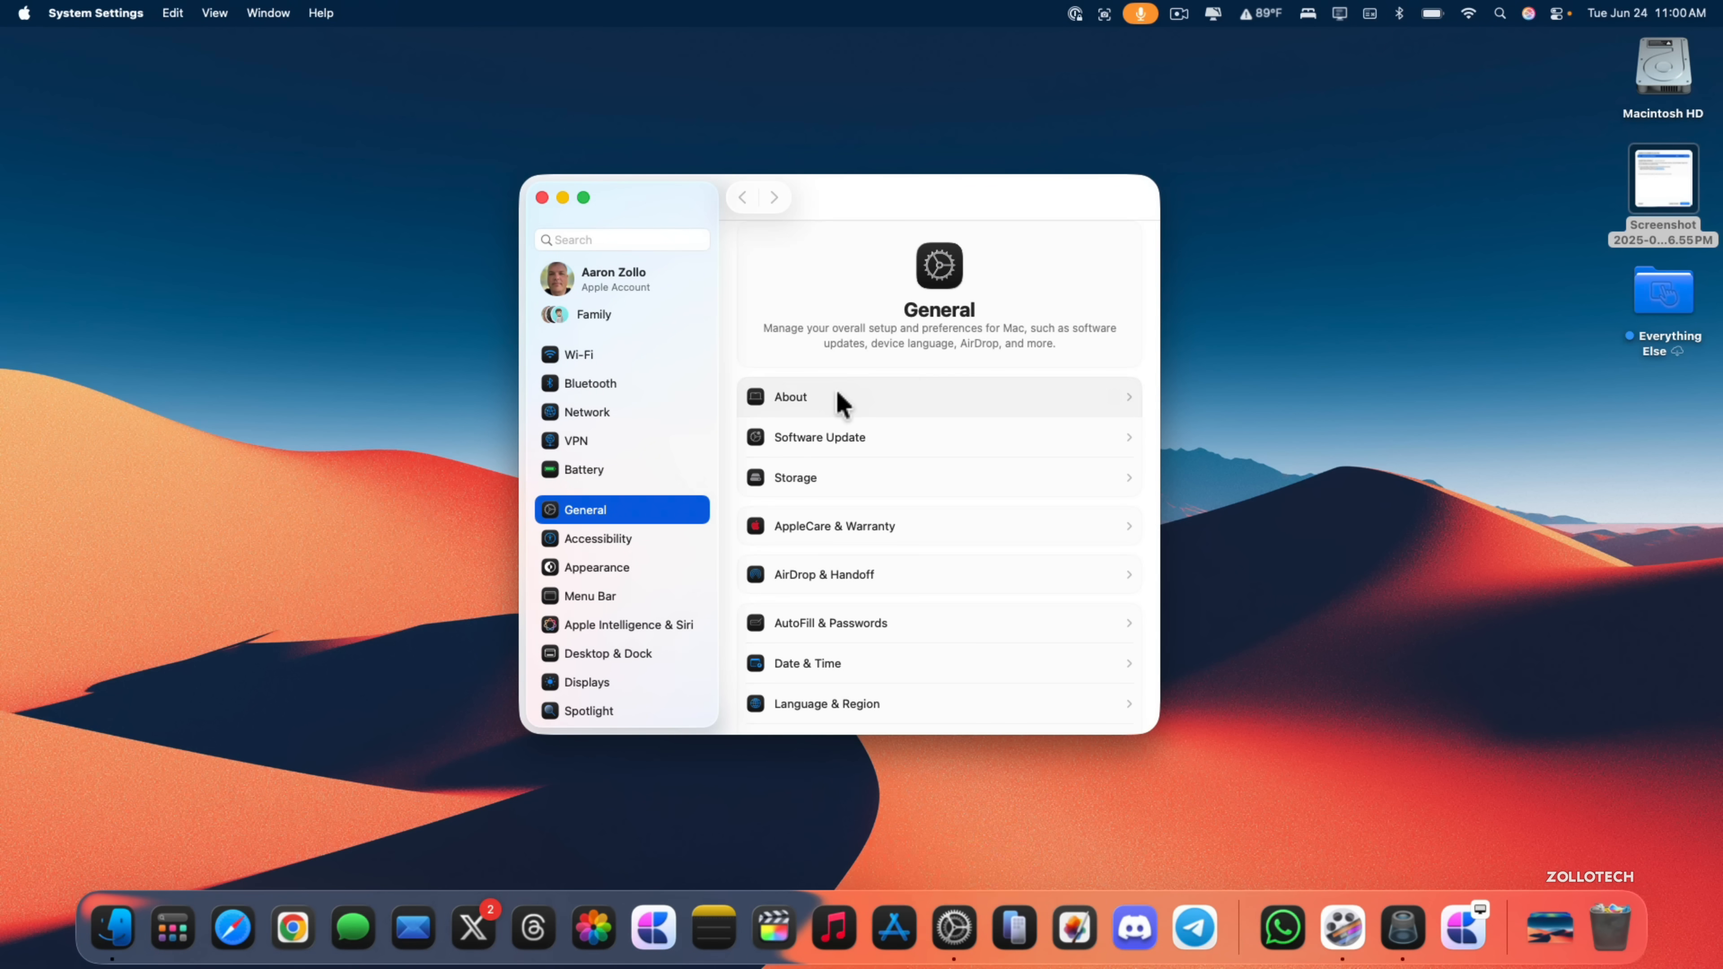
click(835, 397)
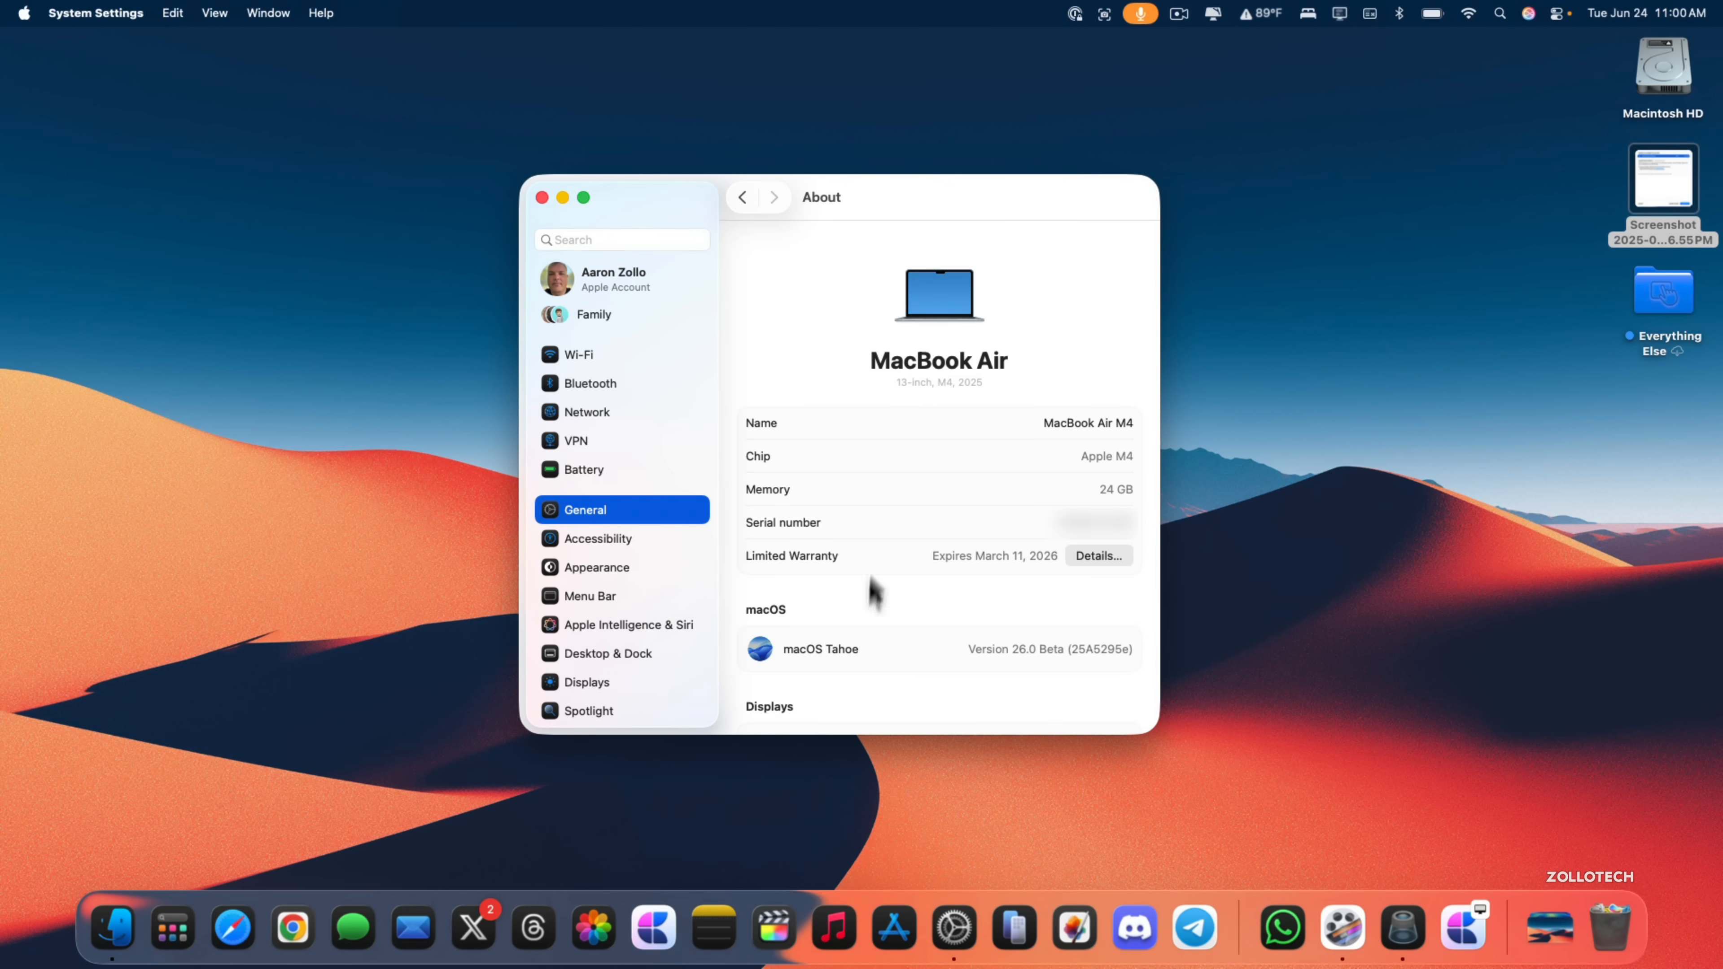
scroll(down, 3)
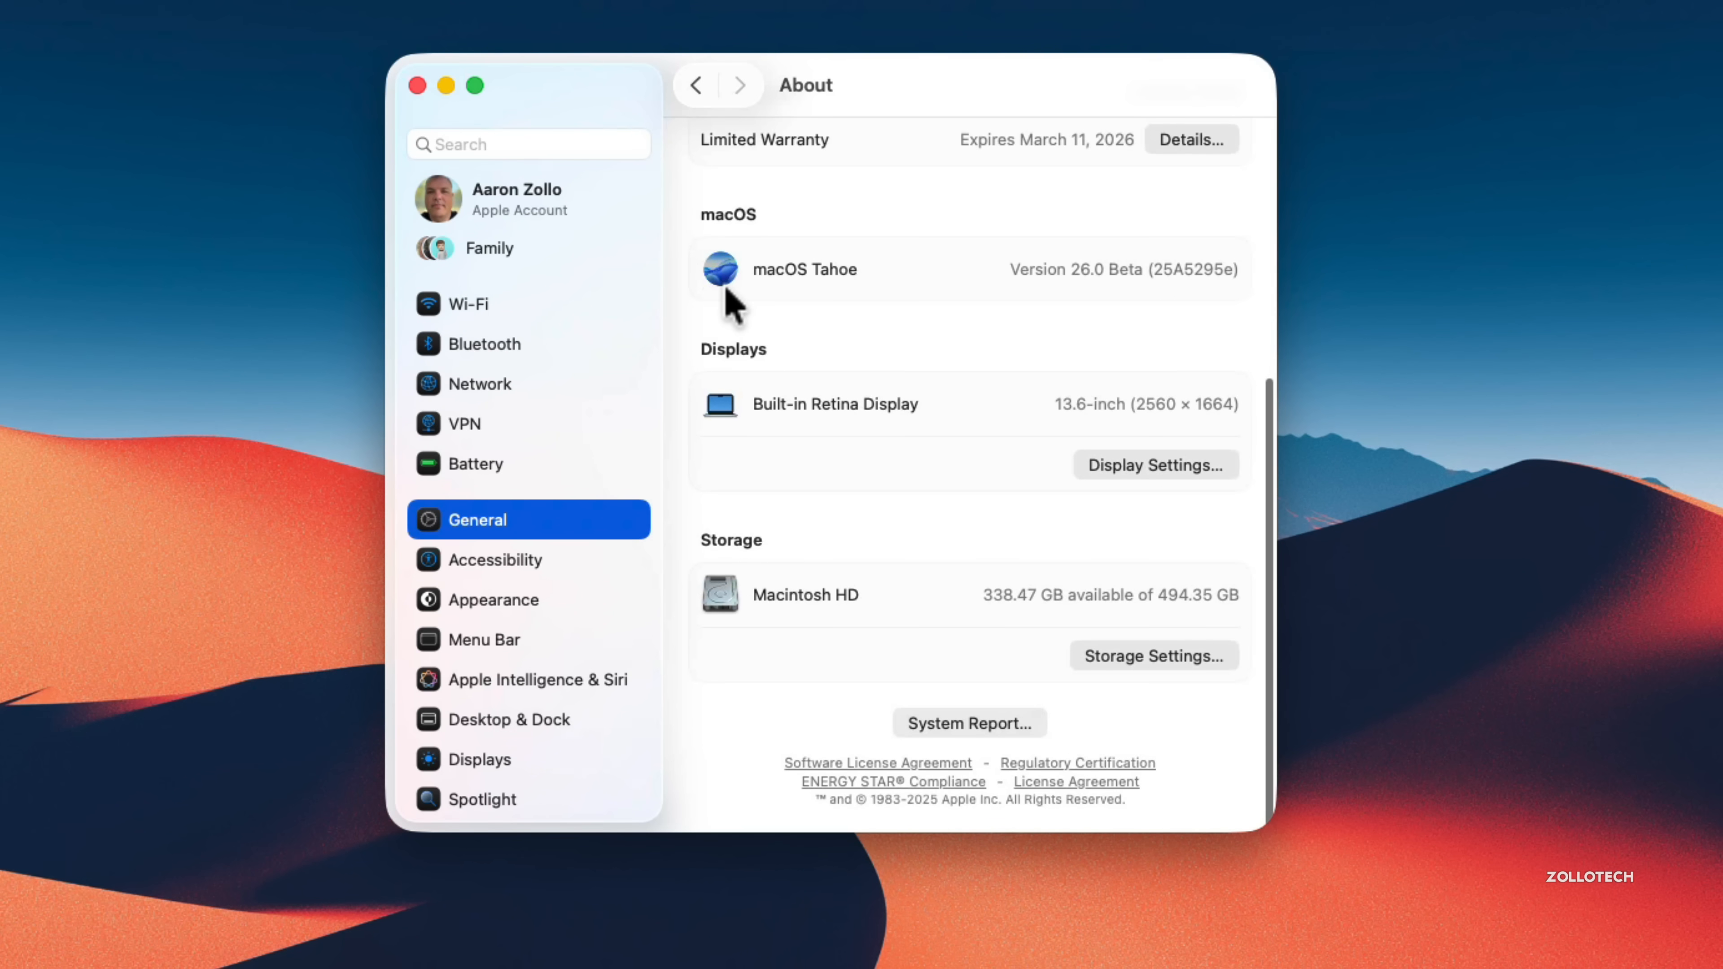
mouse_move(782, 303)
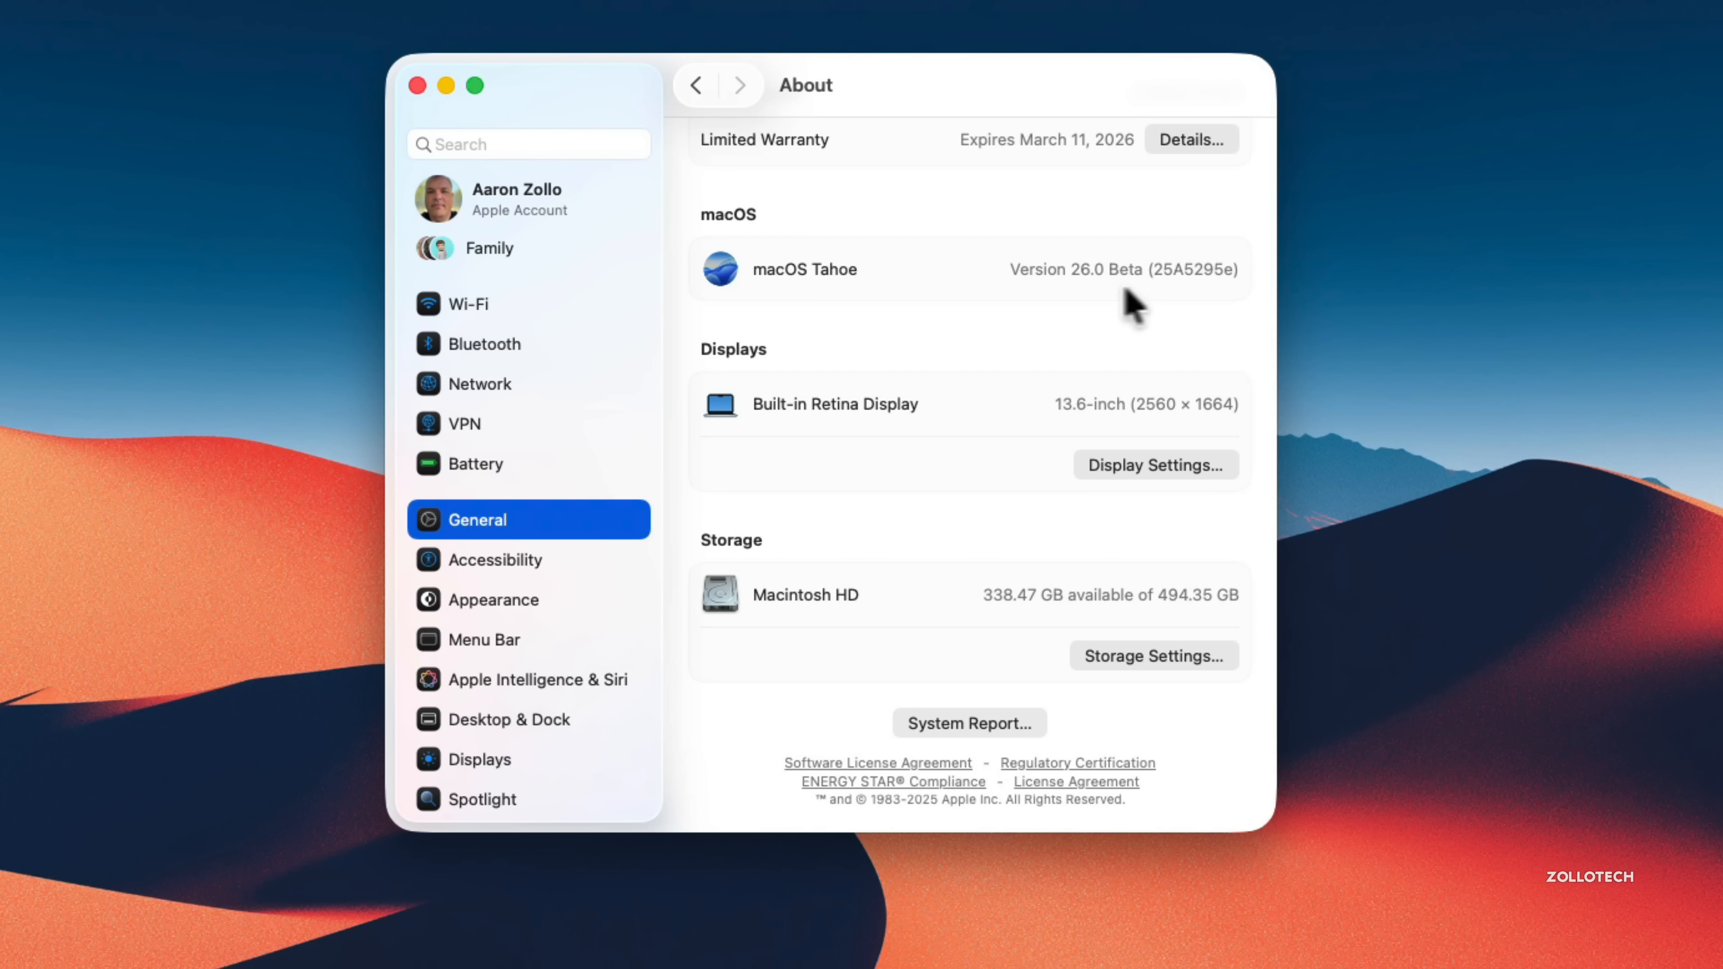
mouse_move(1178, 302)
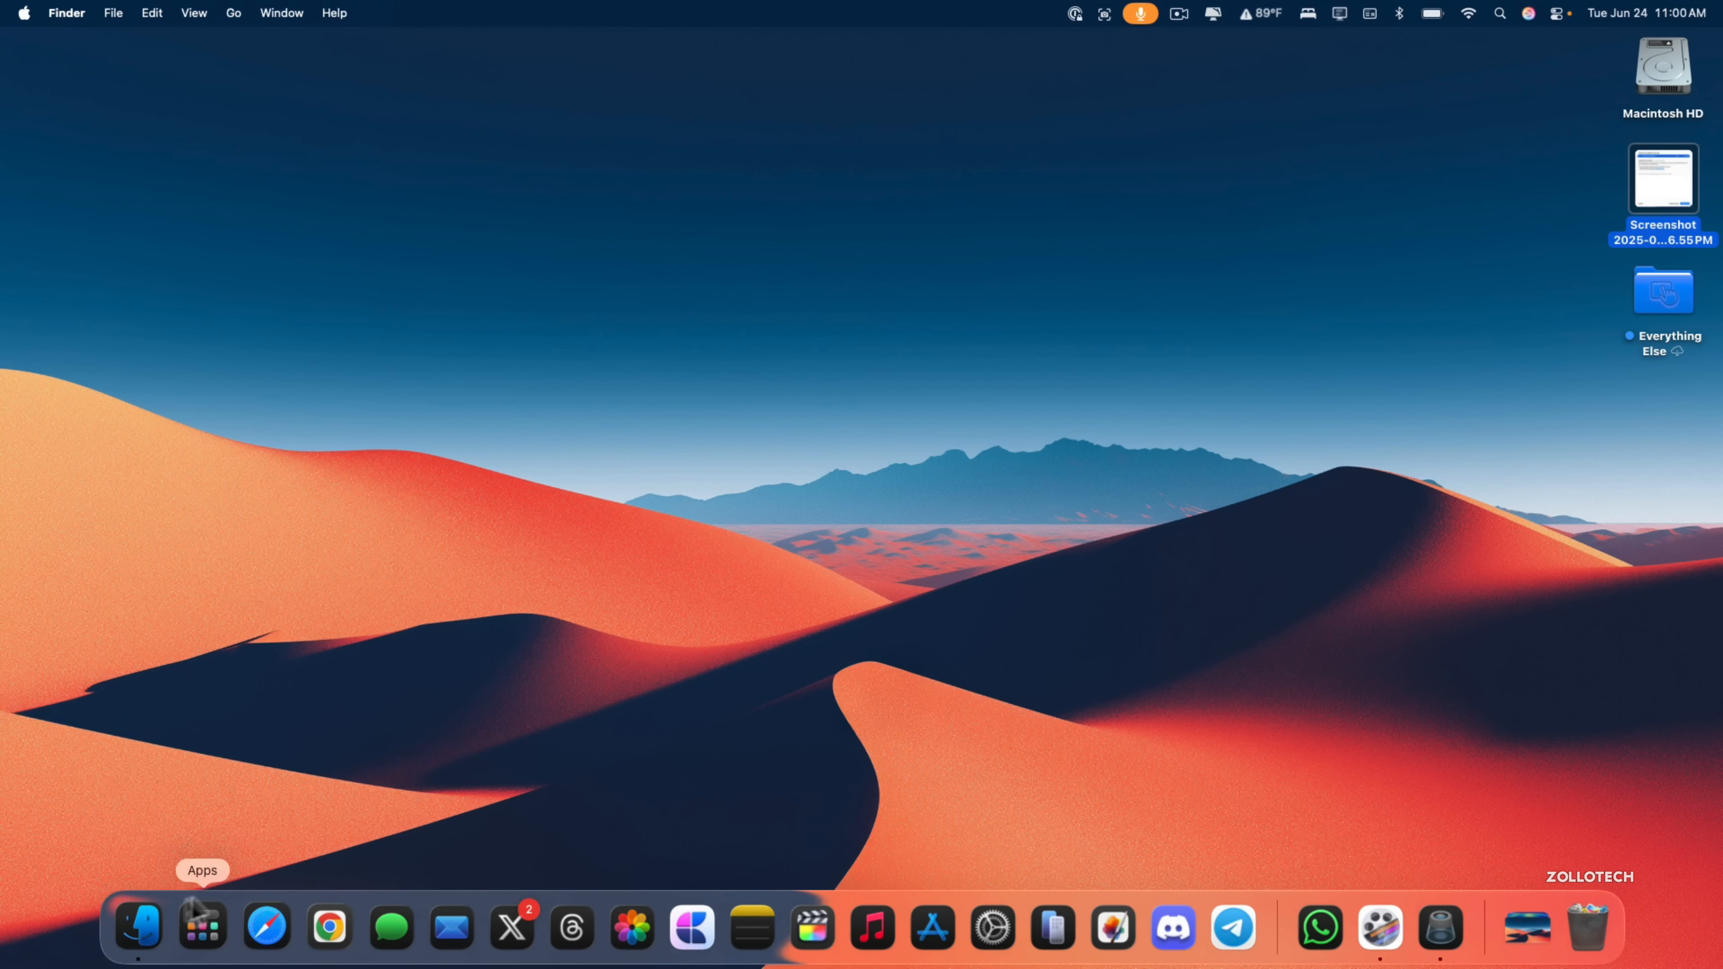
Show Finder Recents in list view with the Group options menu open.
click(138, 926)
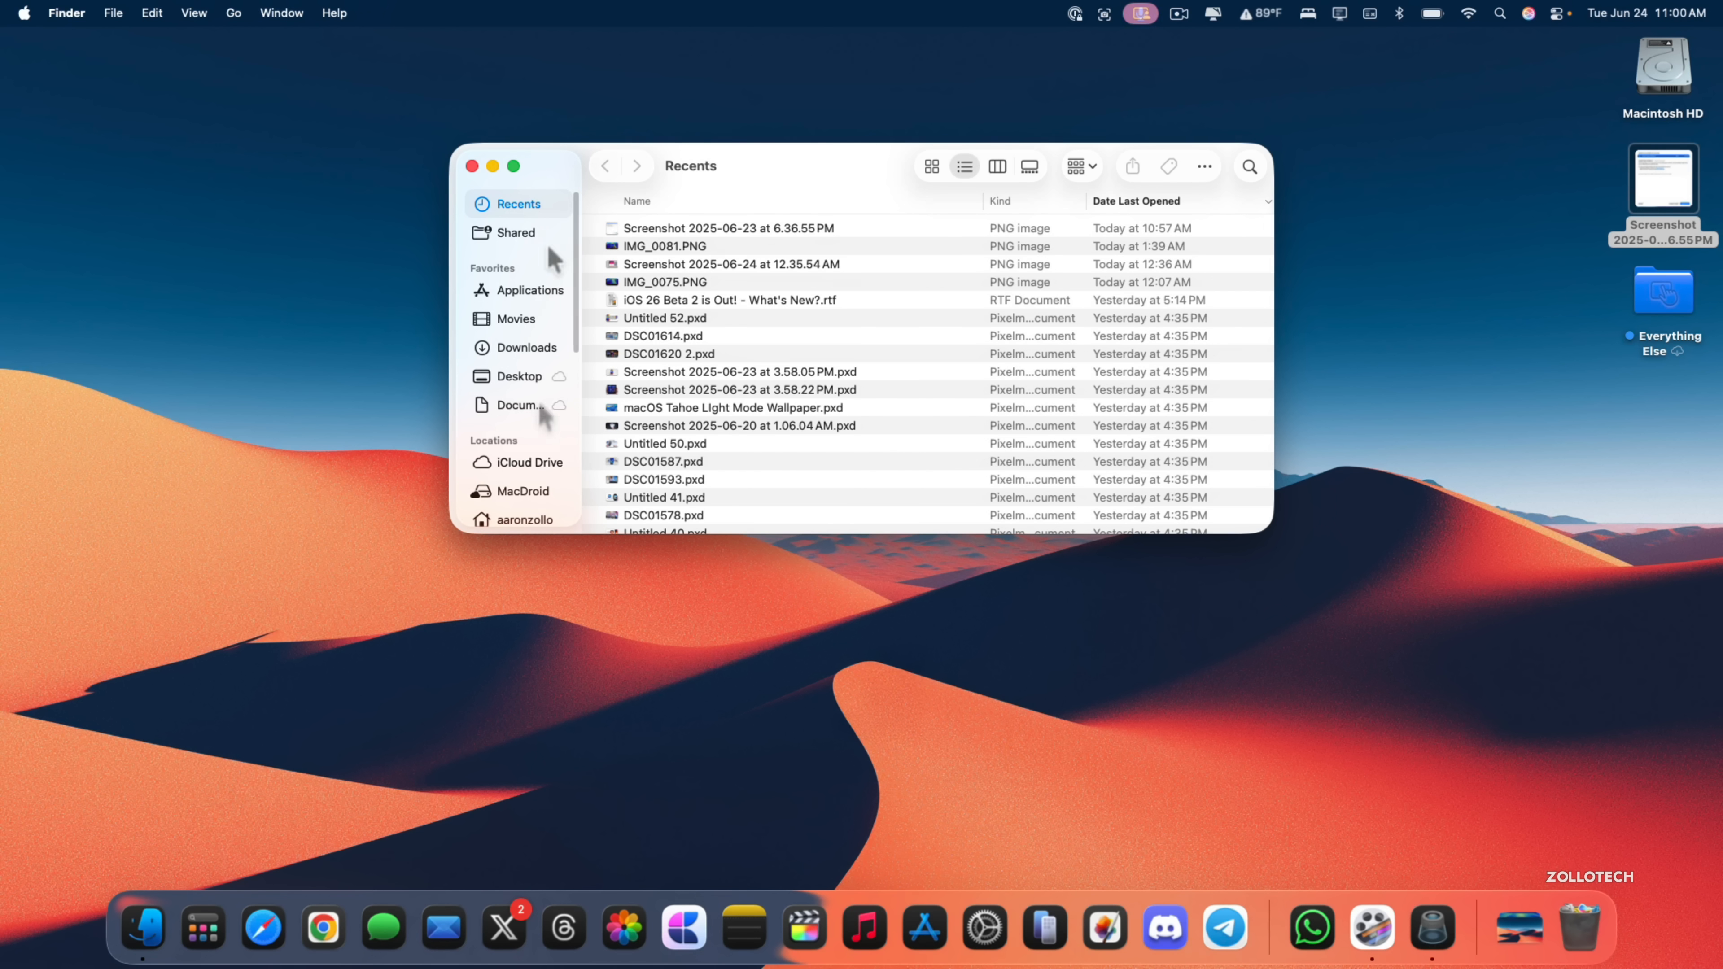
mouse_move(1207, 560)
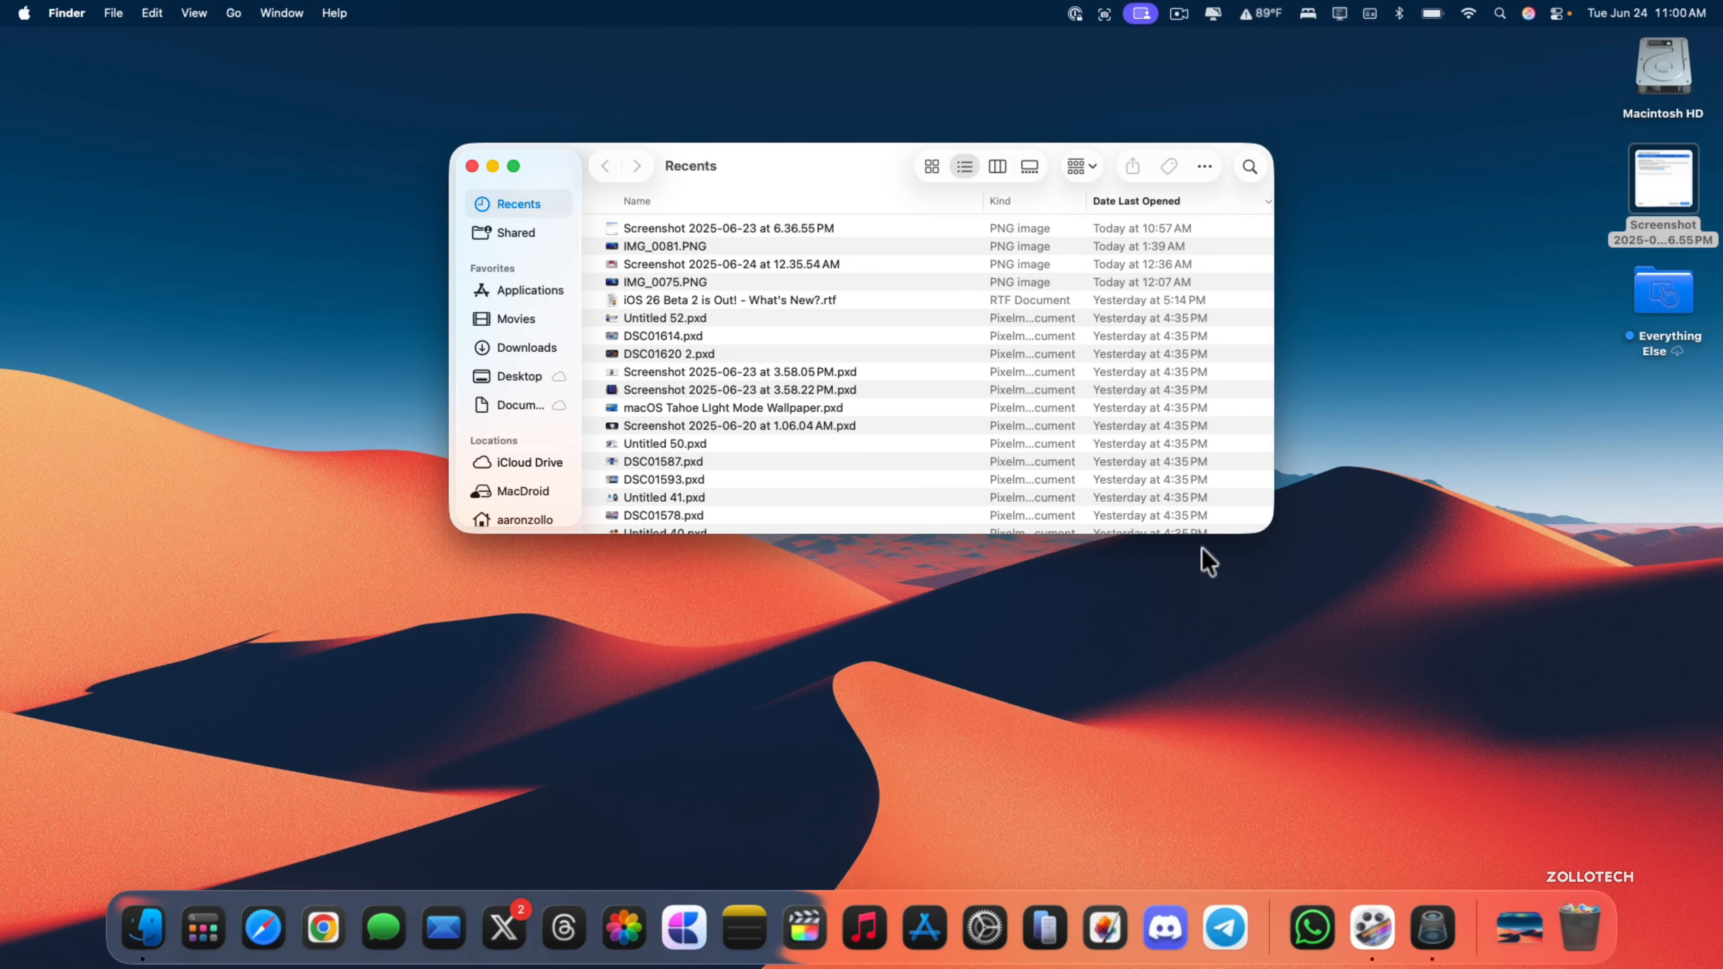
click(1079, 166)
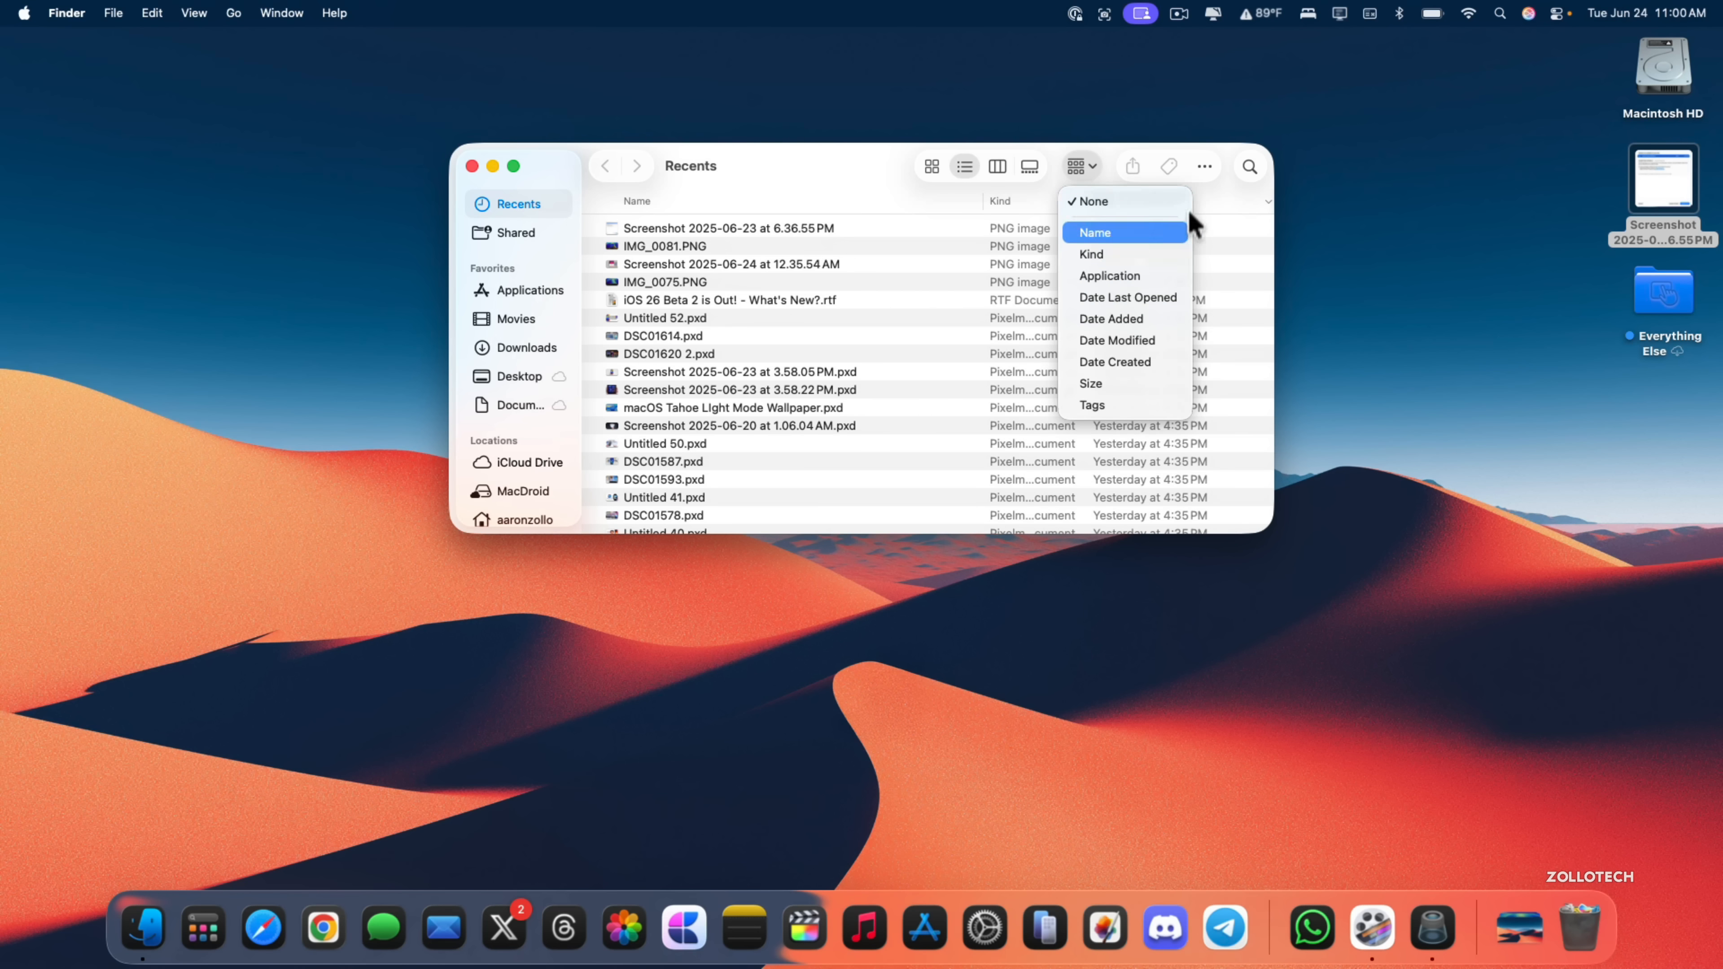
mouse_move(1180, 197)
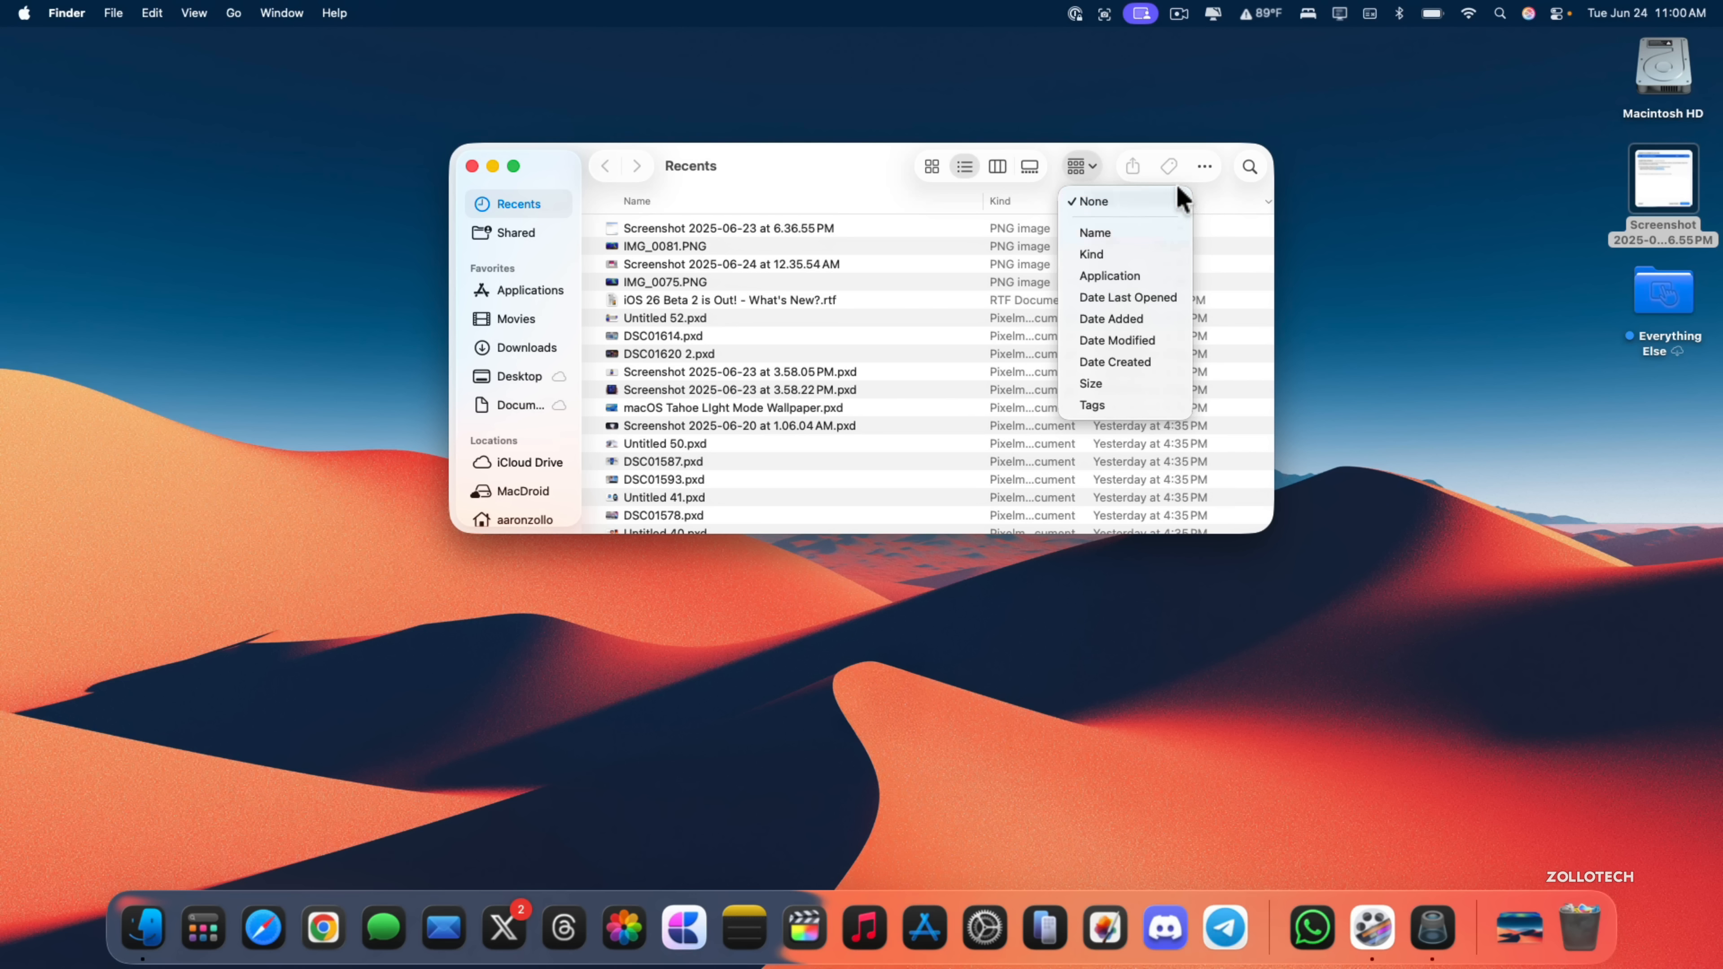
mouse_move(1095, 231)
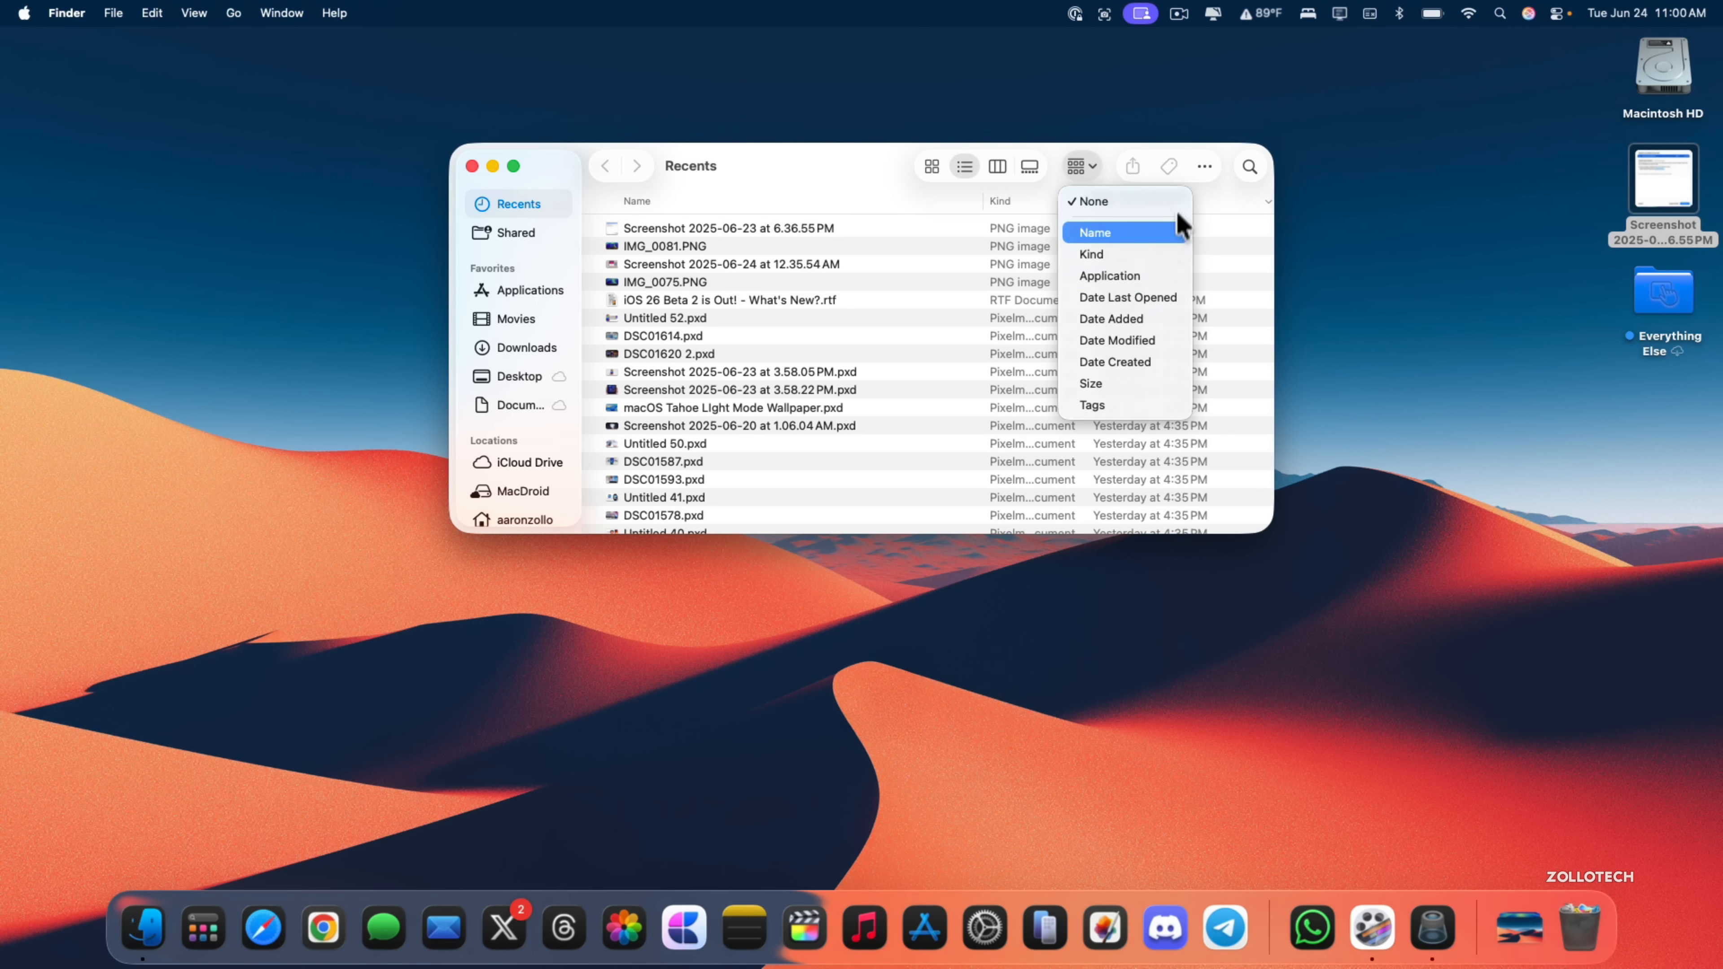
mouse_move(481, 141)
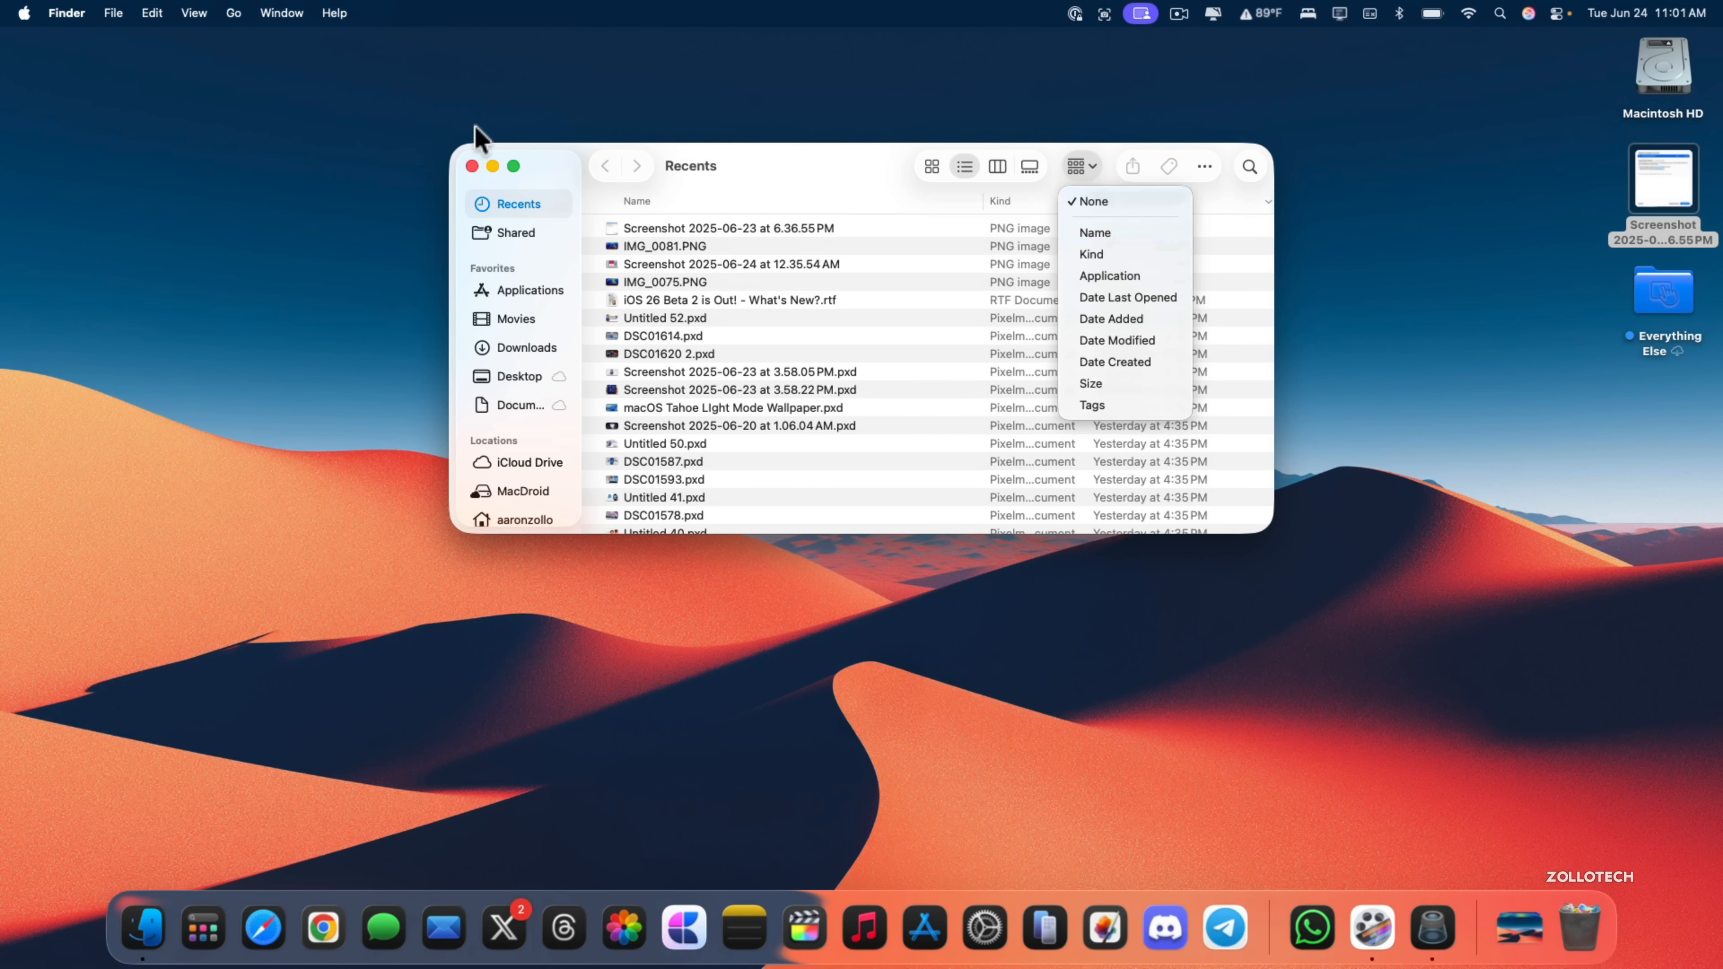
Close the Recents window and show Control Center's Wi-Fi, Bluetooth, Display and Sound controls.
click(473, 166)
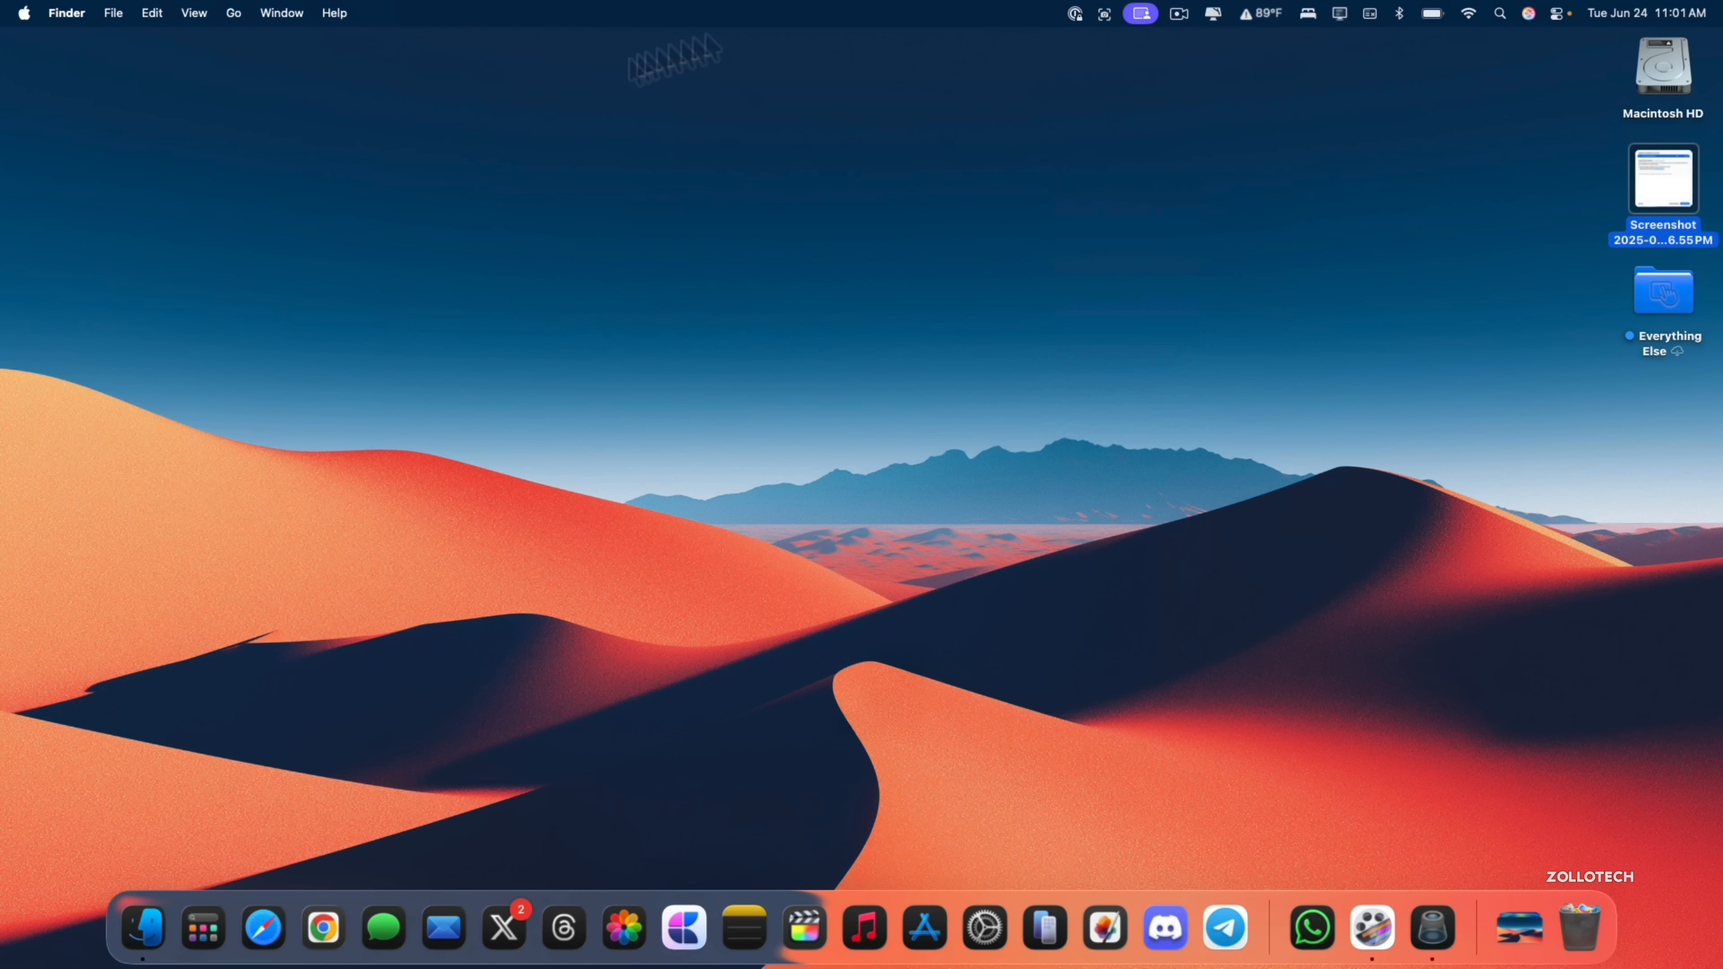
click(1466, 20)
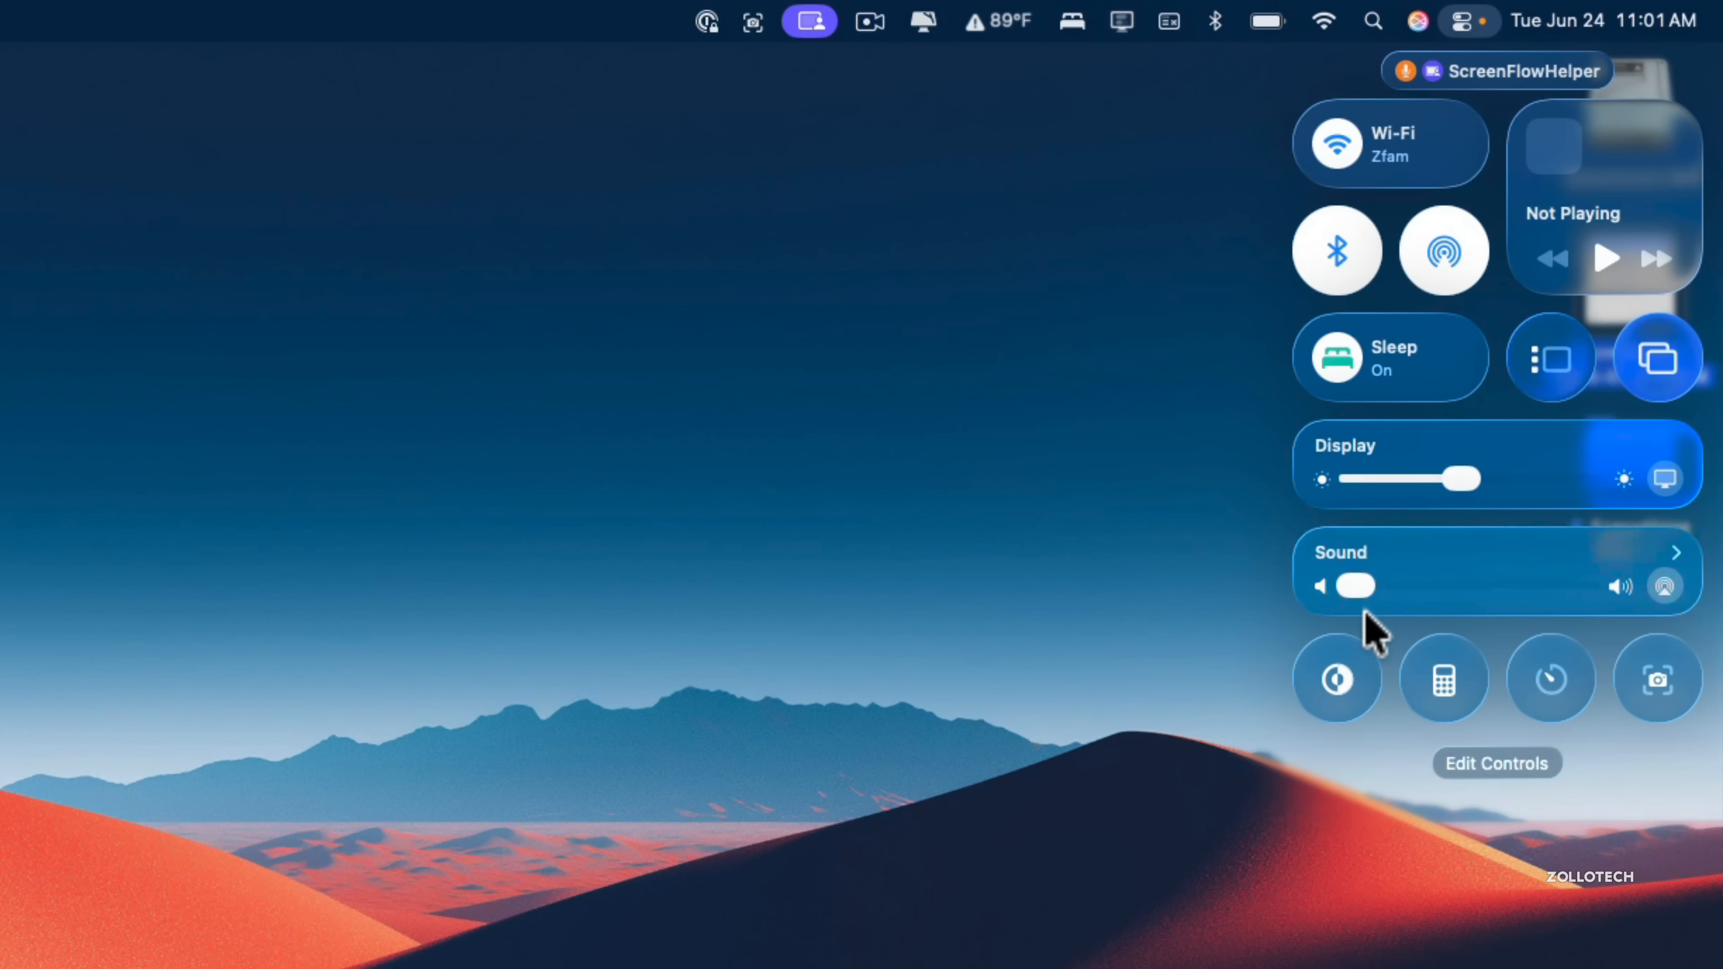
mouse_move(1550, 567)
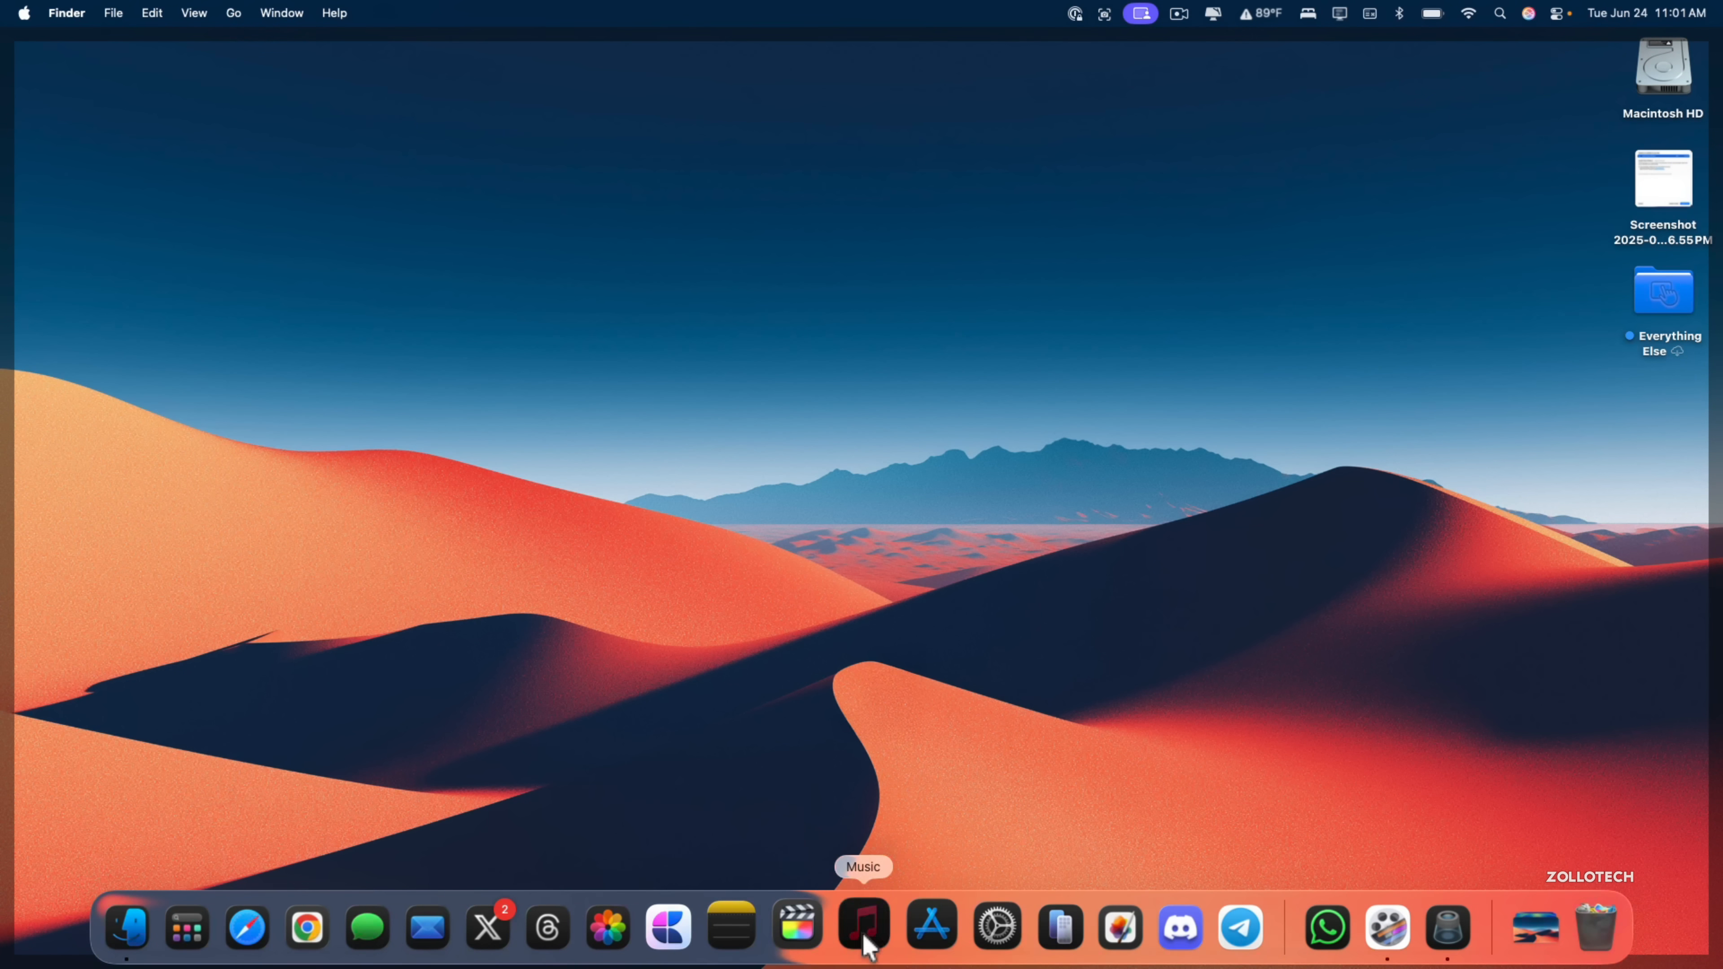
Launch Music and browse the Home page of Made for You mixes, stations and Recently Played.
click(863, 927)
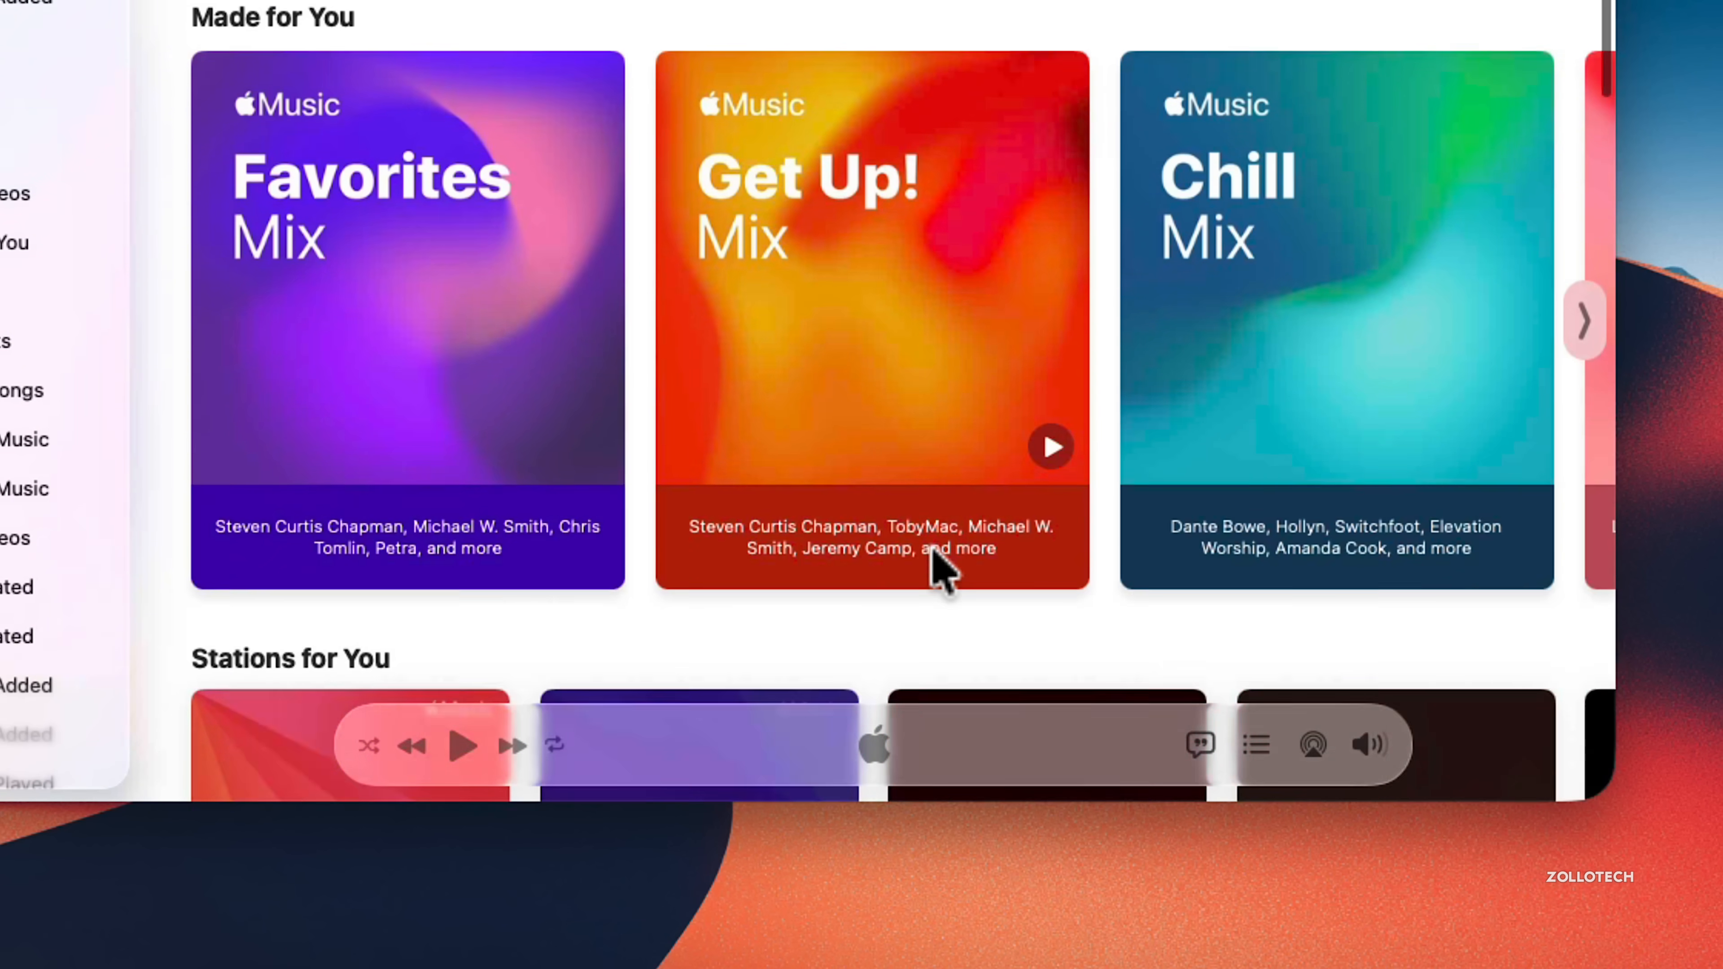
scroll(down, 3)
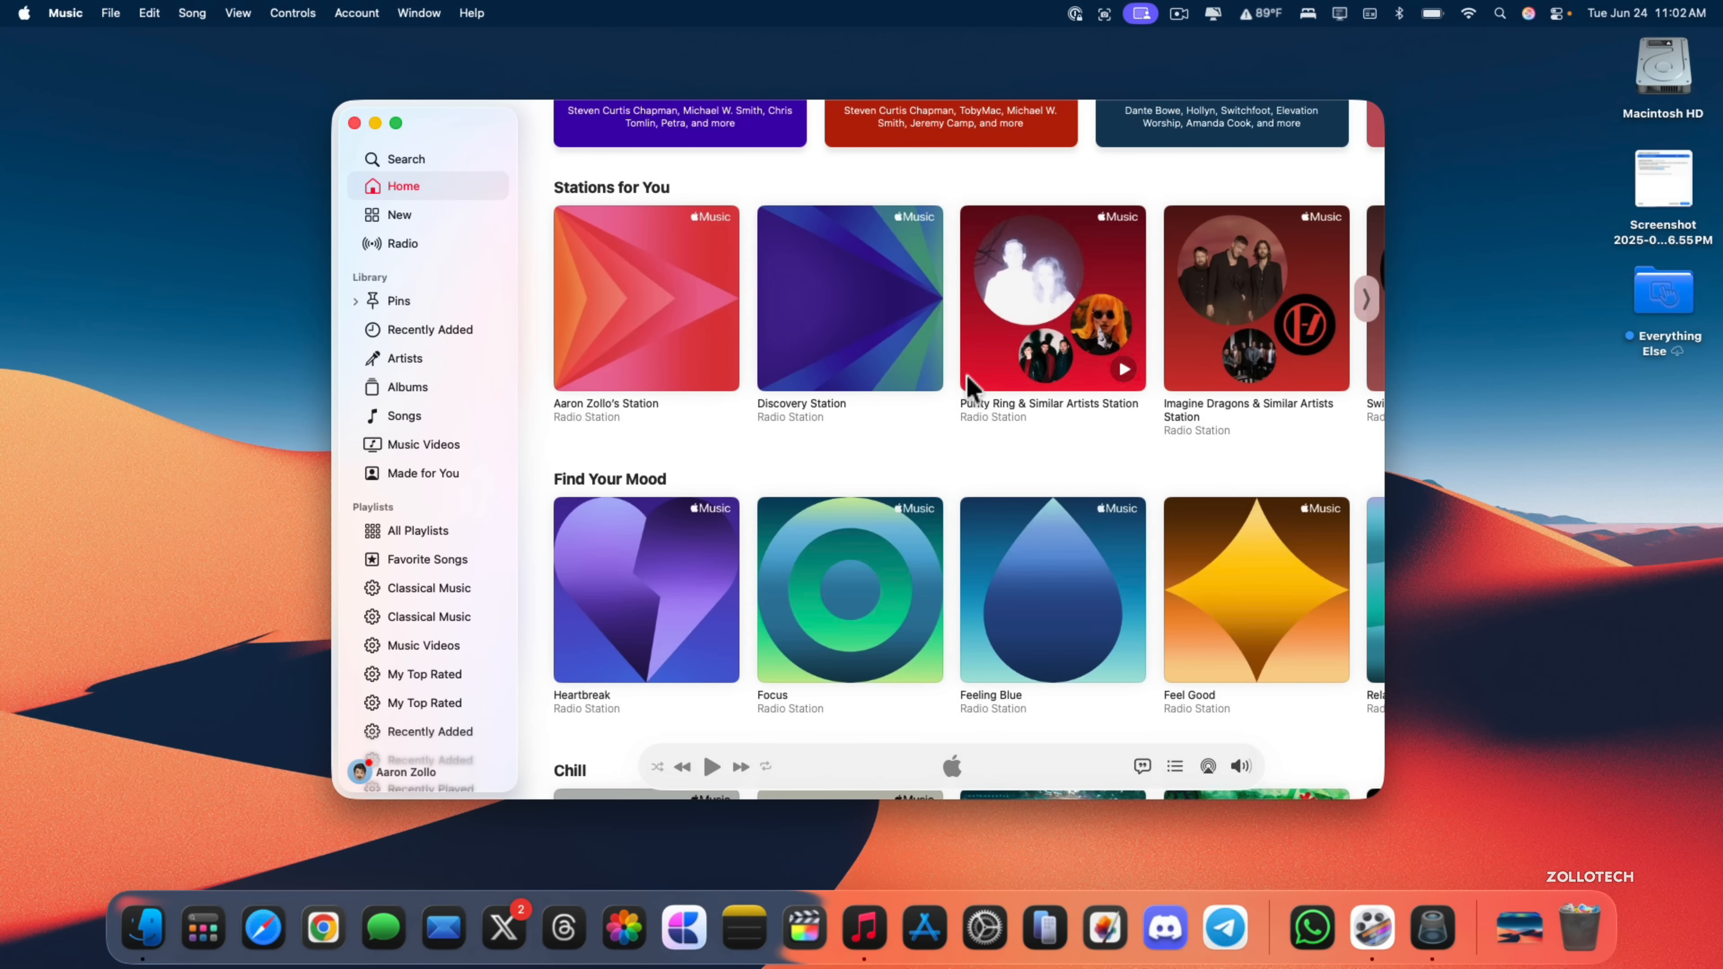
scroll(down, 3)
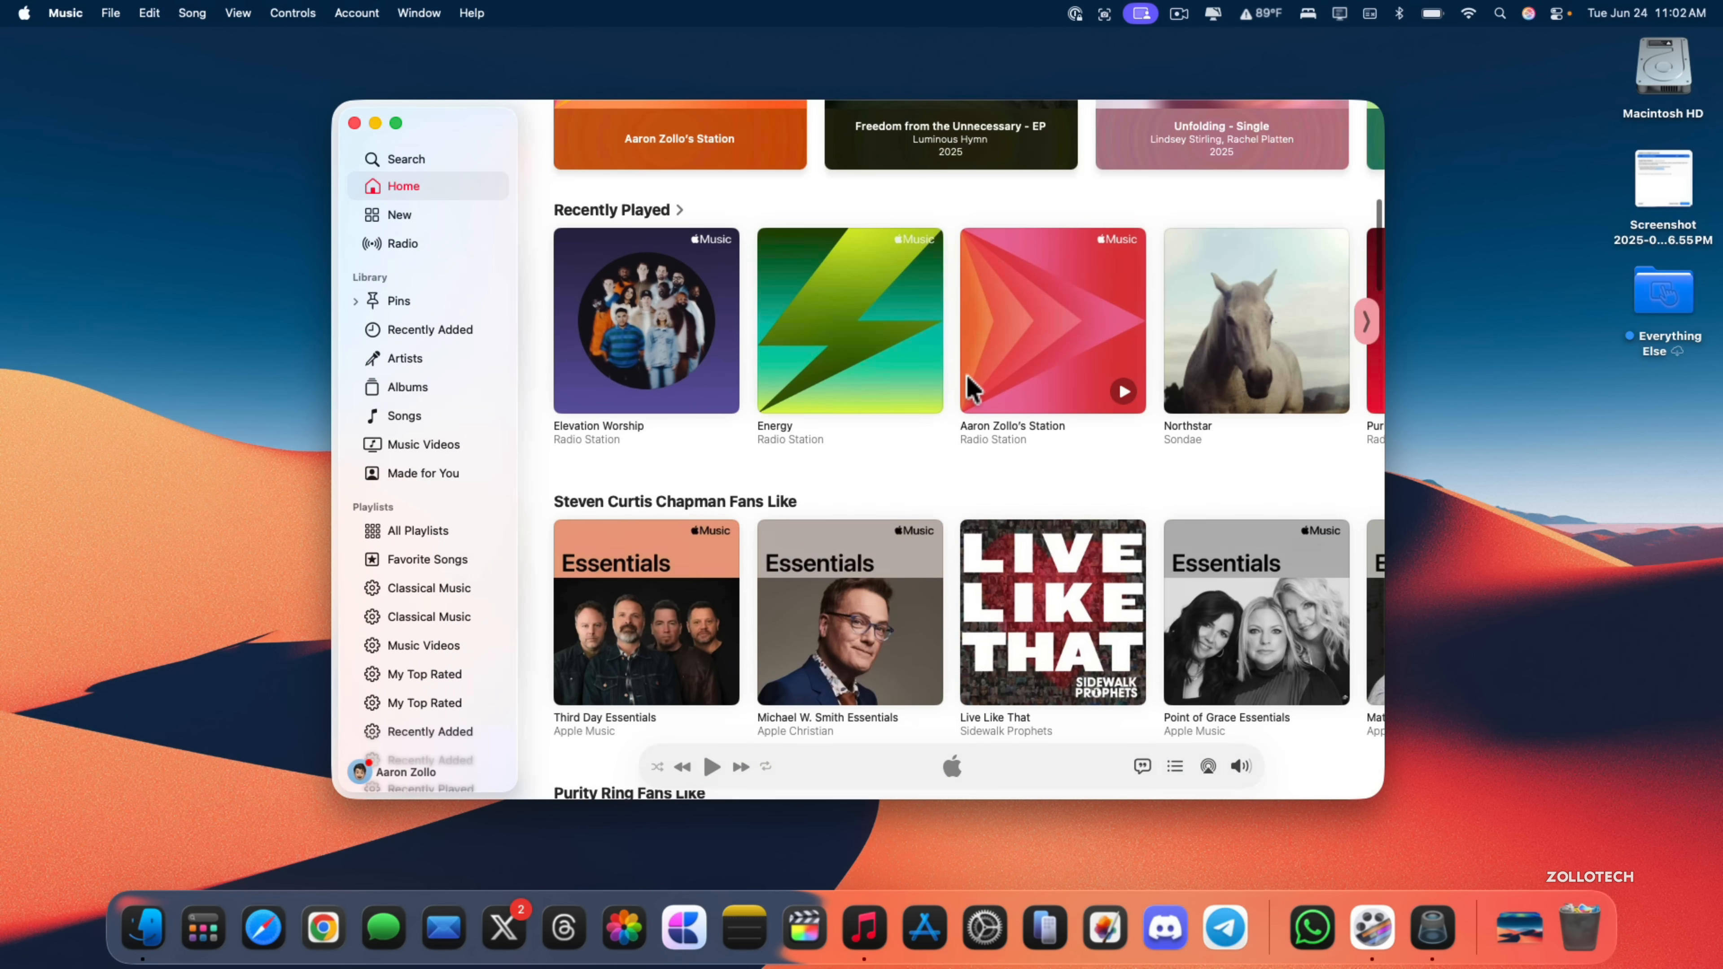
Close Music and show the Appearance settings with mode, theme colors and icon style options.
click(354, 122)
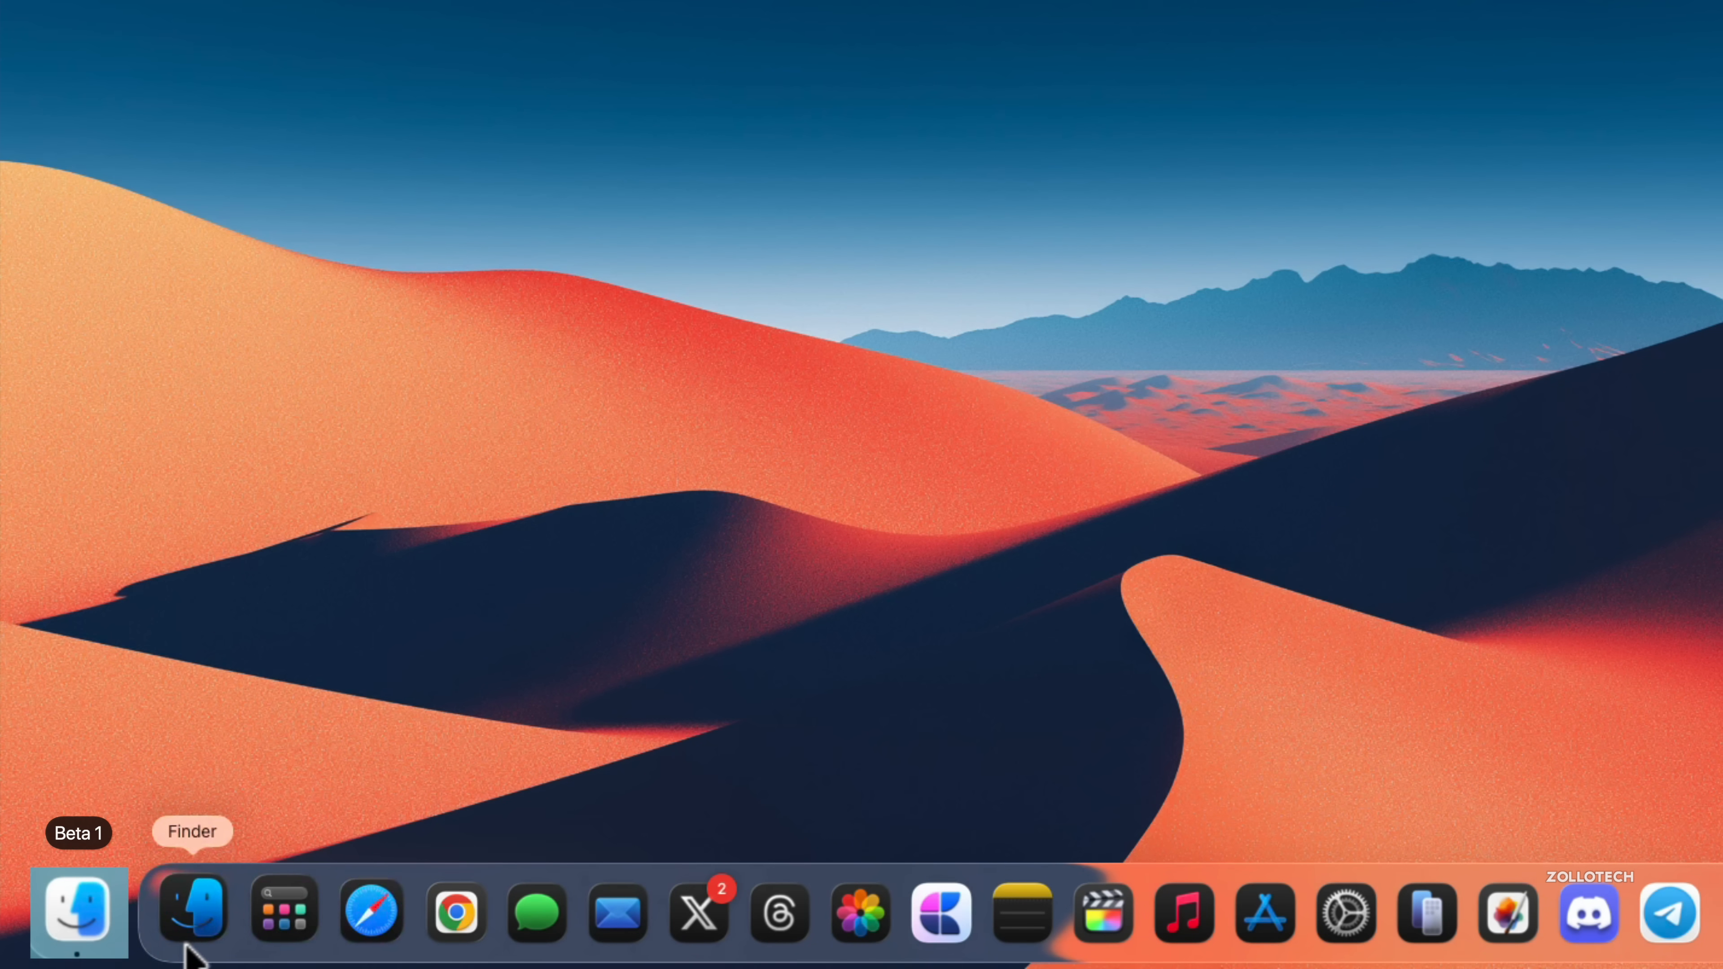
mouse_move(196, 912)
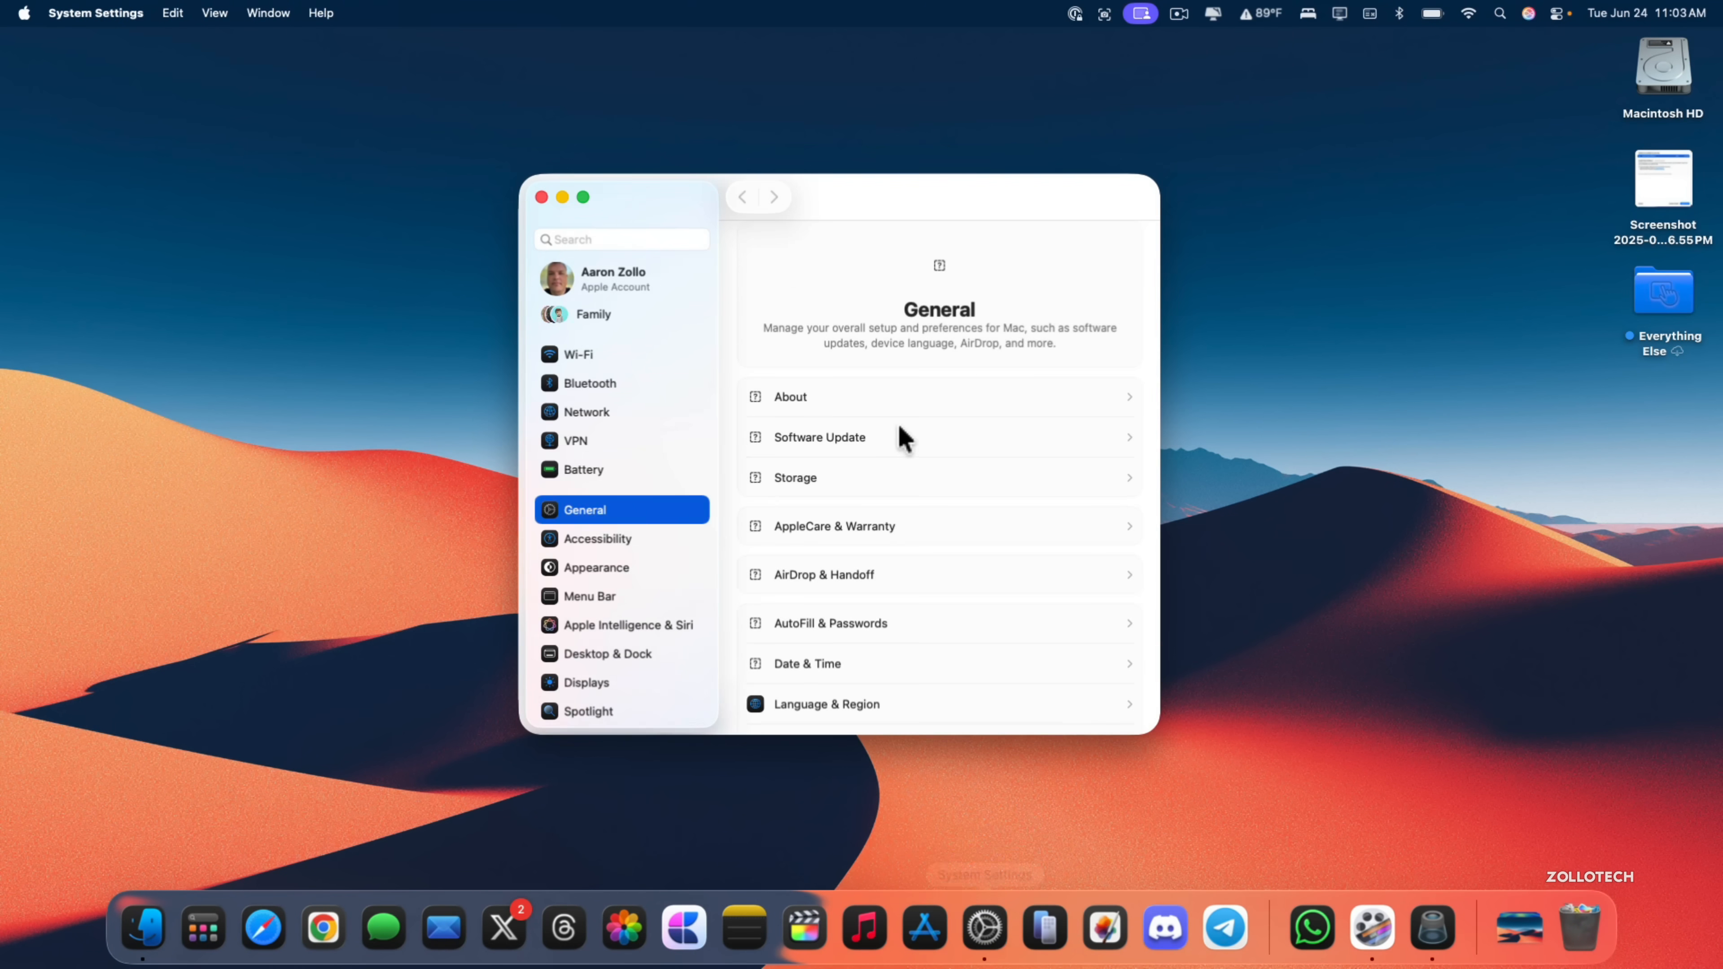
click(597, 567)
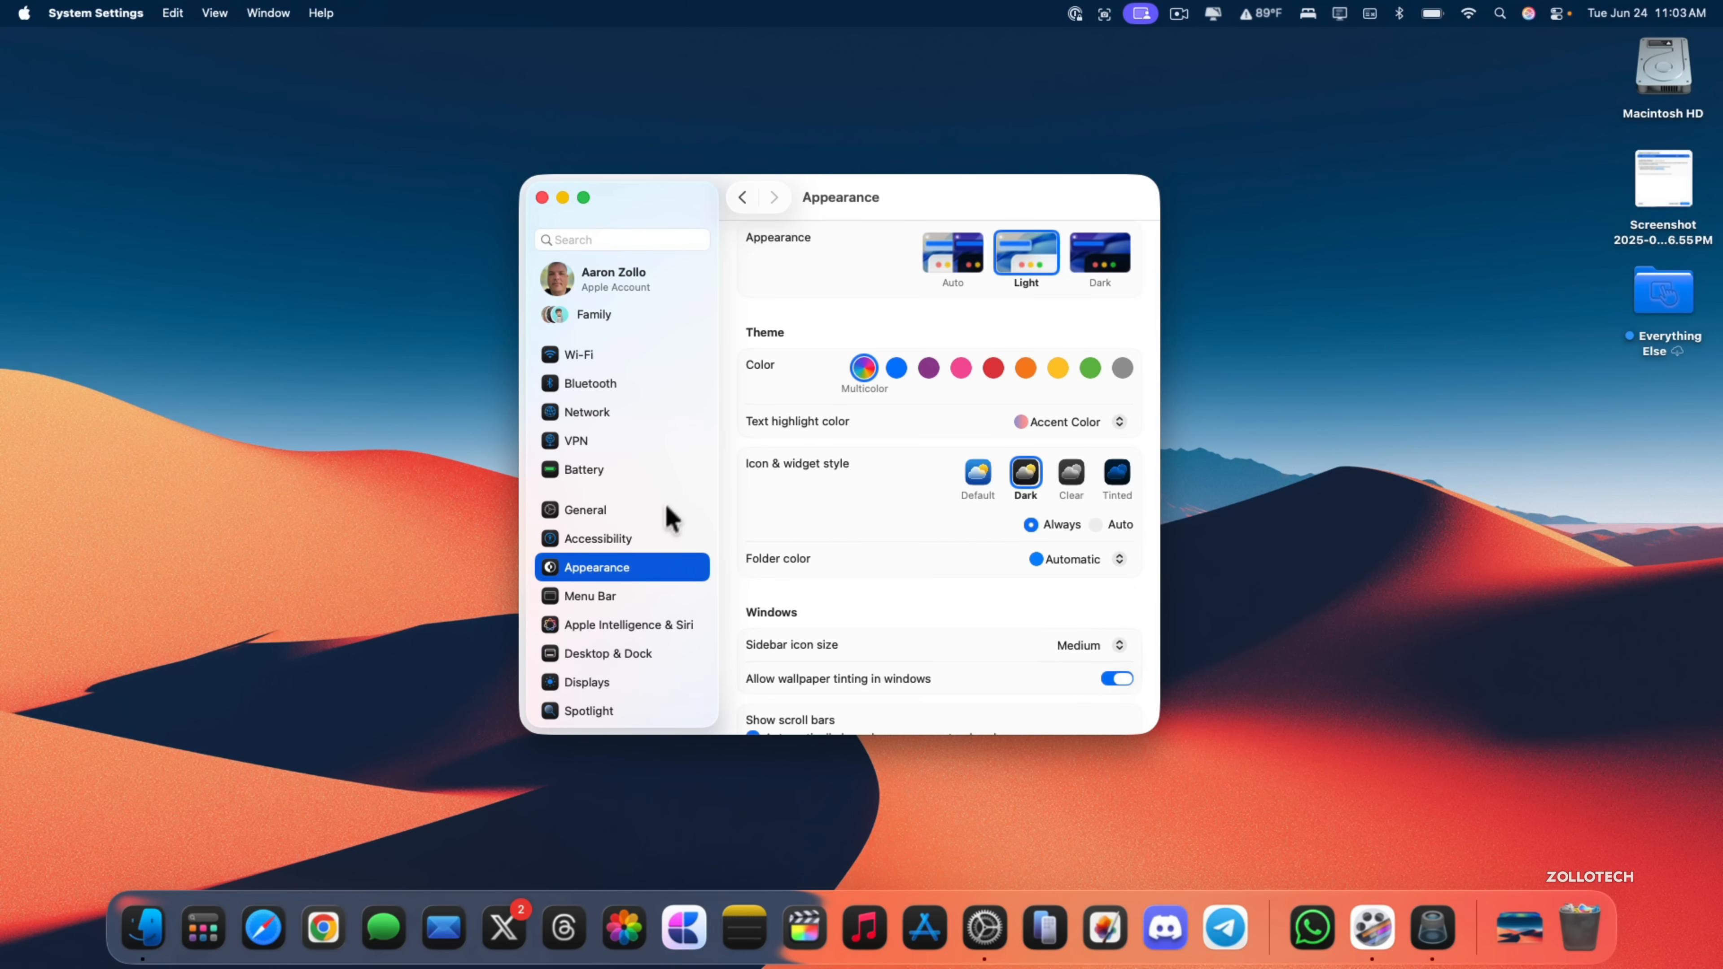
mouse_move(1100, 284)
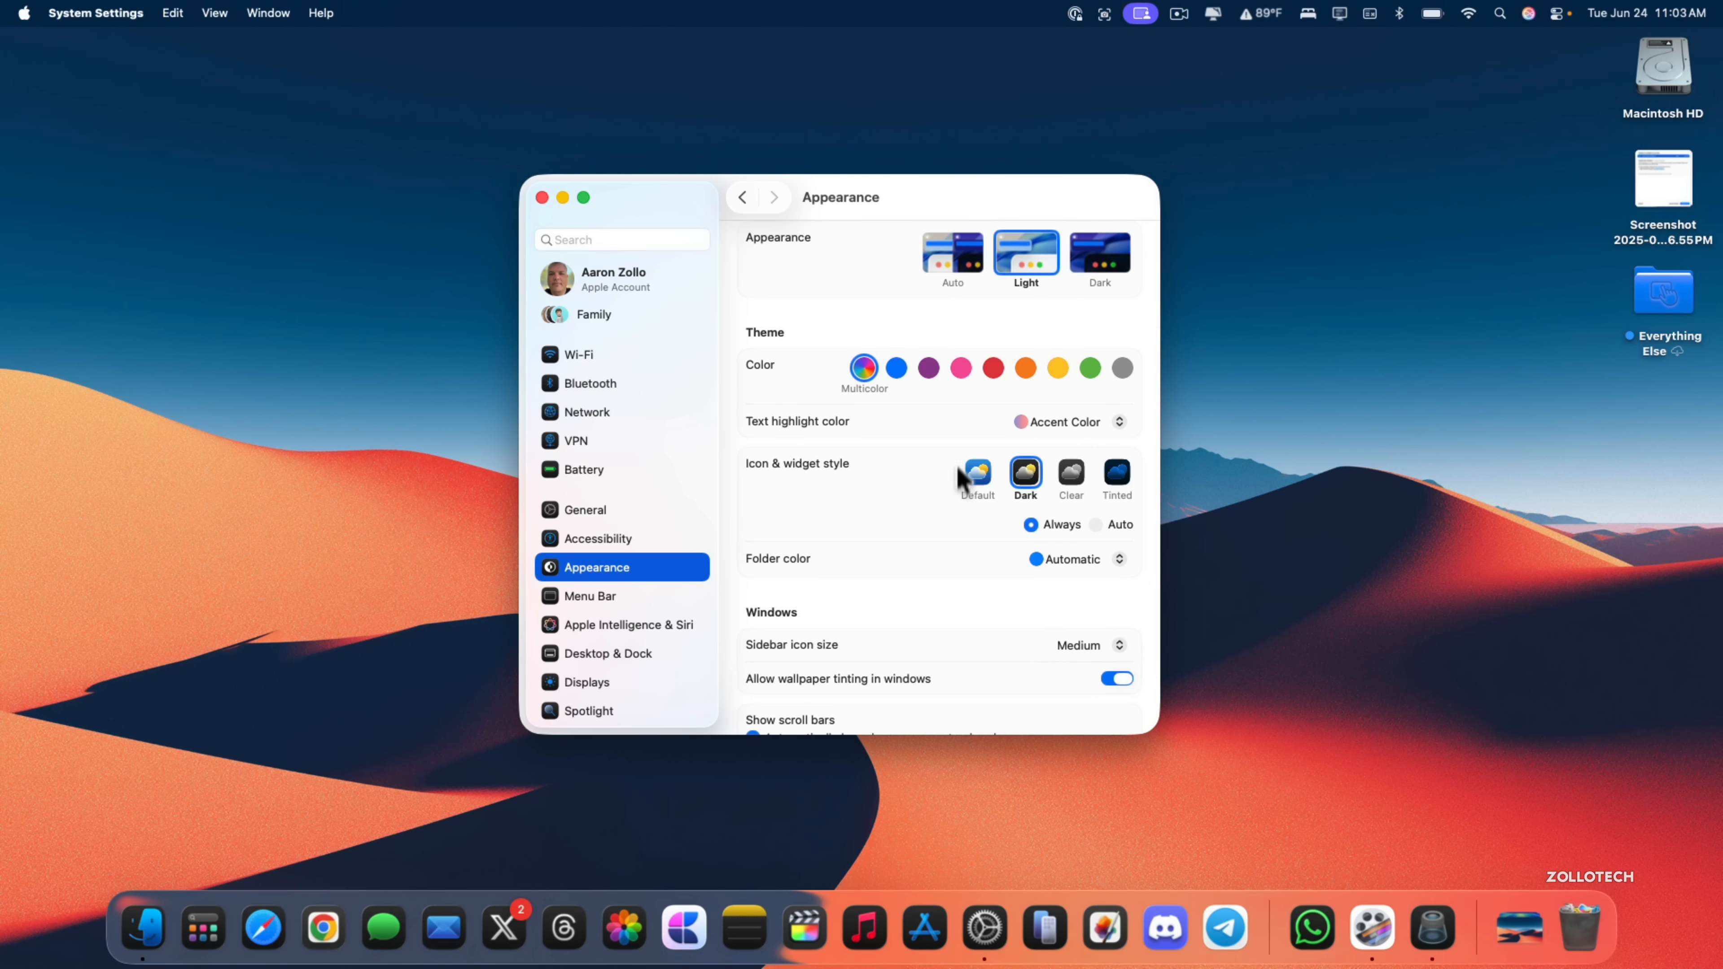
mouse_move(985, 493)
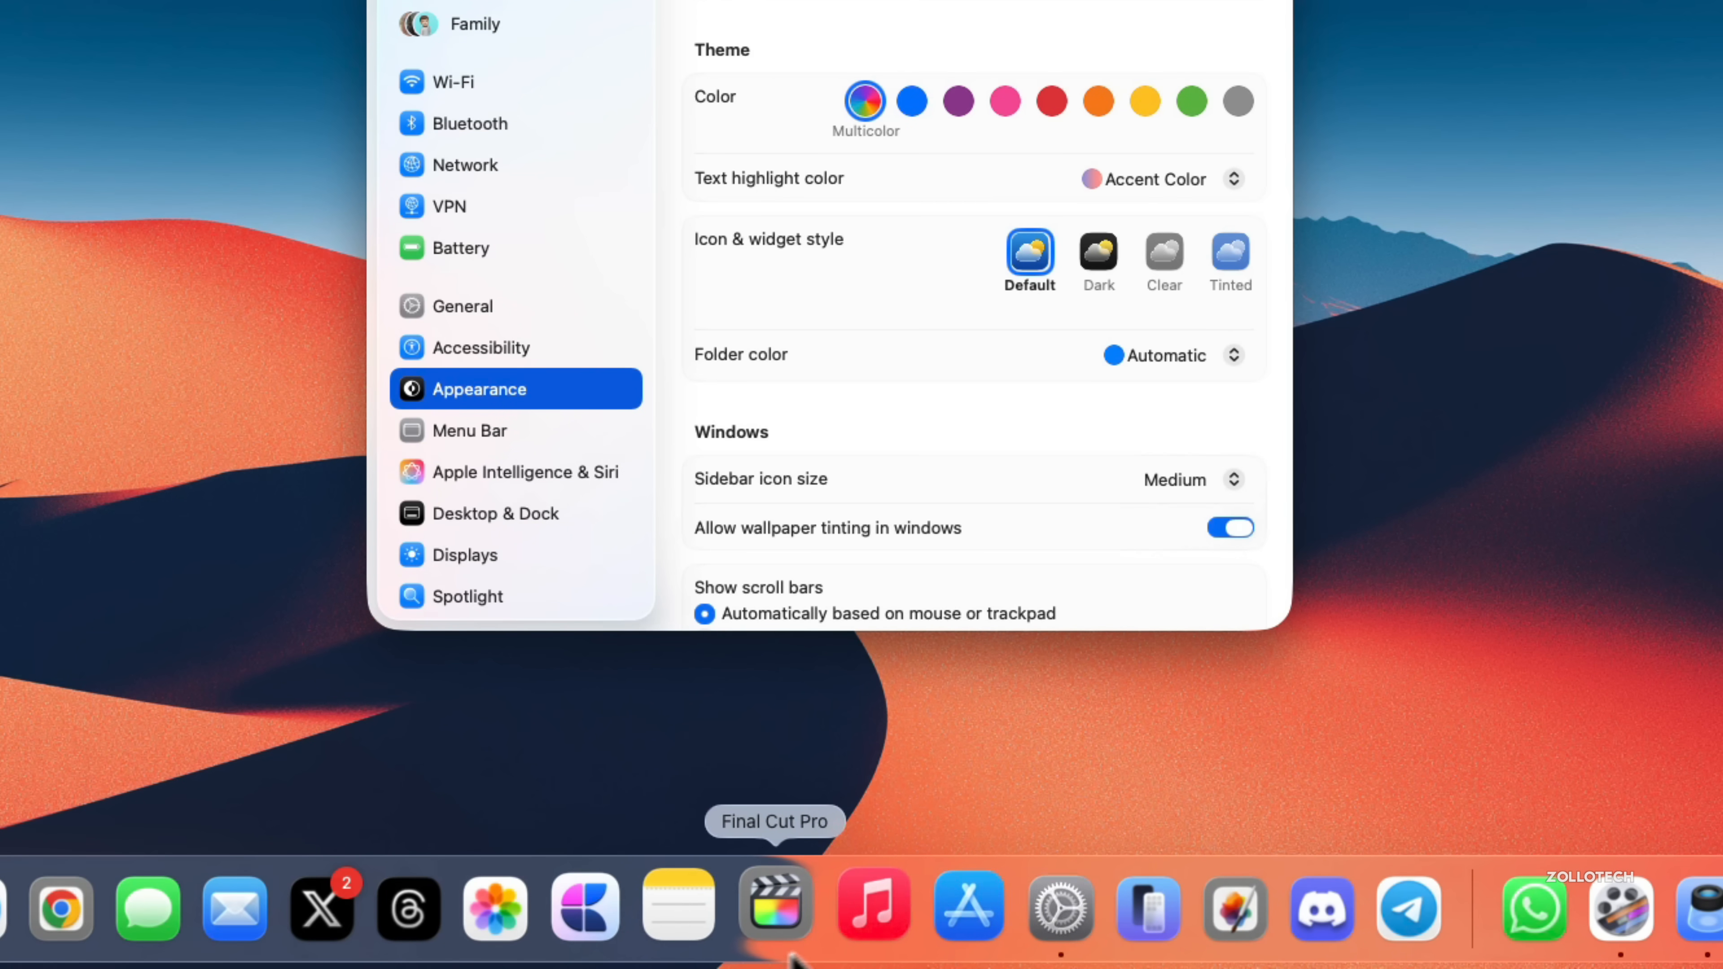
mouse_move(870, 905)
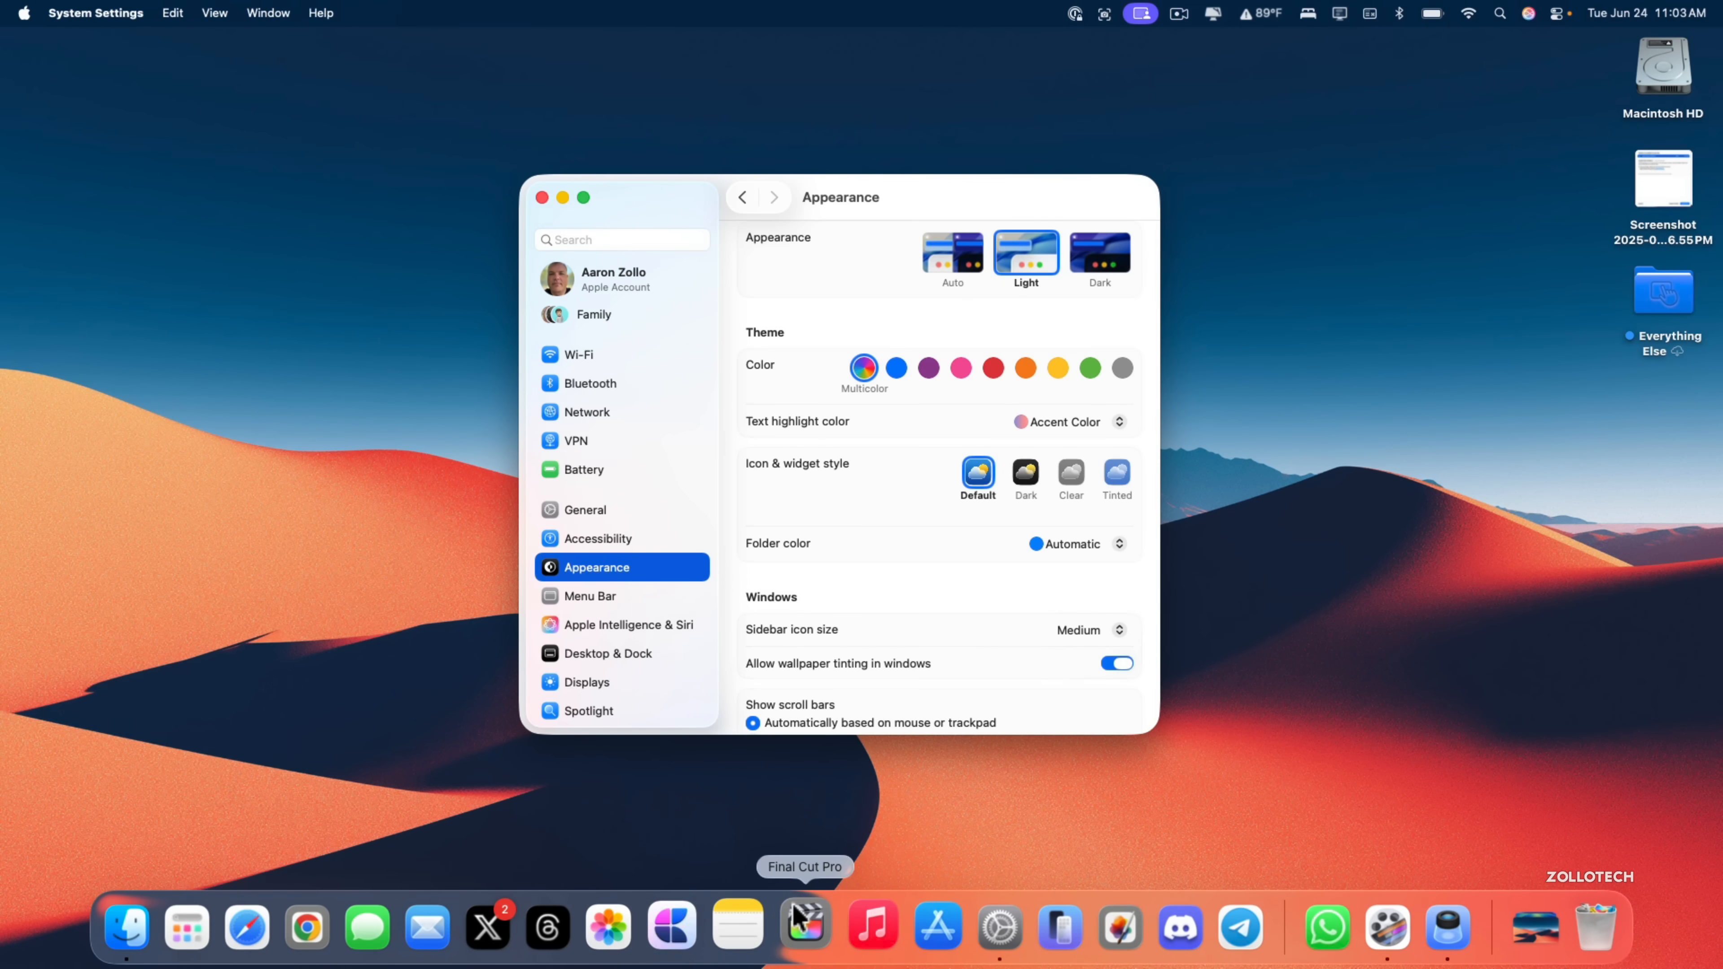
mouse_move(1105, 923)
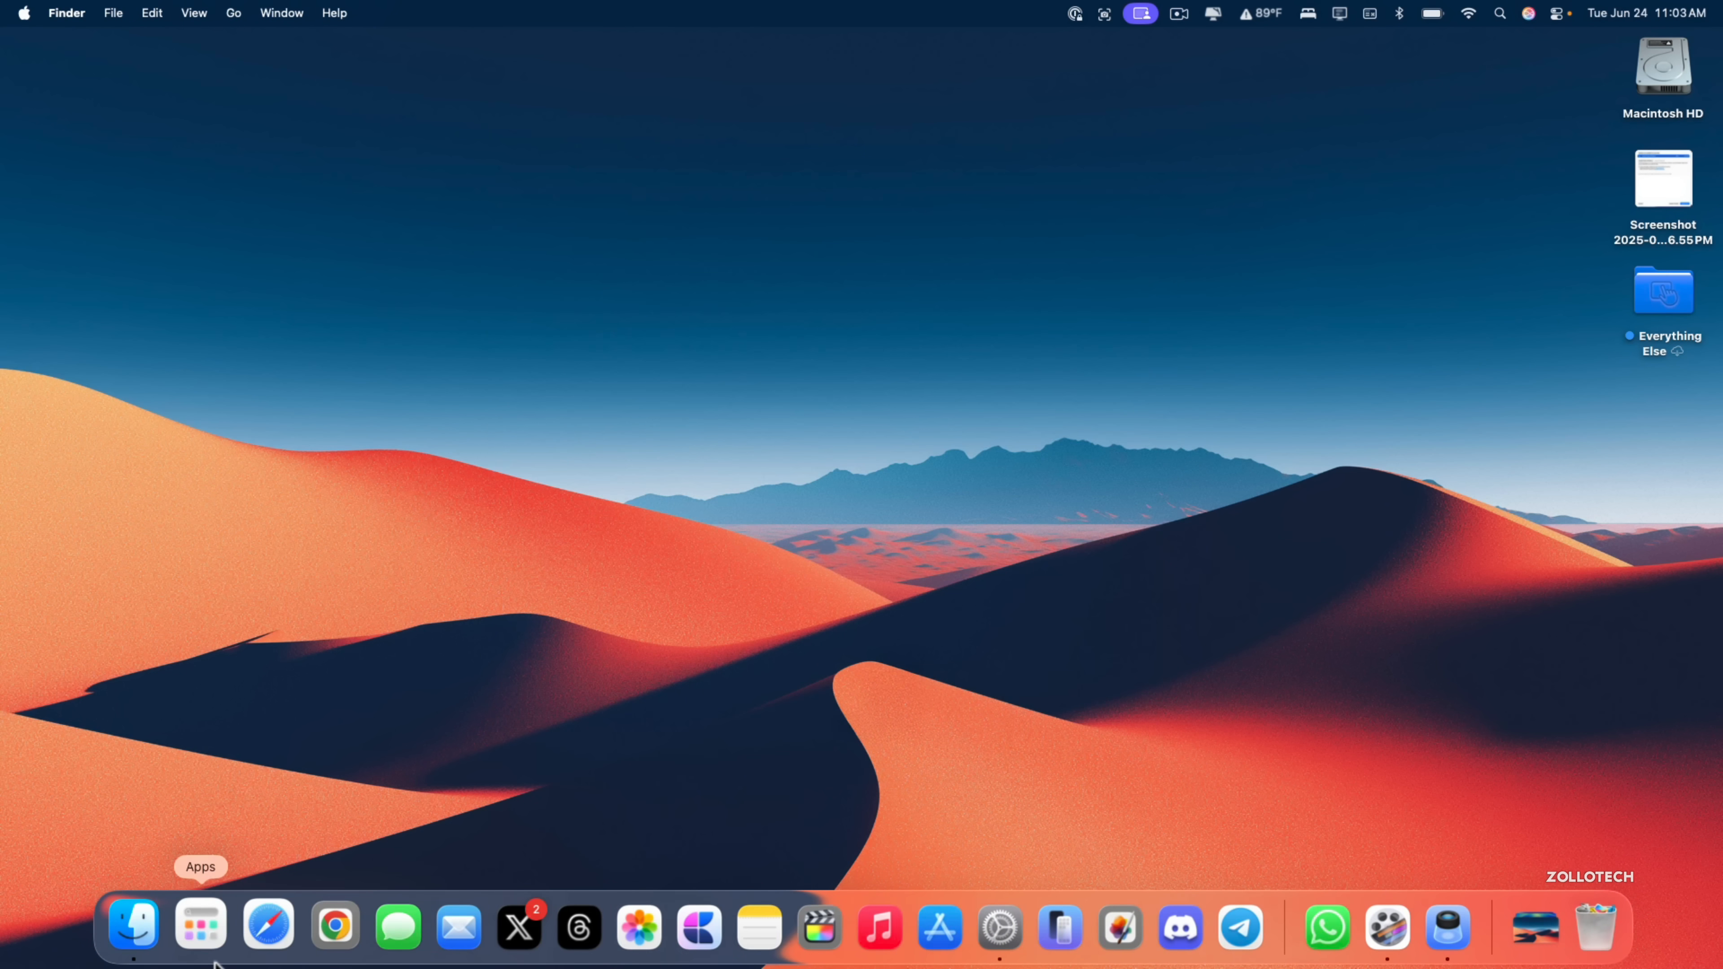
Search the Apps launcher for 'migration Assistant' to find Migration Assistant.
click(200, 925)
text(color)
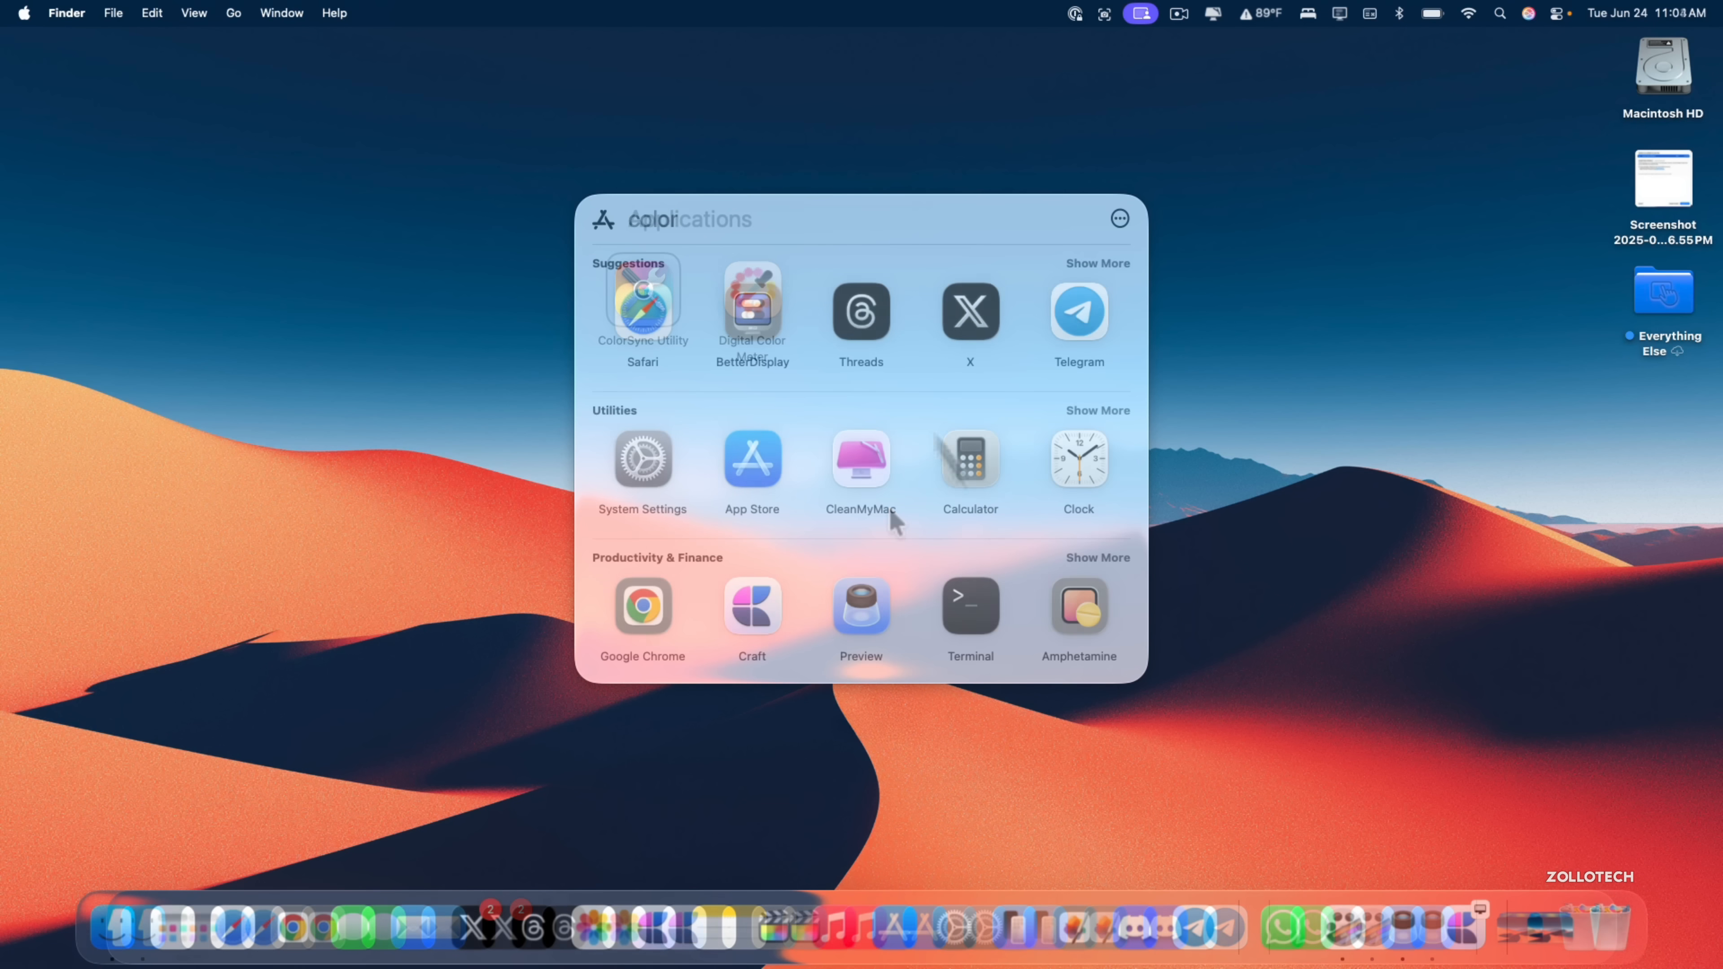
text(migration Assistant)
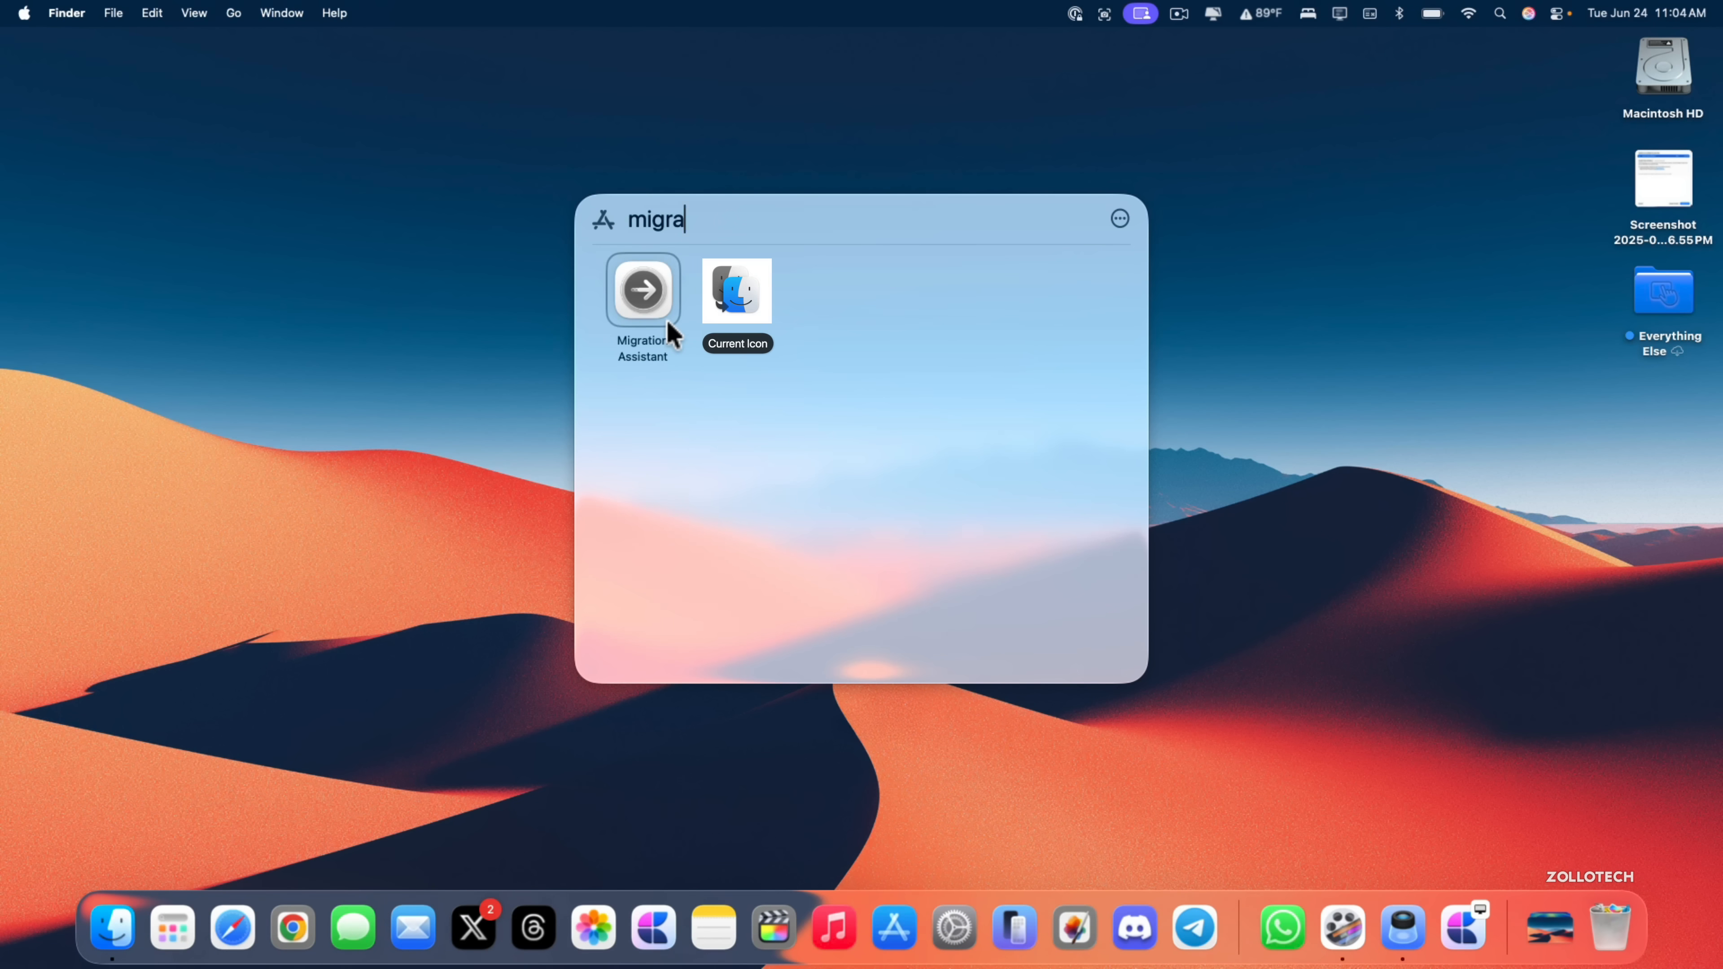
mouse_move(679, 335)
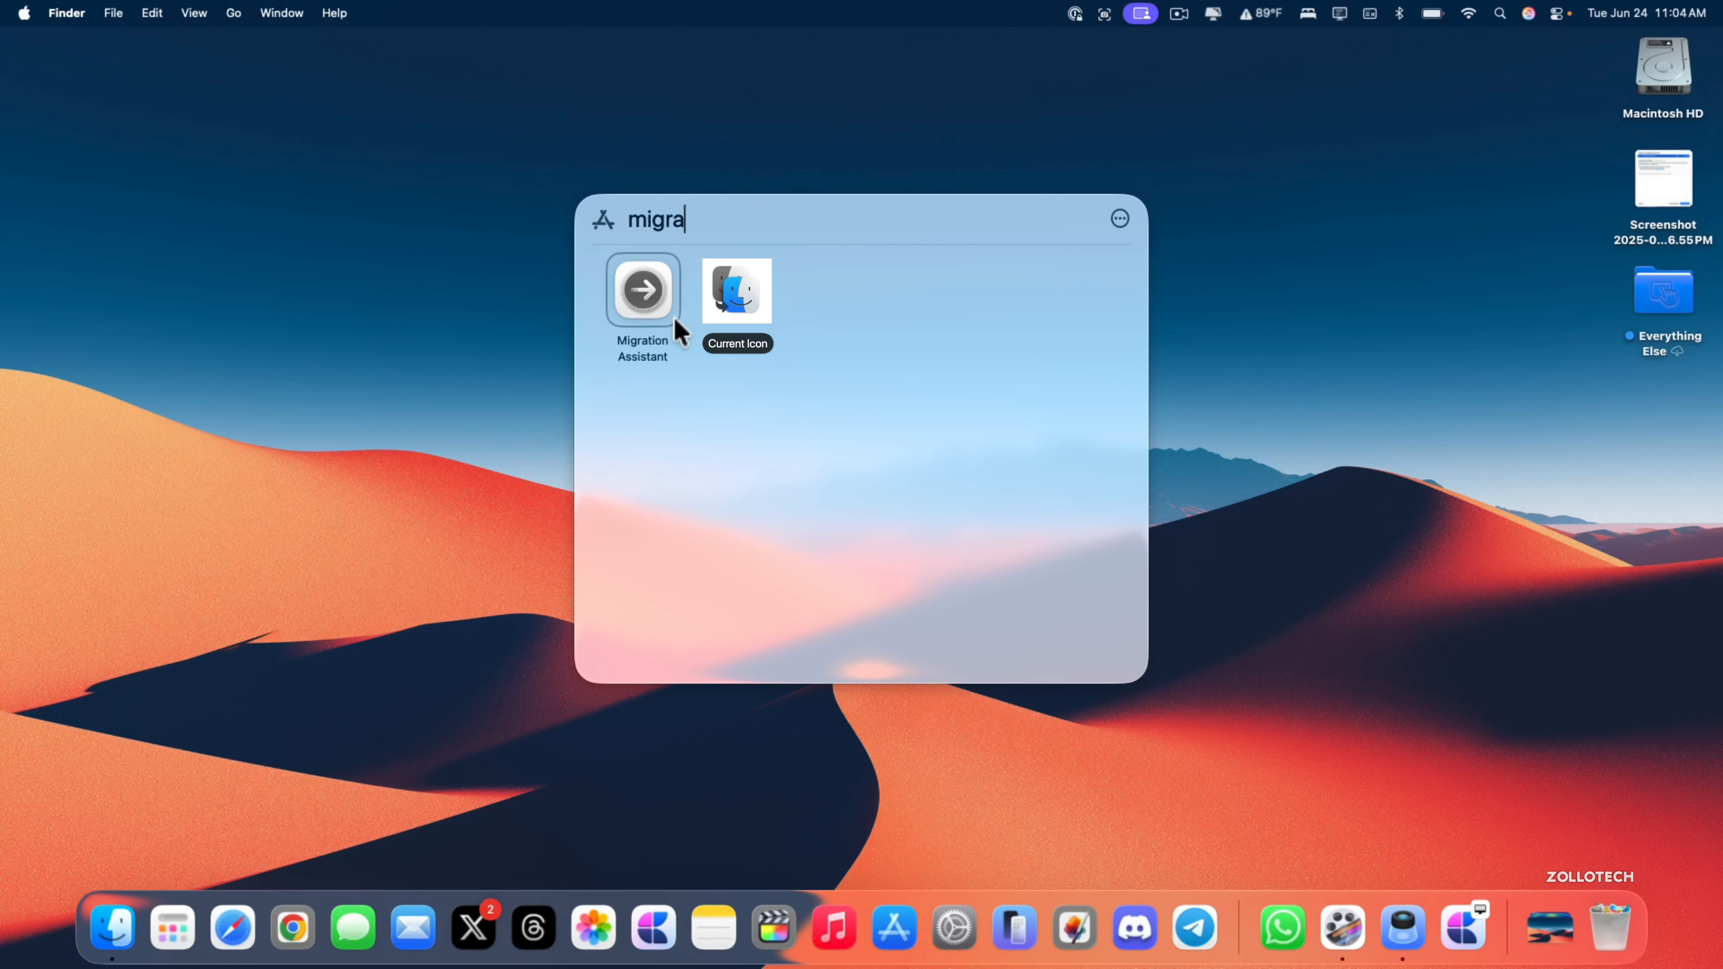
mouse_move(491, 355)
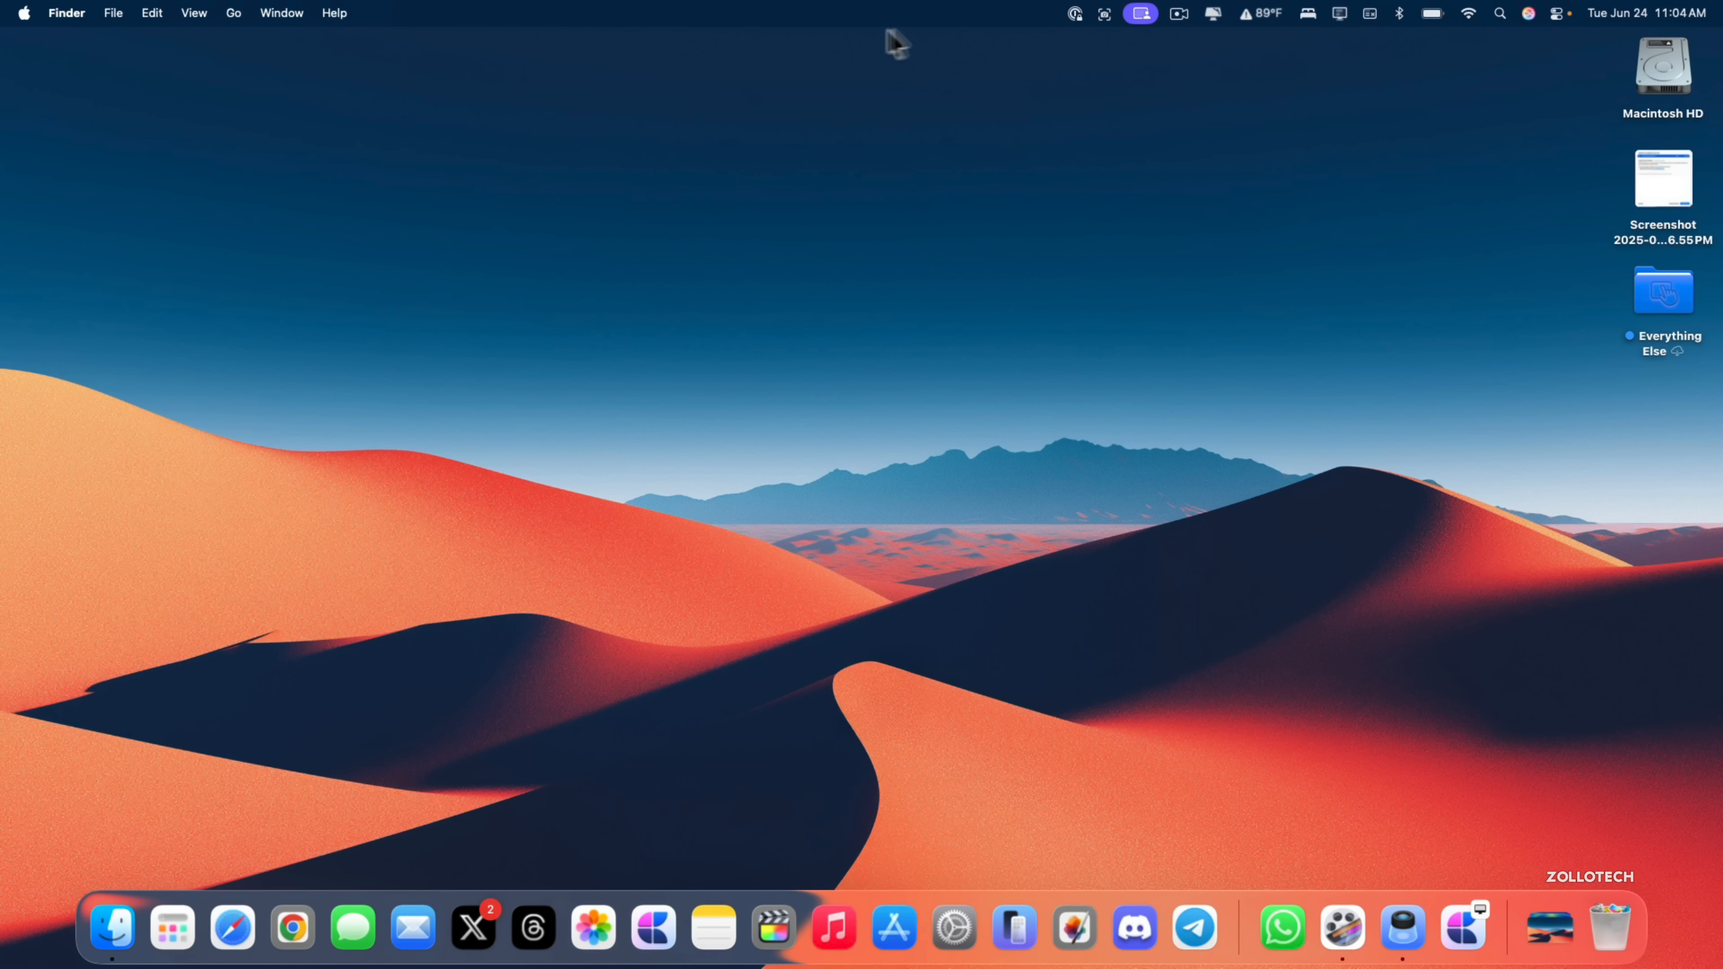
mouse_move(952, 926)
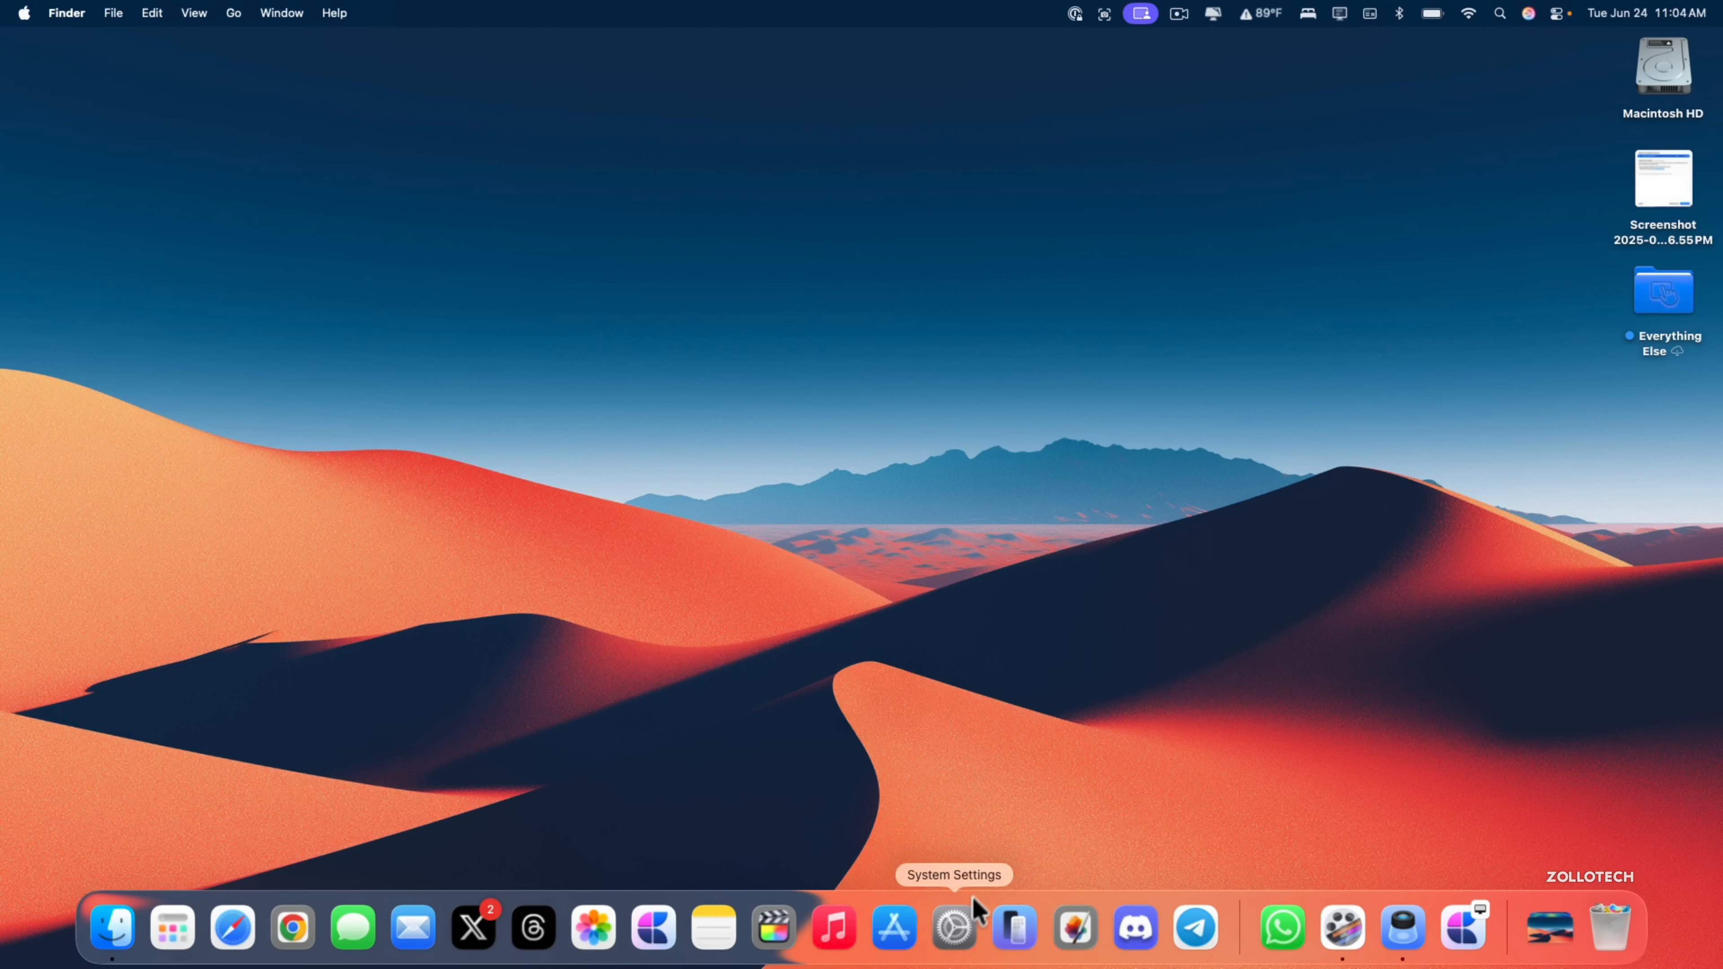
Go to the Menu Bar pane of System Settings.
click(952, 927)
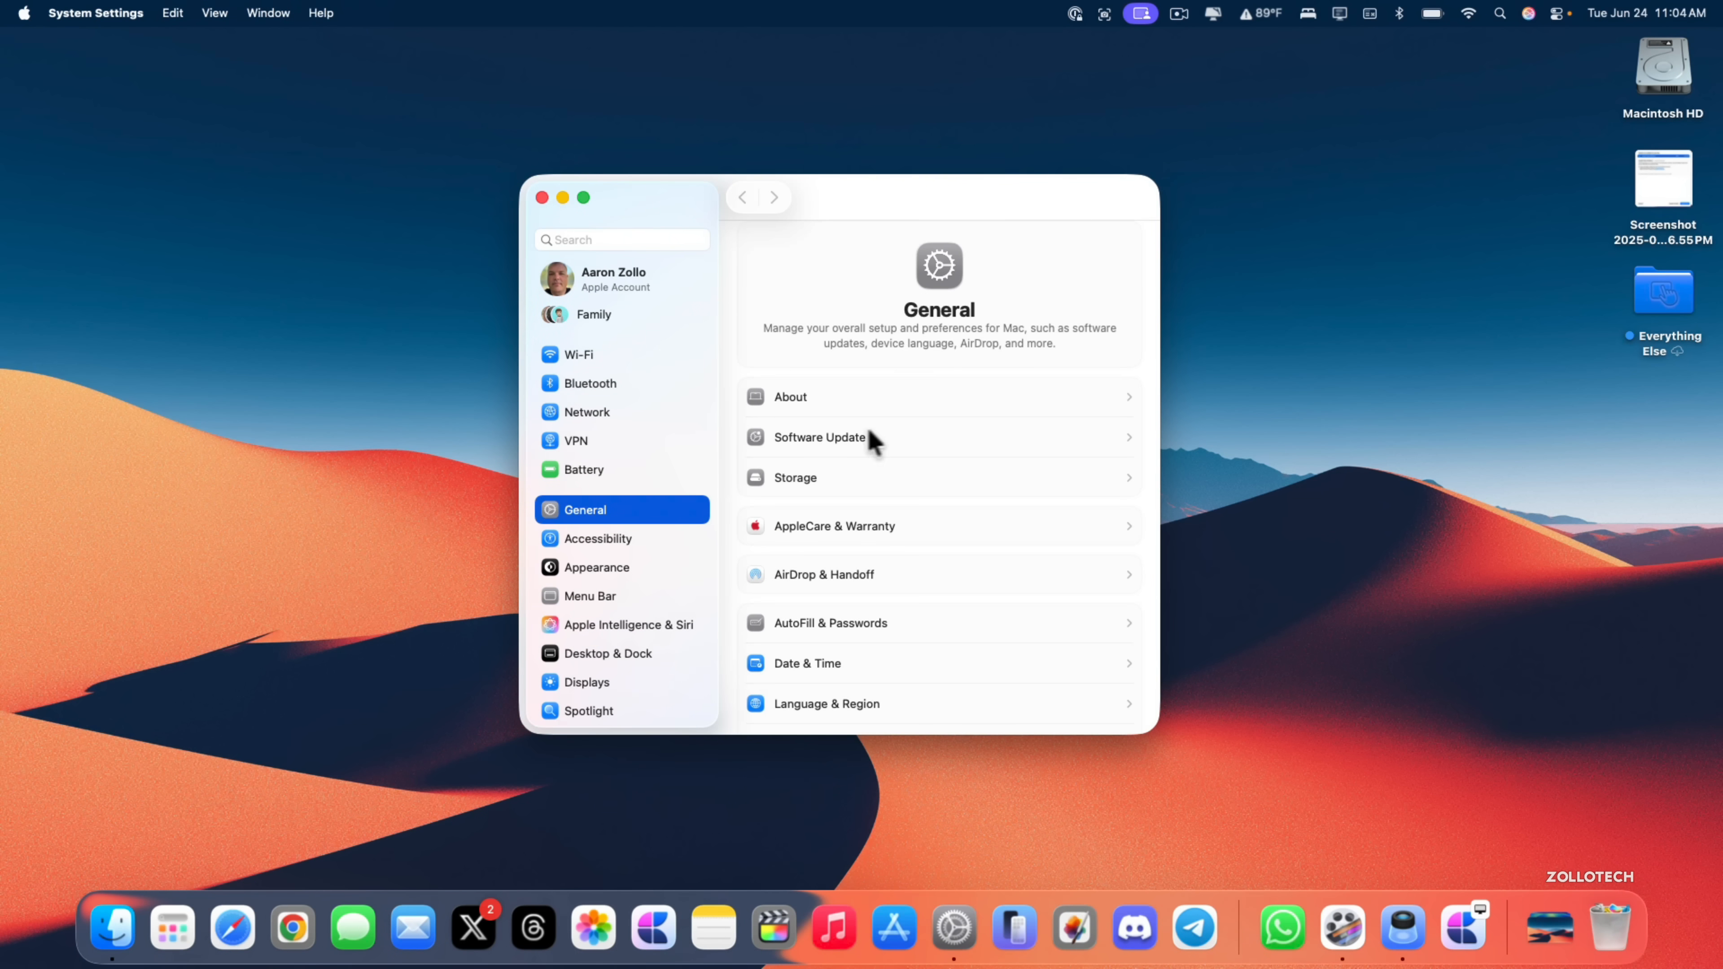
click(590, 596)
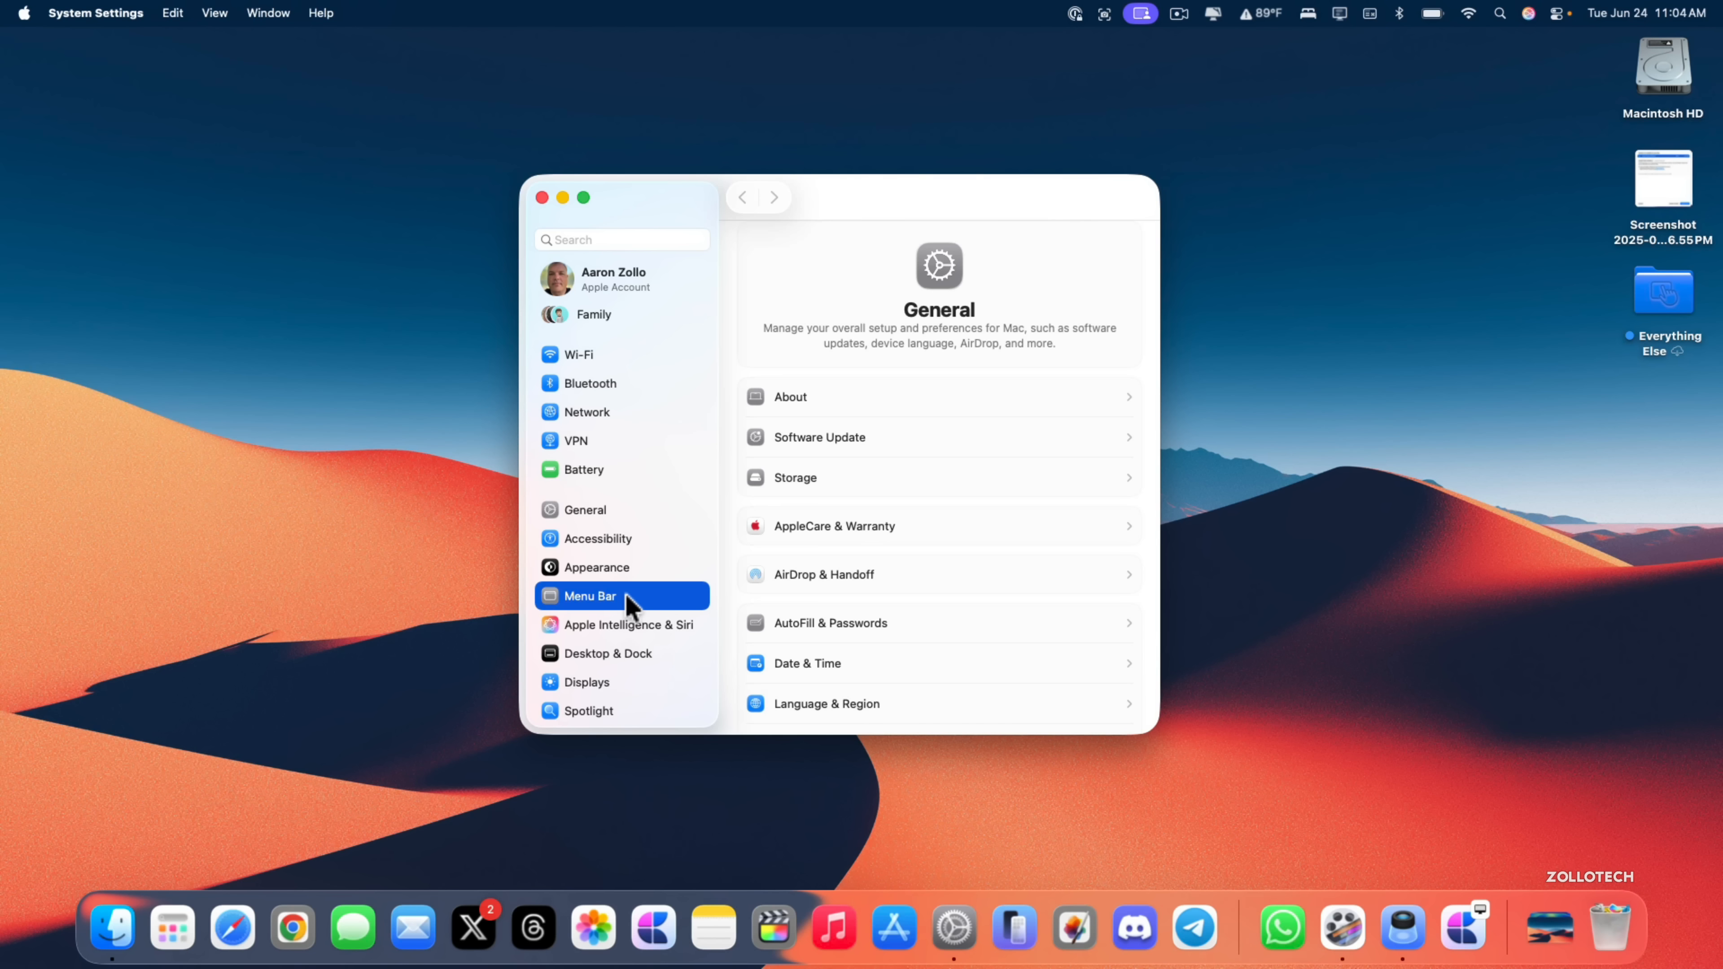
click(591, 596)
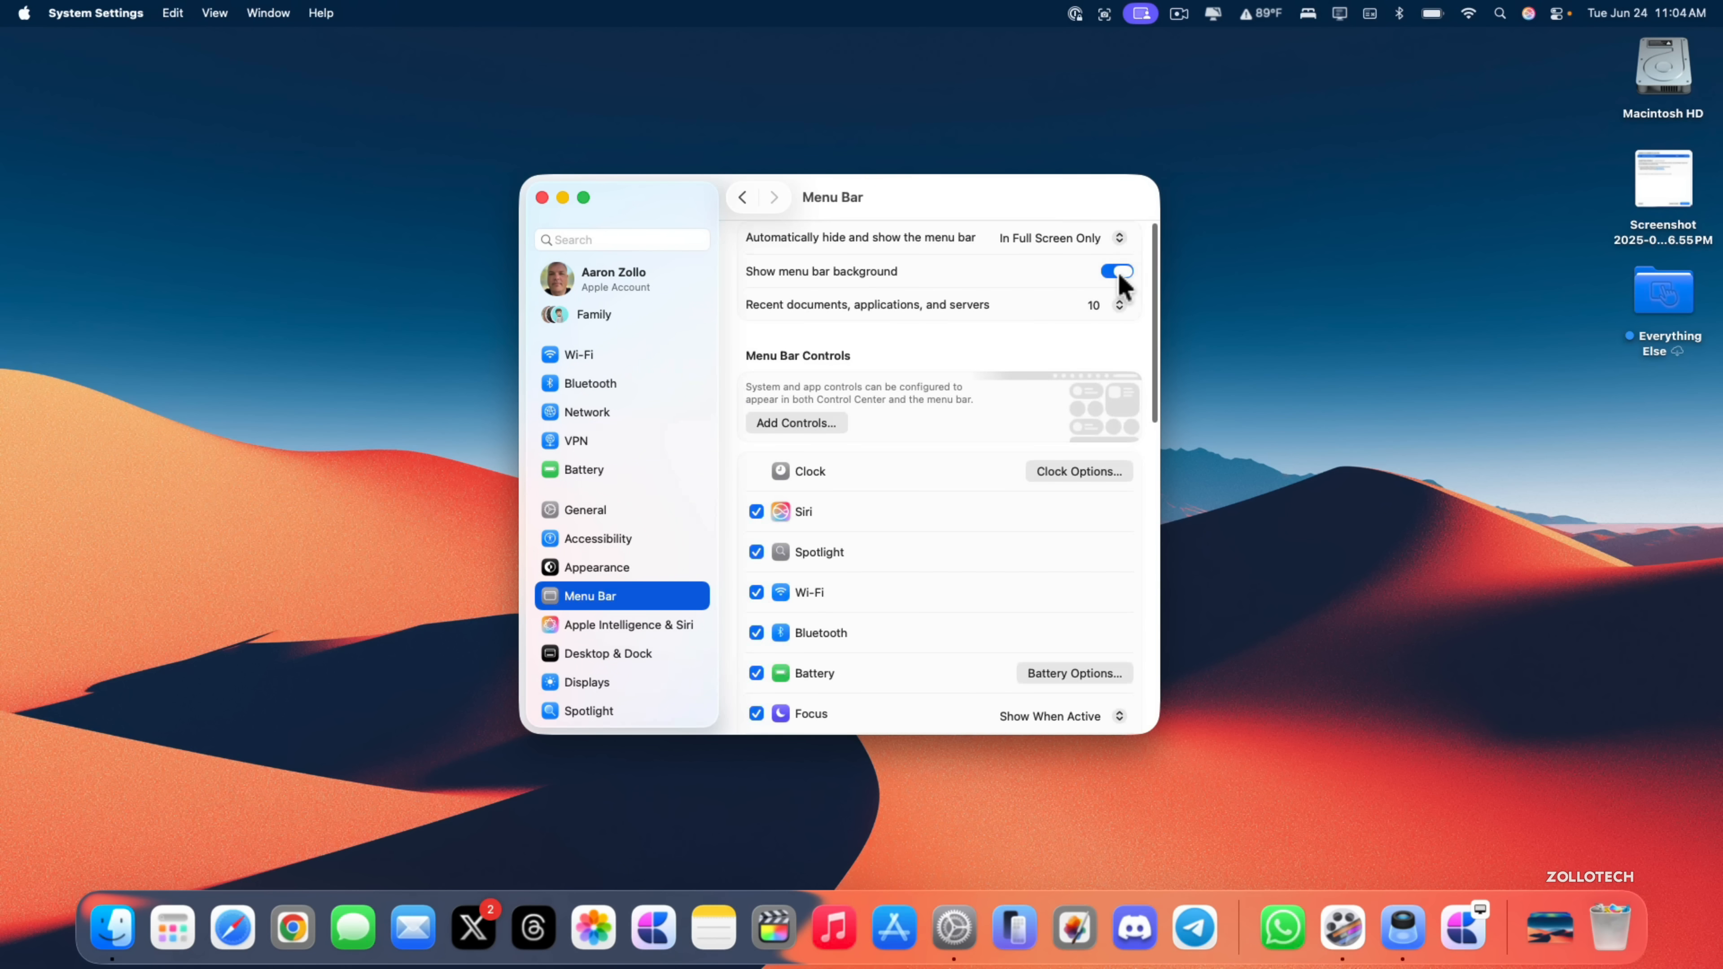
Toggle Show menu bar background on and off, leave it off, and close settings to the desktop.
click(1115, 271)
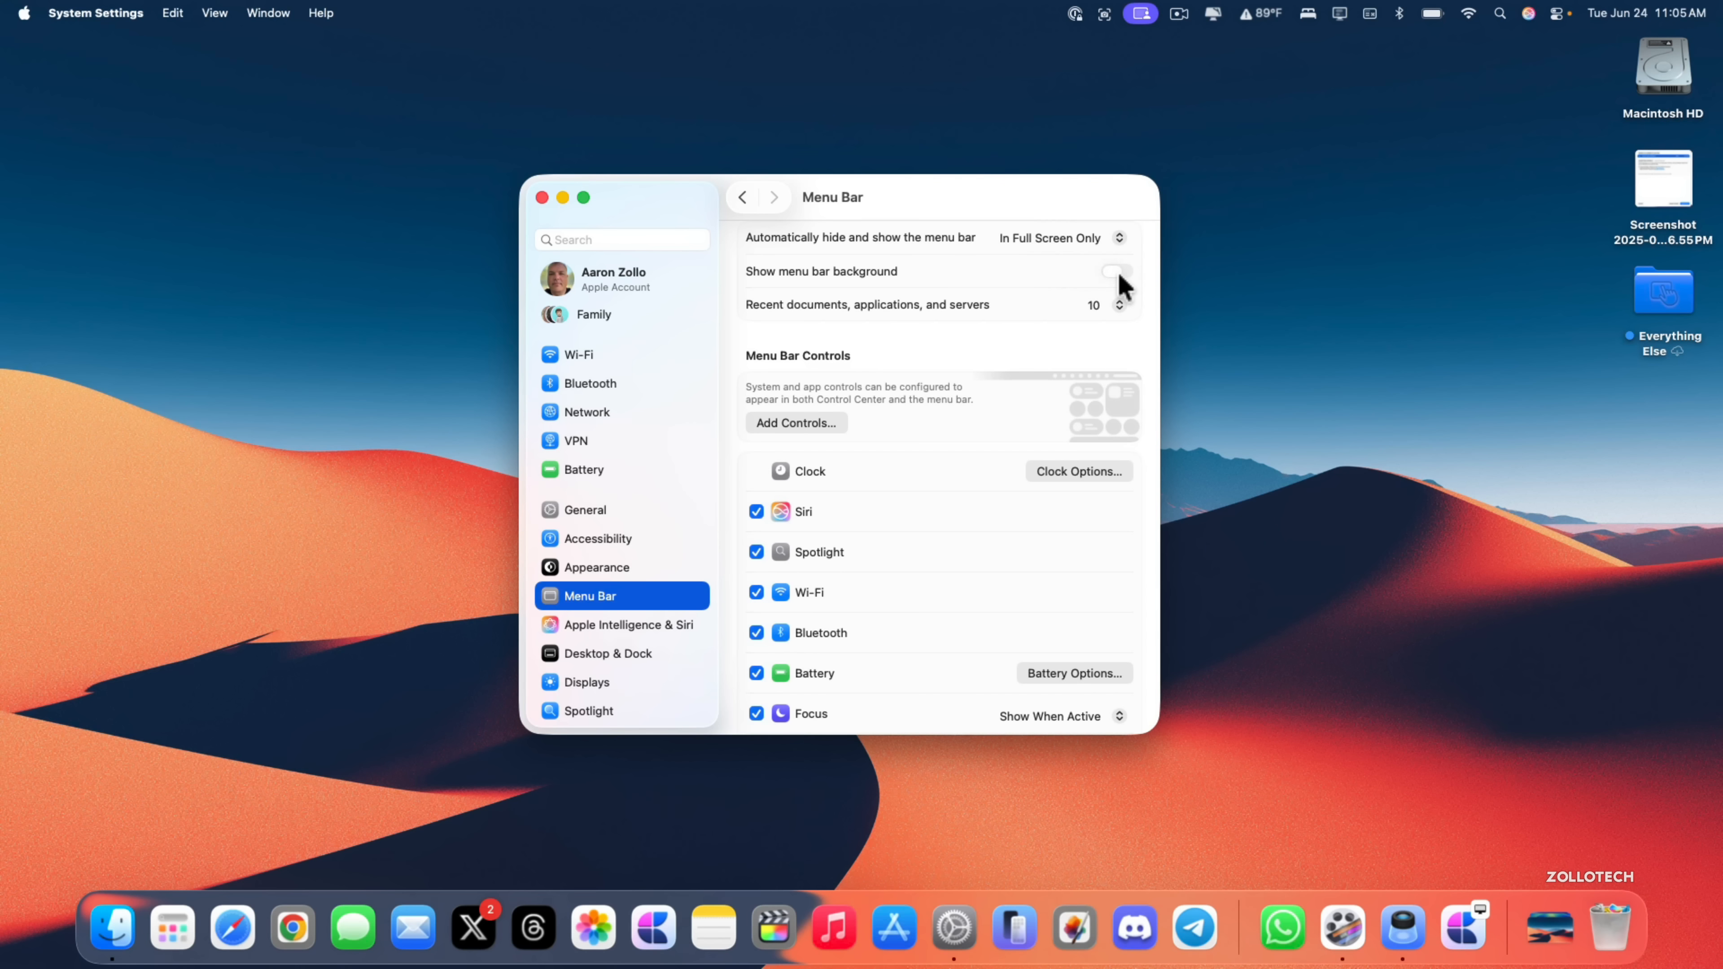
click(1116, 271)
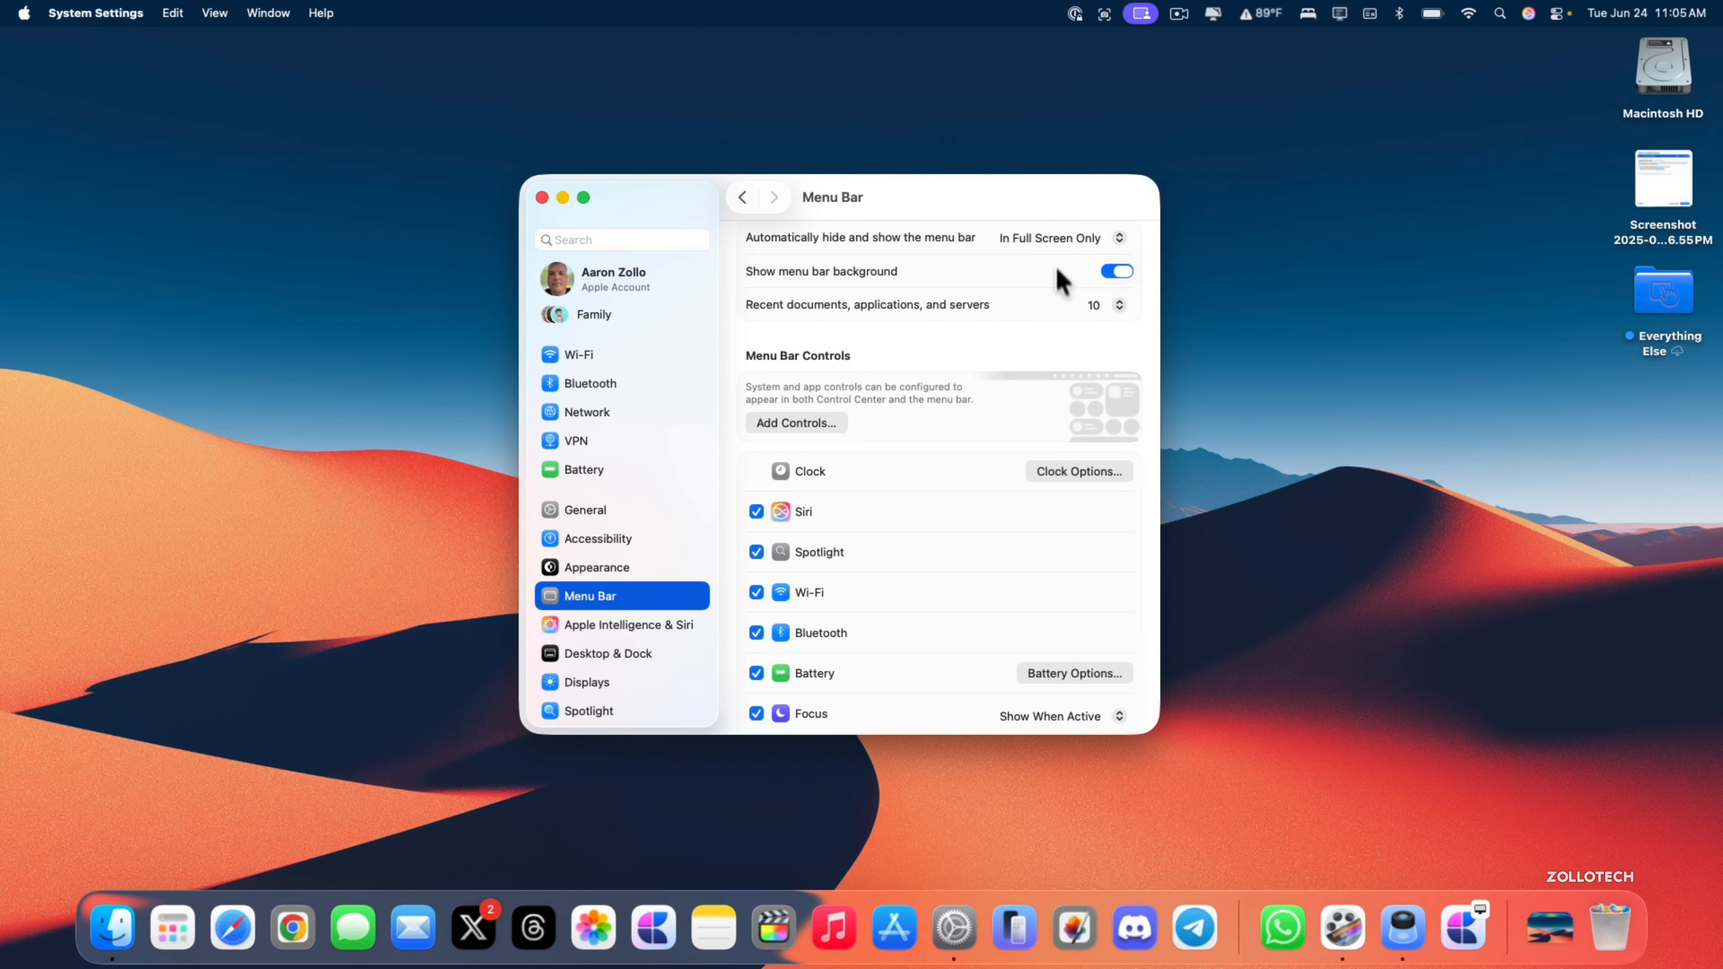
click(1116, 271)
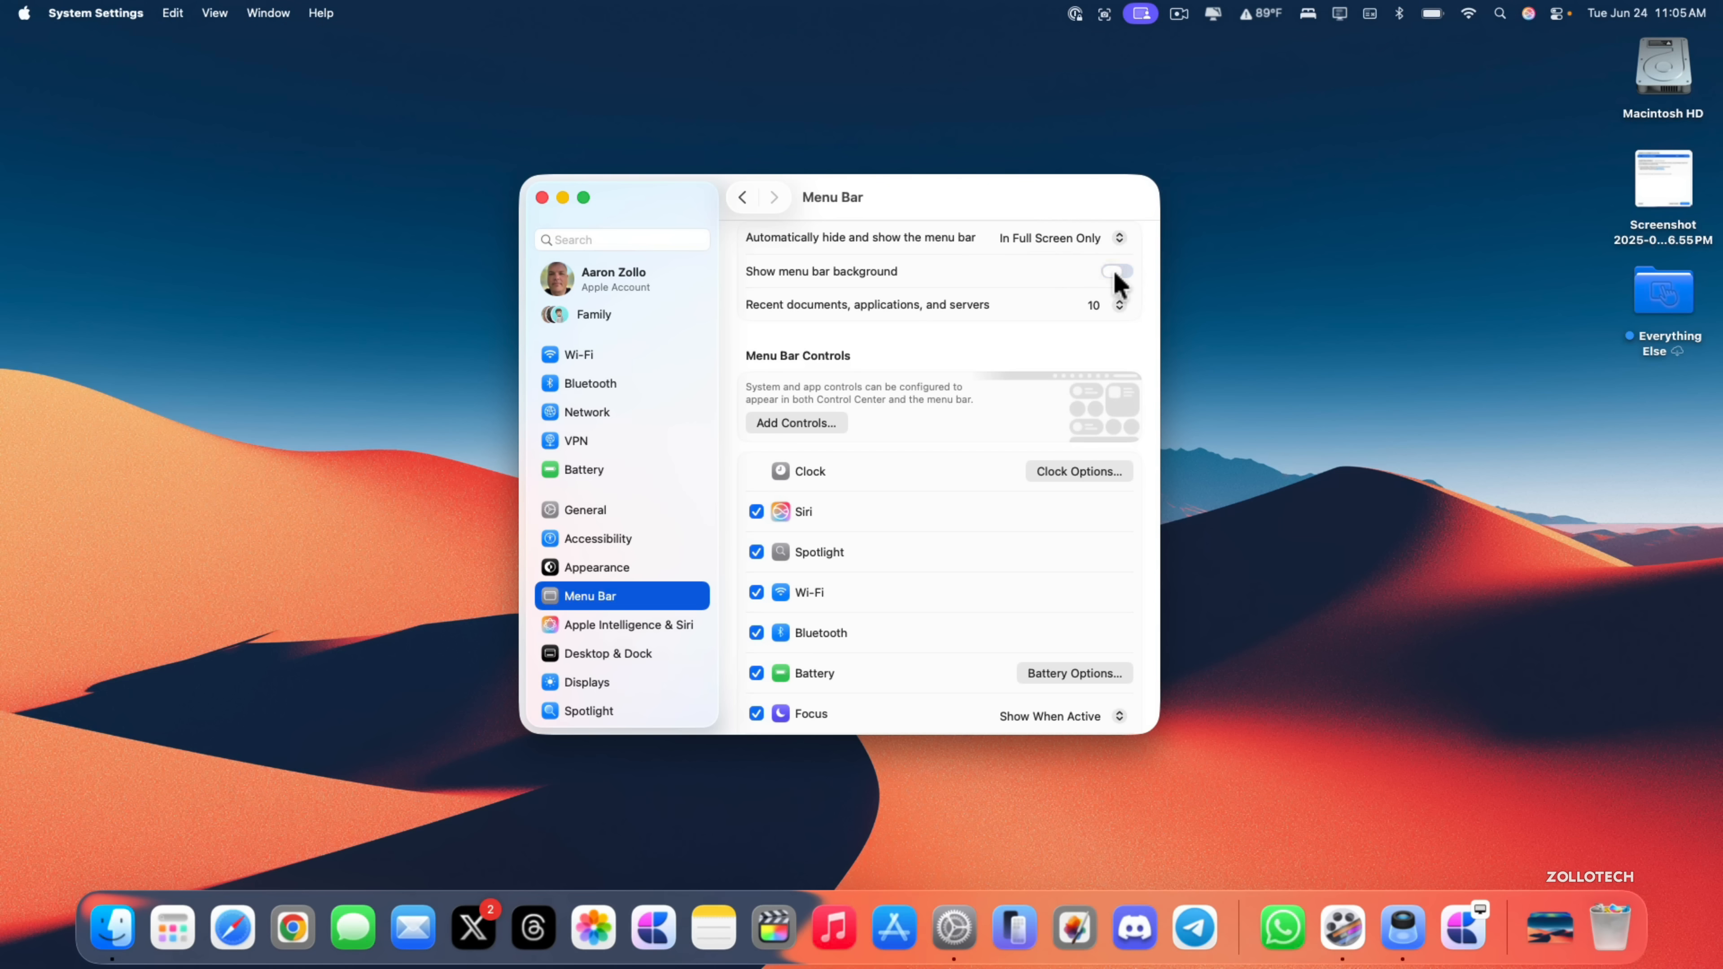
click(1111, 271)
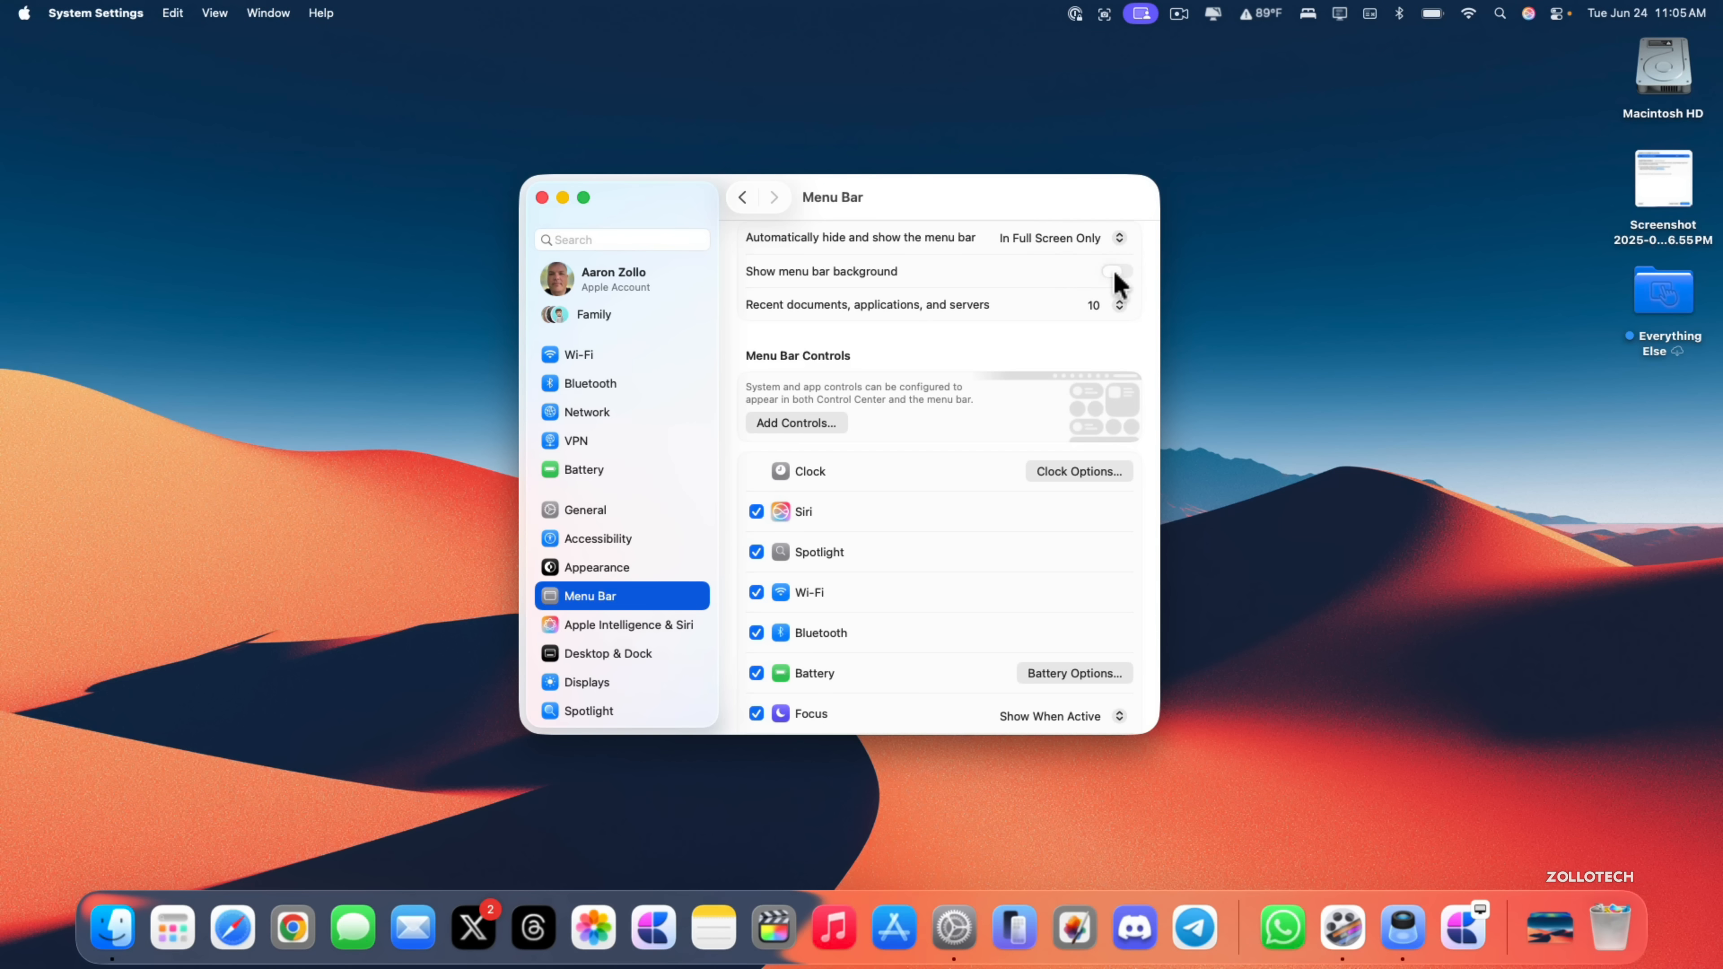
click(541, 198)
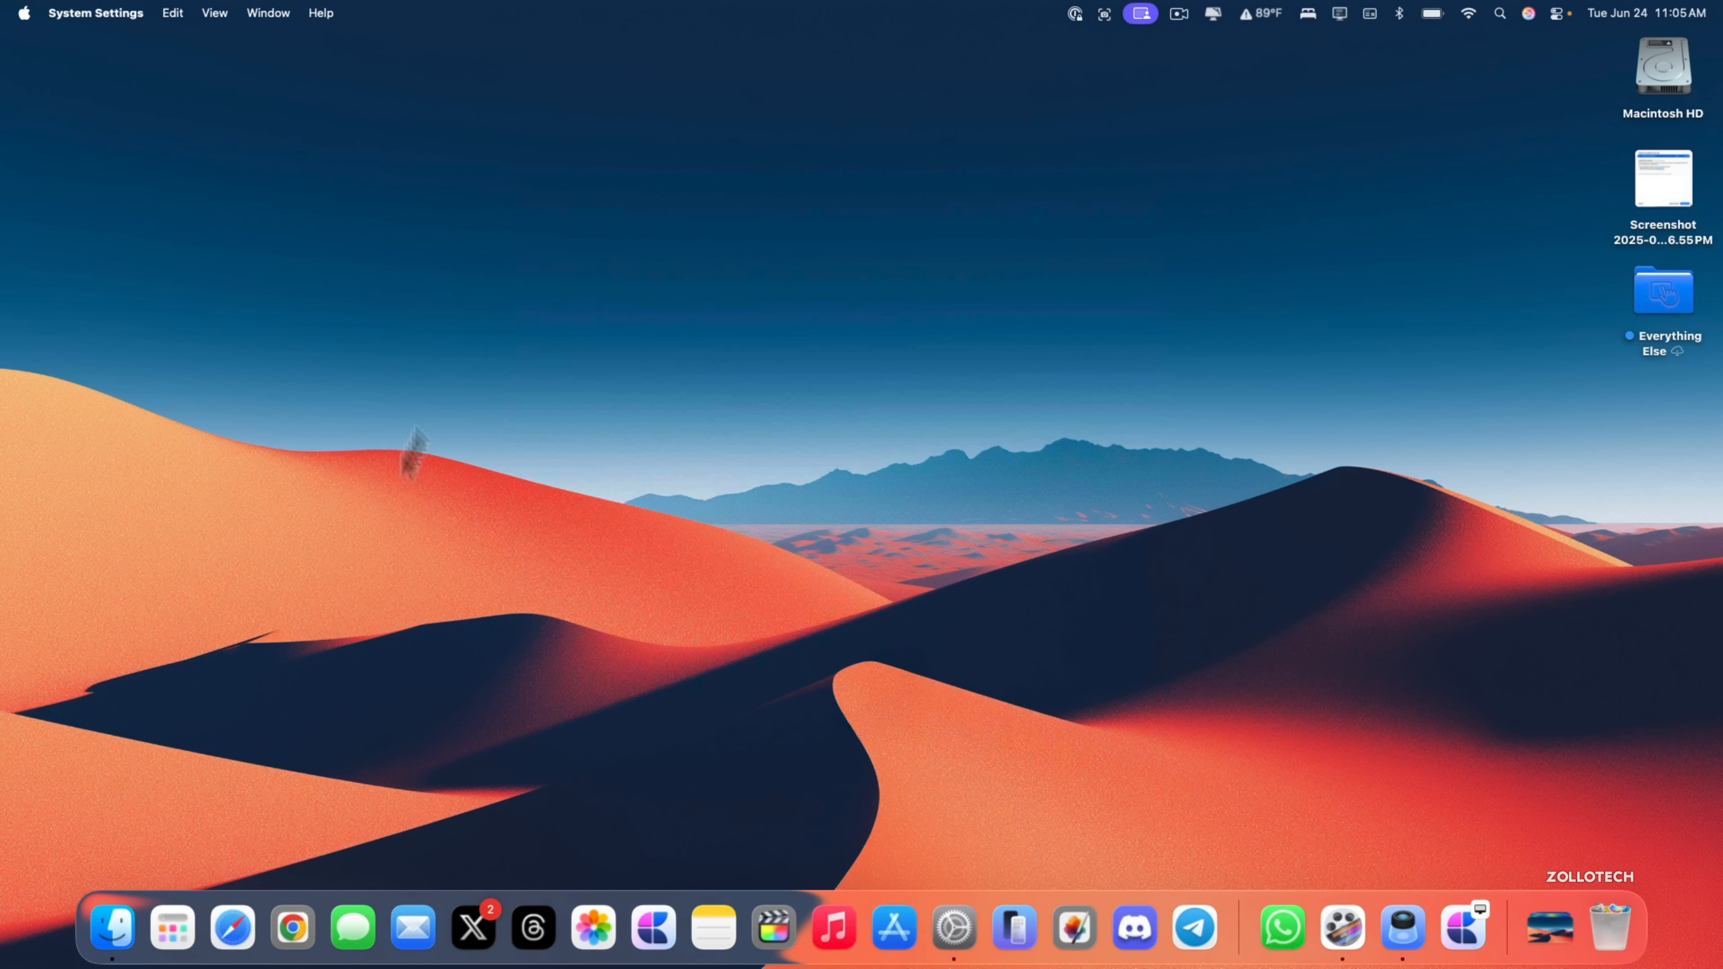
click(412, 927)
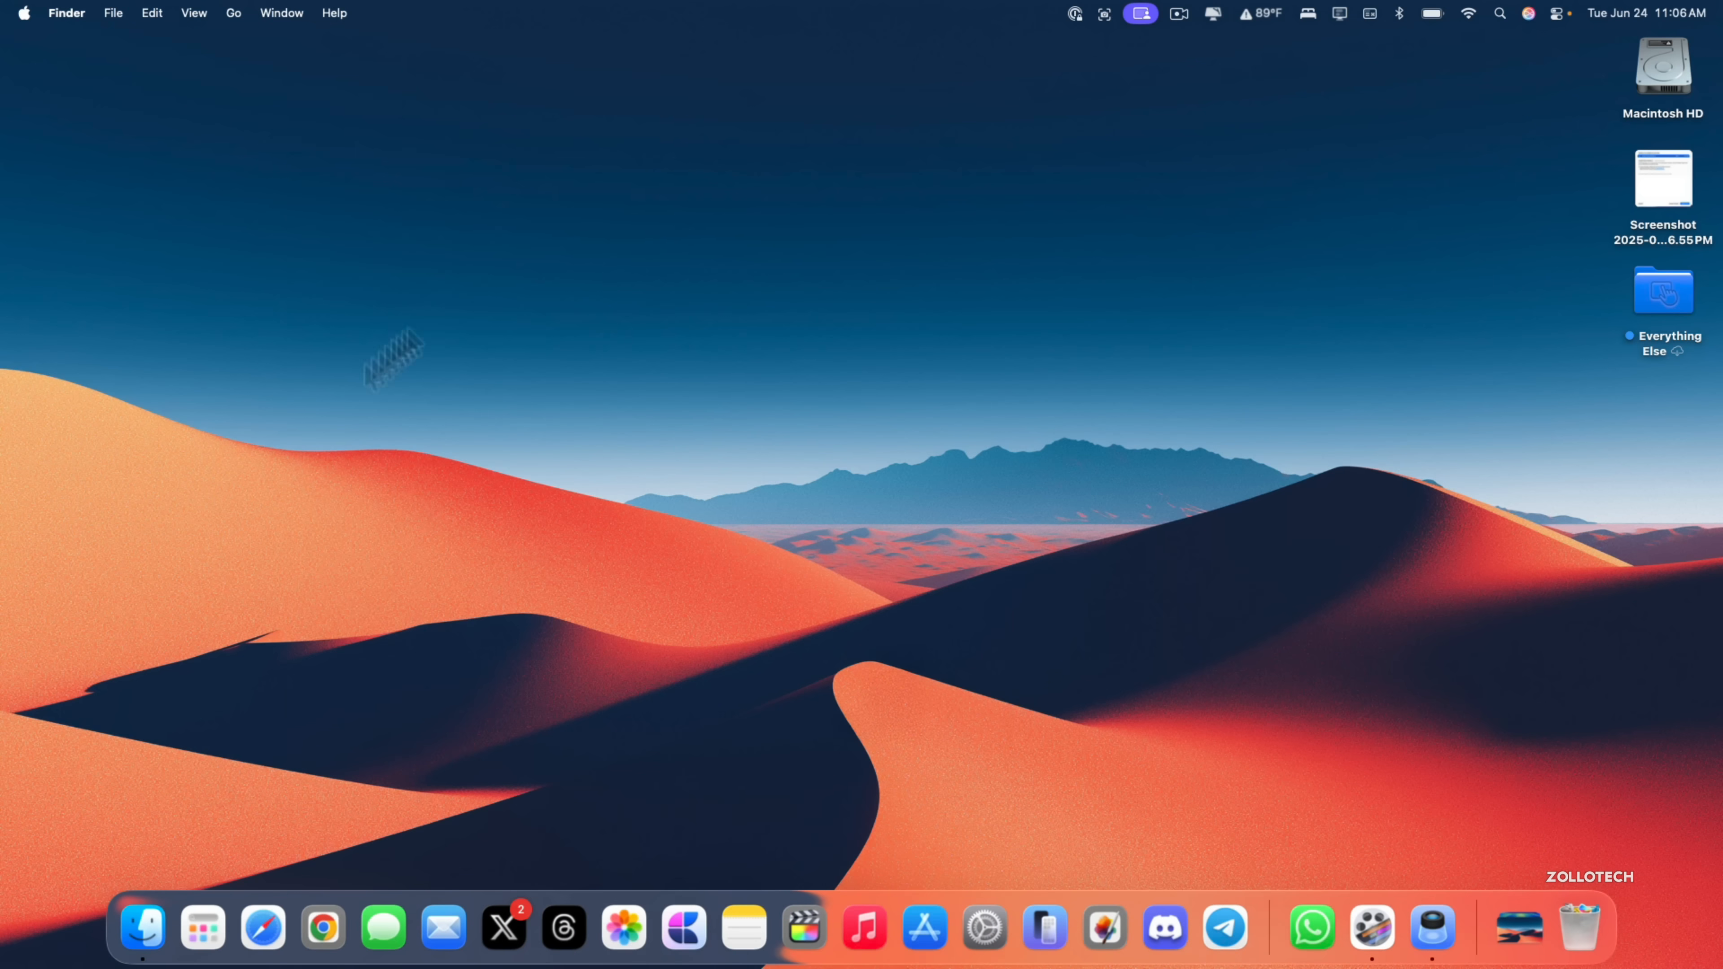
click(141, 927)
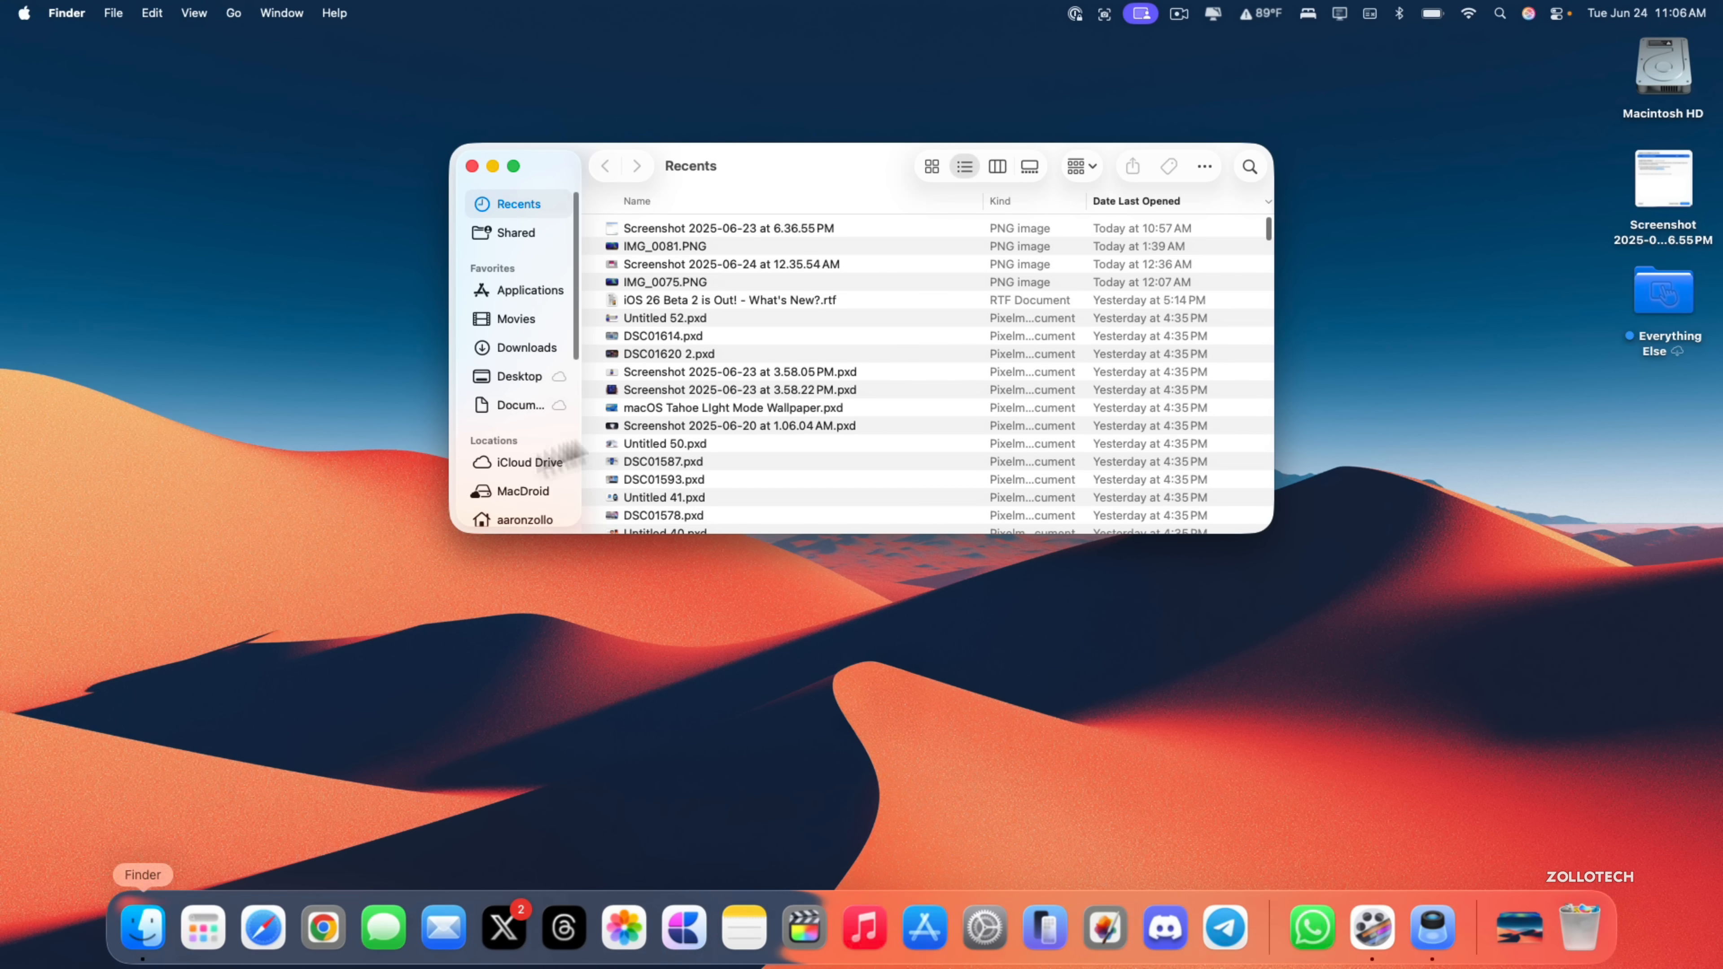
click(514, 318)
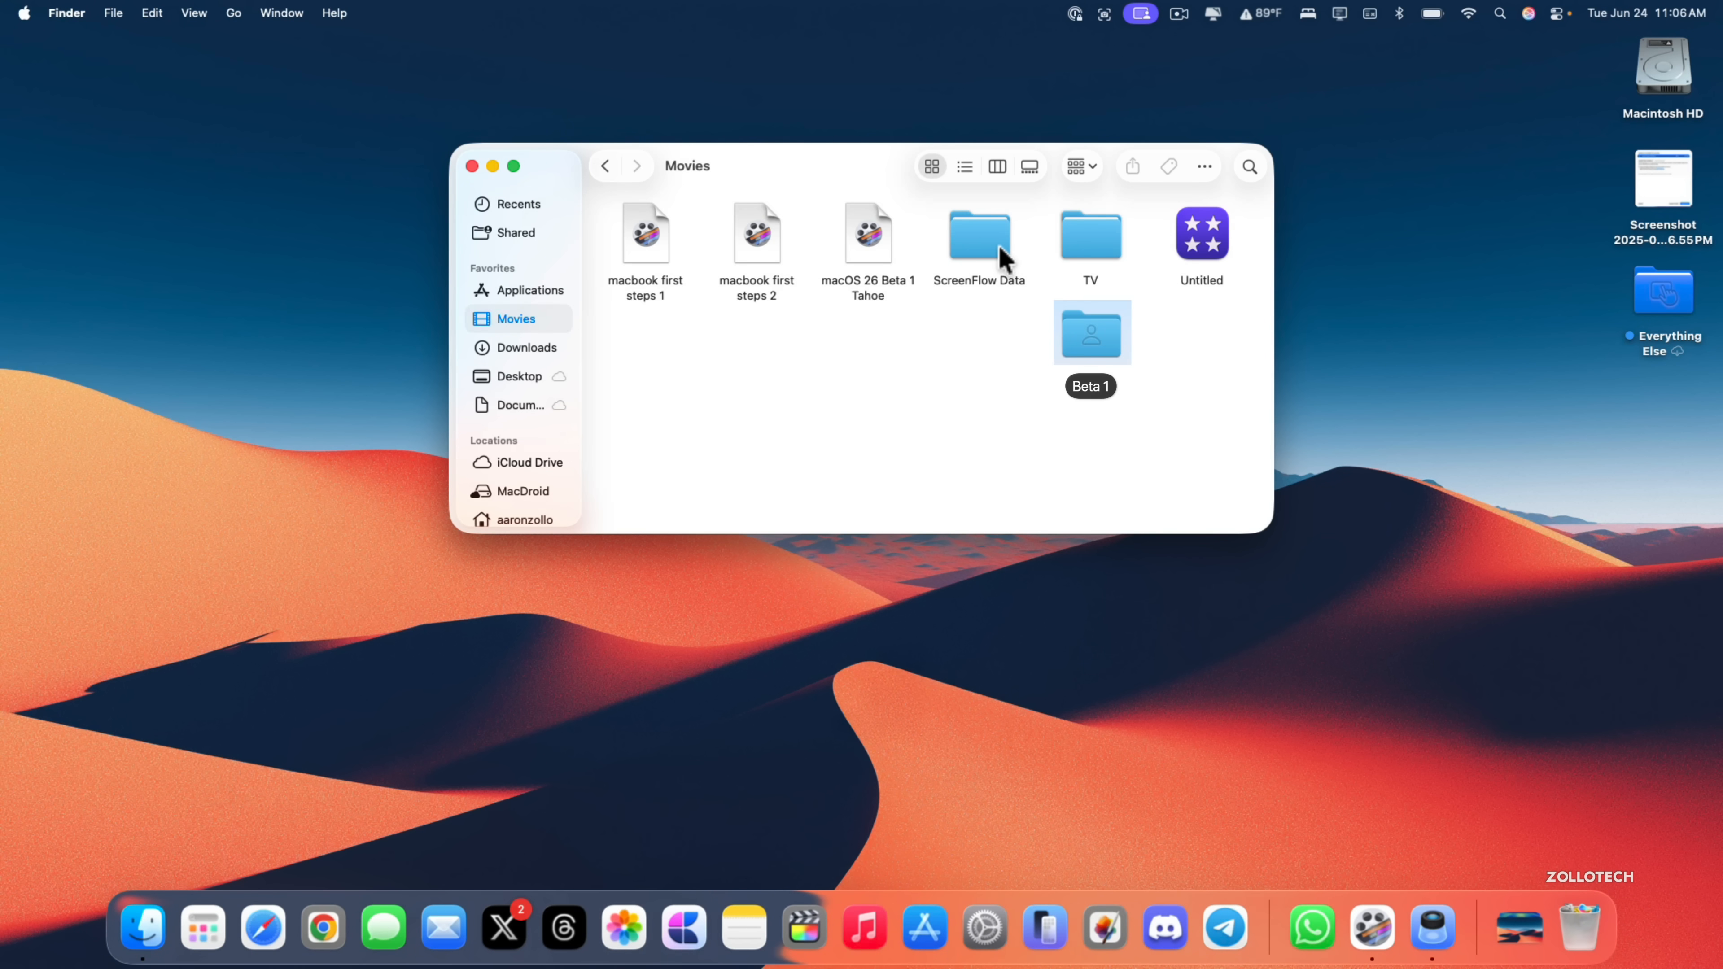
mouse_move(995, 267)
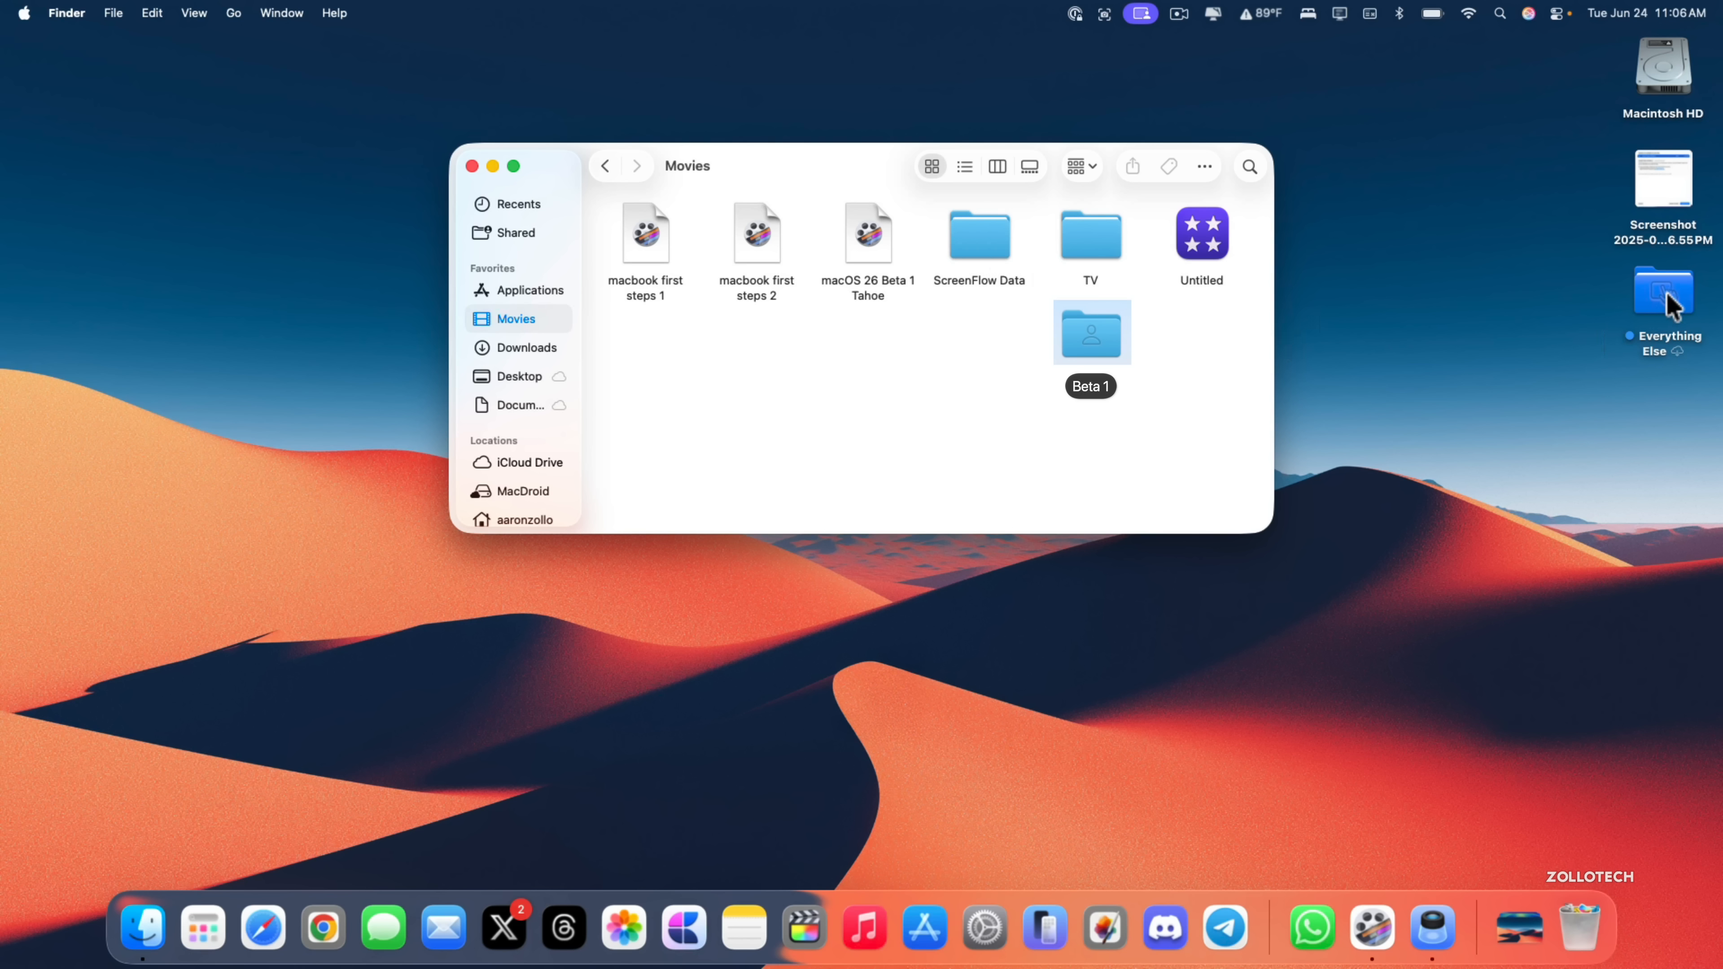
mouse_move(1670, 315)
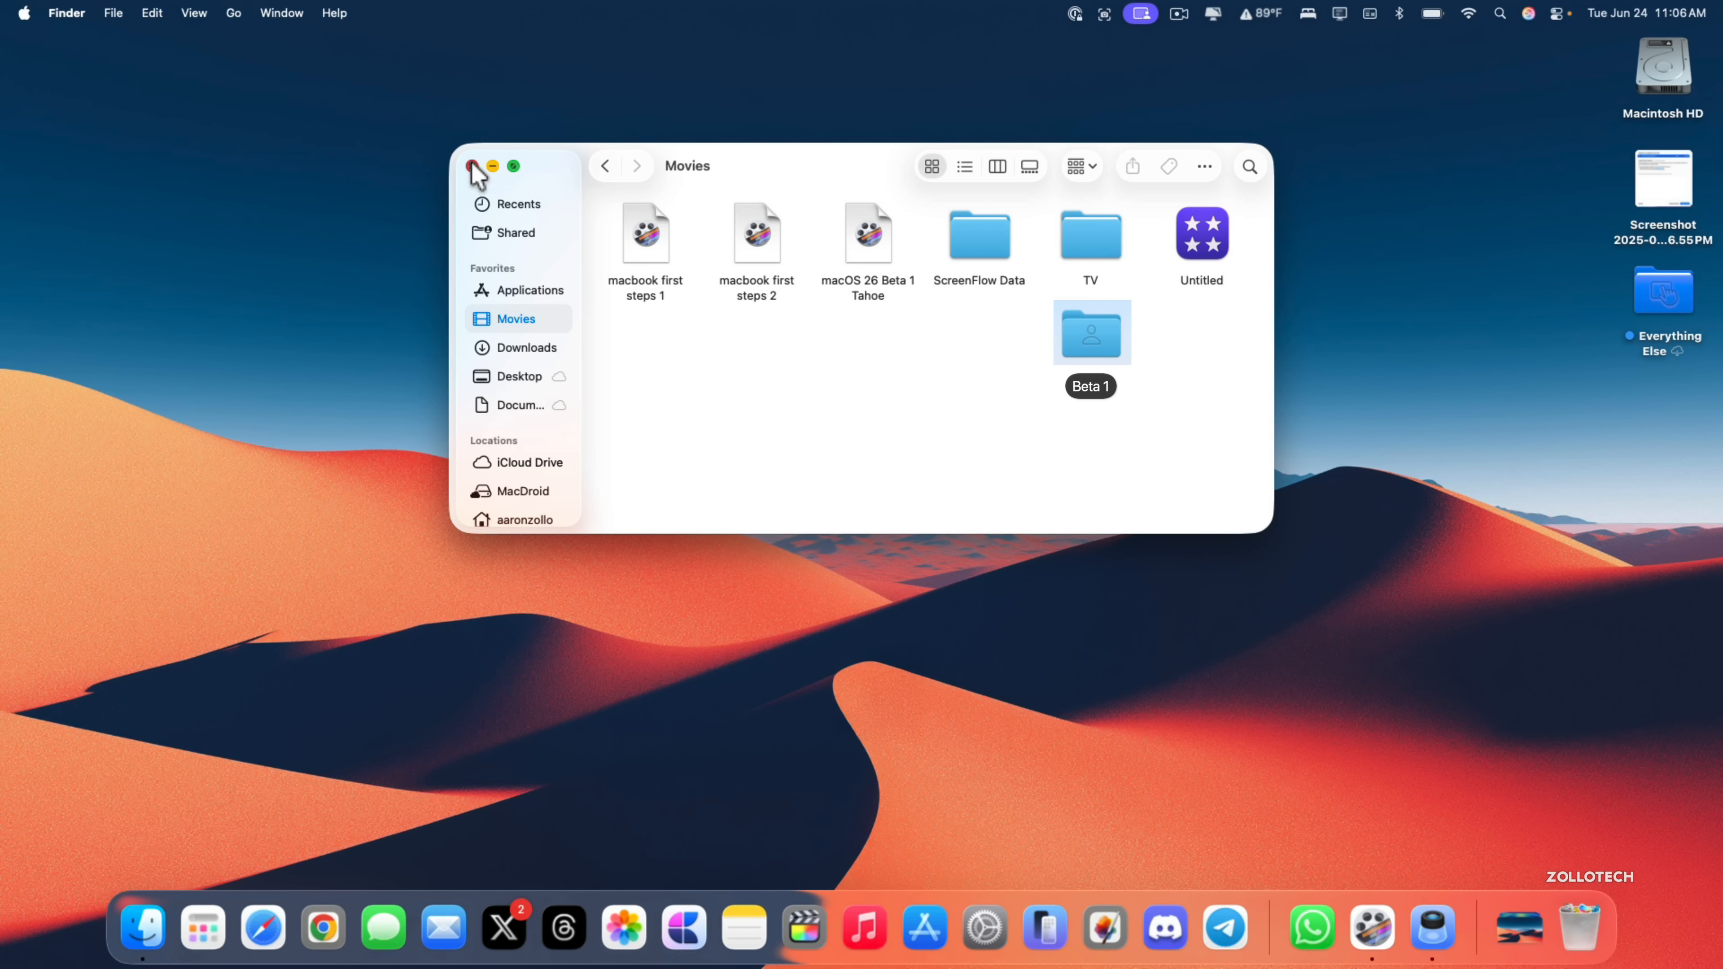
click(474, 166)
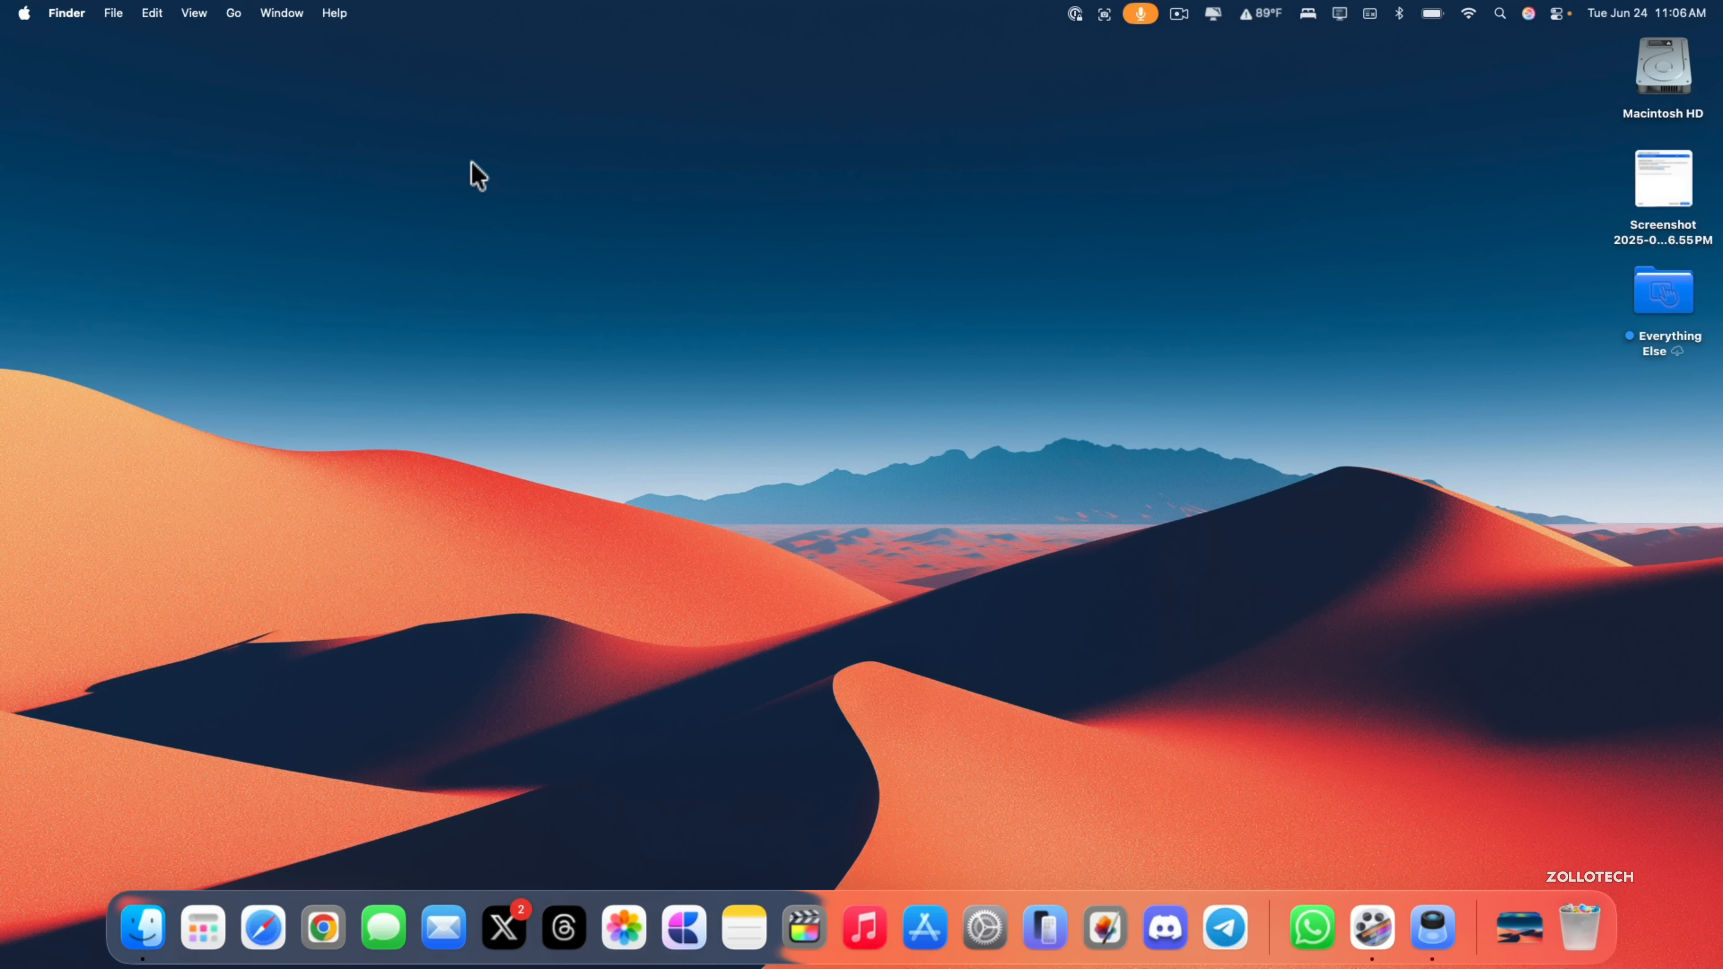
mouse_move(917, 490)
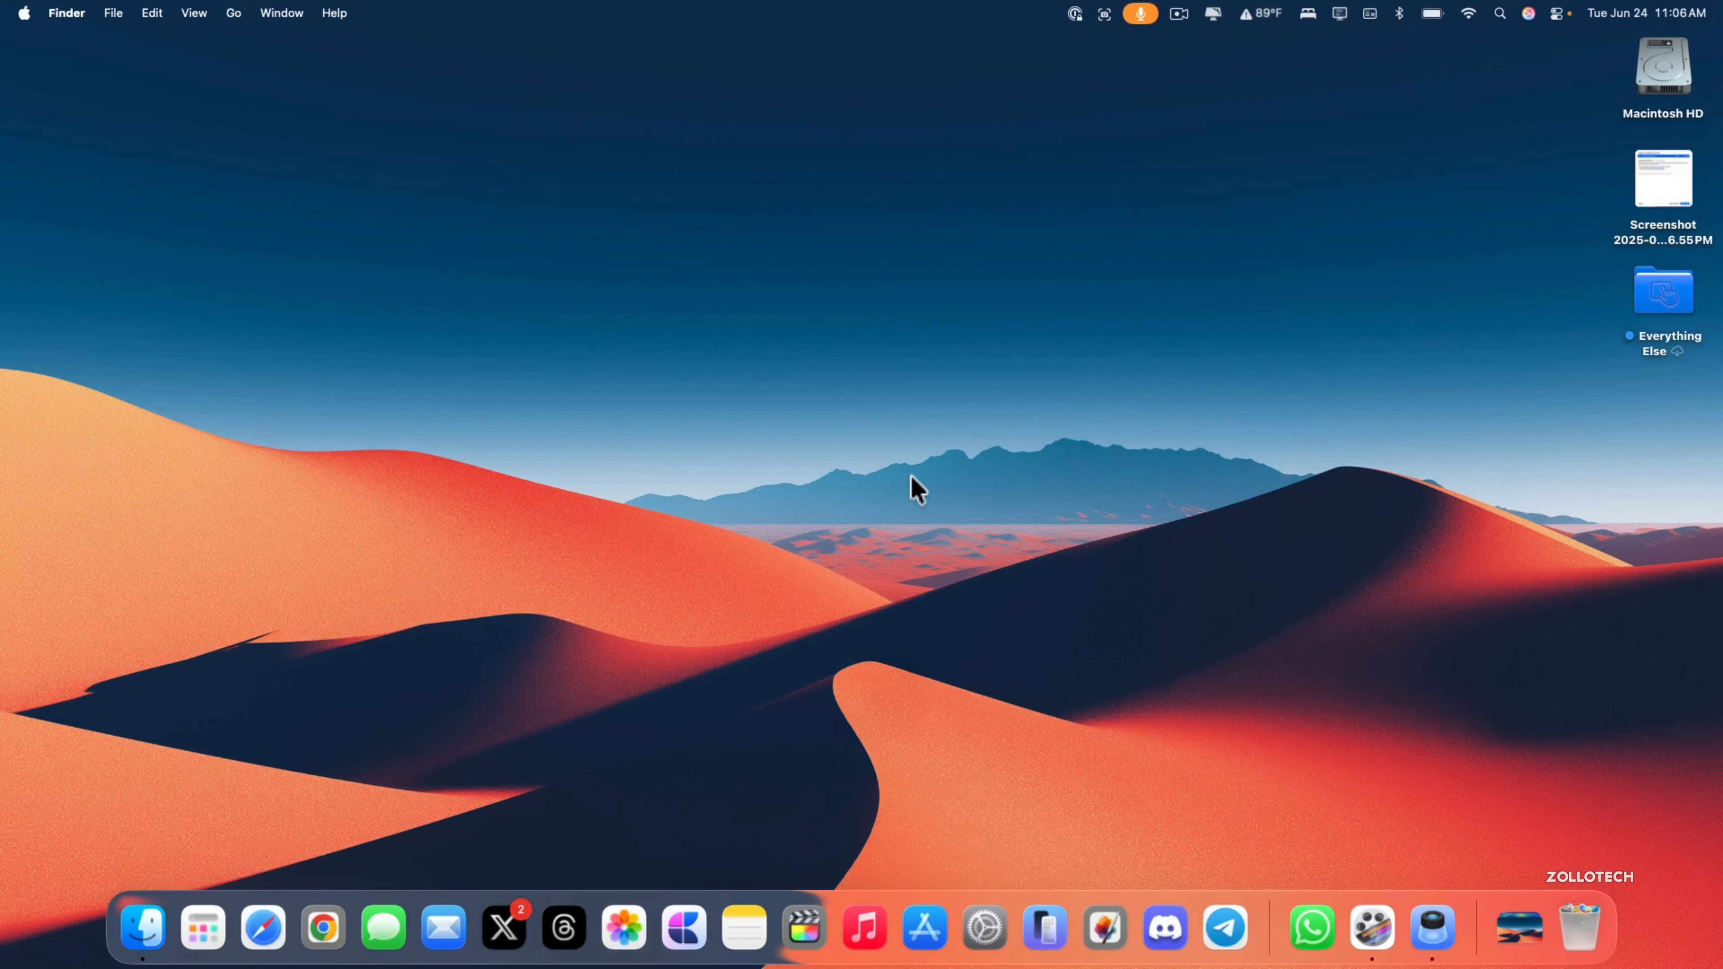
mouse_move(1034, 489)
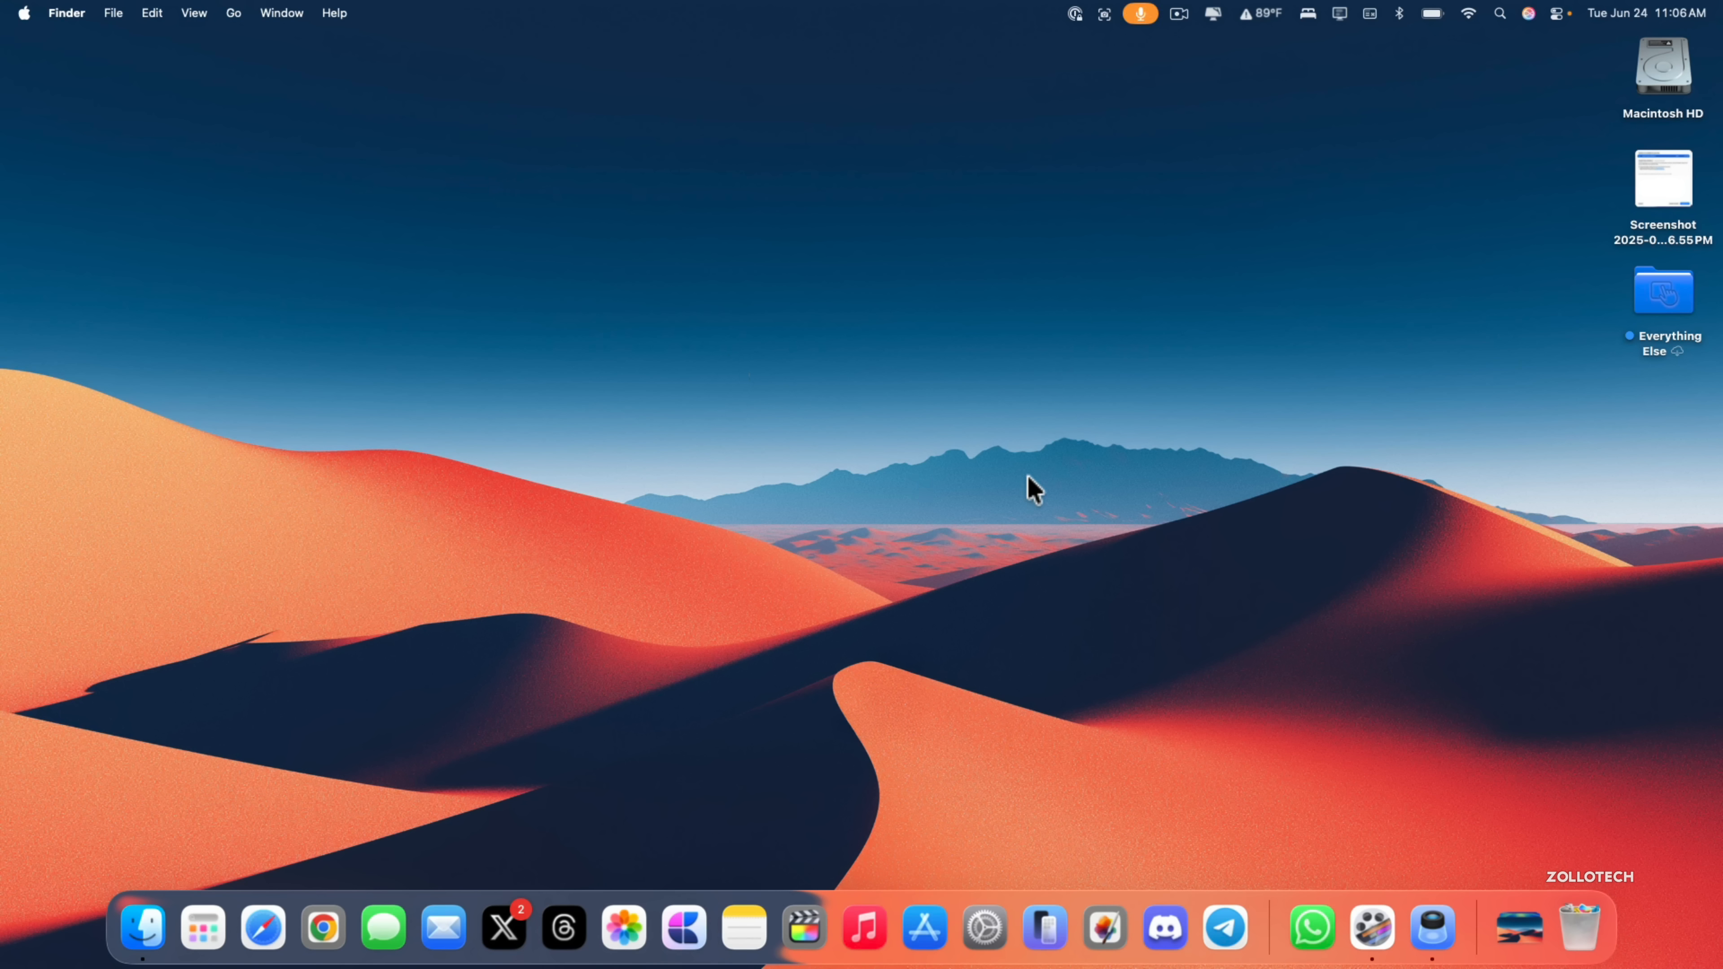
mouse_move(1058, 569)
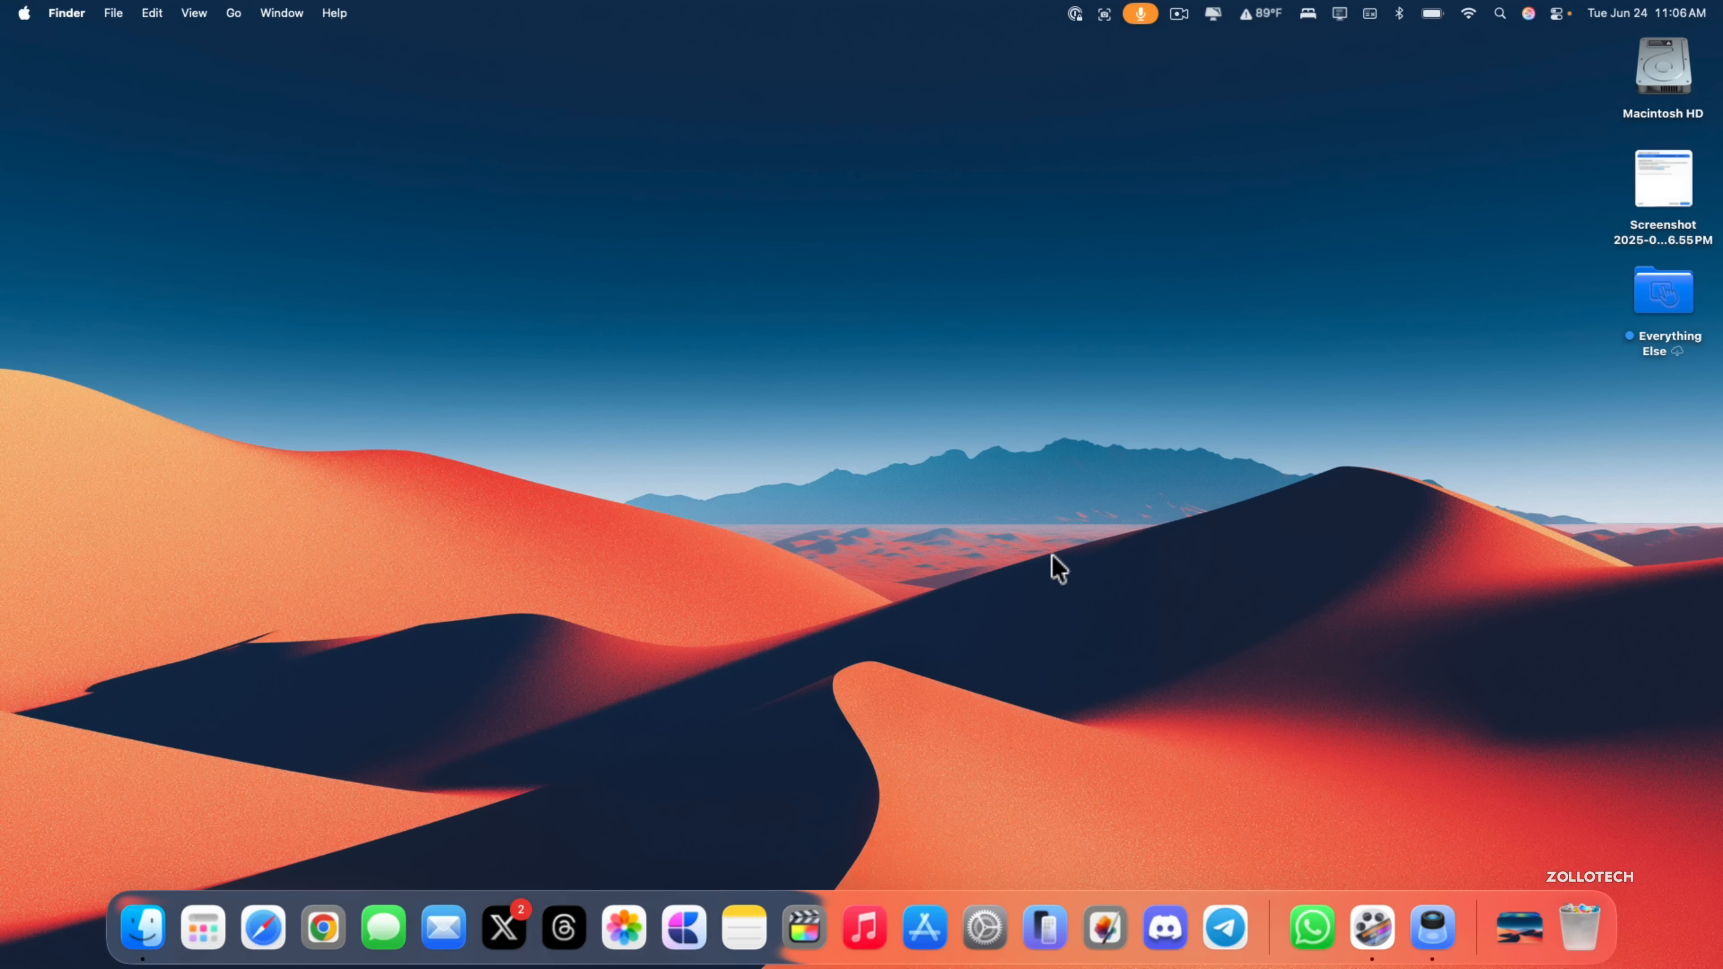
mouse_move(464, 752)
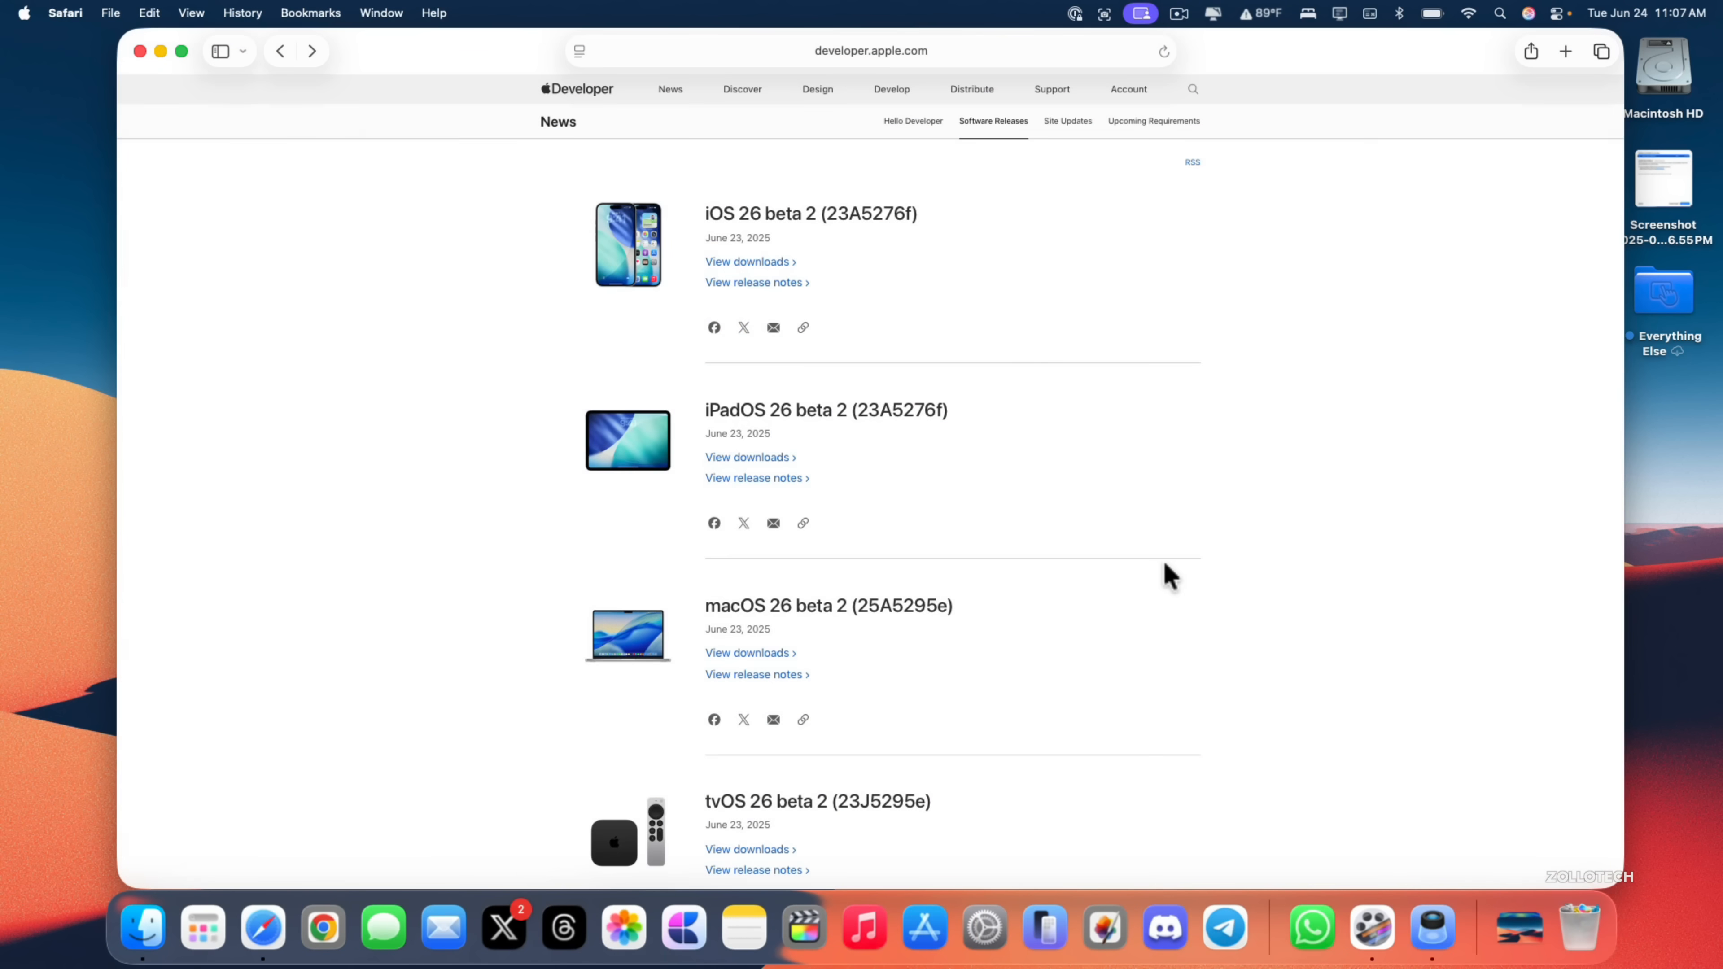
Load the macOS Tahoe 26 Beta 2 release notes and read down to Disk Images, Finder and Foundation.
click(1163, 50)
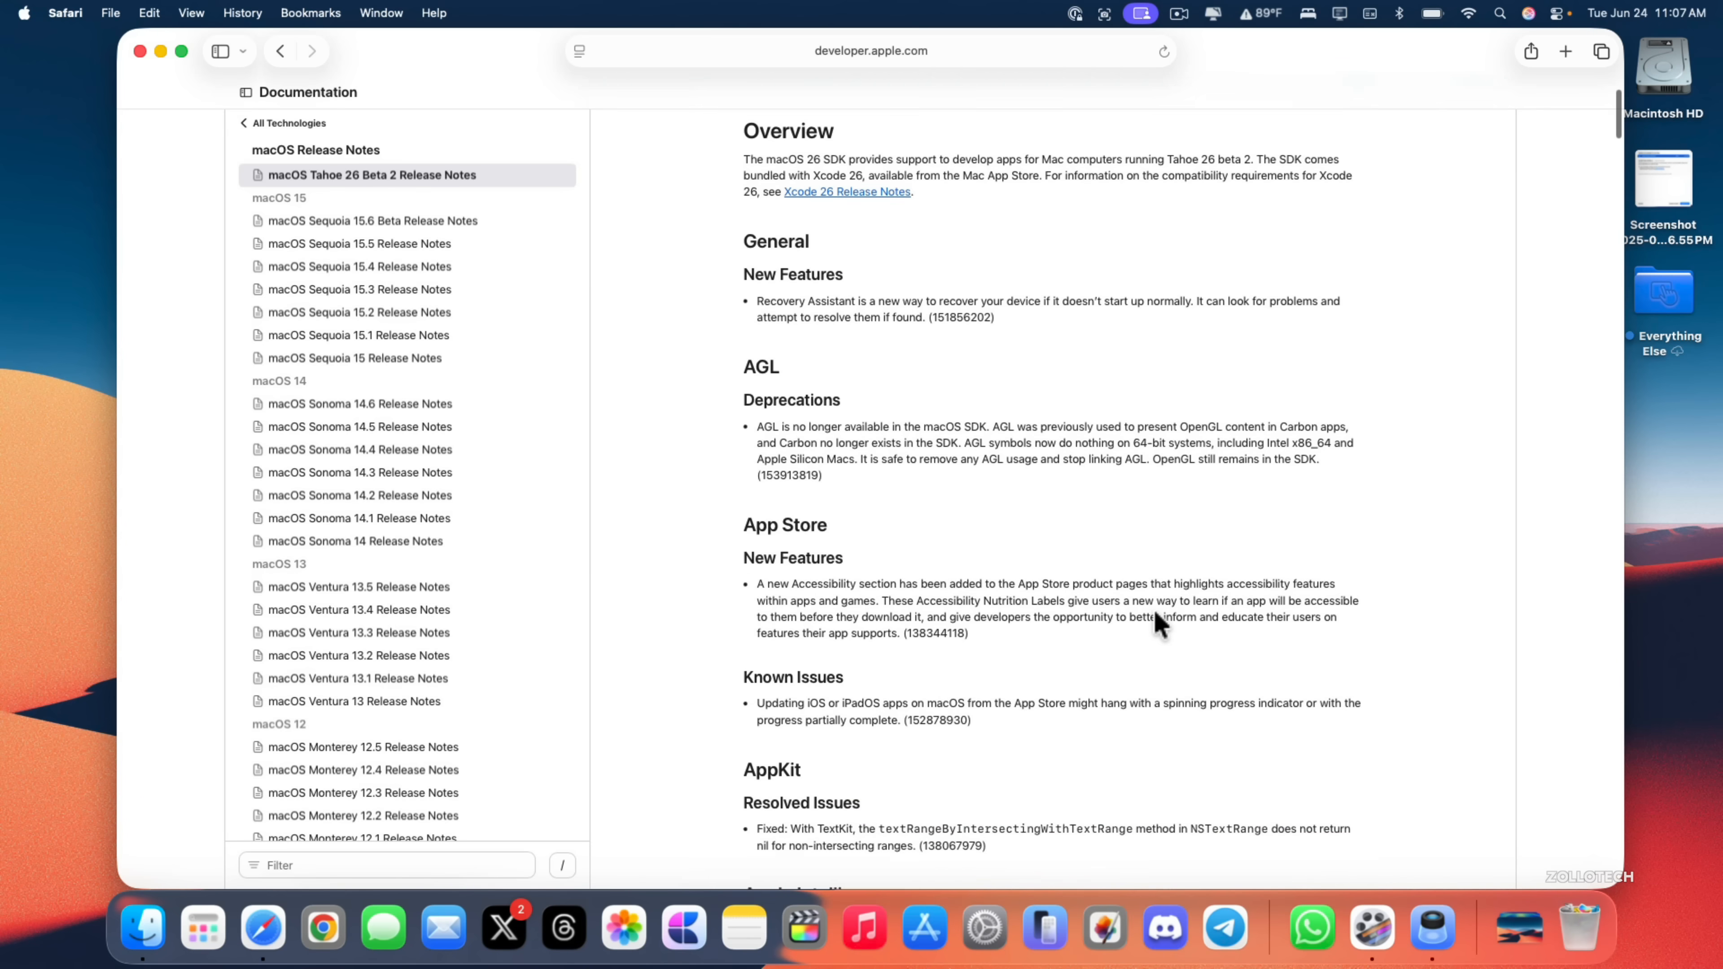
scroll(down, 3)
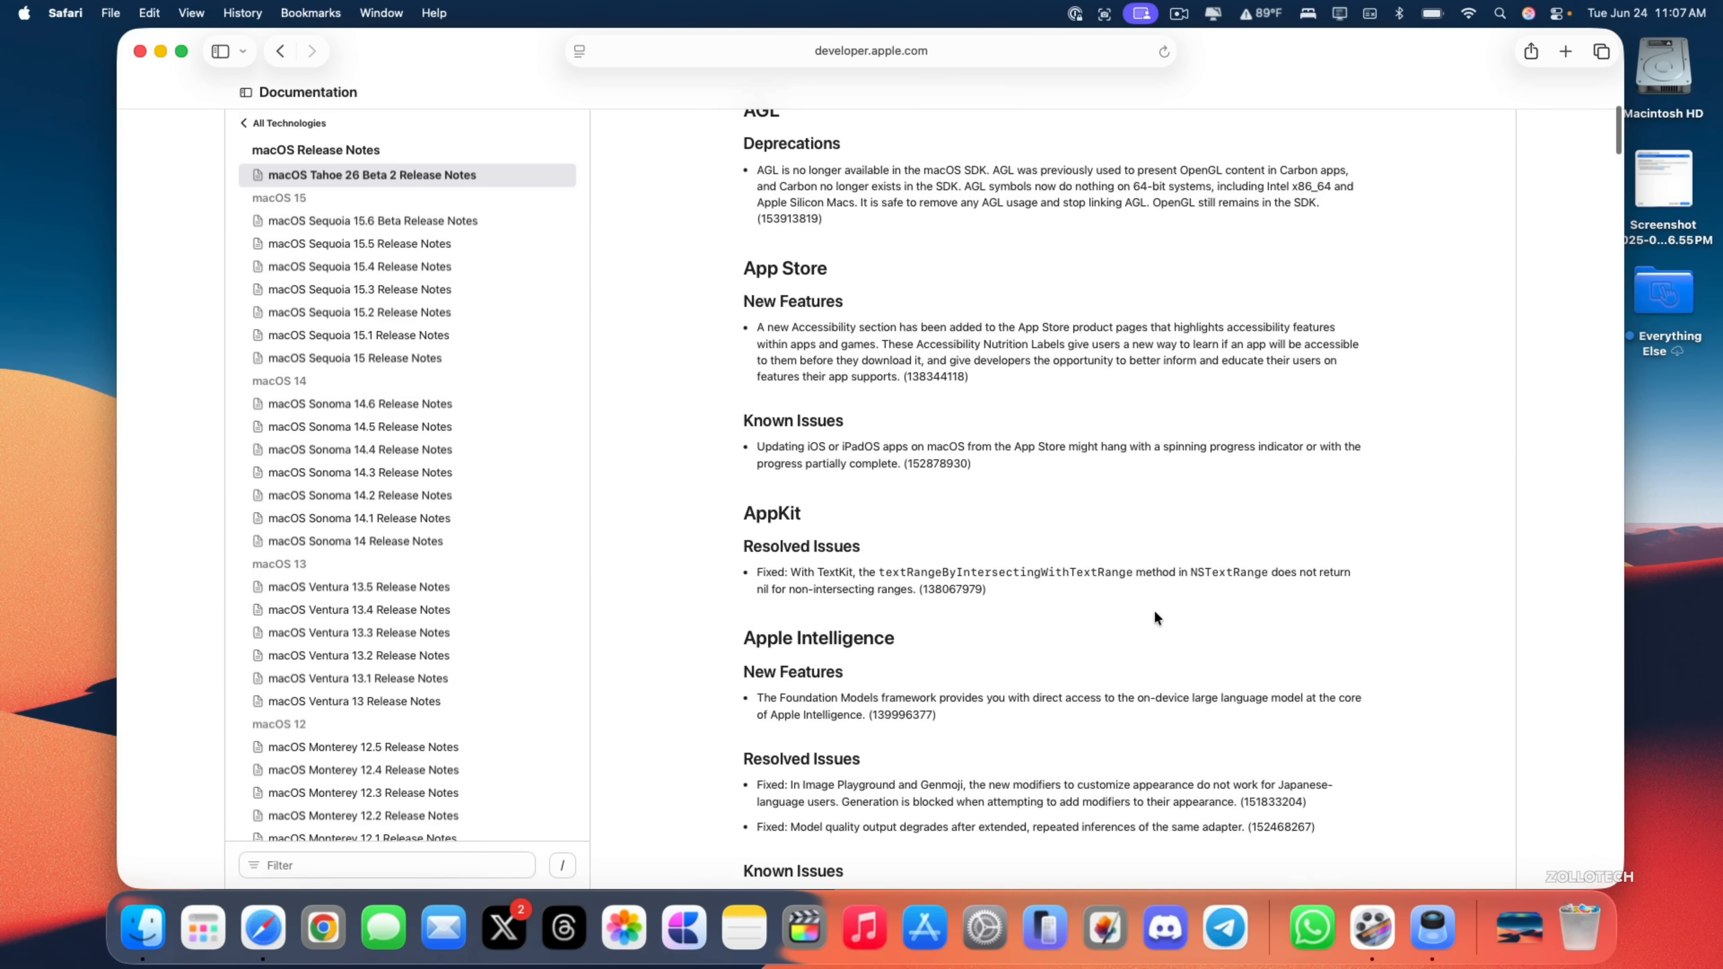
mouse_move(801, 329)
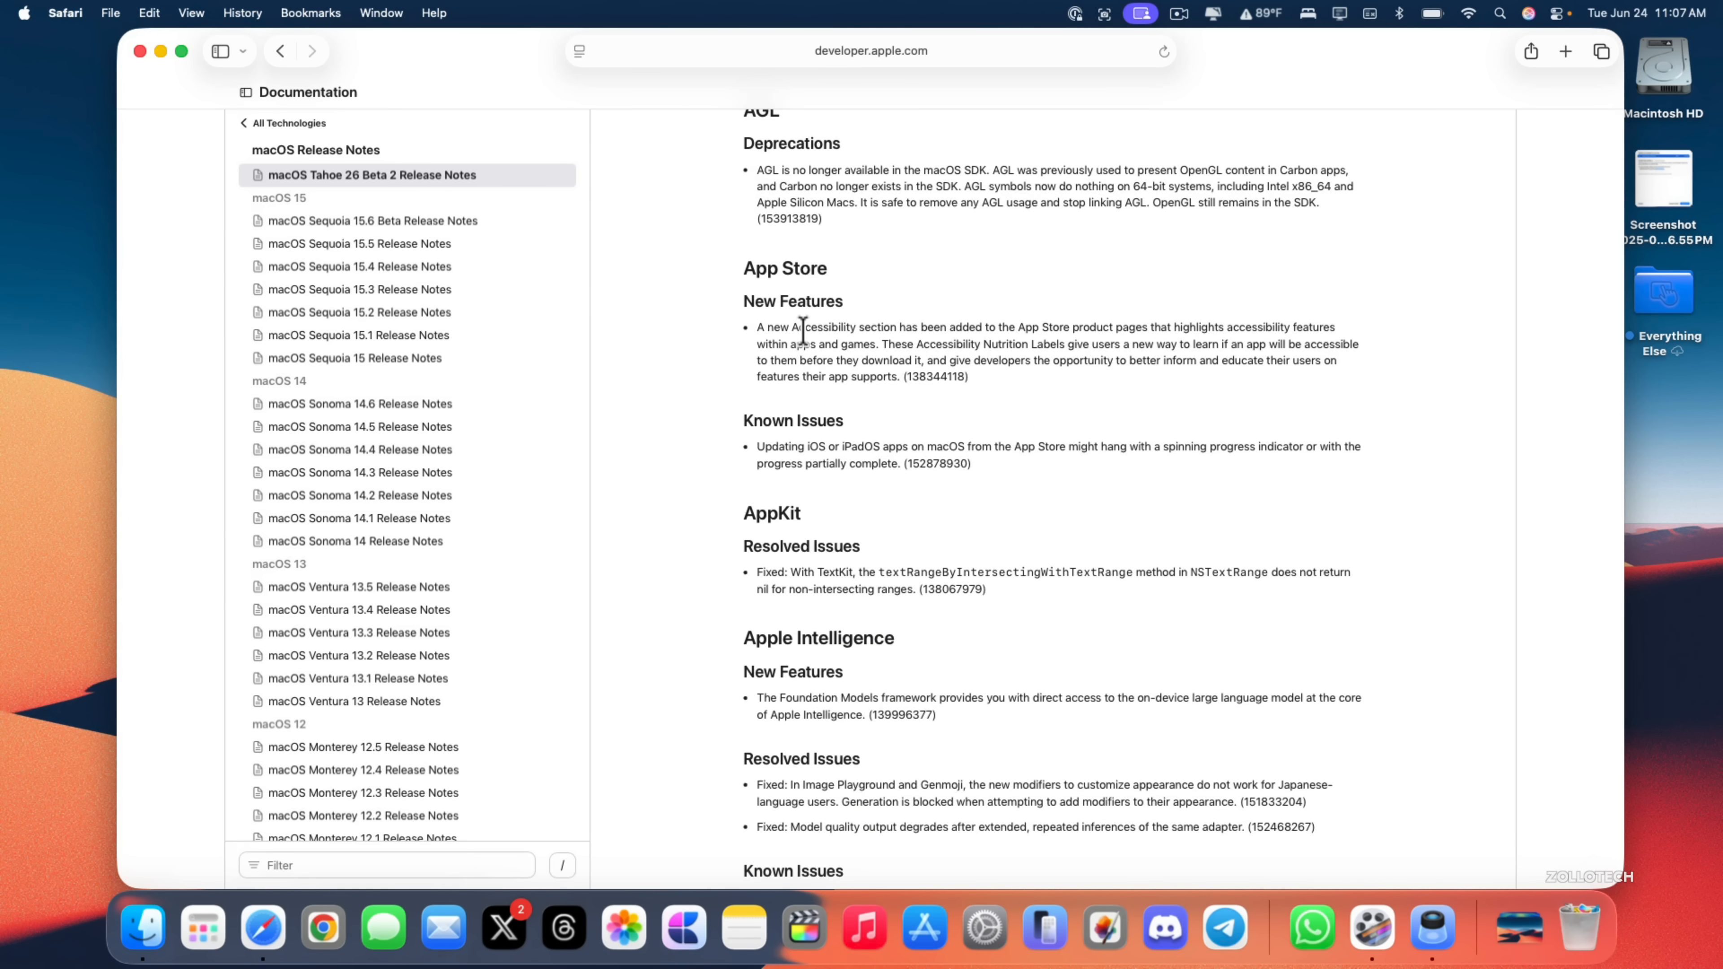
scroll(down, 3)
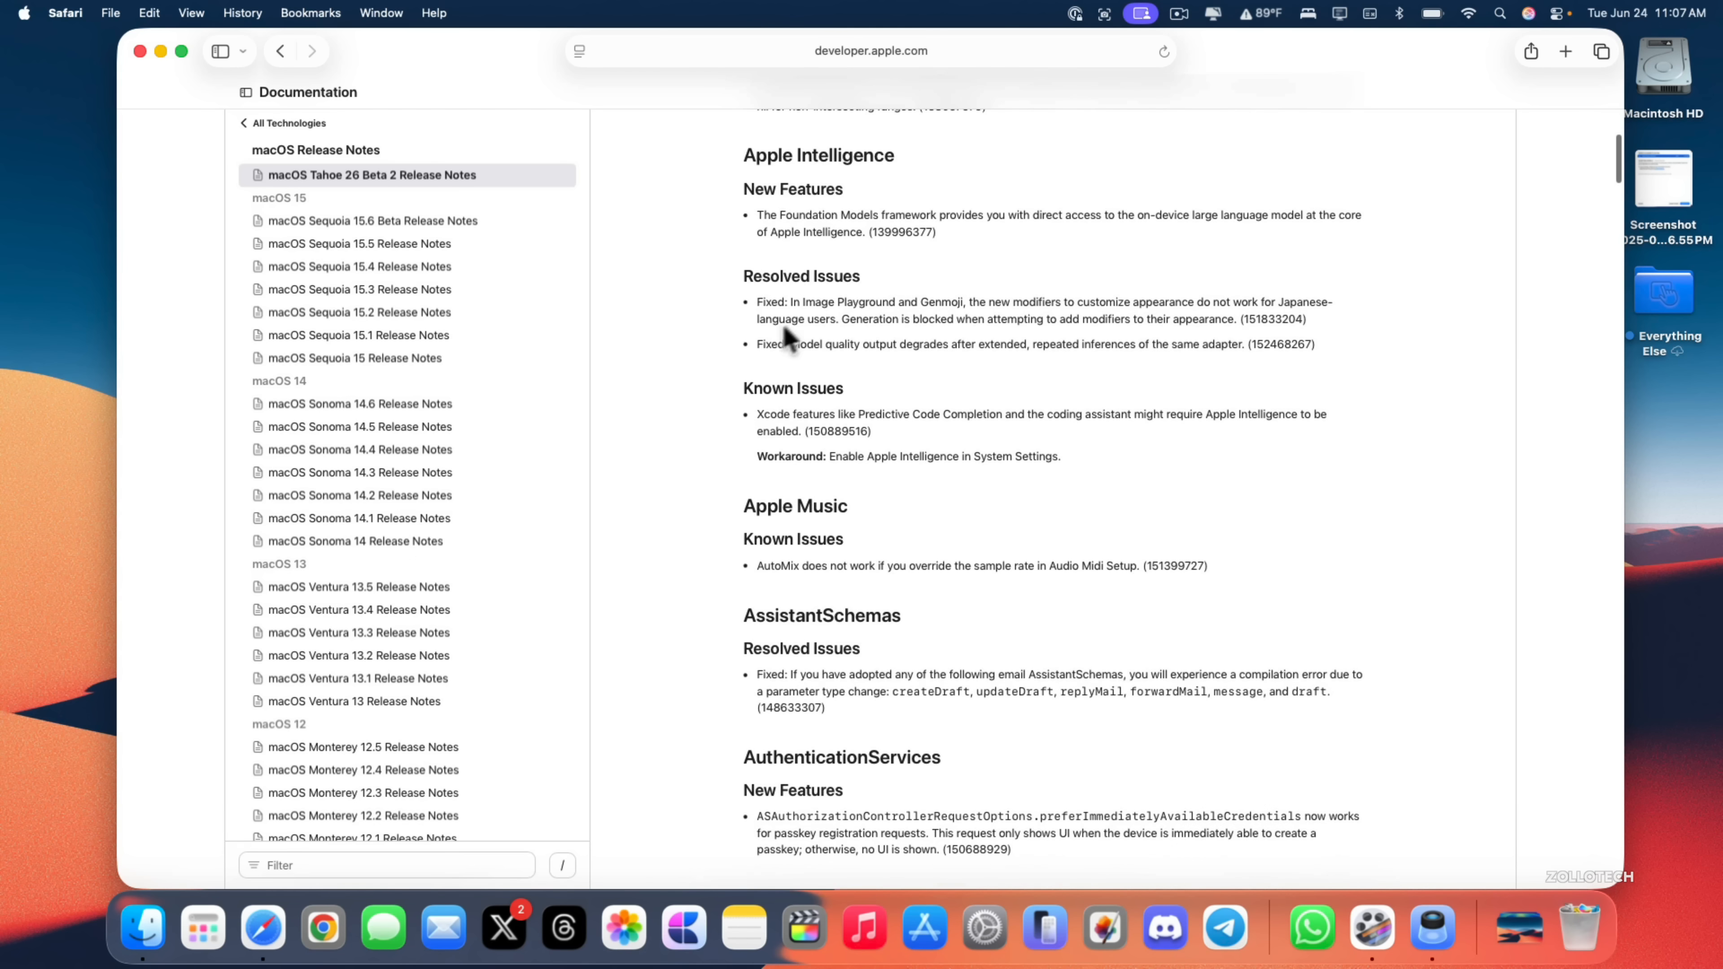
mouse_move(903, 322)
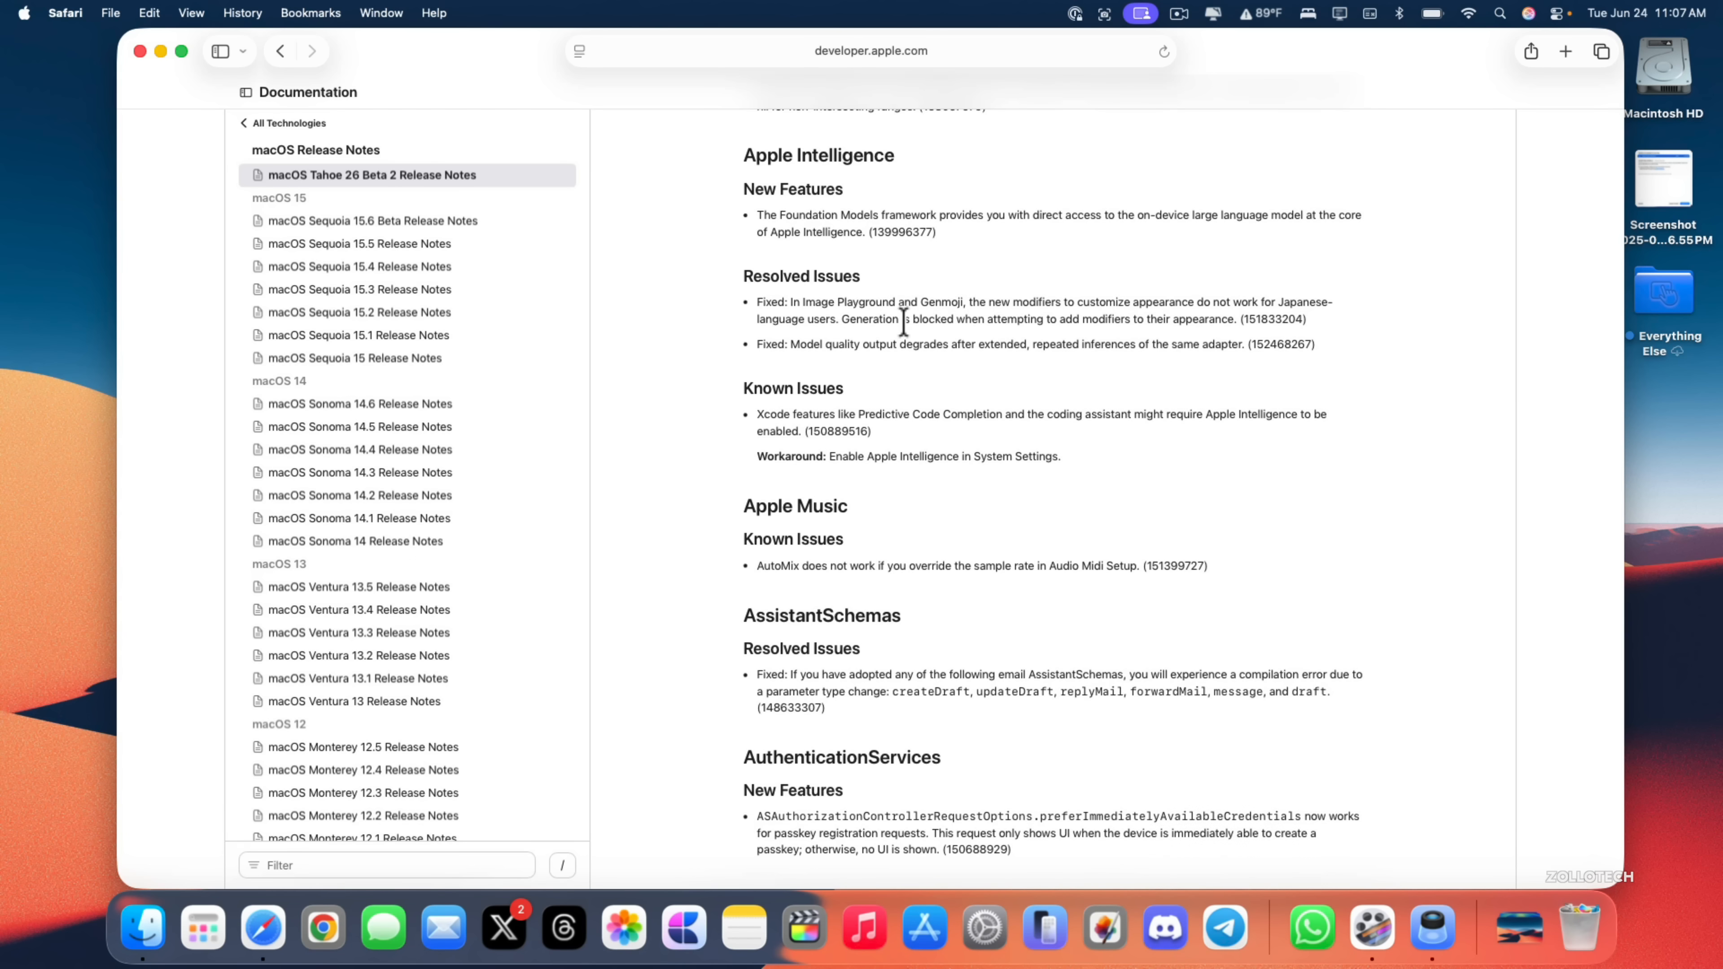
scroll(down, 3)
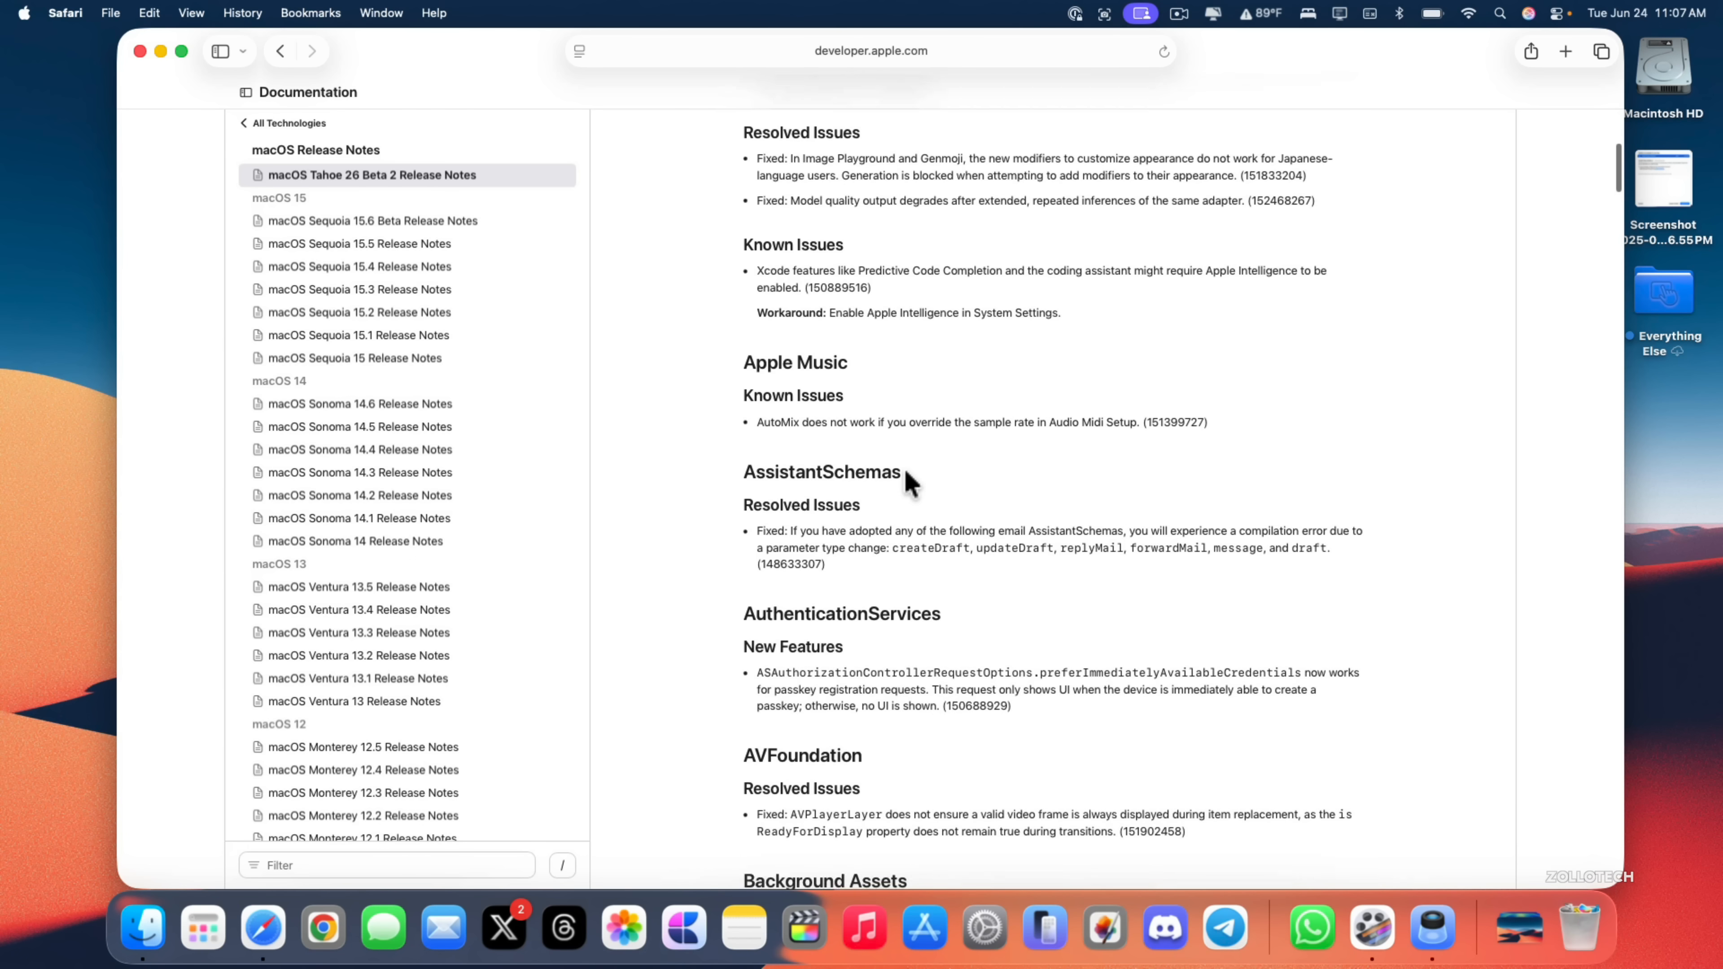
scroll(down, 3)
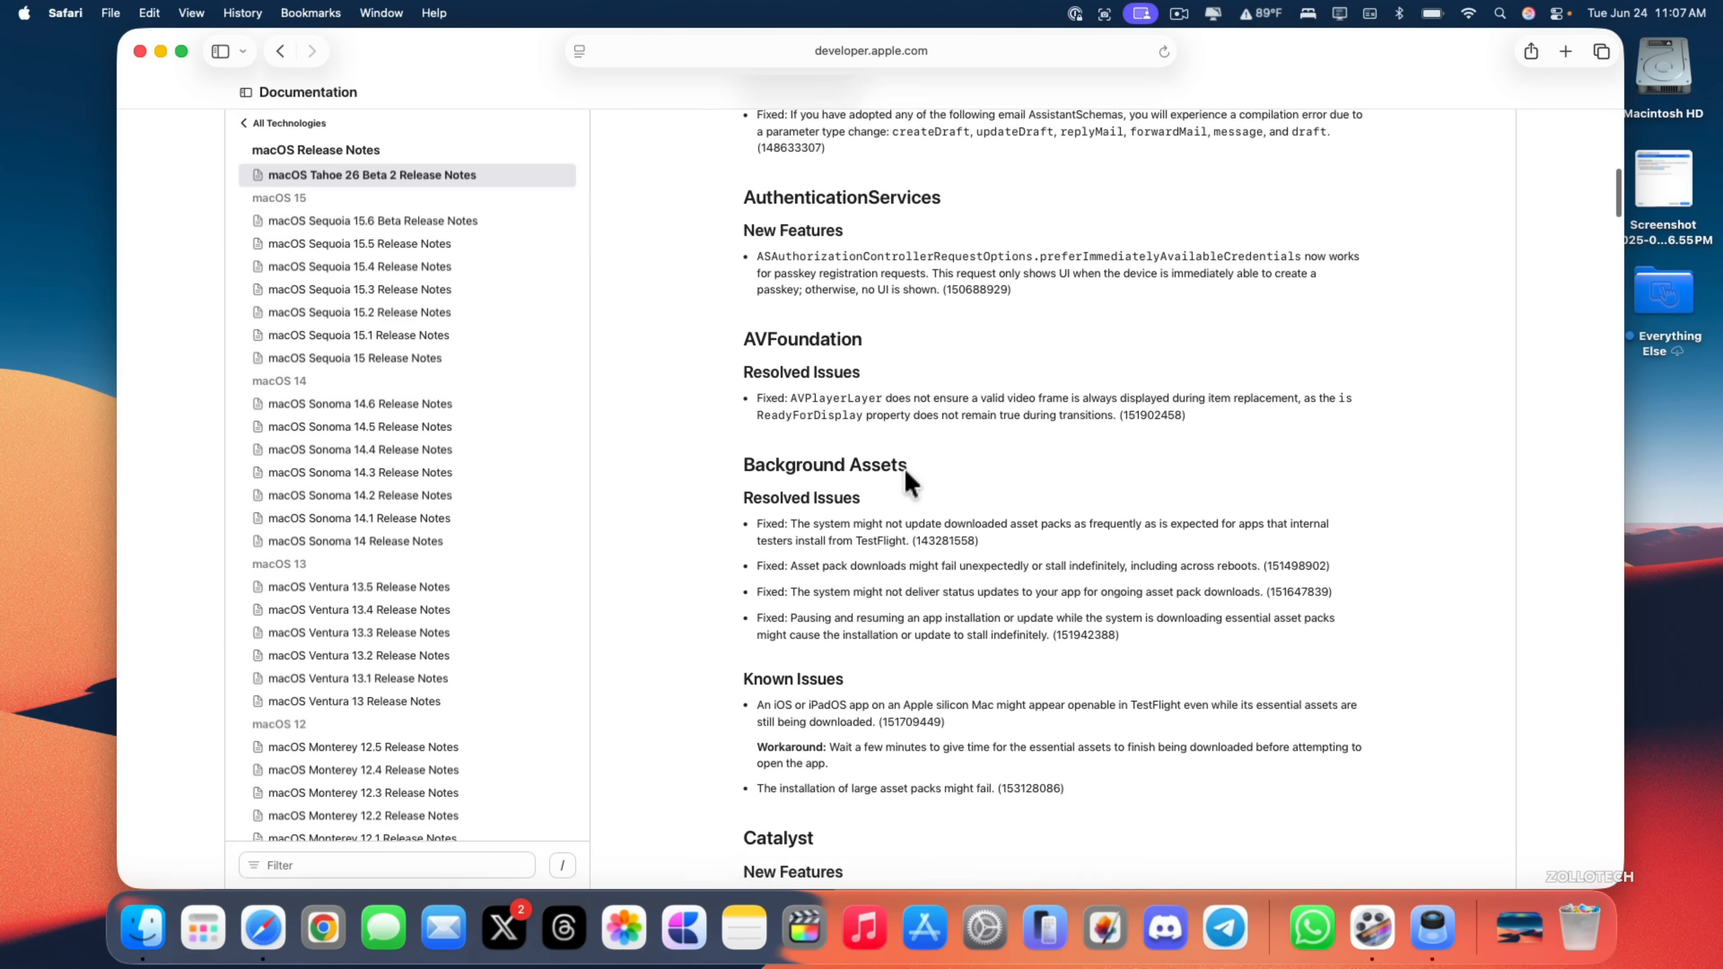
scroll(down, 3)
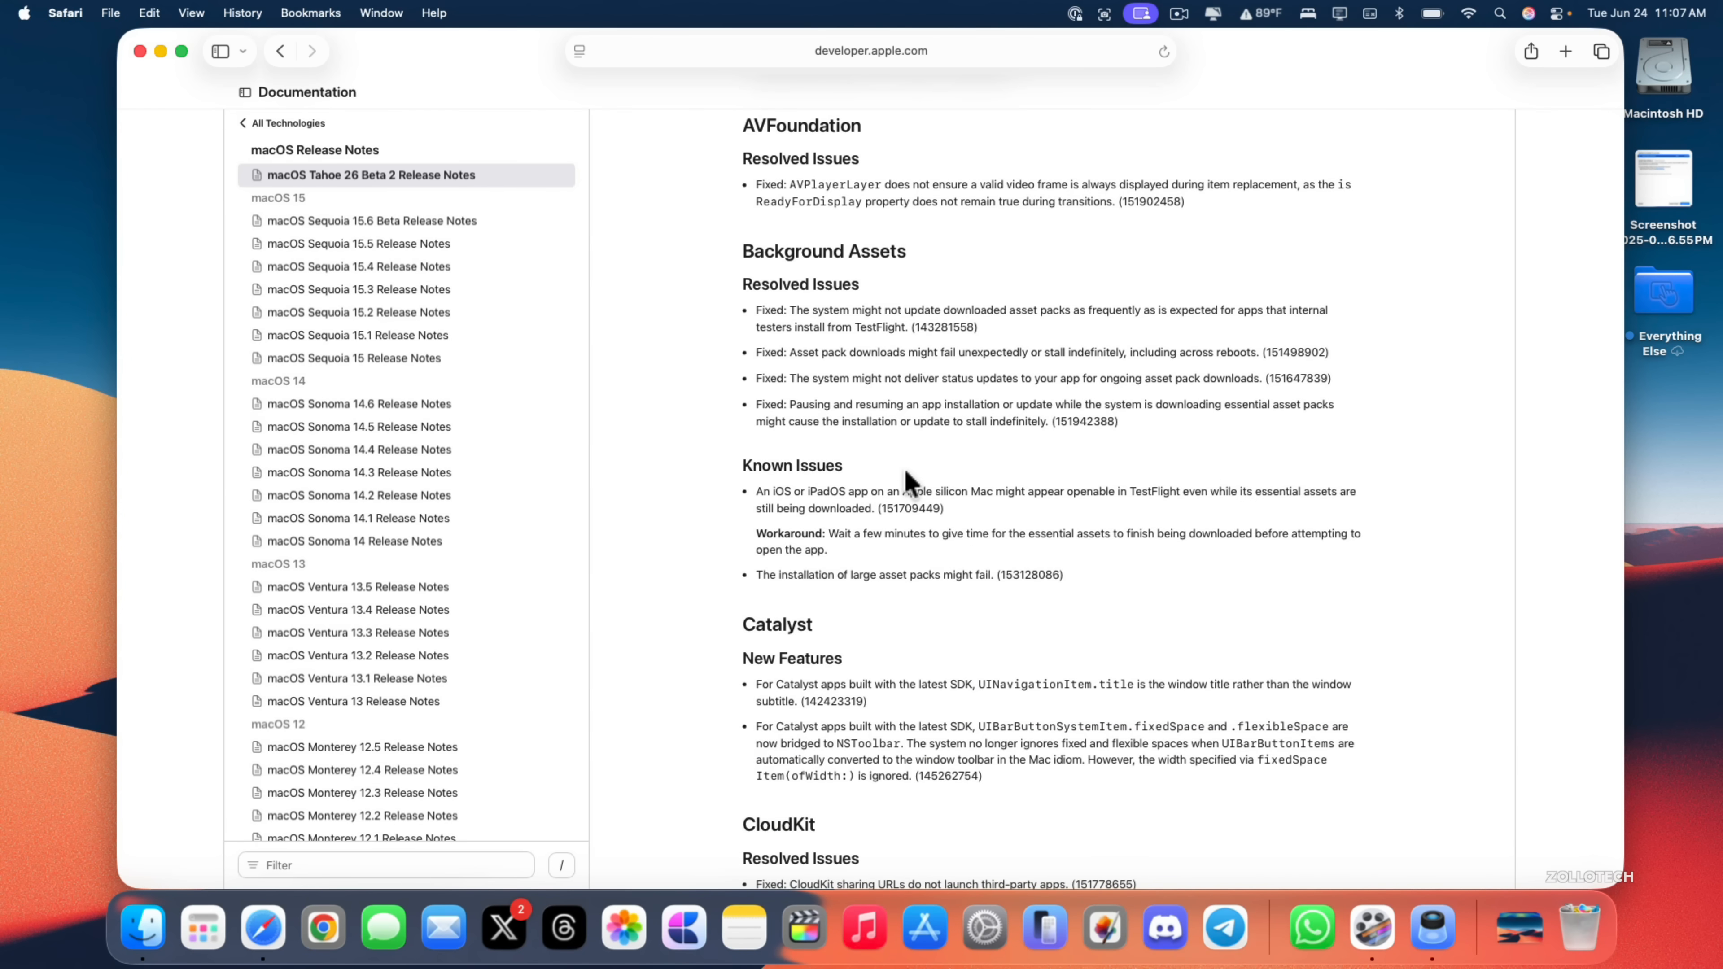
scroll(down, 3)
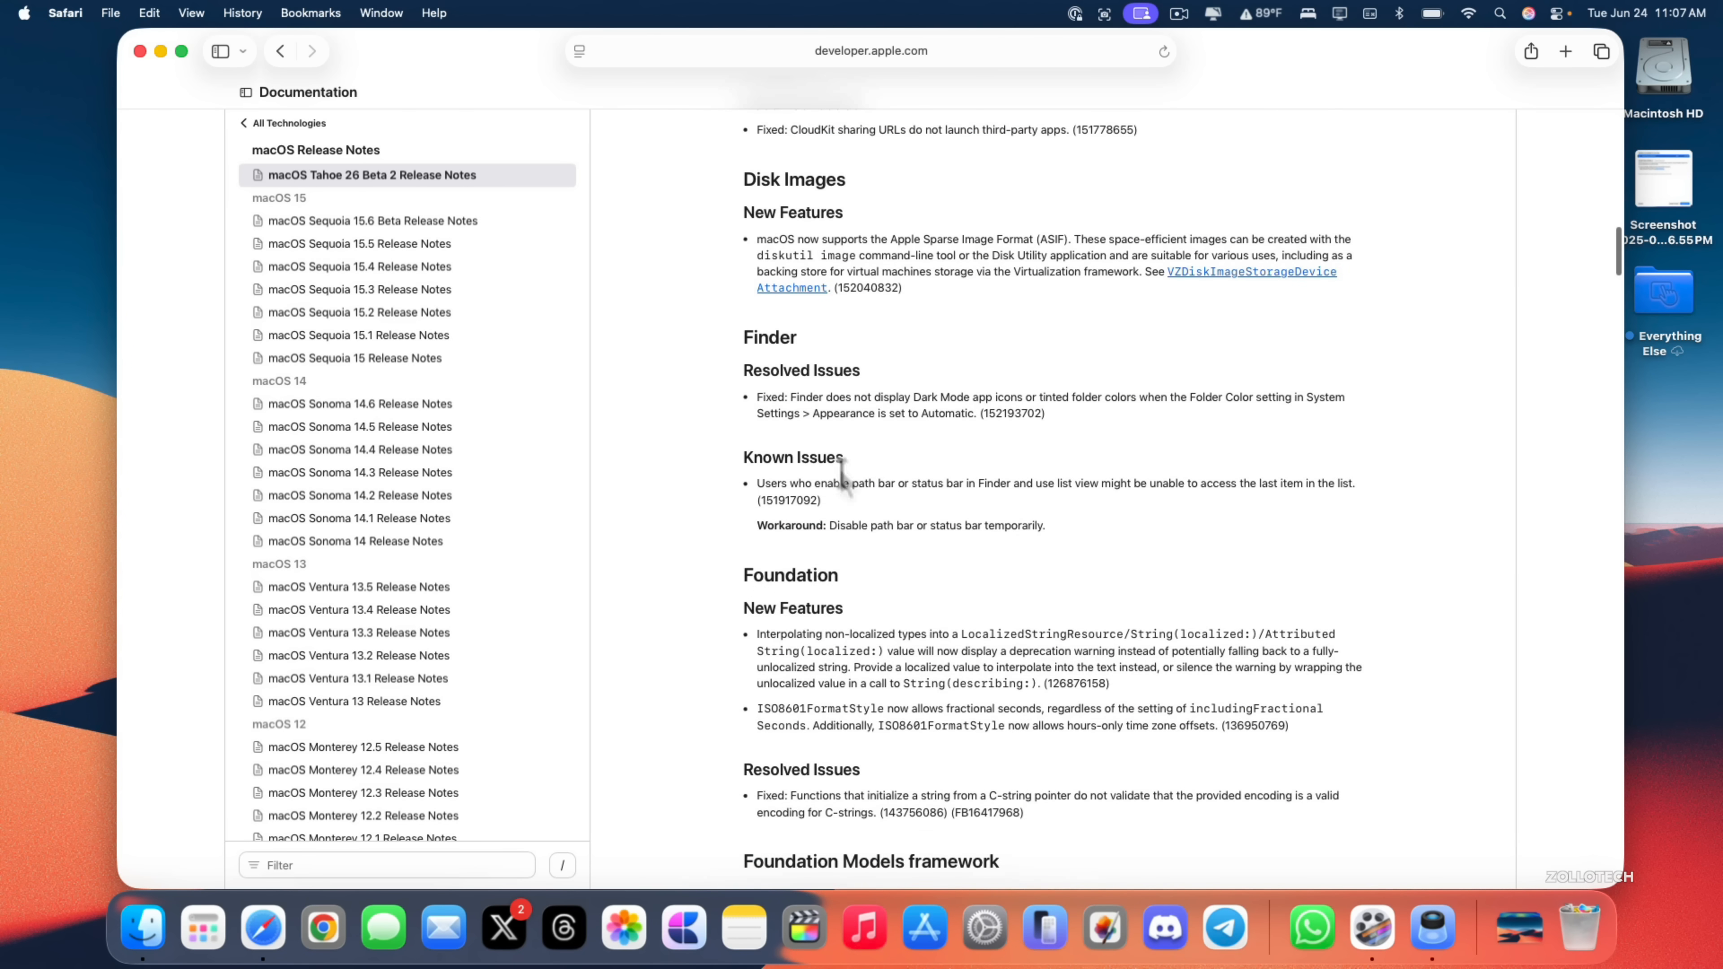
mouse_move(897, 412)
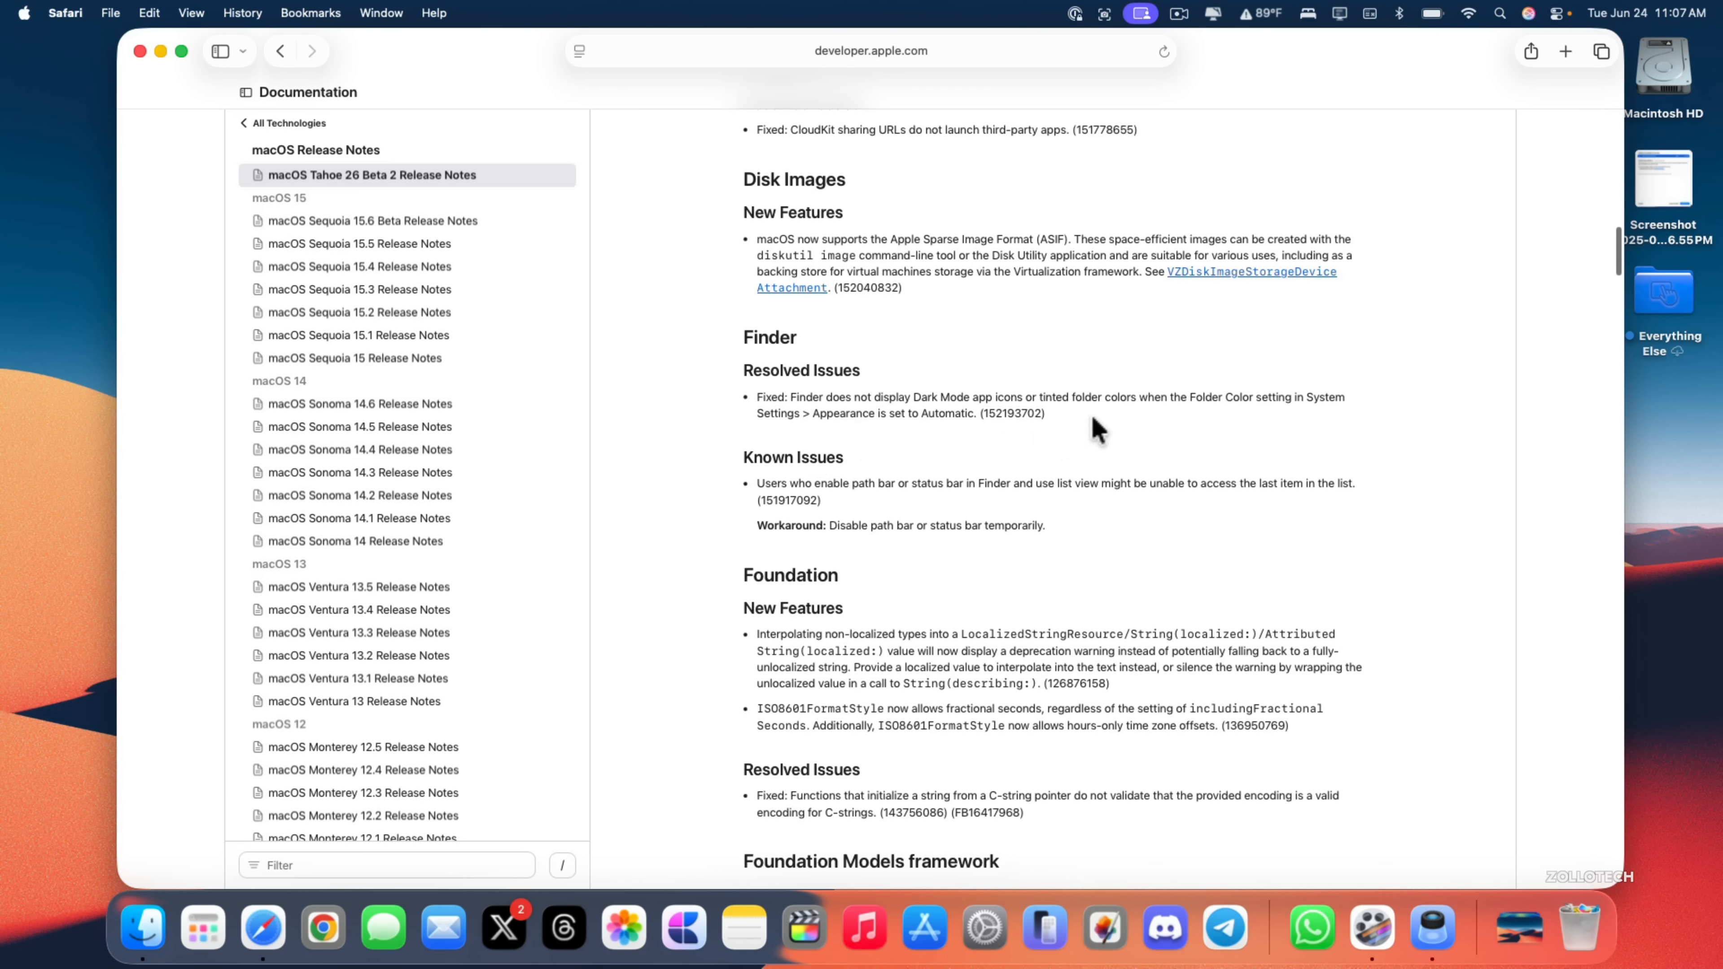
mouse_move(1163, 426)
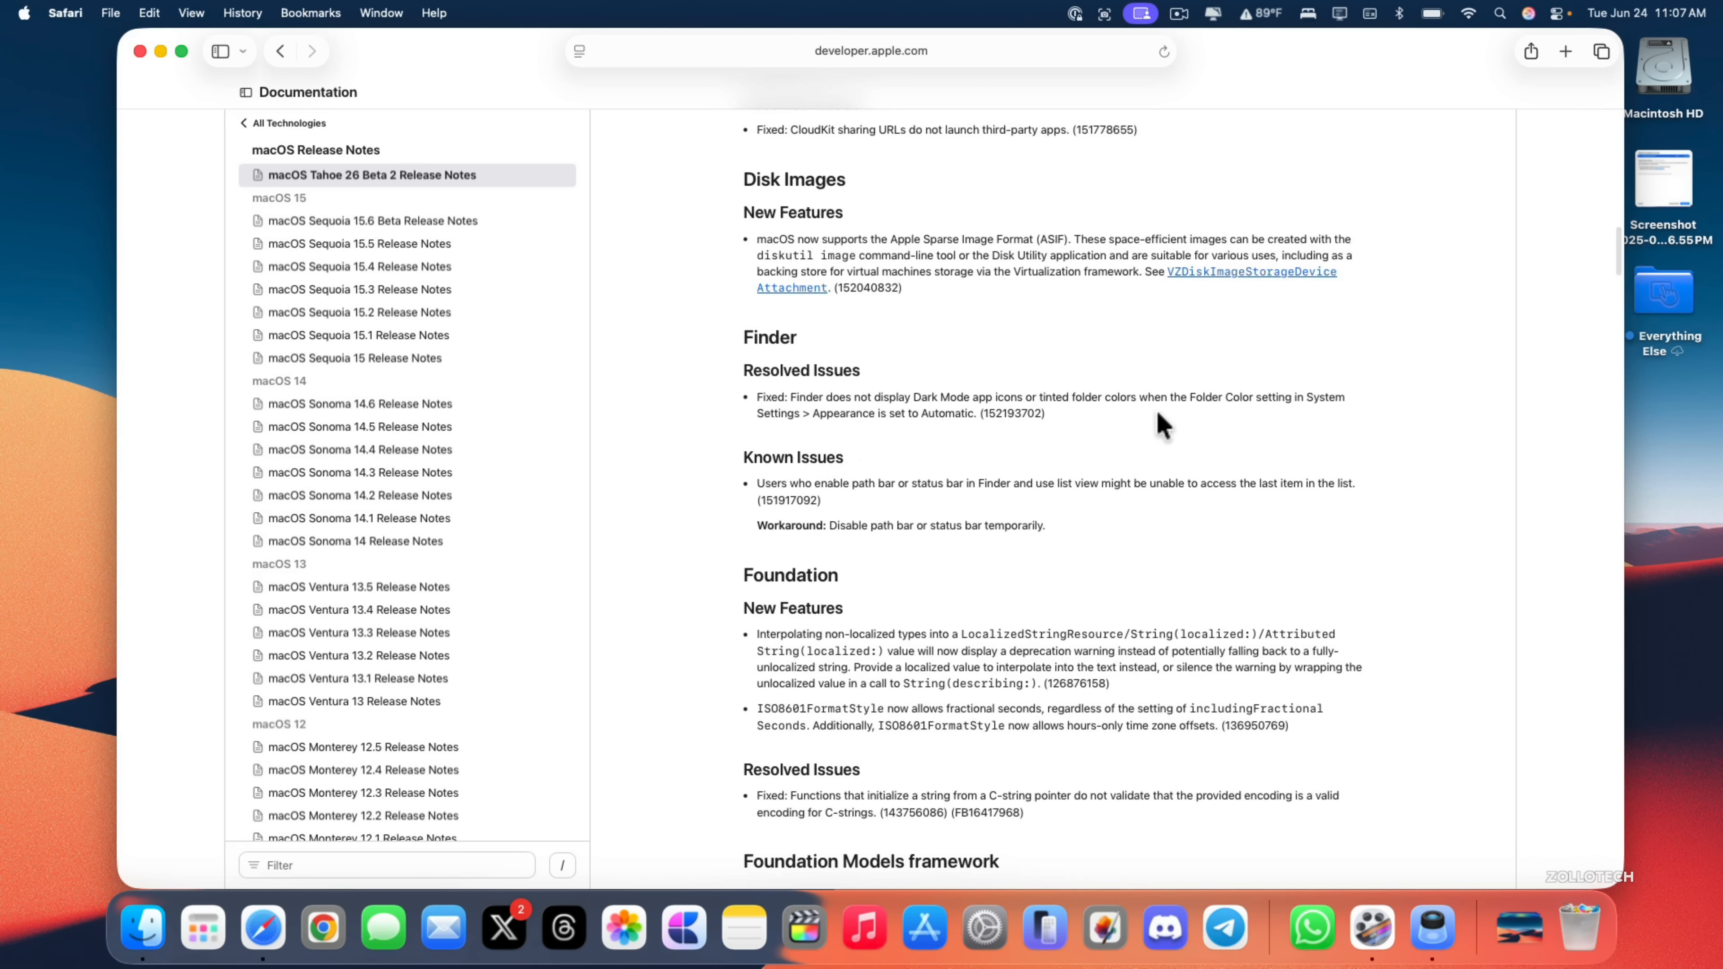
mouse_move(981, 440)
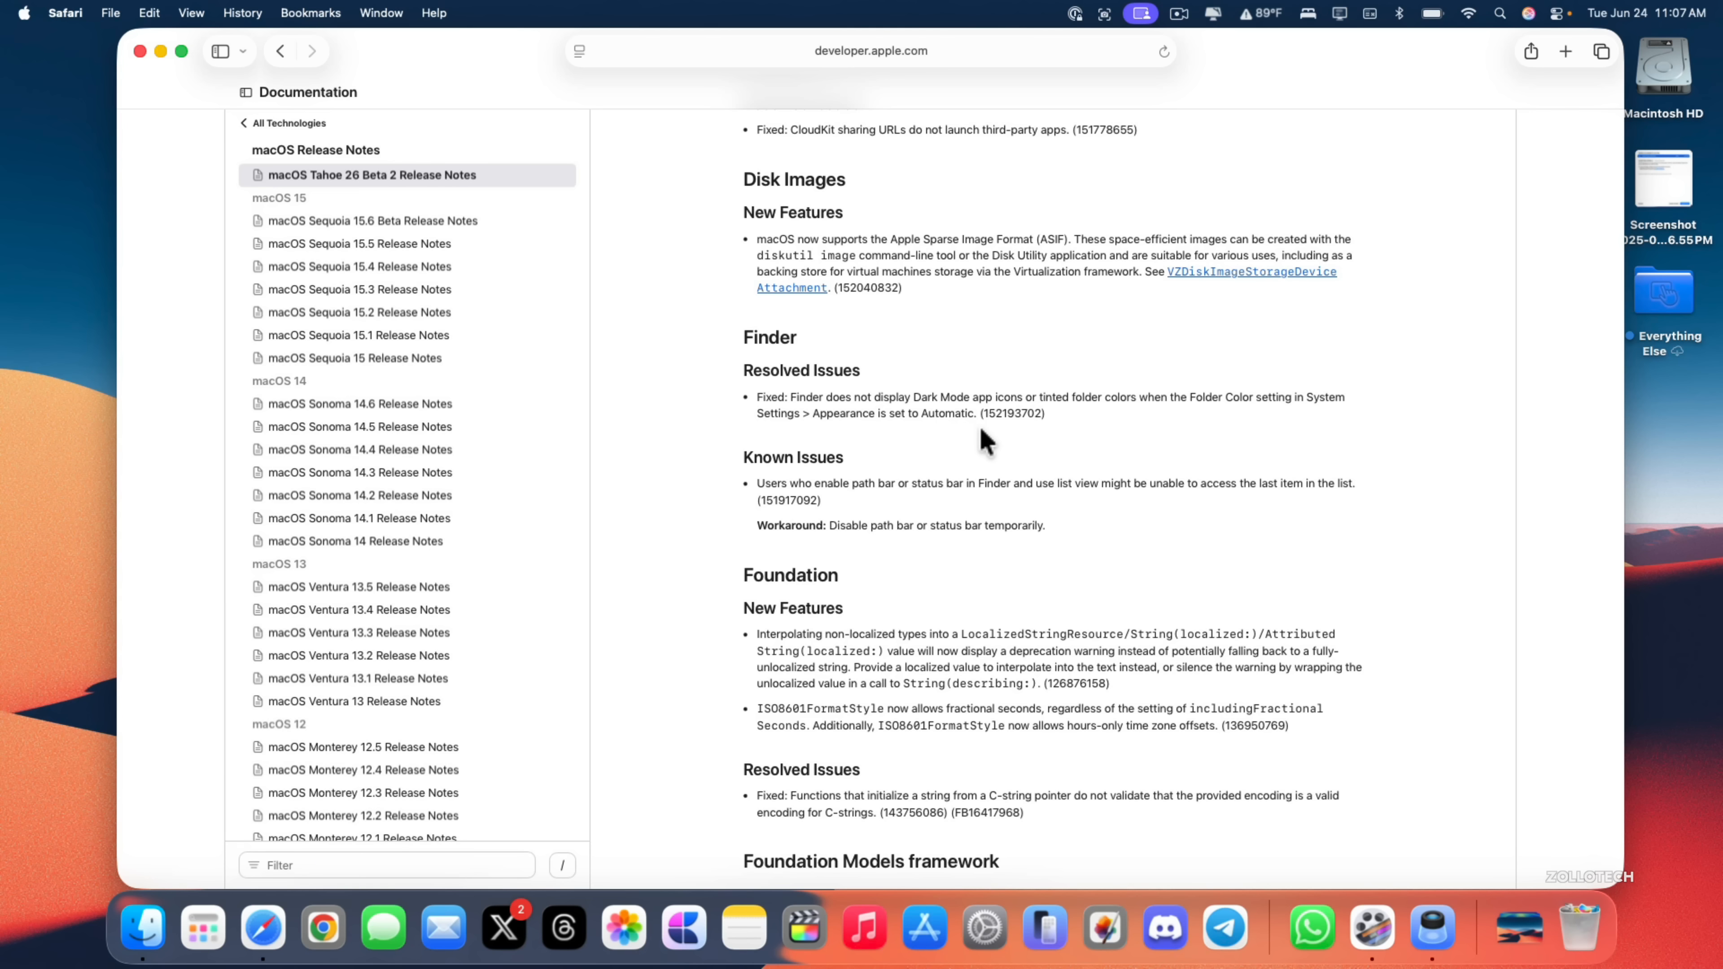
Read on past Foundation Models, Game Mode, Messages and Metal to Setup Assistant, Shortcuts and Siri.
scroll(down, 3)
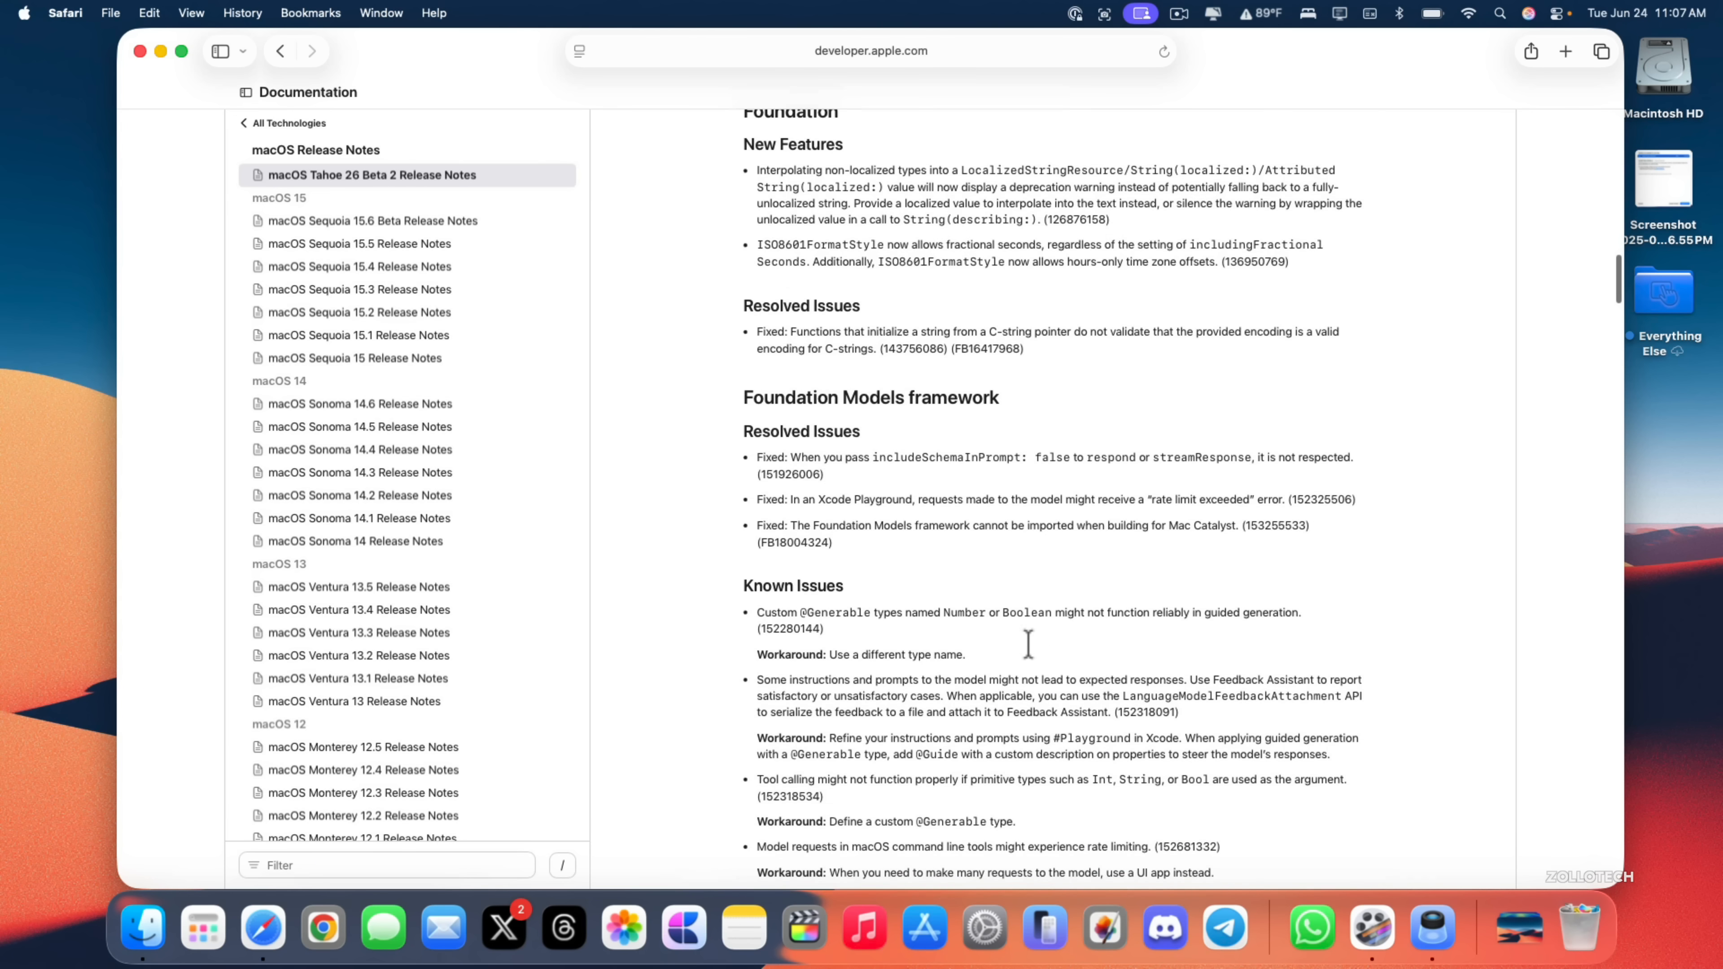
scroll(down, 3)
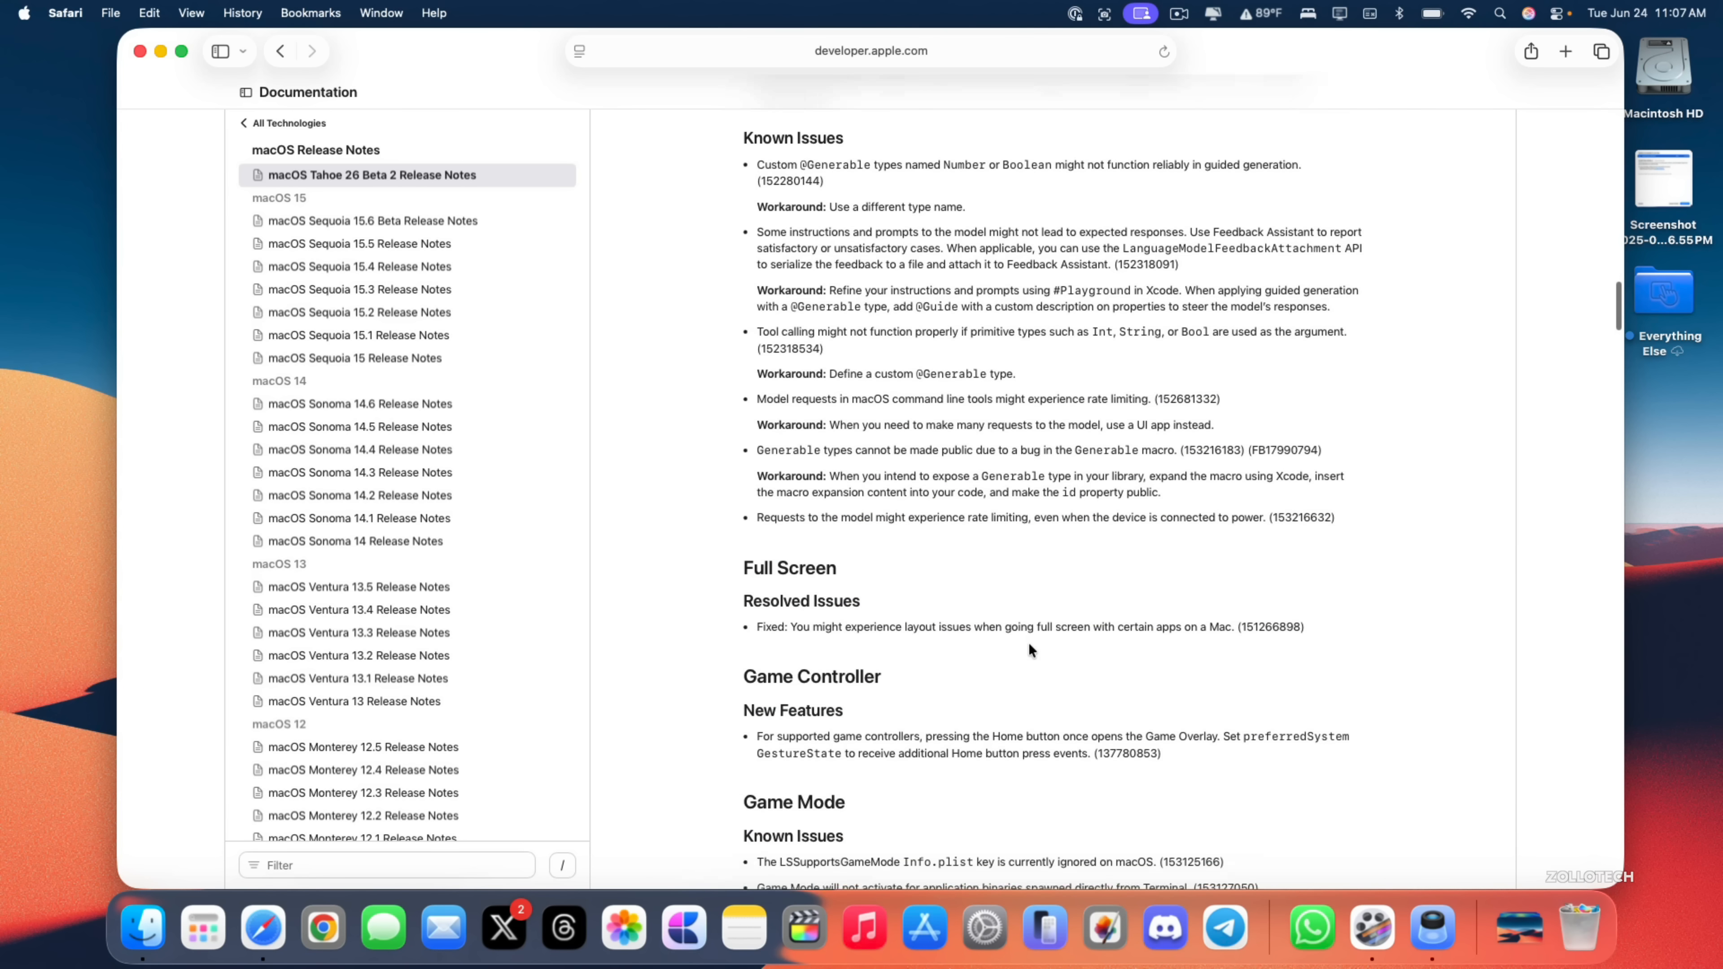
scroll(down, 3)
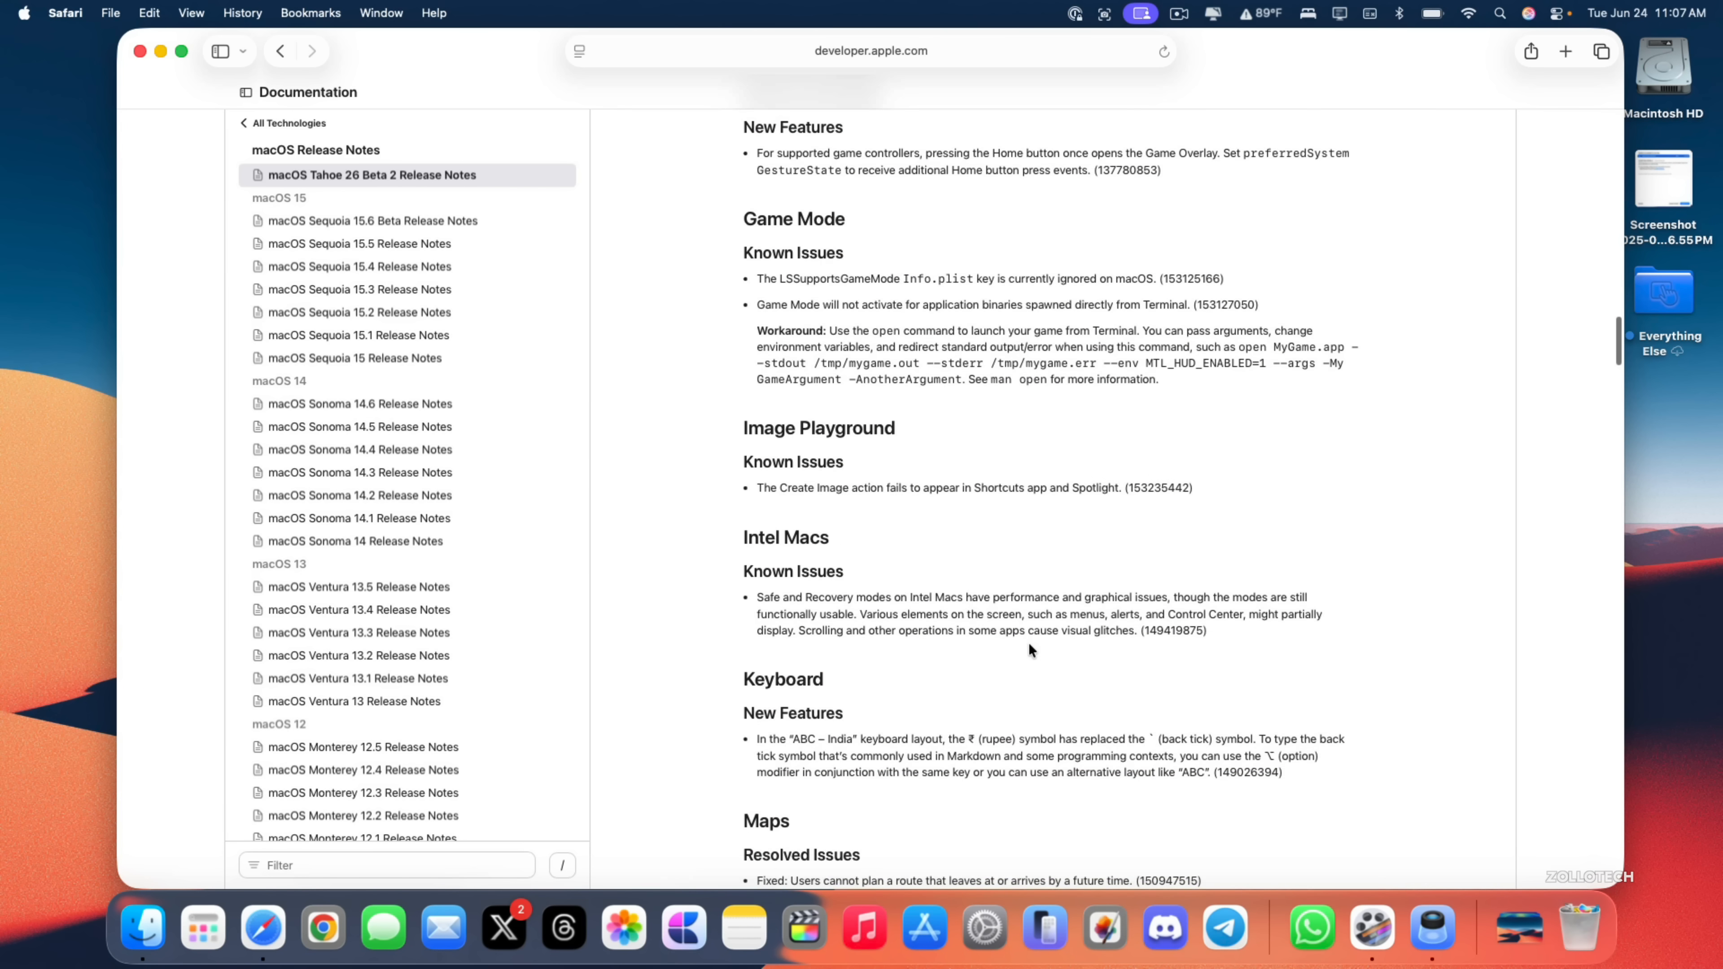
scroll(down, 3)
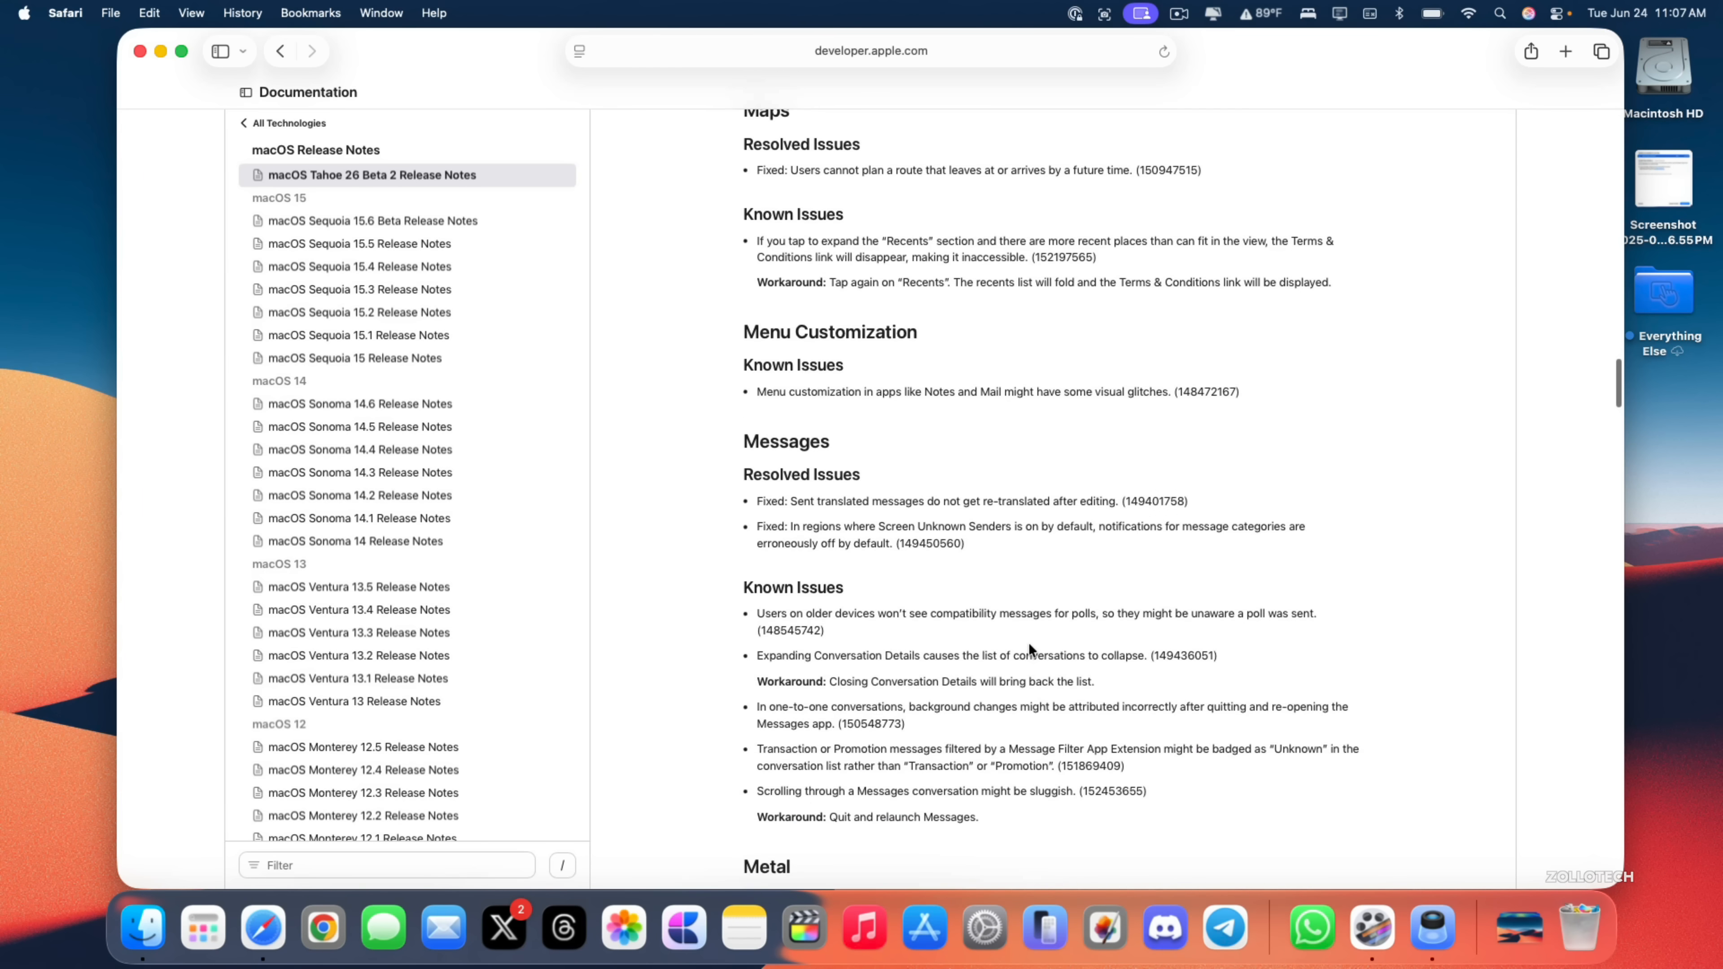
scroll(down, 3)
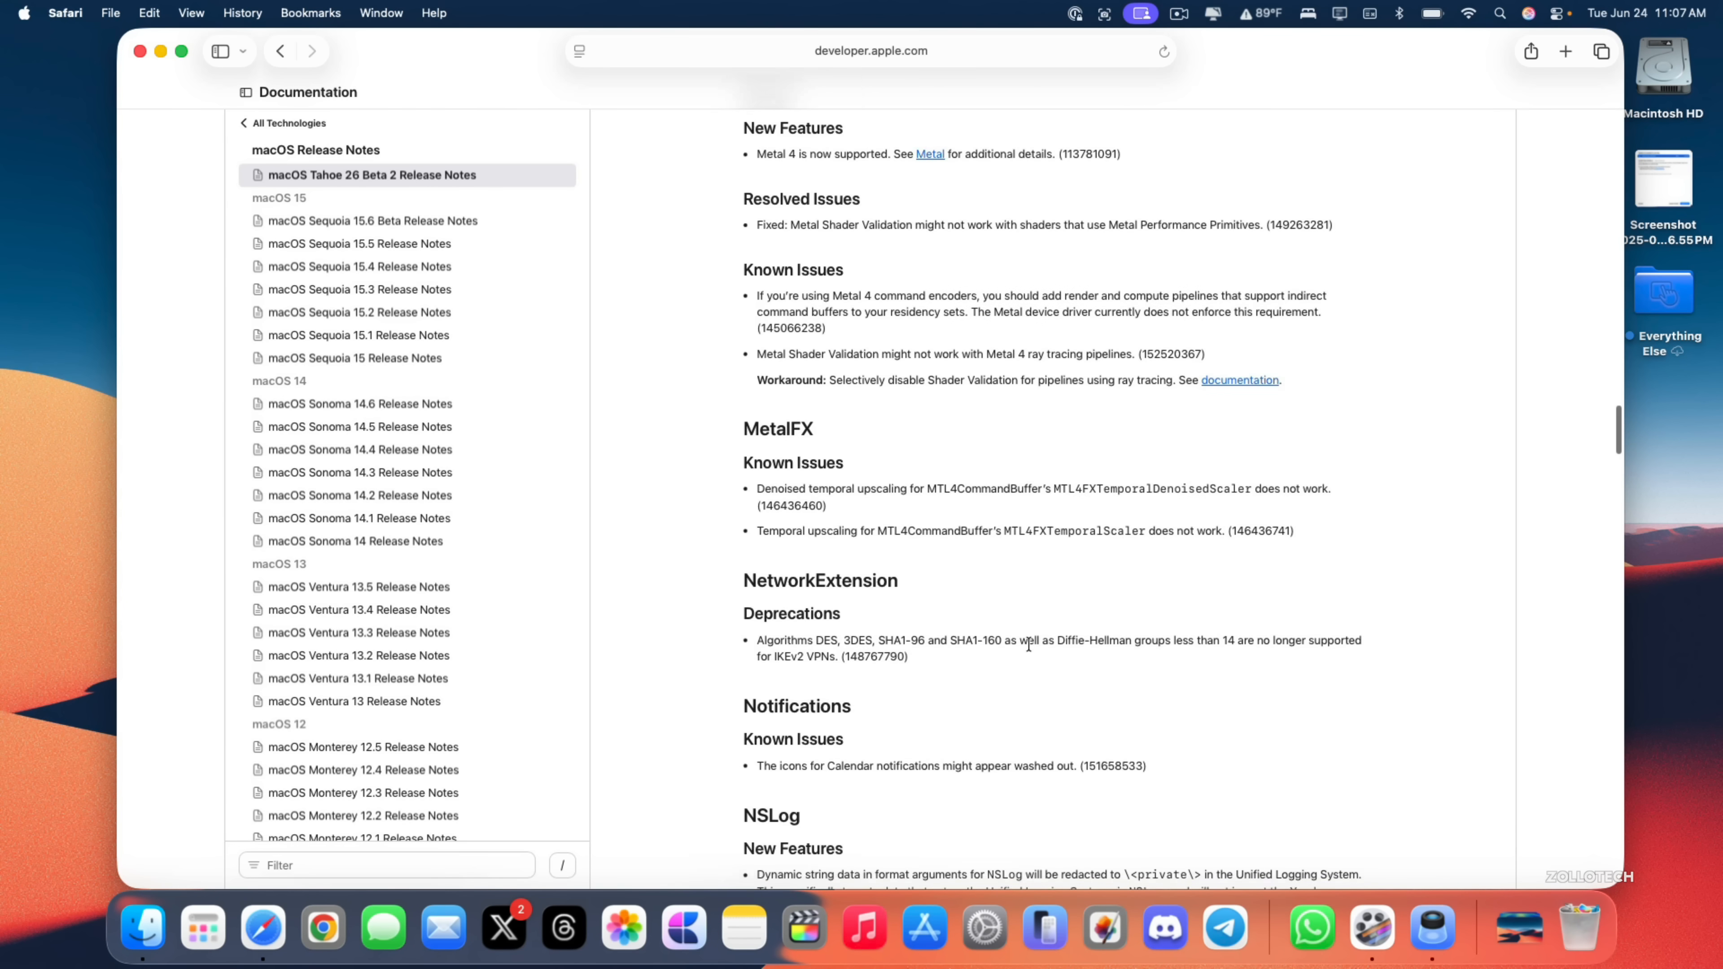
scroll(down, 3)
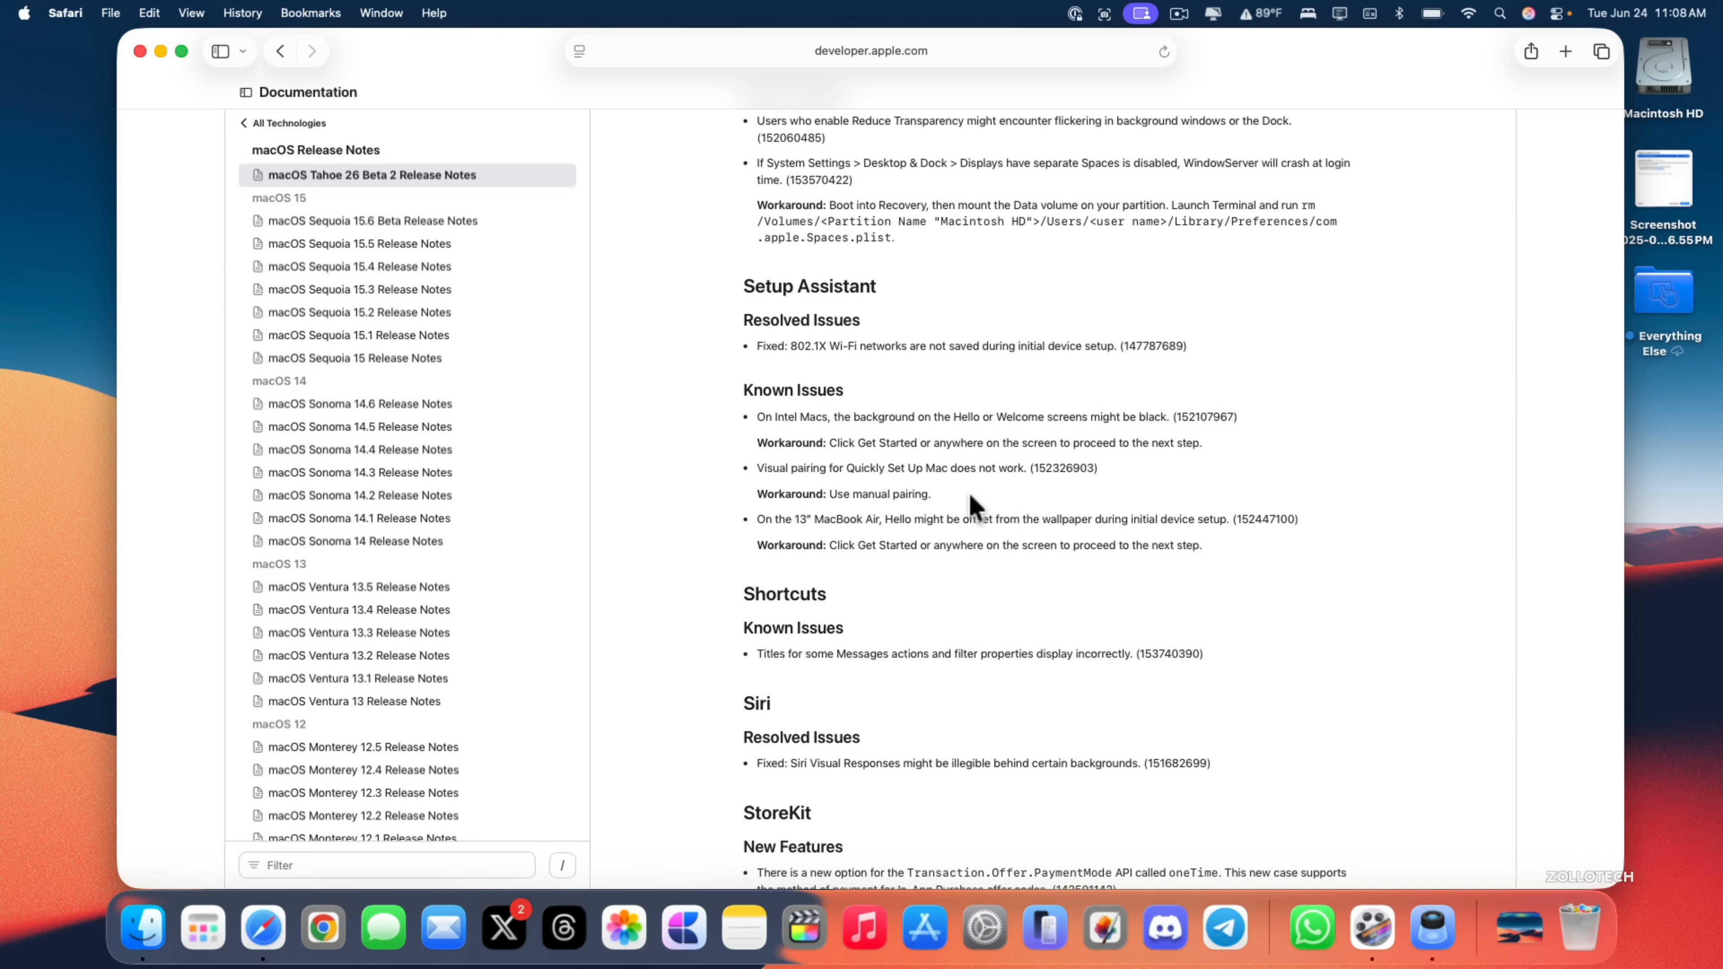
Search the Apps launcher for 'feed' before returning to the release notes.
click(201, 926)
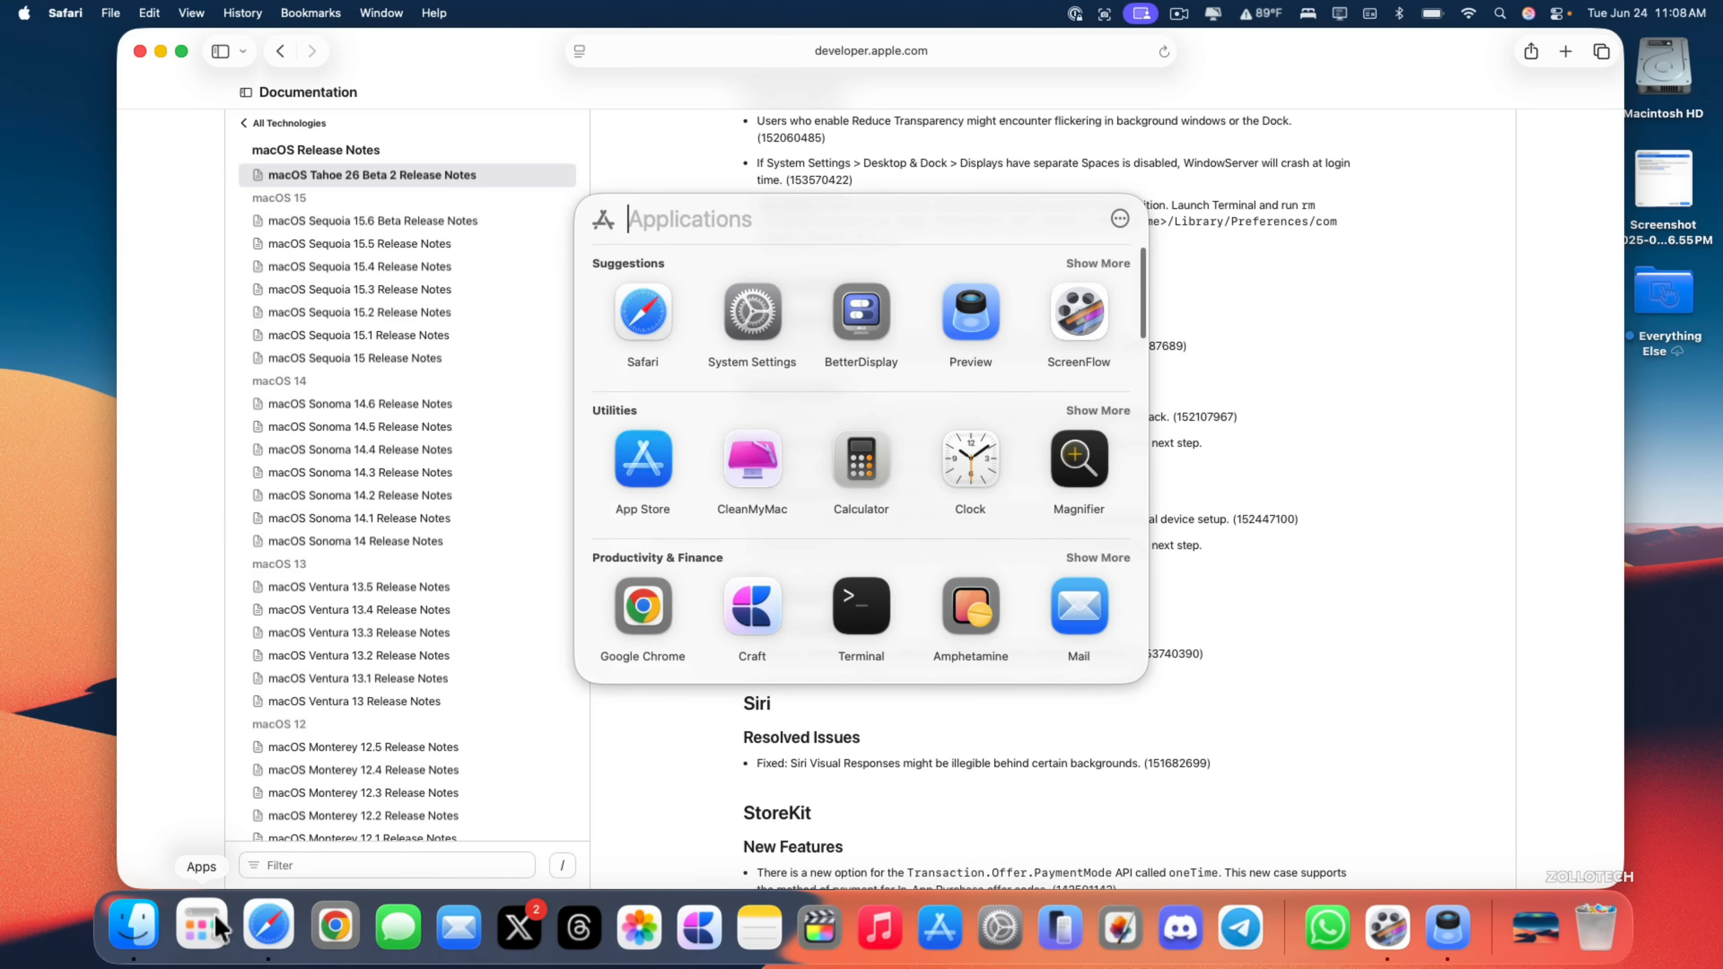
text(feed)
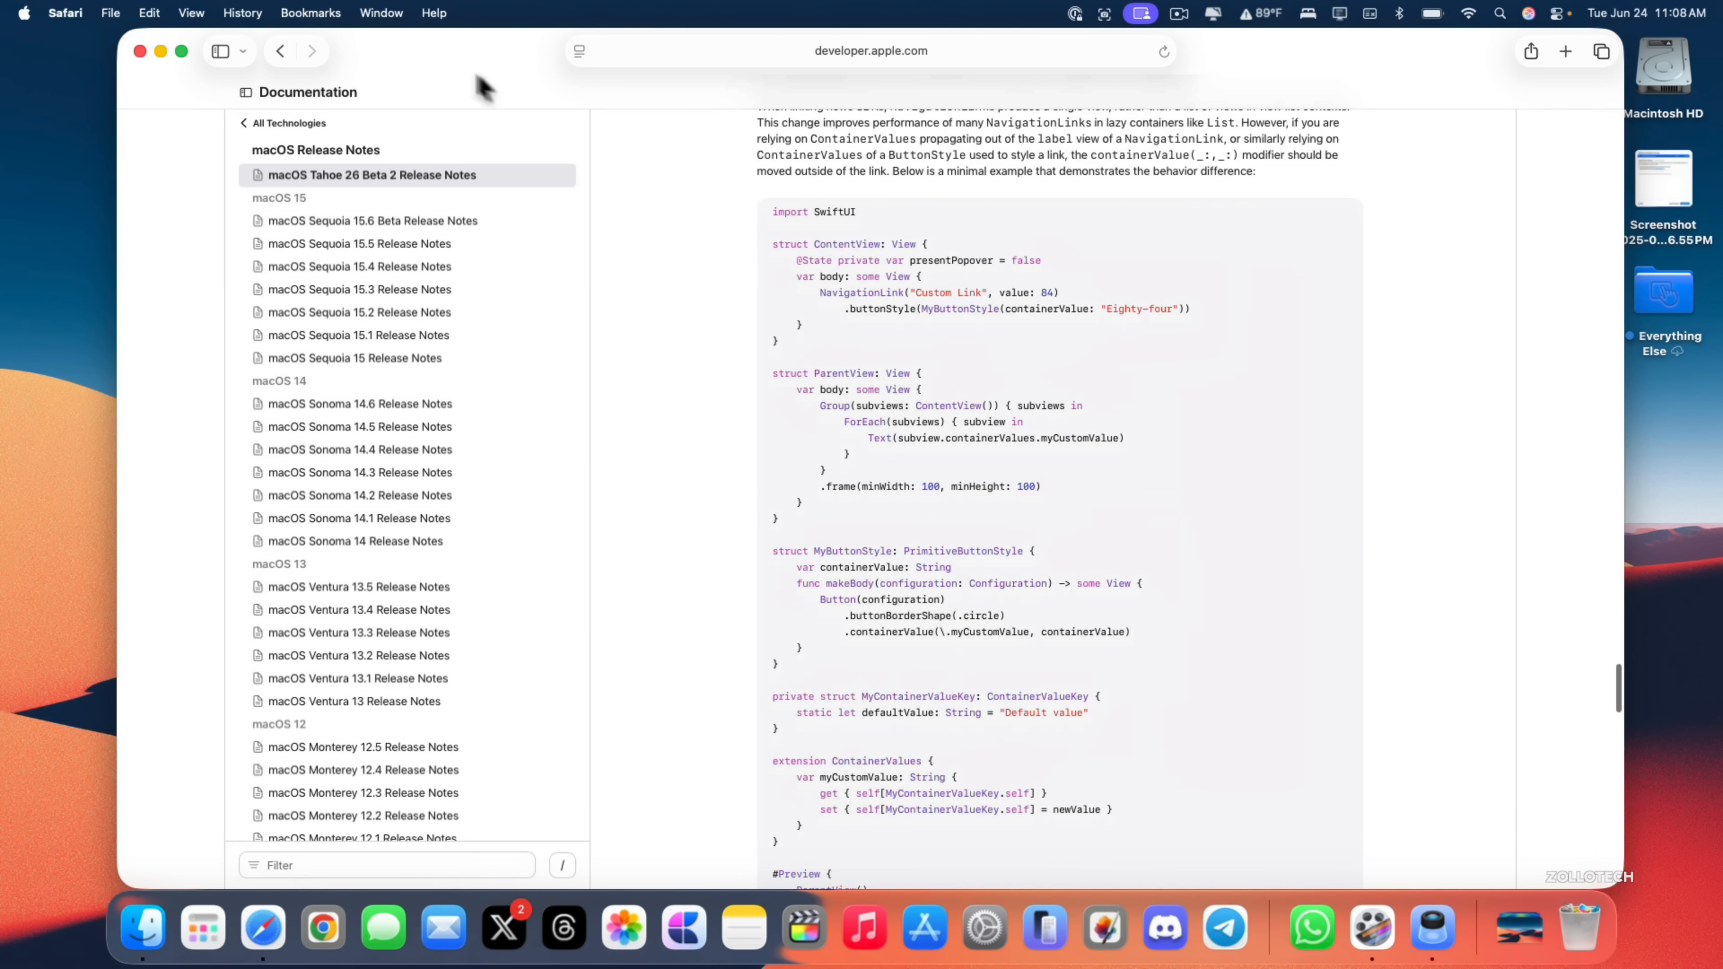
mouse_move(488, 78)
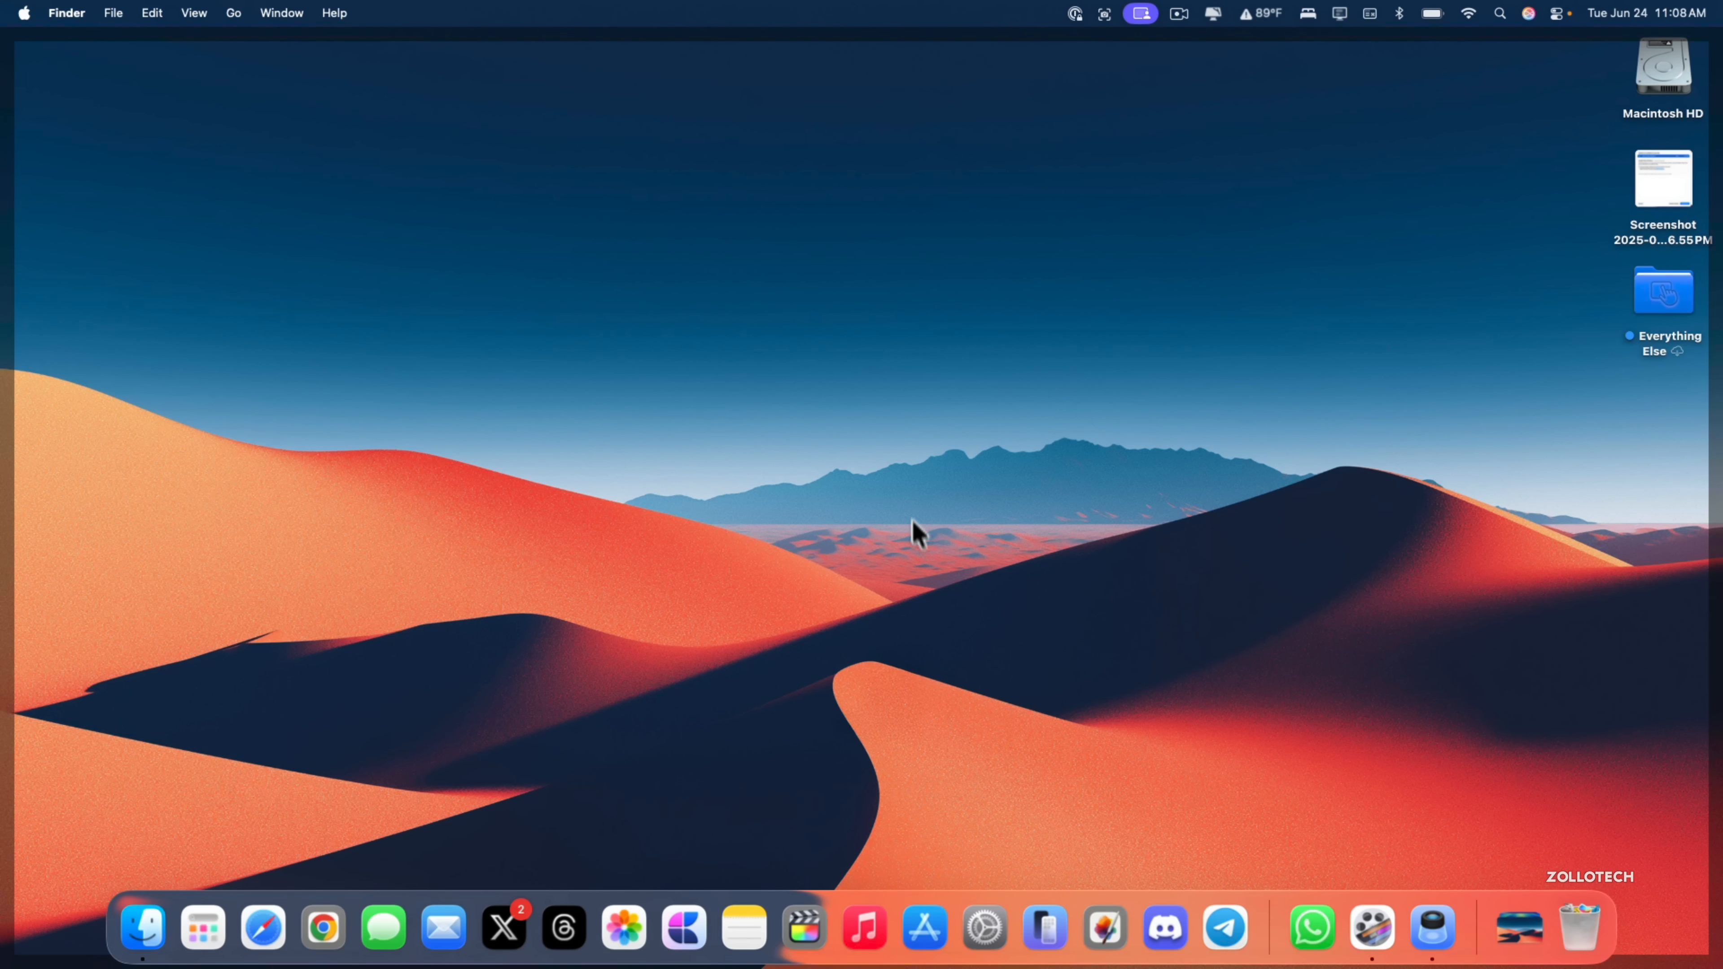
mouse_move(1298, 265)
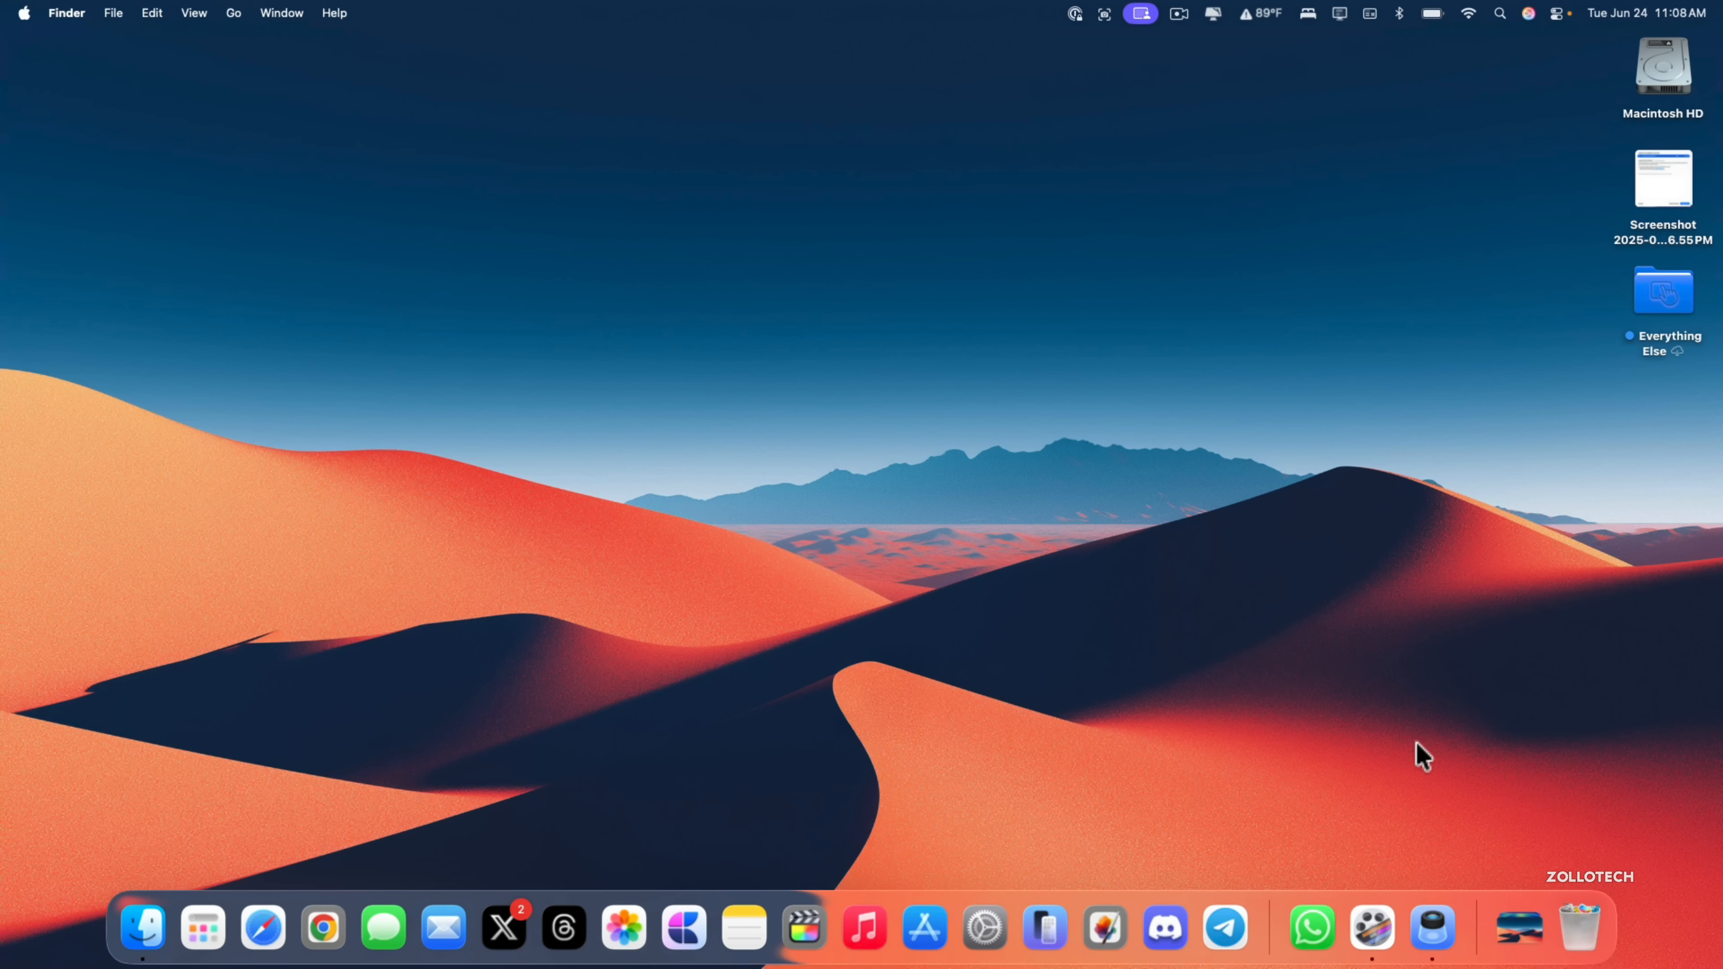
mouse_move(224, 828)
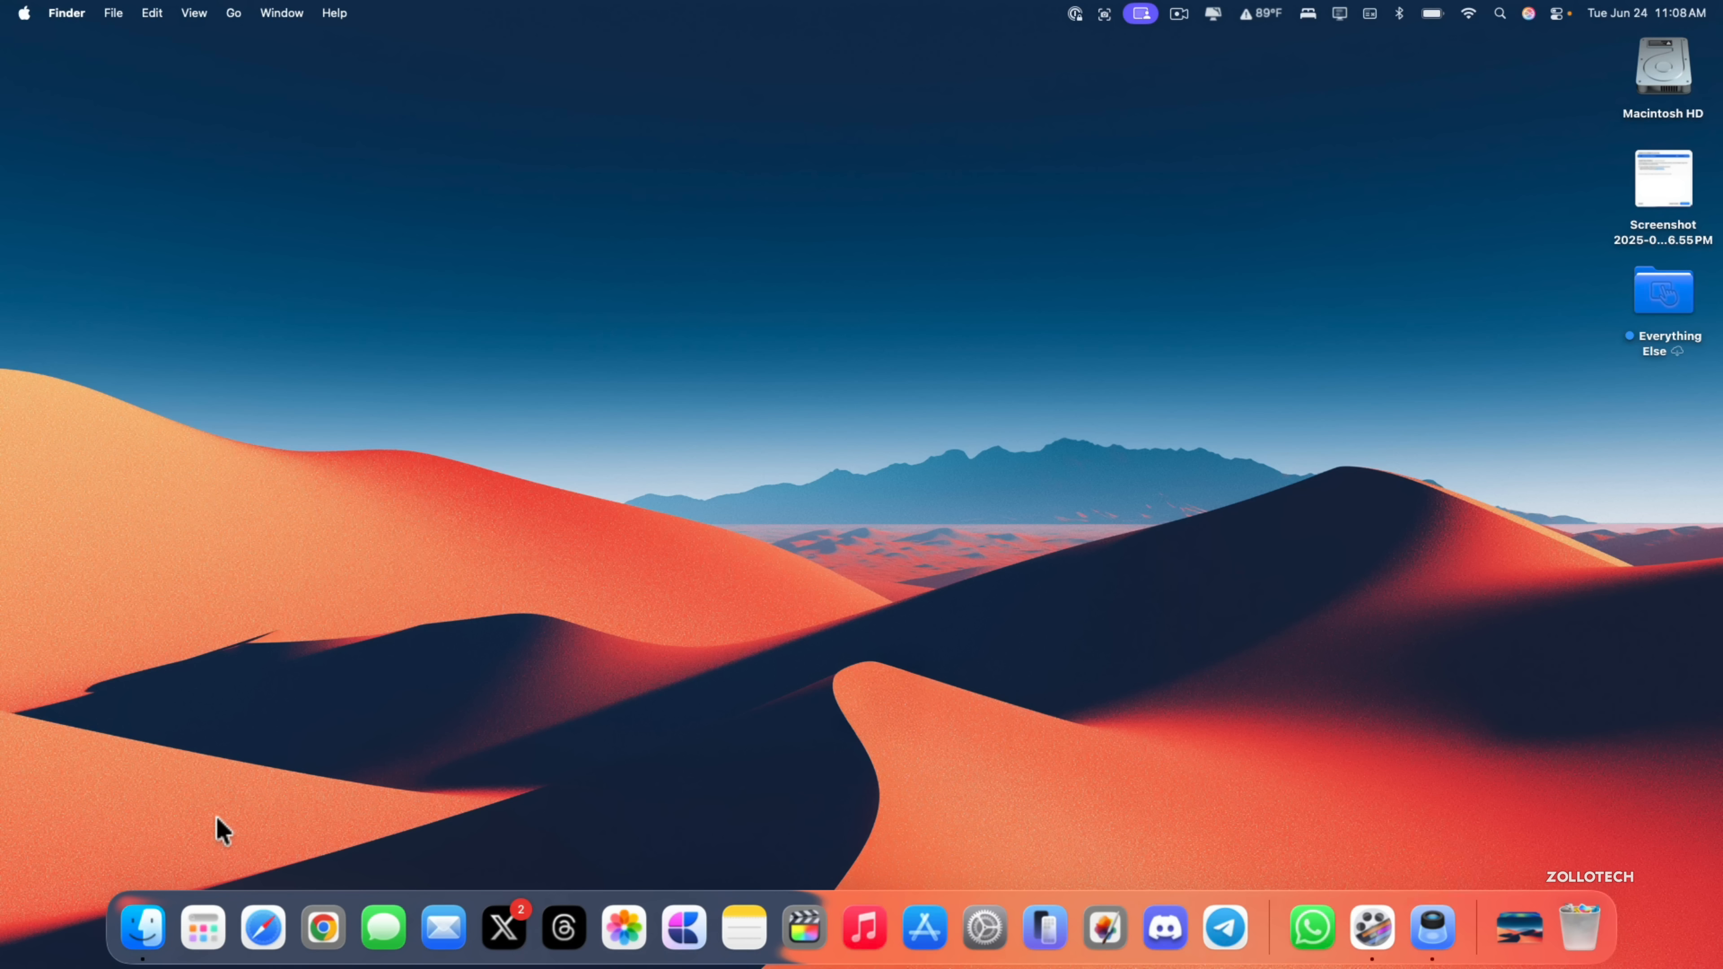
mouse_move(560, 927)
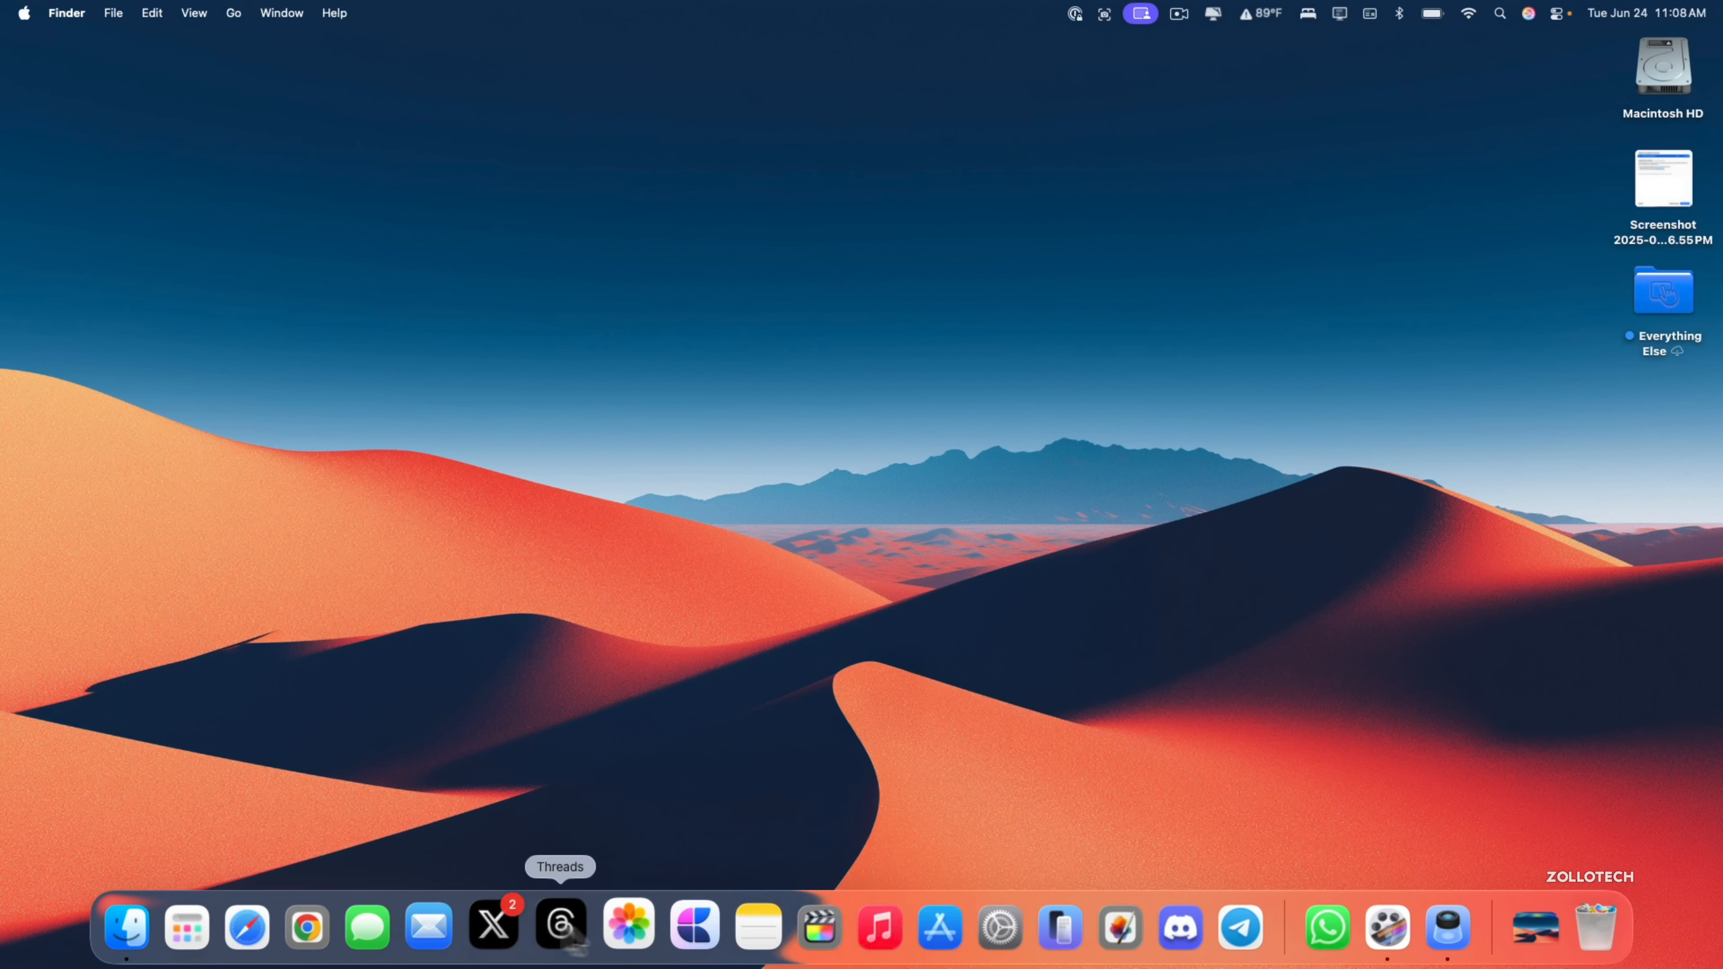
mouse_move(622, 926)
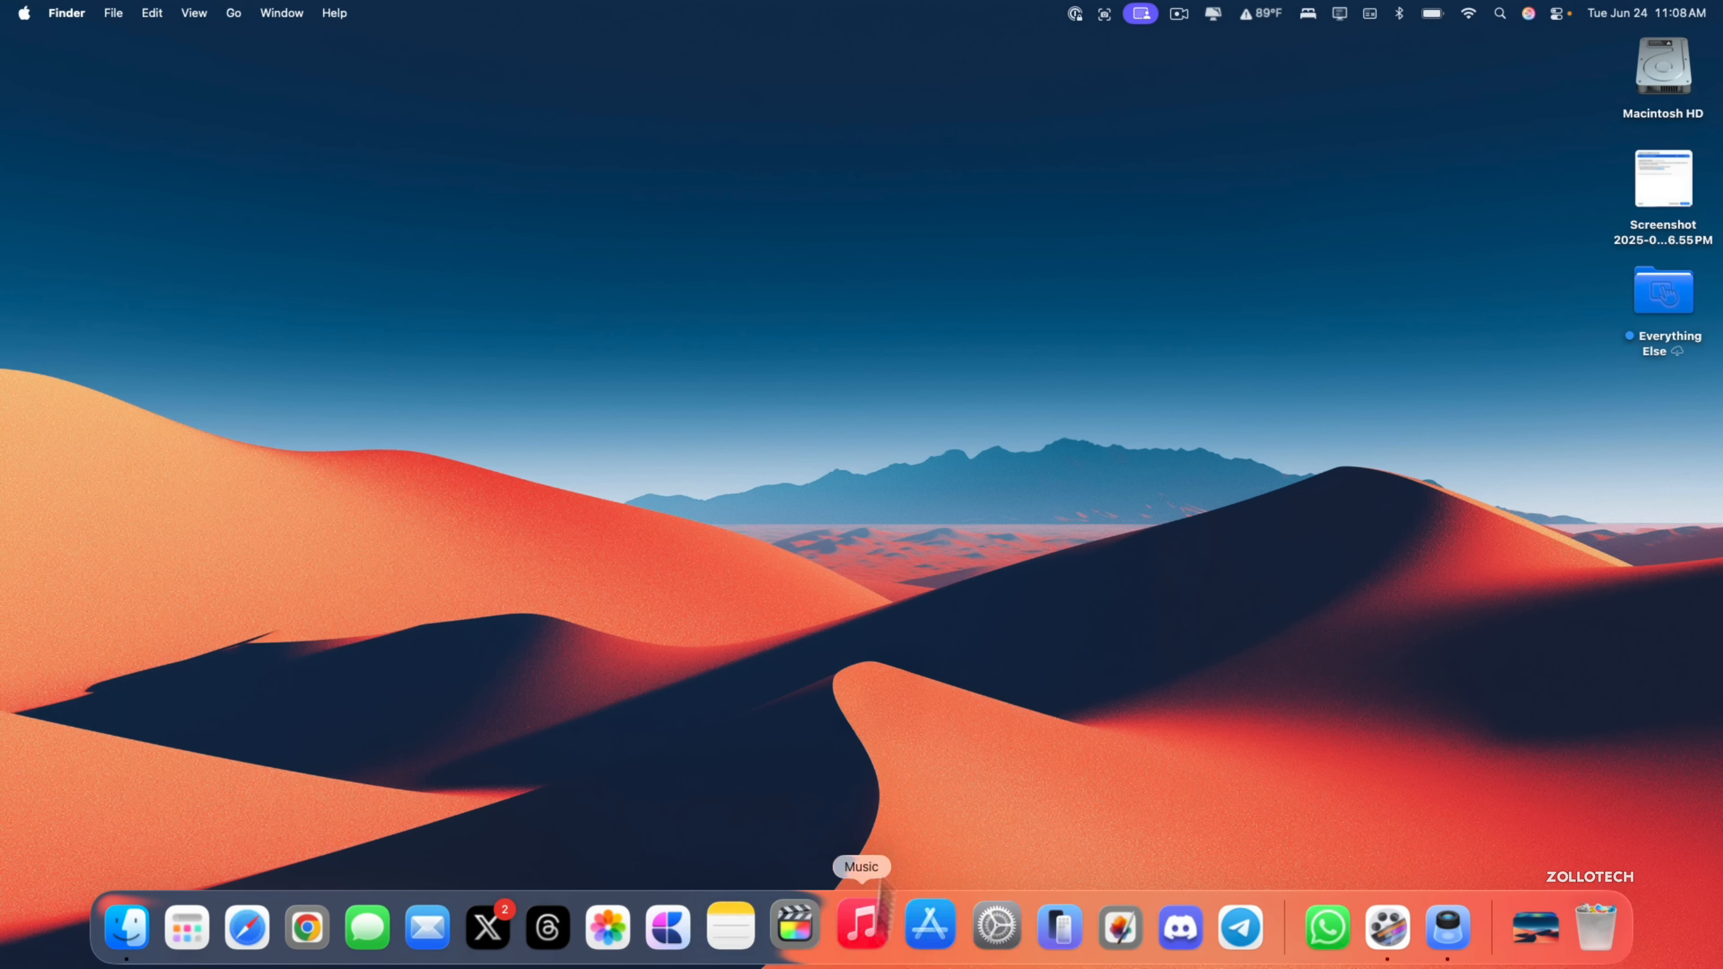
mouse_move(200, 927)
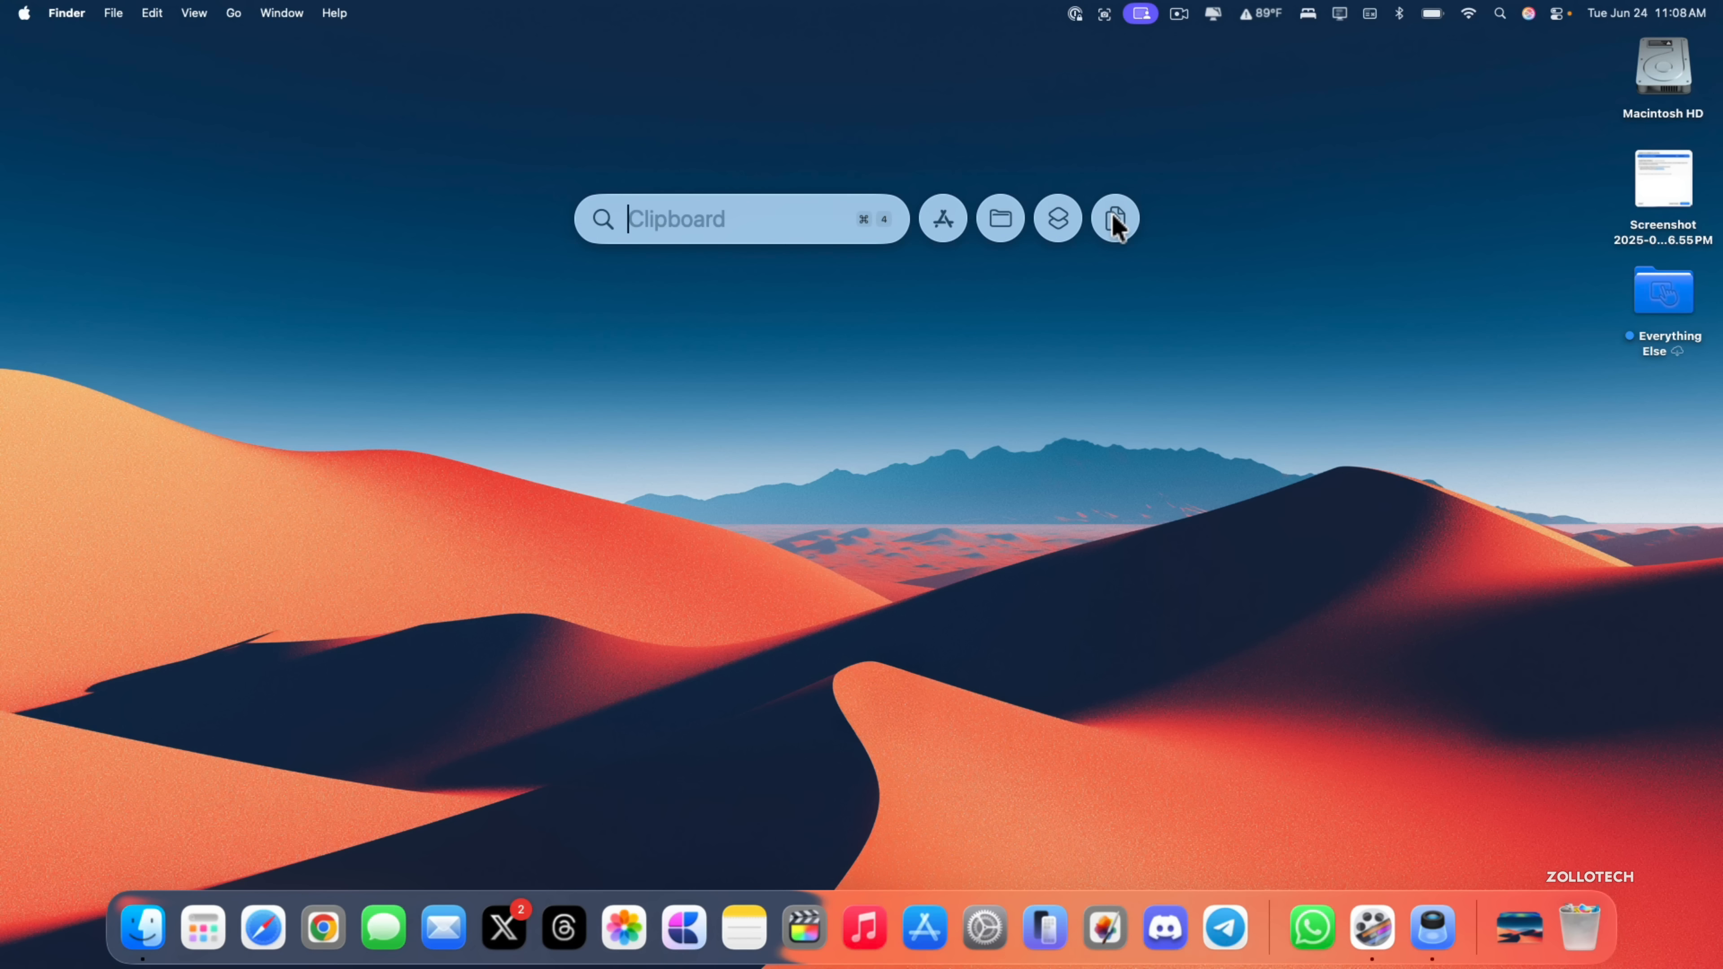
click(999, 217)
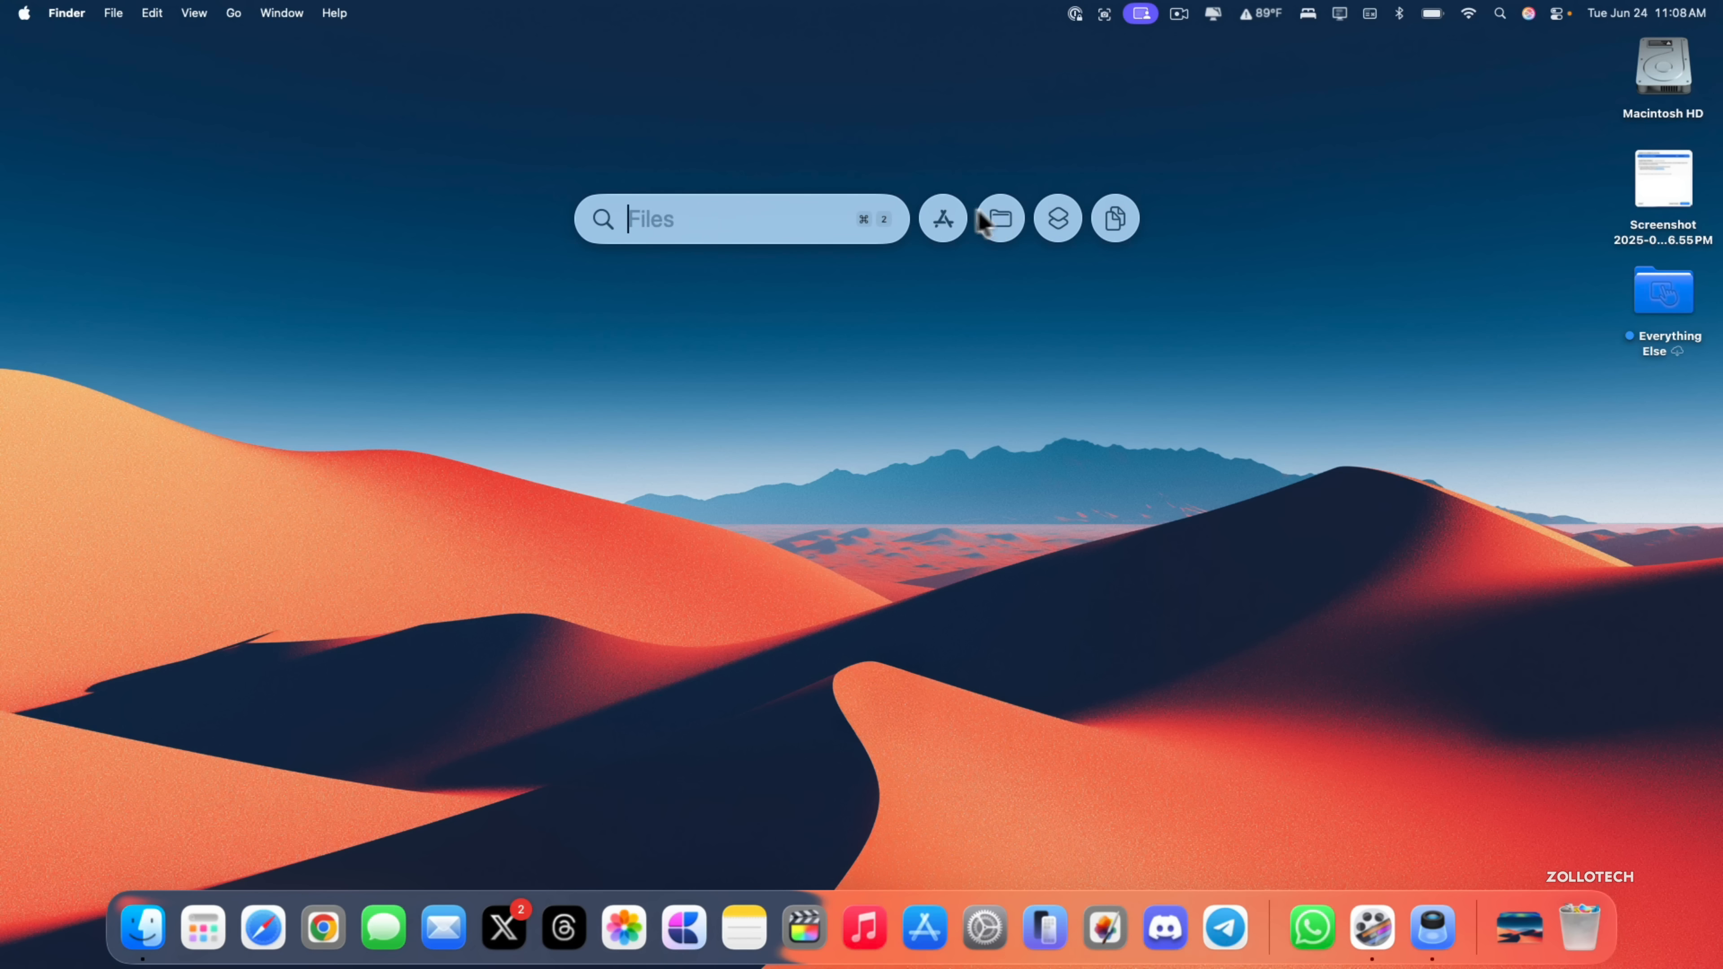
click(1056, 217)
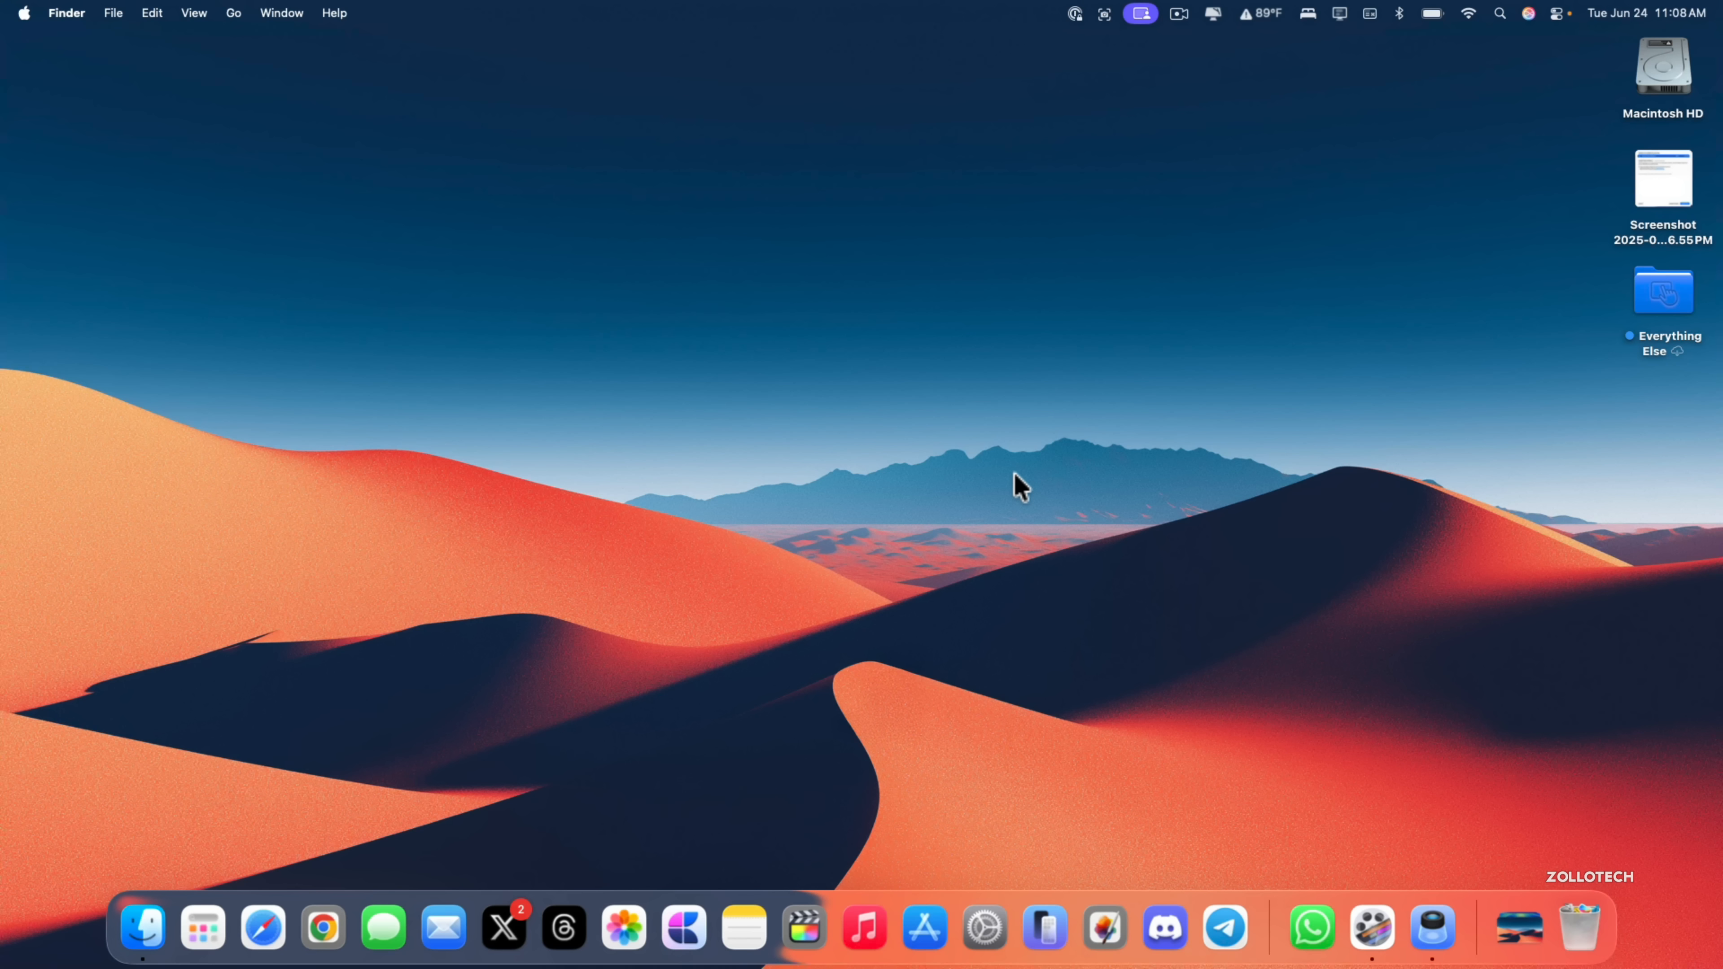
mouse_move(964, 640)
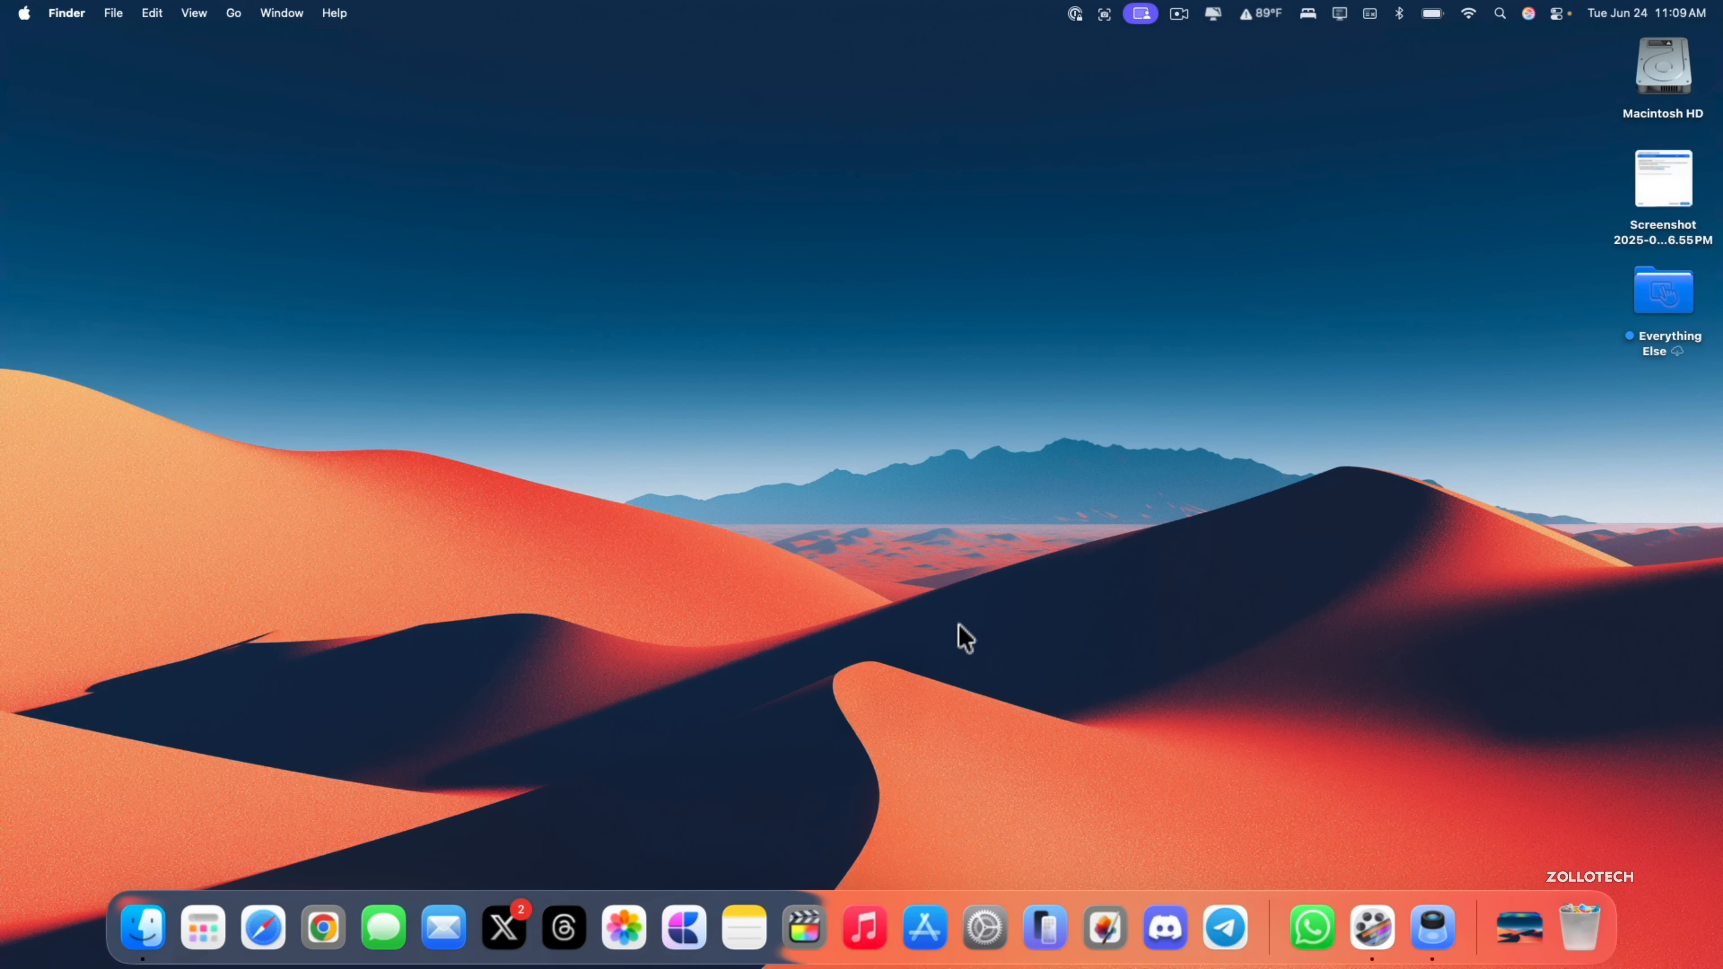
mouse_move(1003, 598)
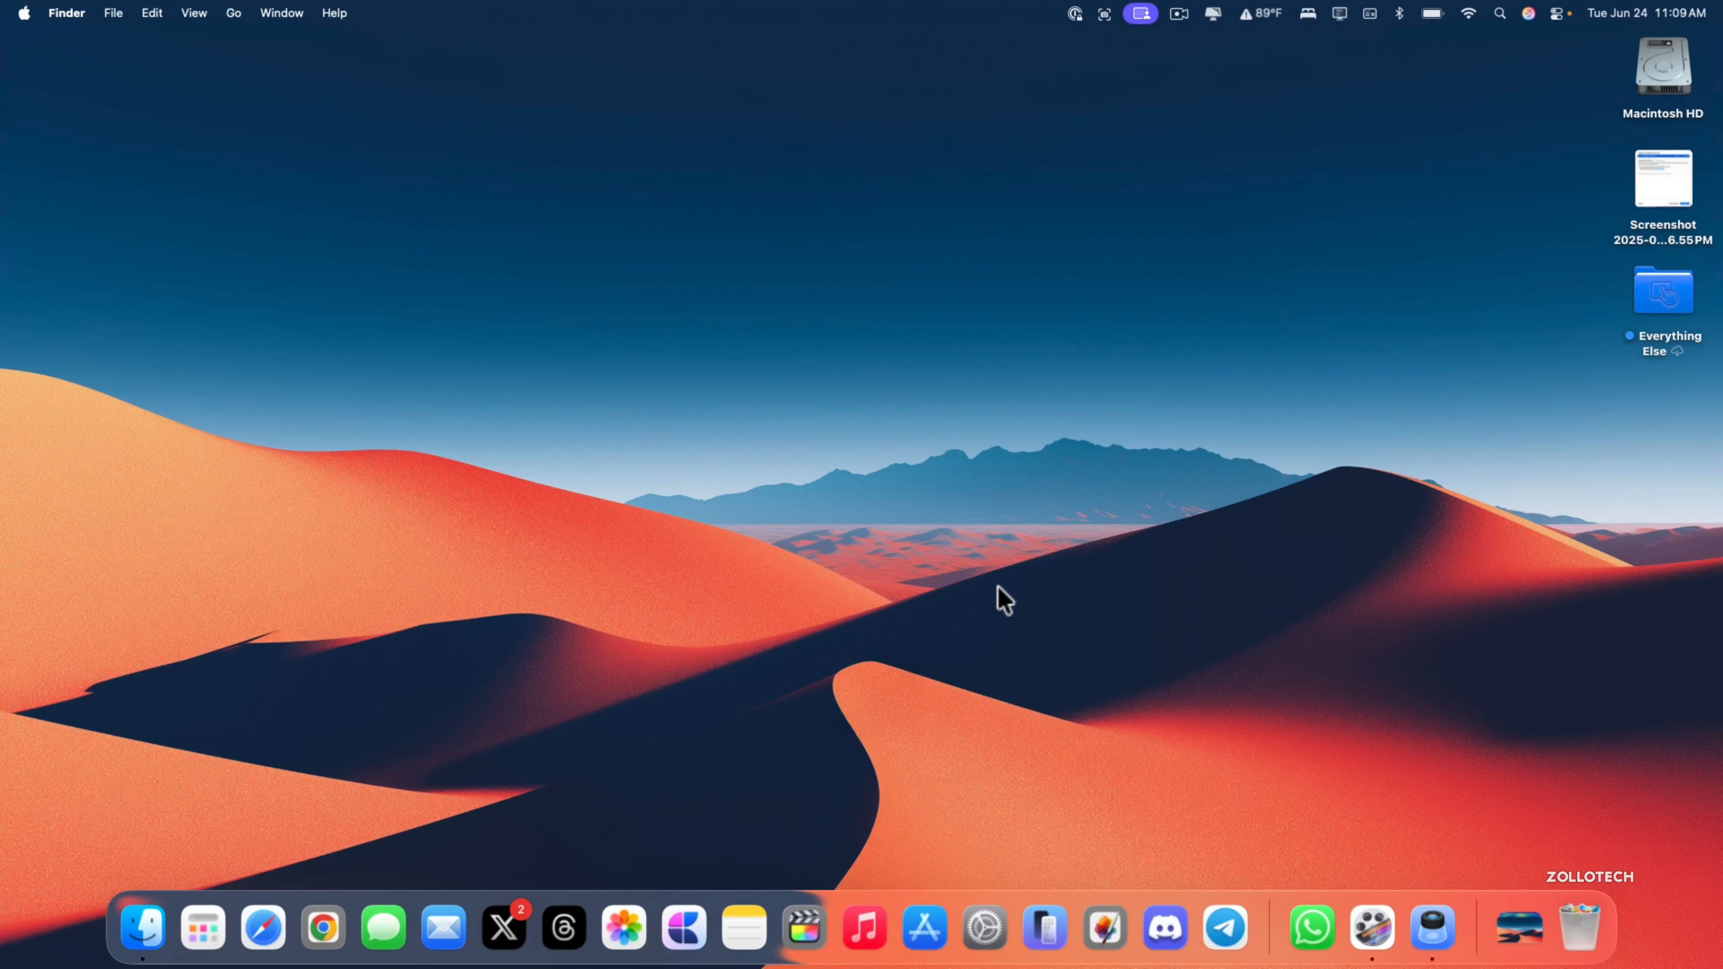
mouse_move(984, 926)
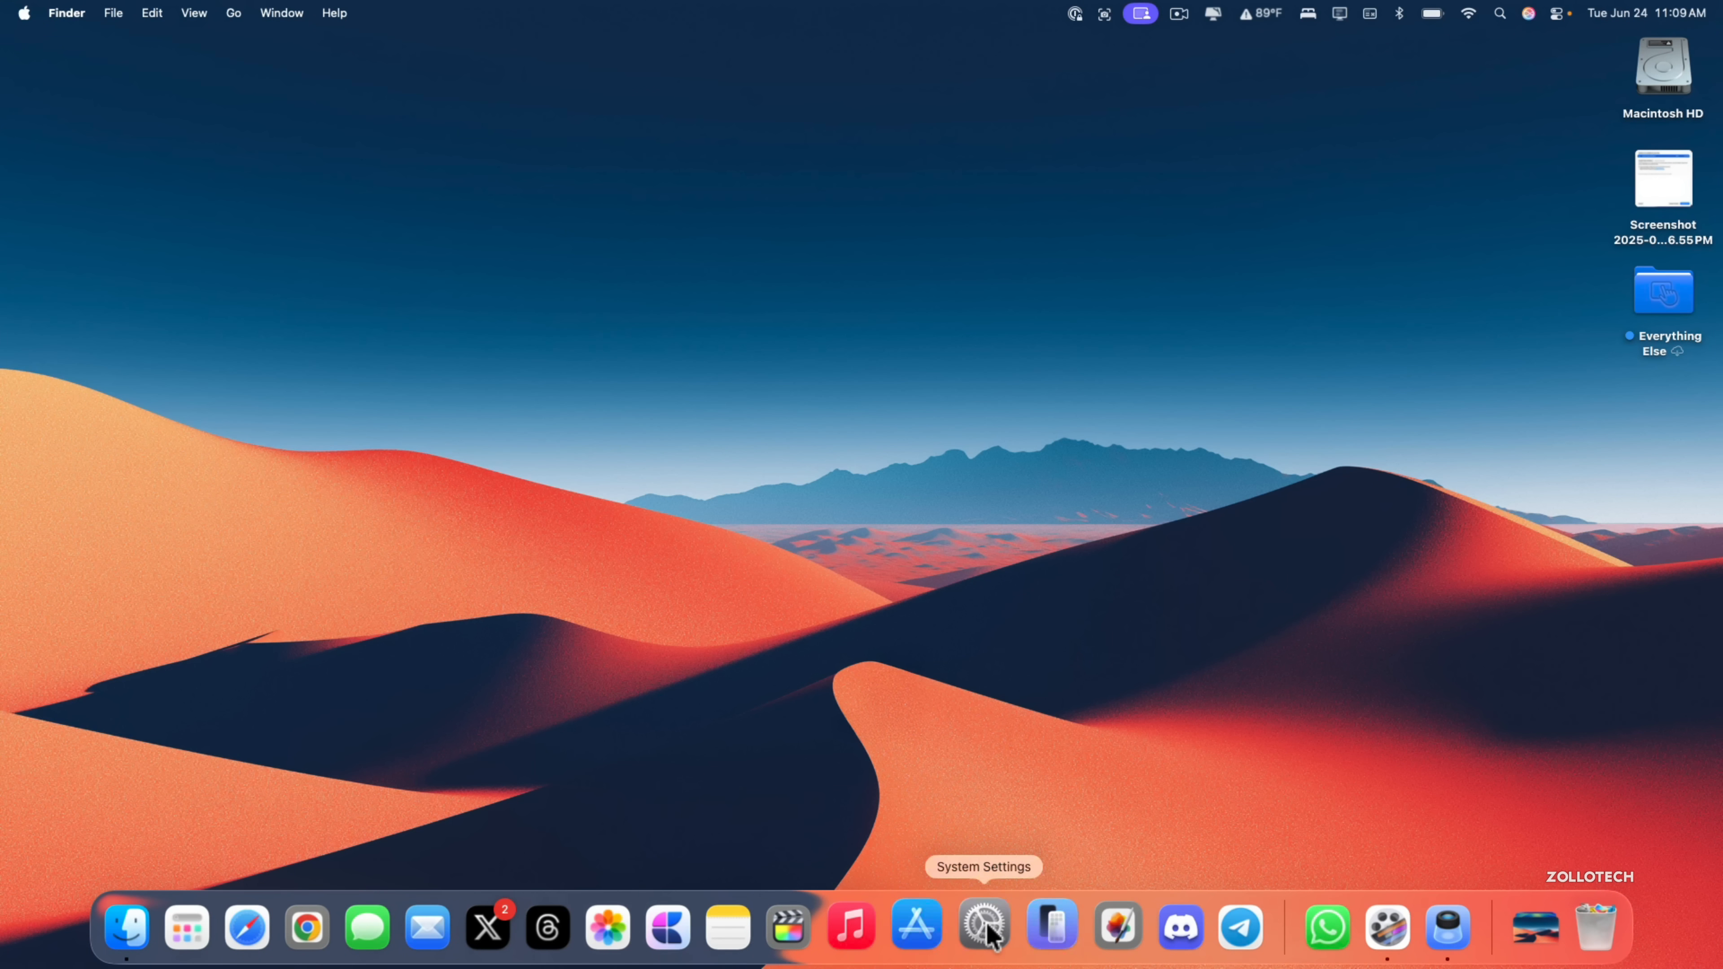
Go to the Battery page in System Settings and check the battery health details.
click(983, 927)
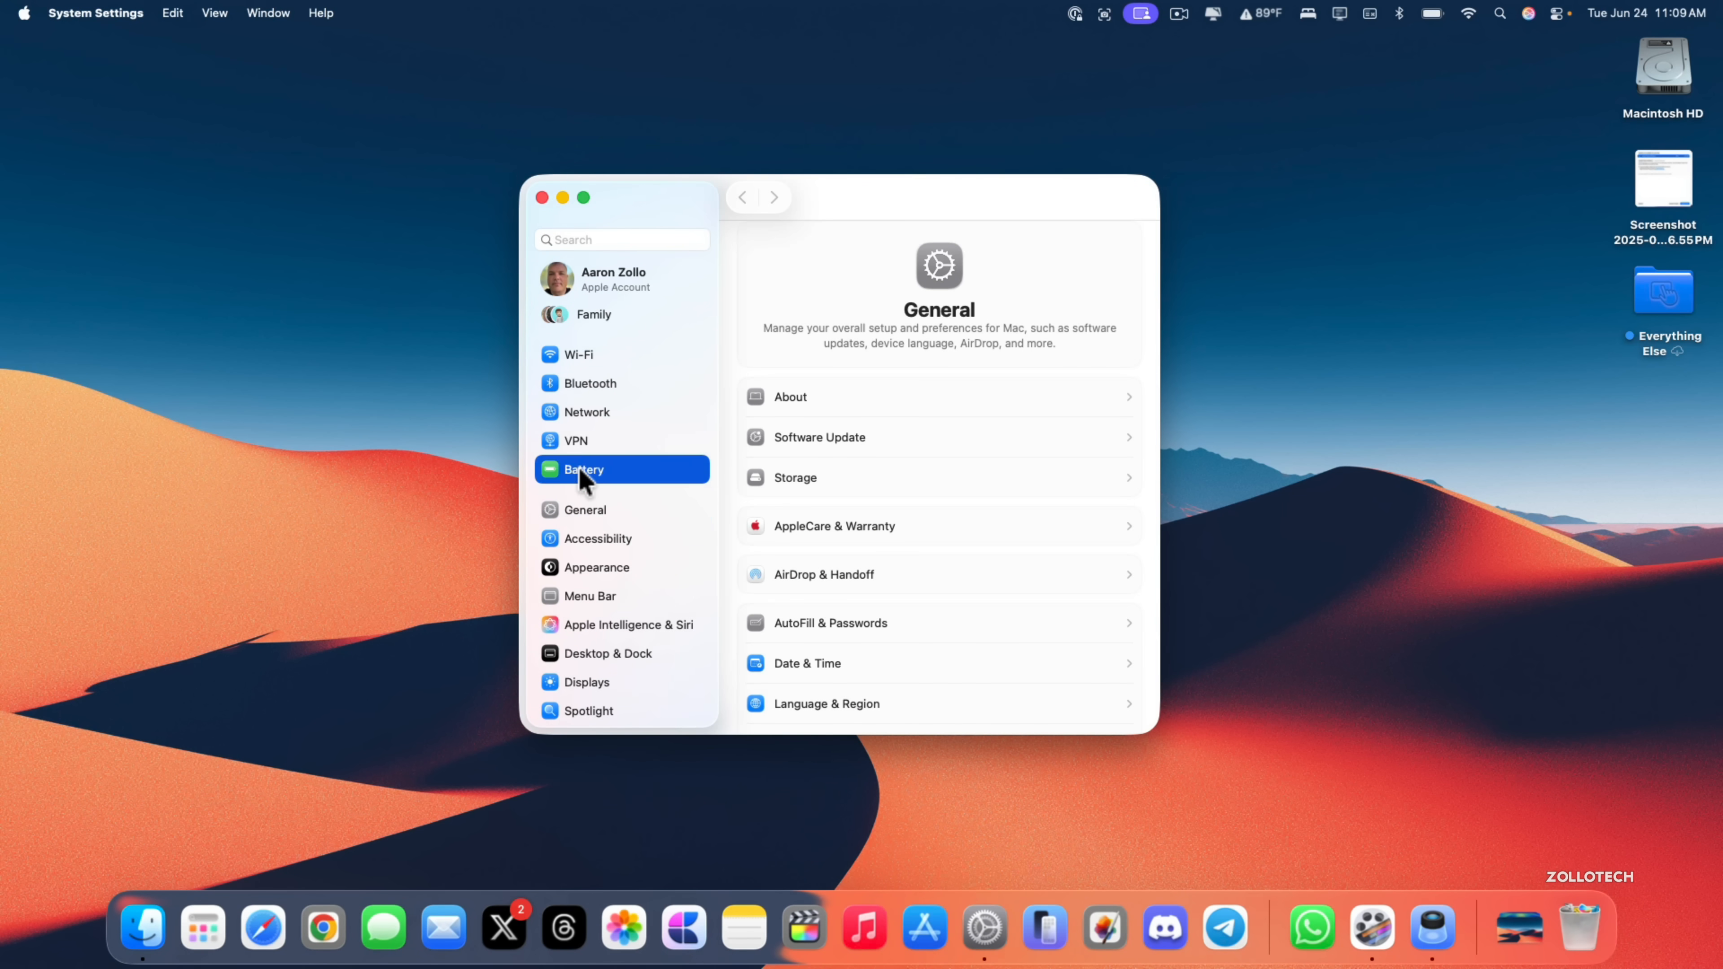
click(583, 470)
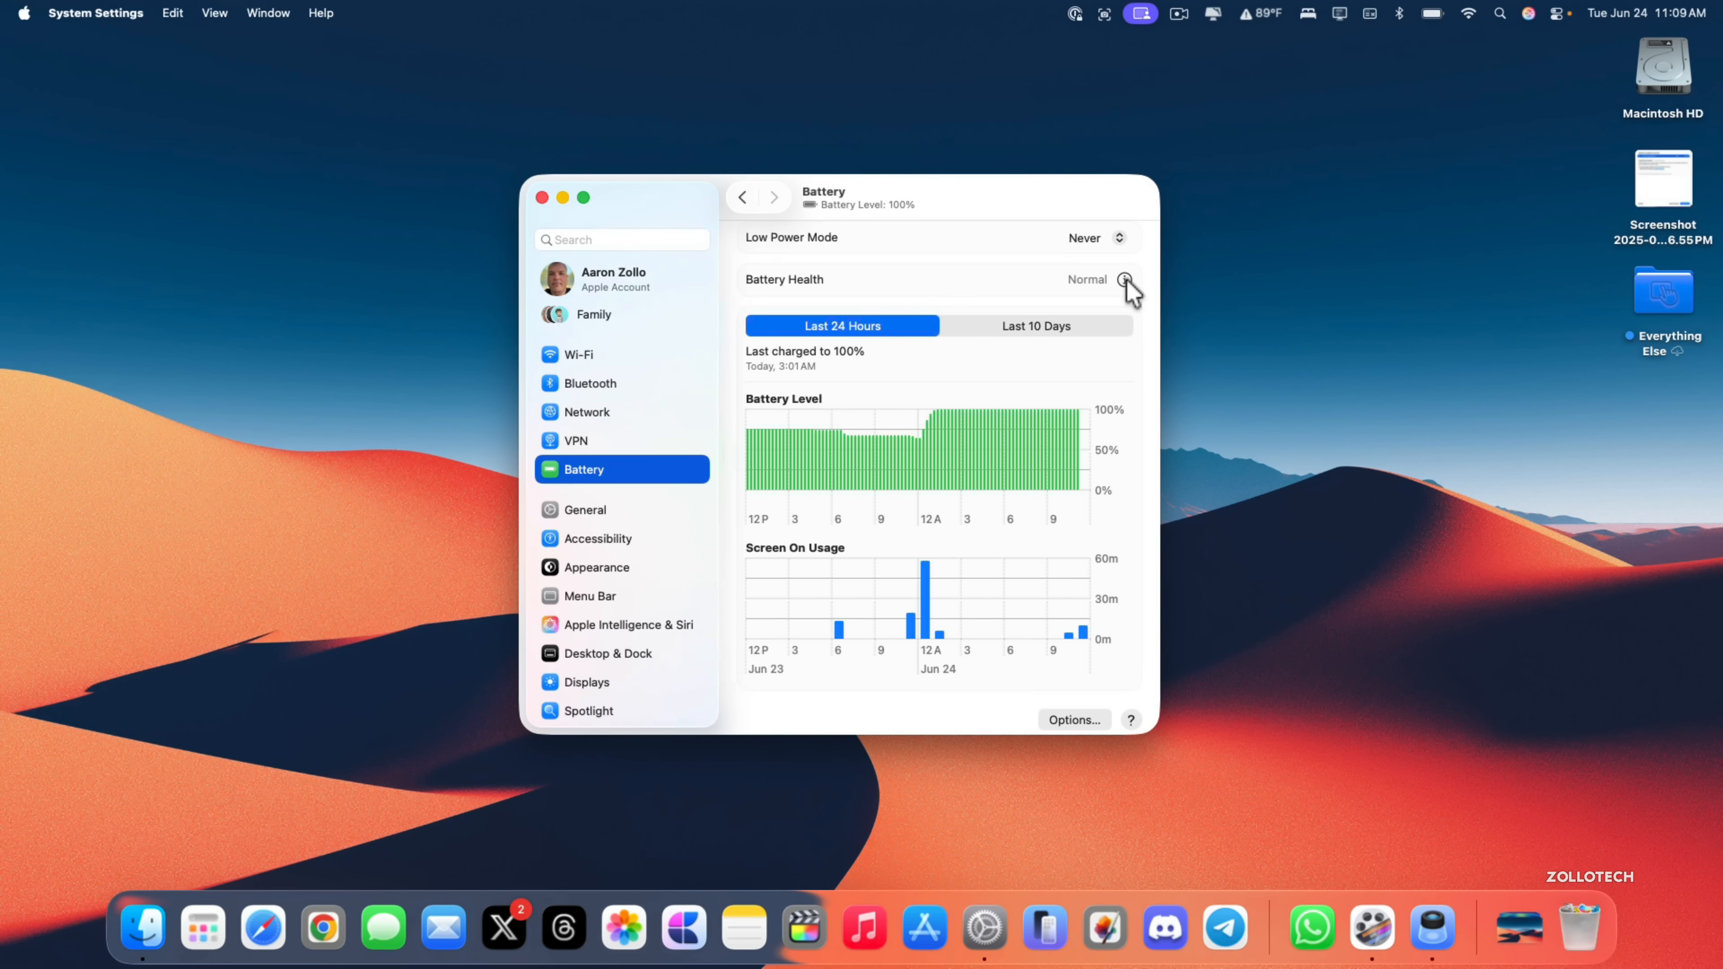
click(1124, 279)
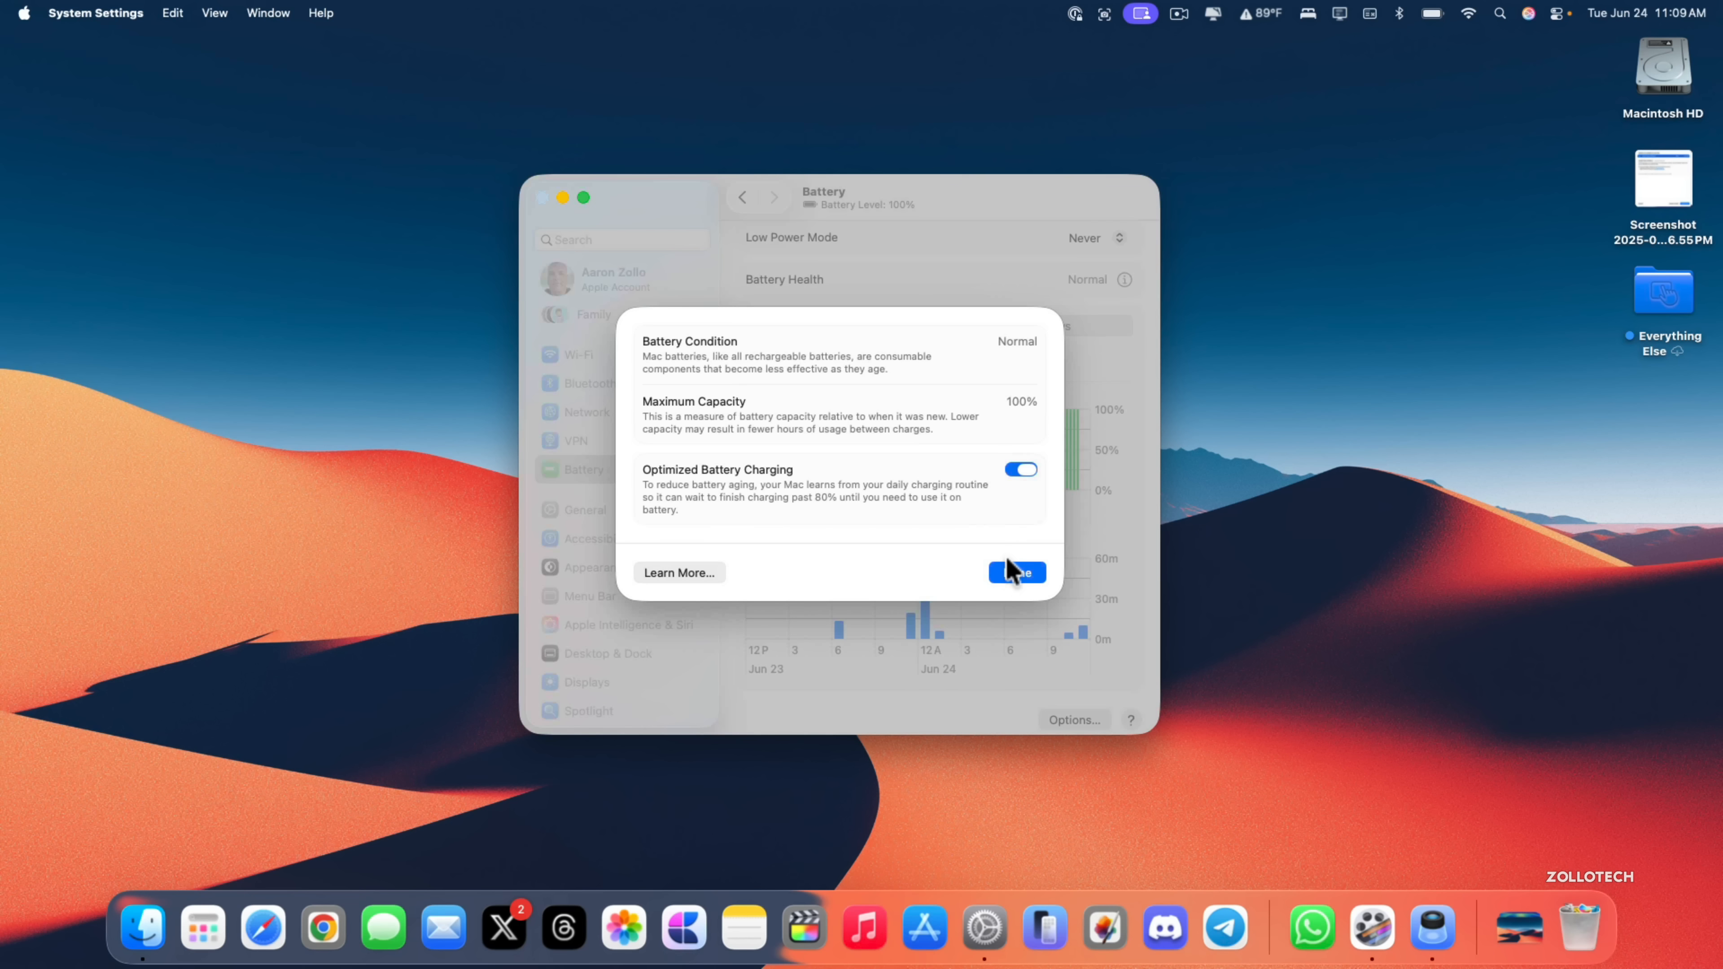
click(1014, 573)
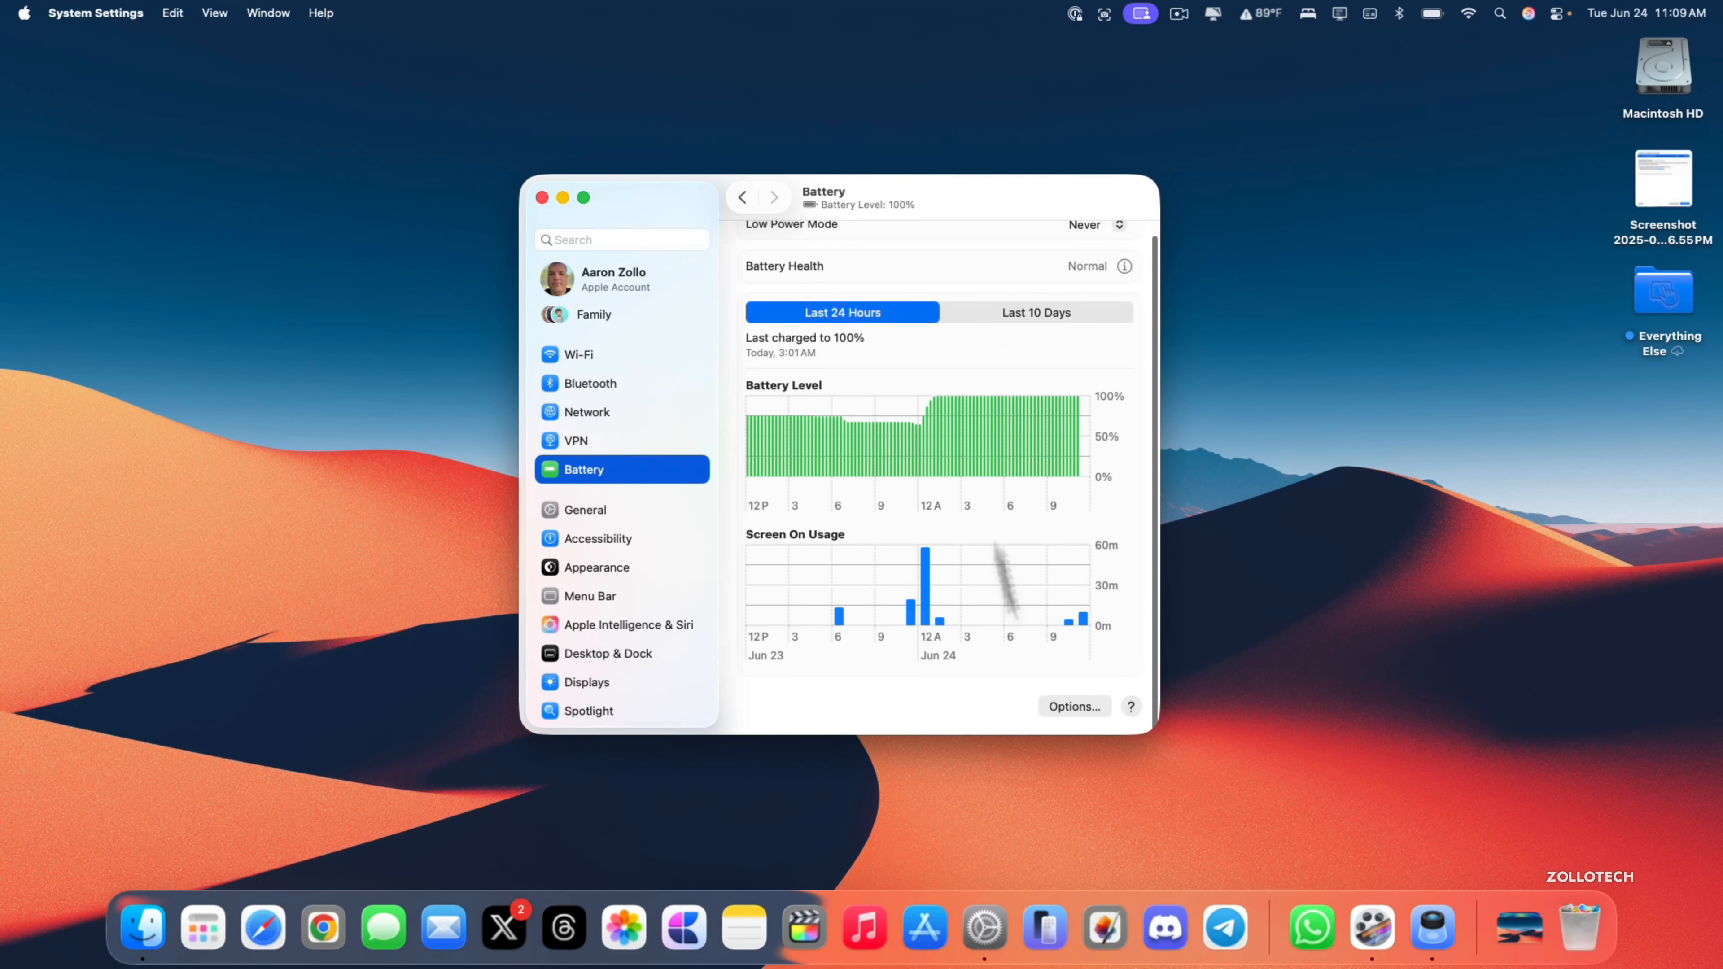
View battery usage over the last 10 days, then close System Settings.
click(1034, 312)
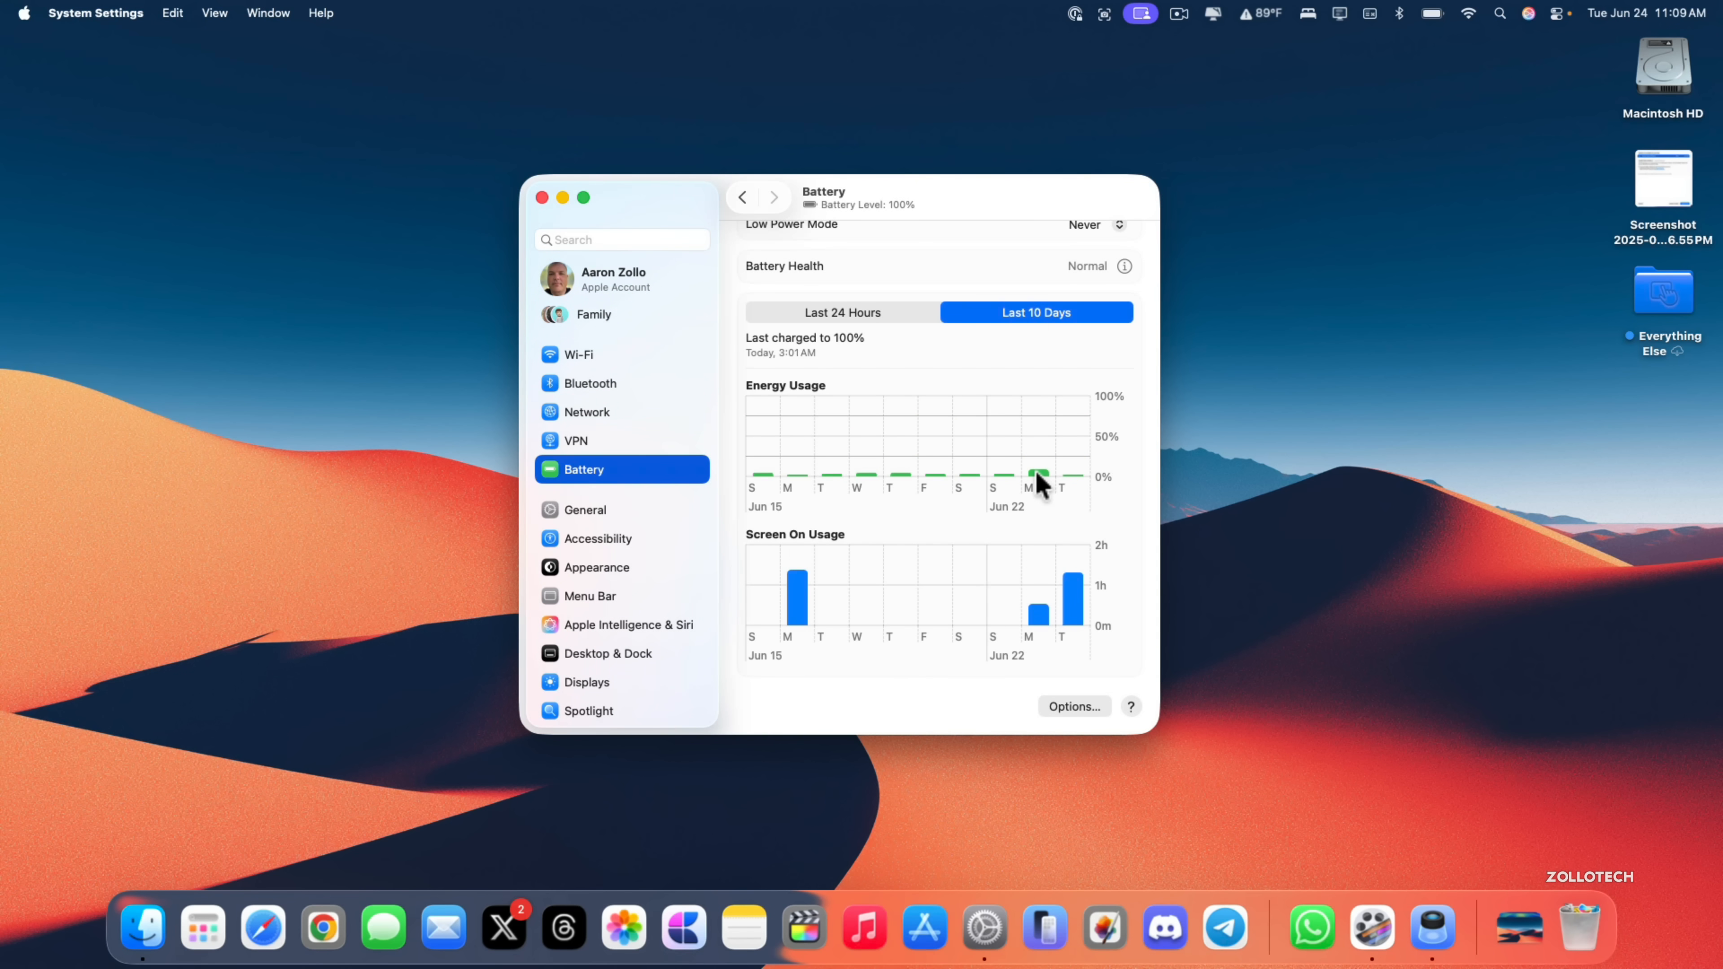
mouse_move(1037, 629)
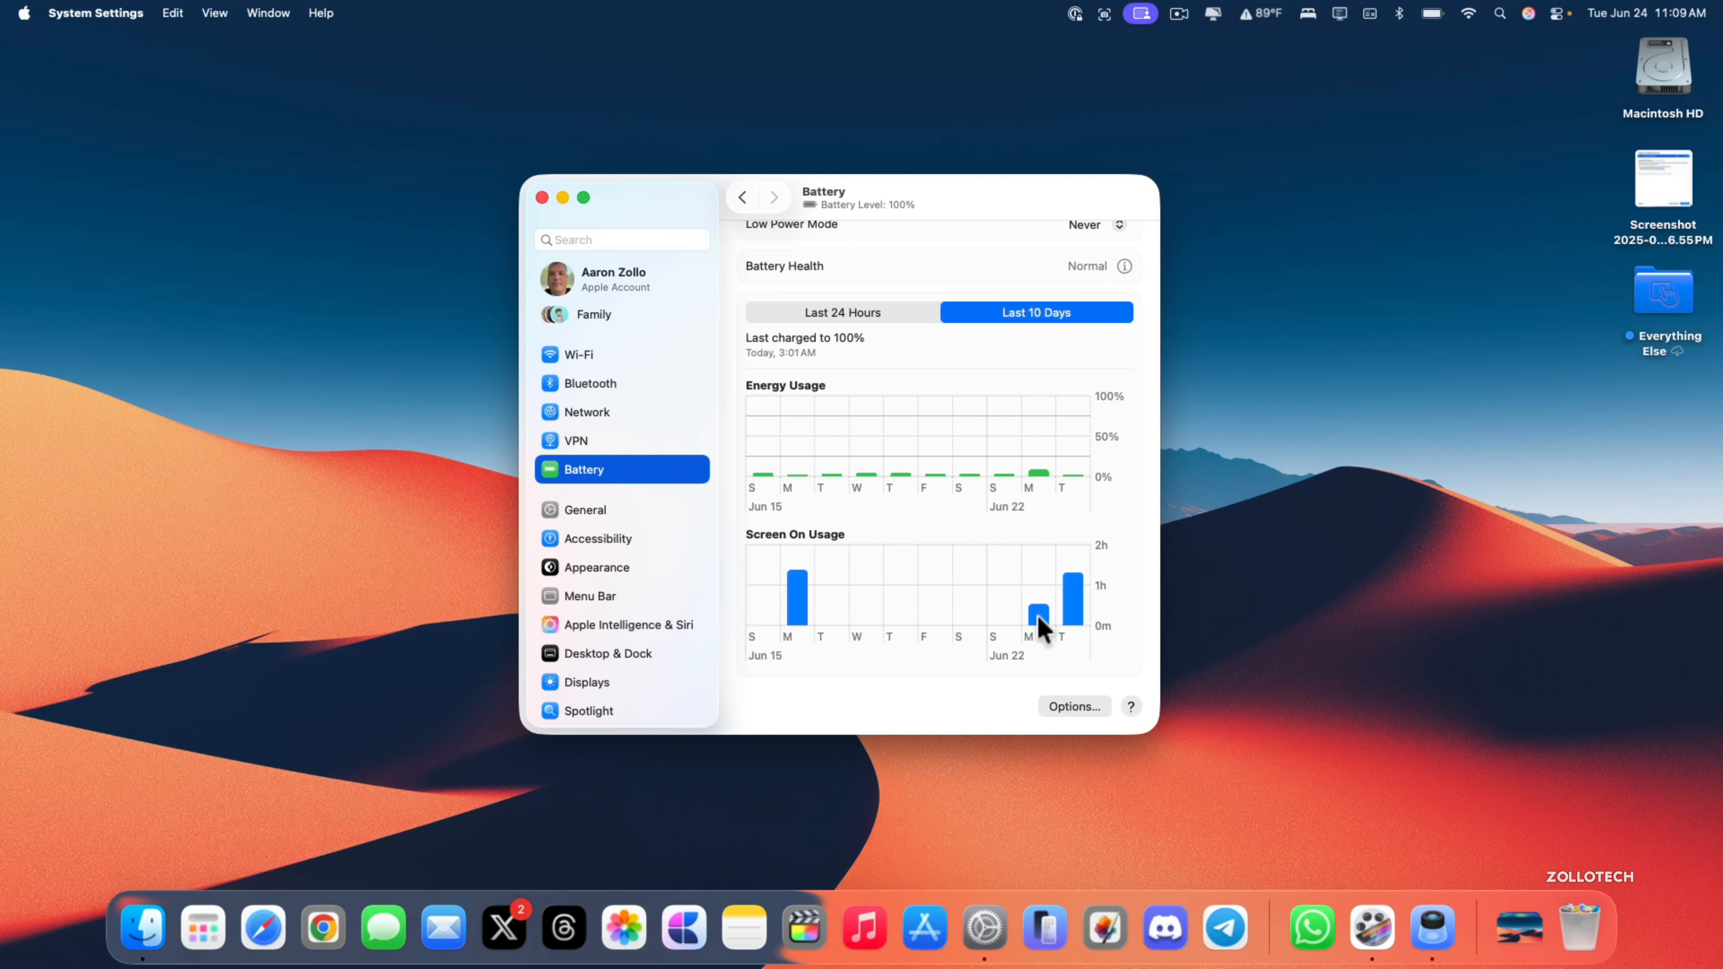
mouse_move(1079, 565)
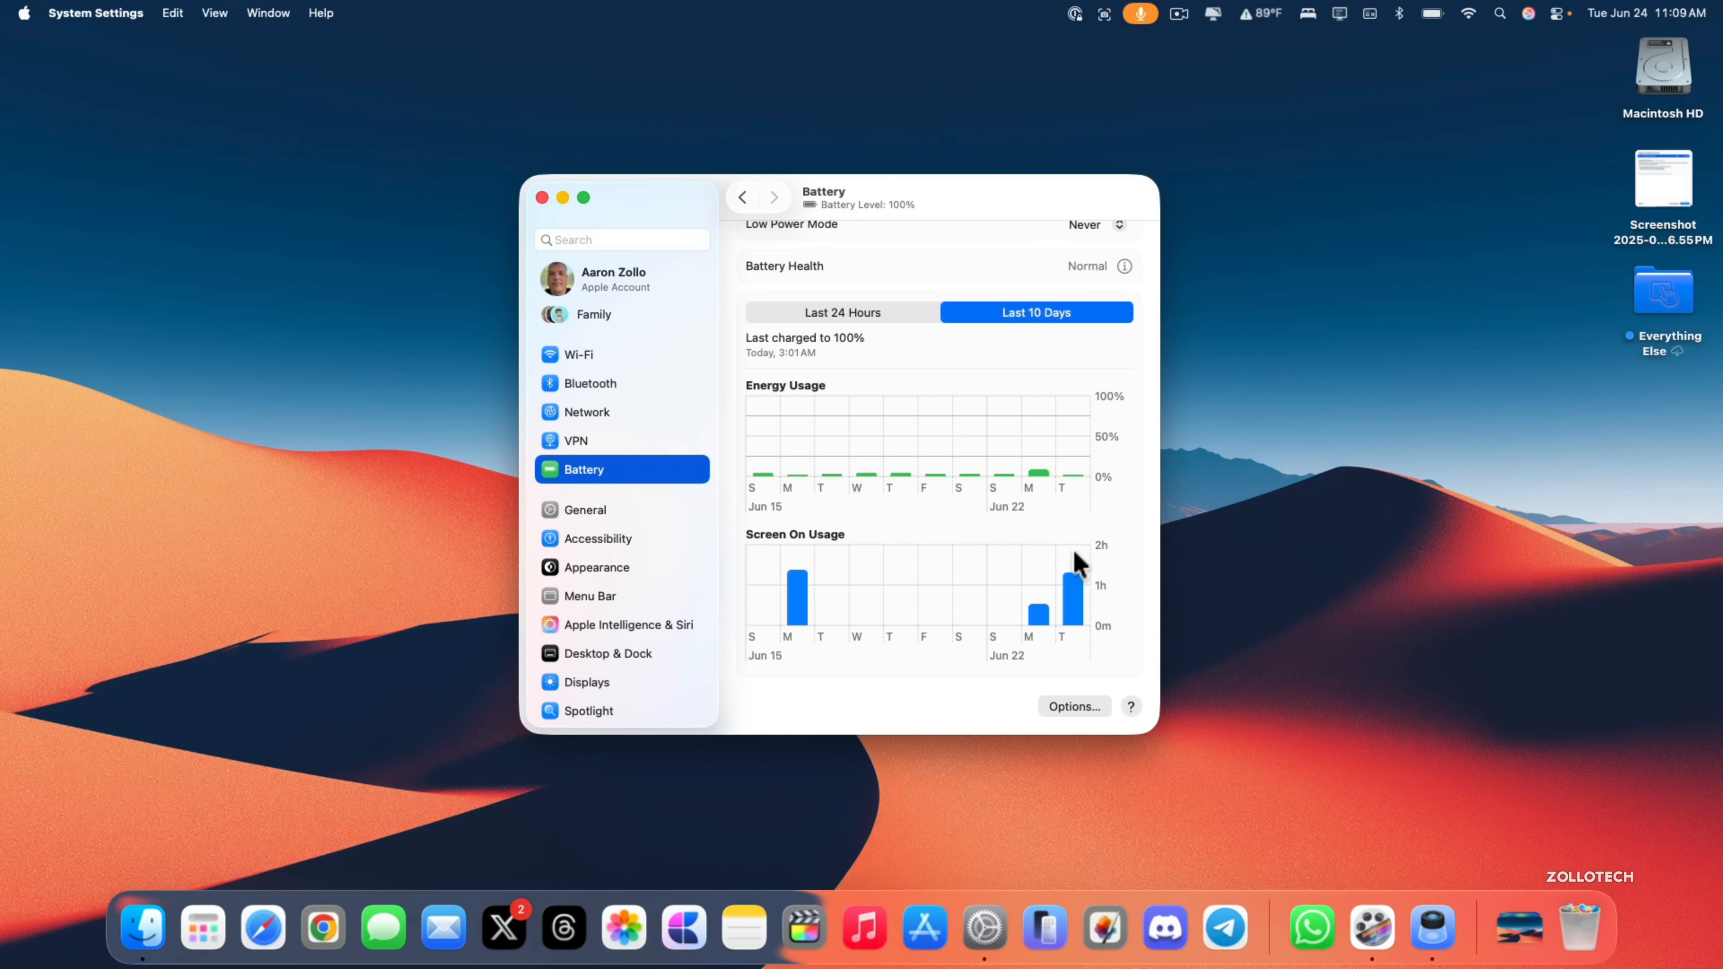
mouse_move(1129, 198)
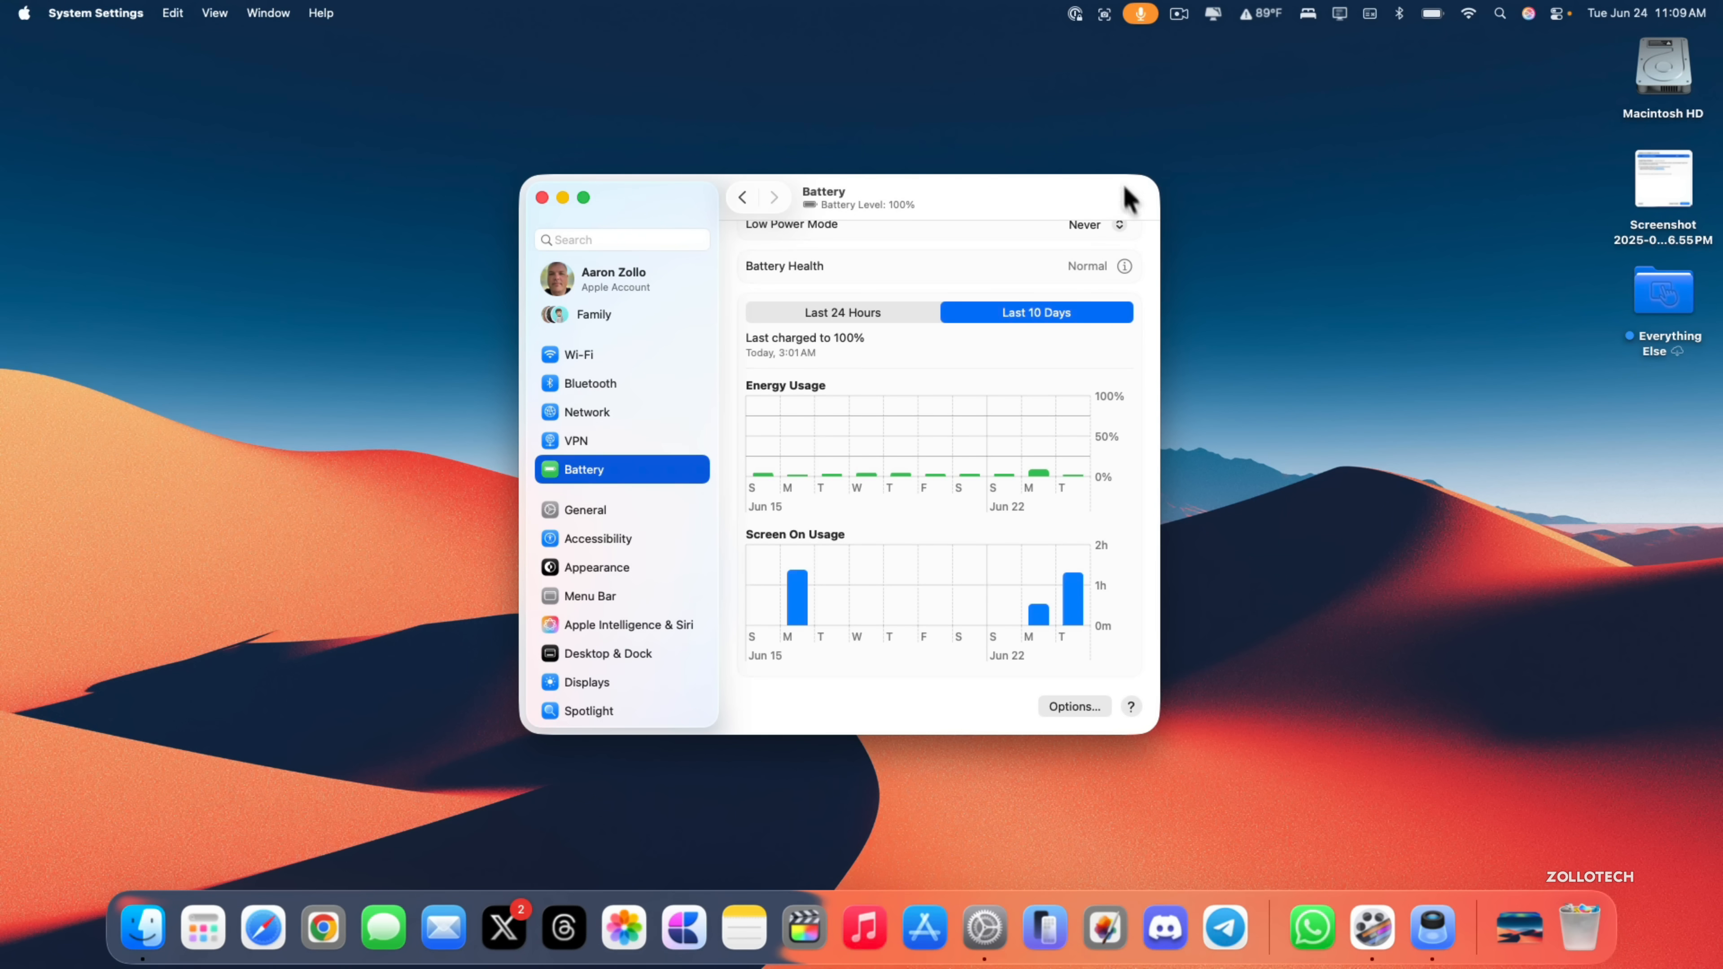
mouse_move(706, 87)
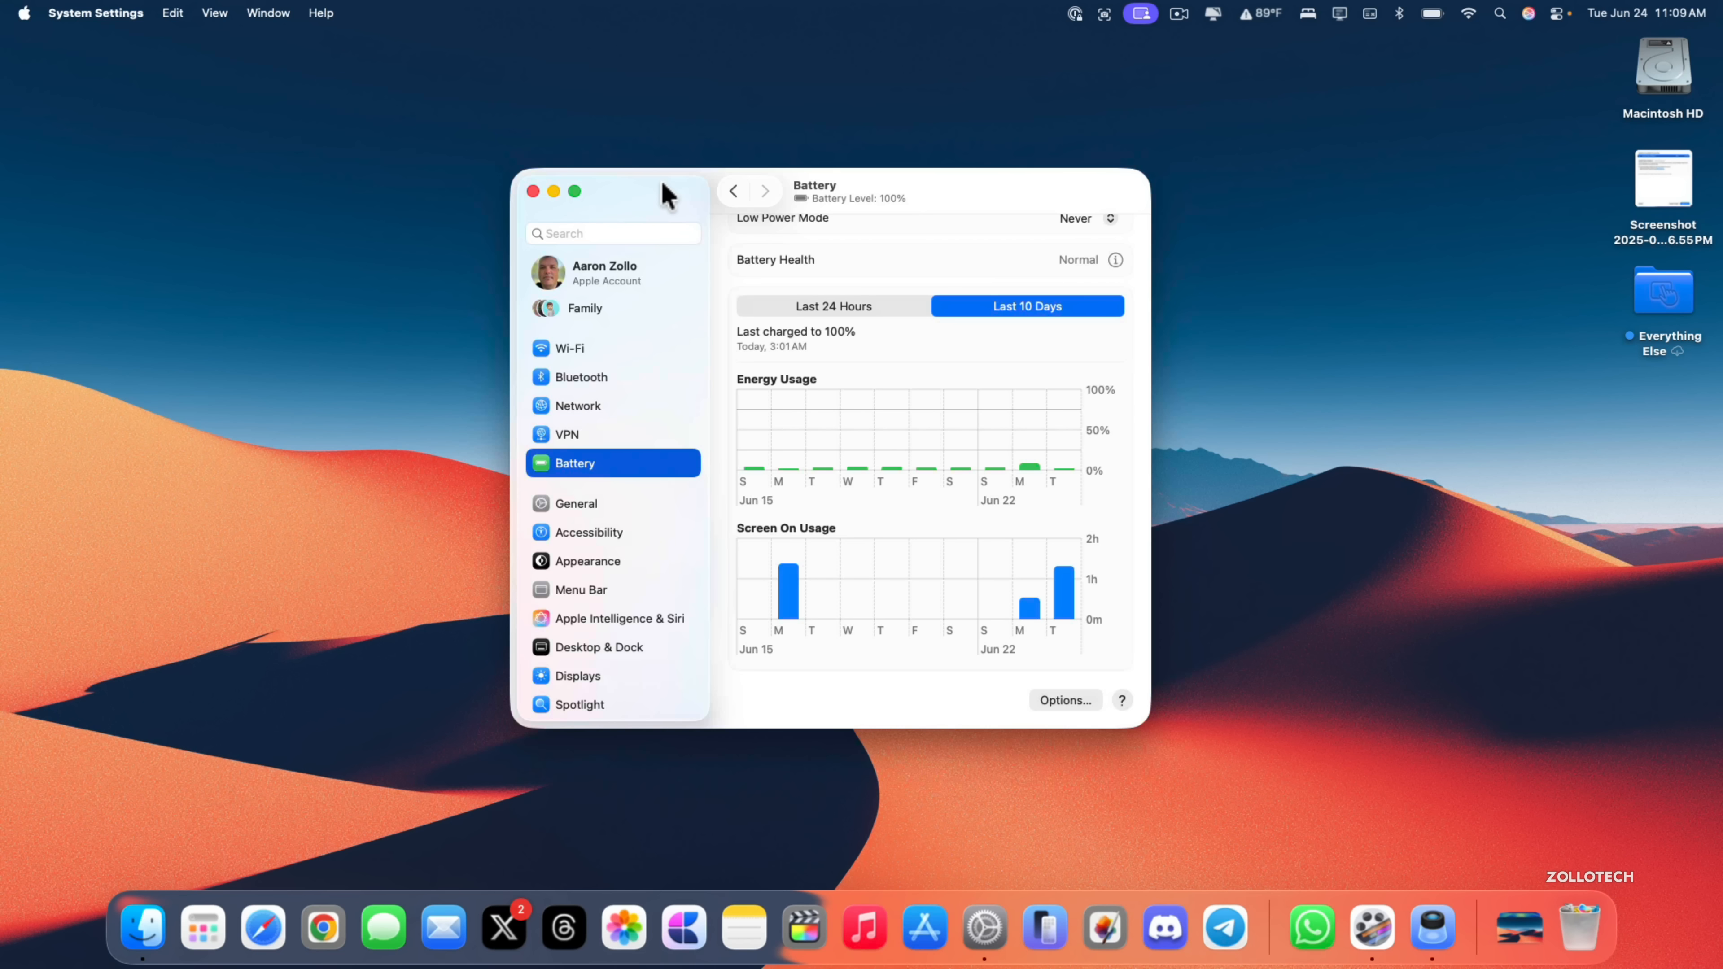
mouse_move(528, 220)
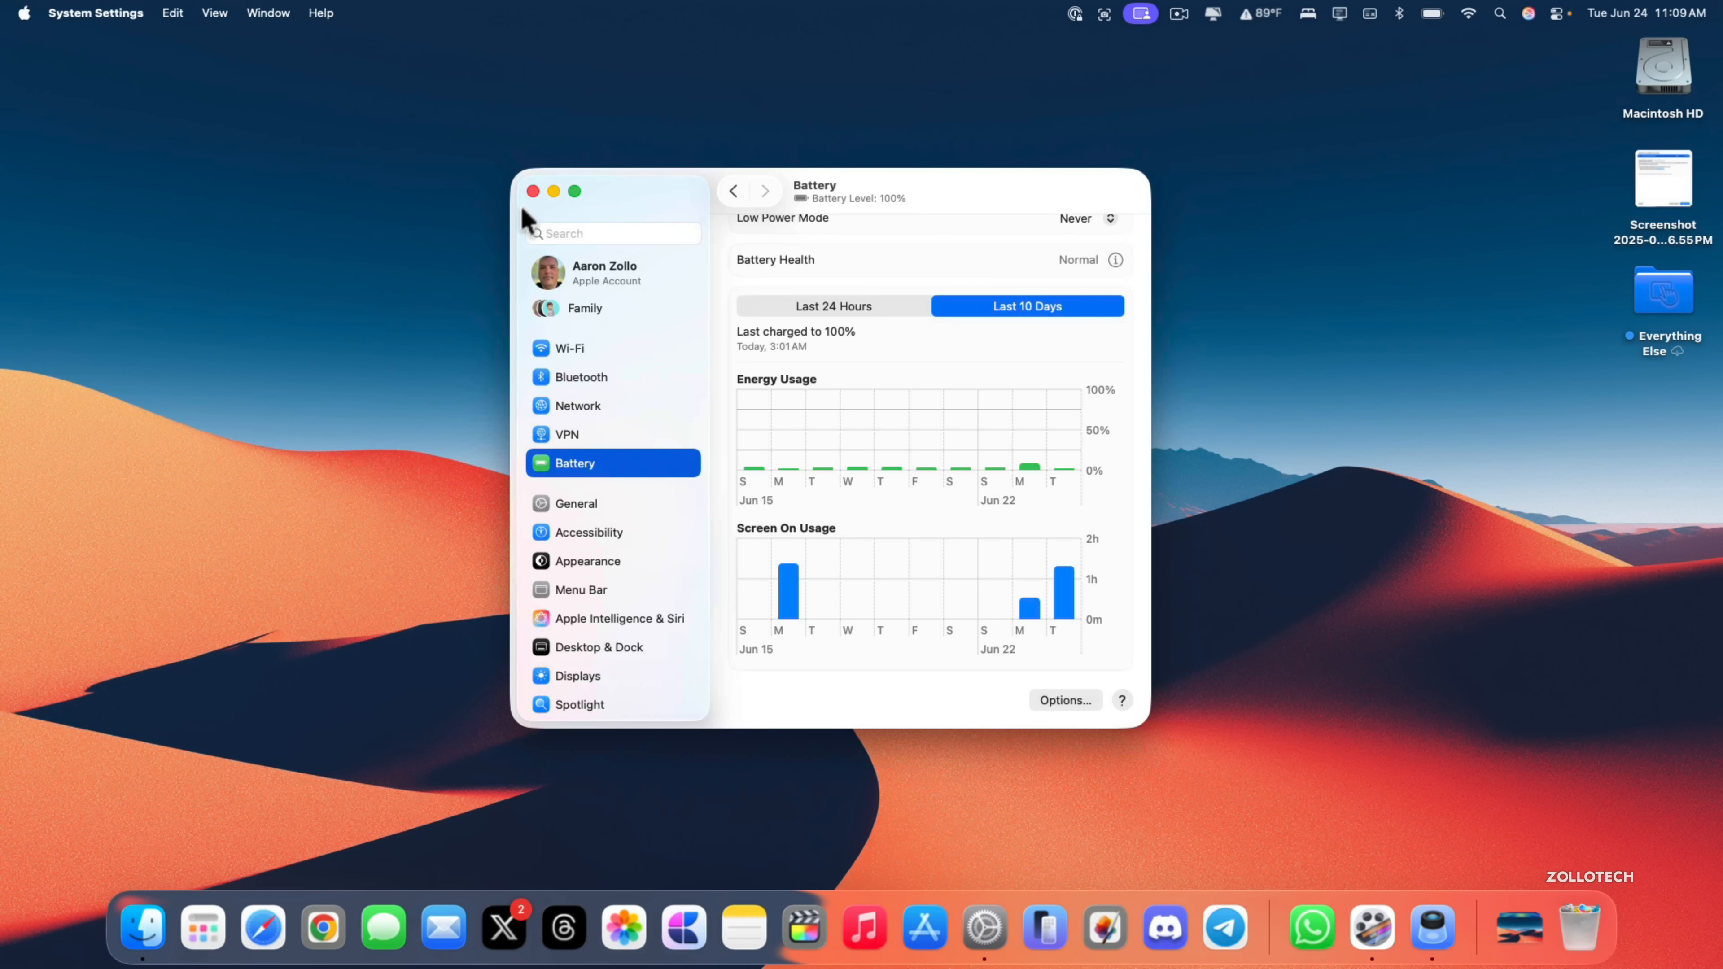
click(533, 191)
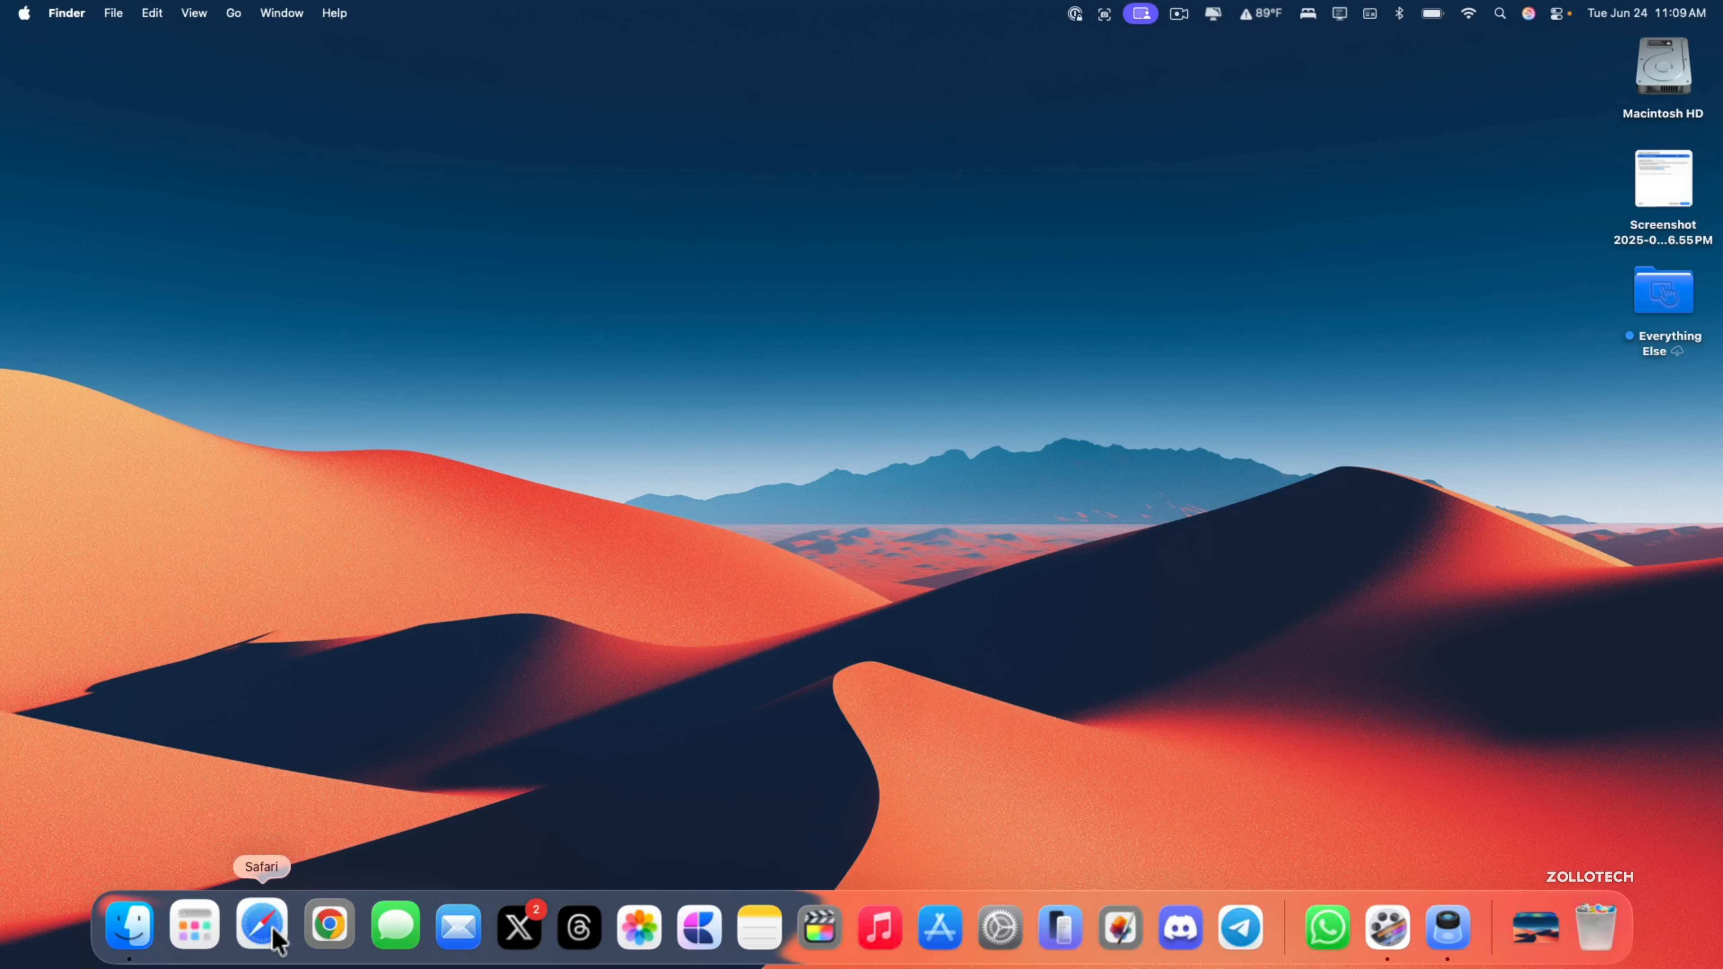
Launch Safari from the Dock onto beta.apple.com's Coming Soon public betas page.
click(261, 924)
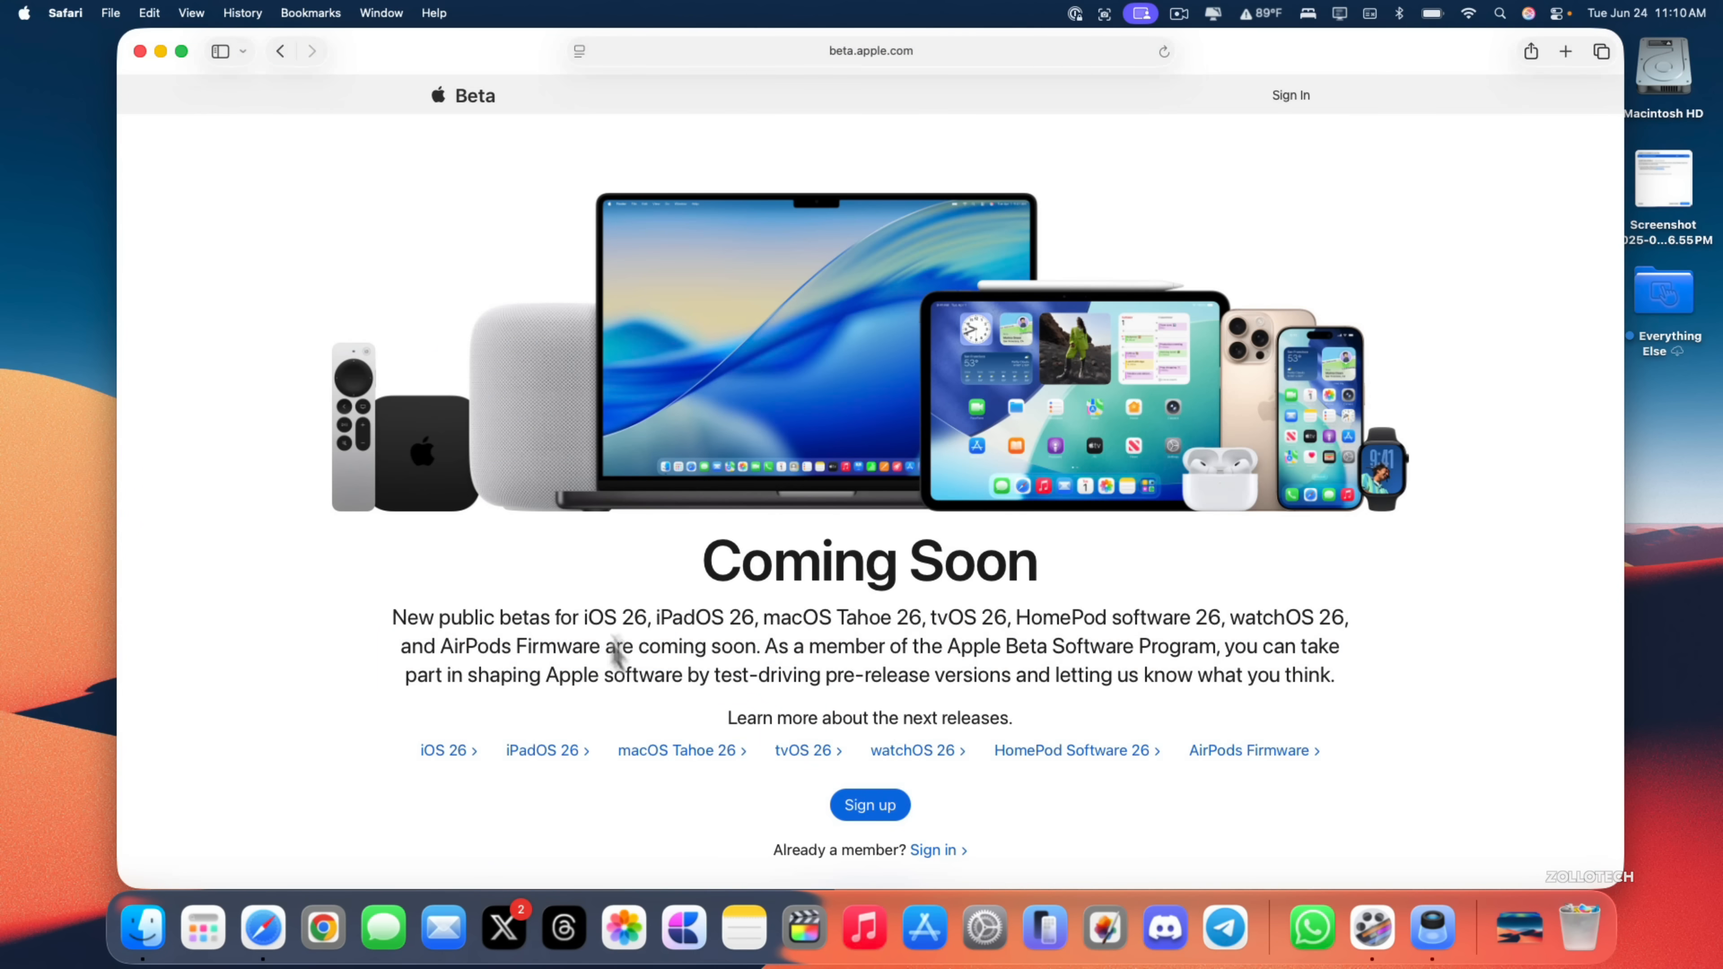
mouse_move(1009, 817)
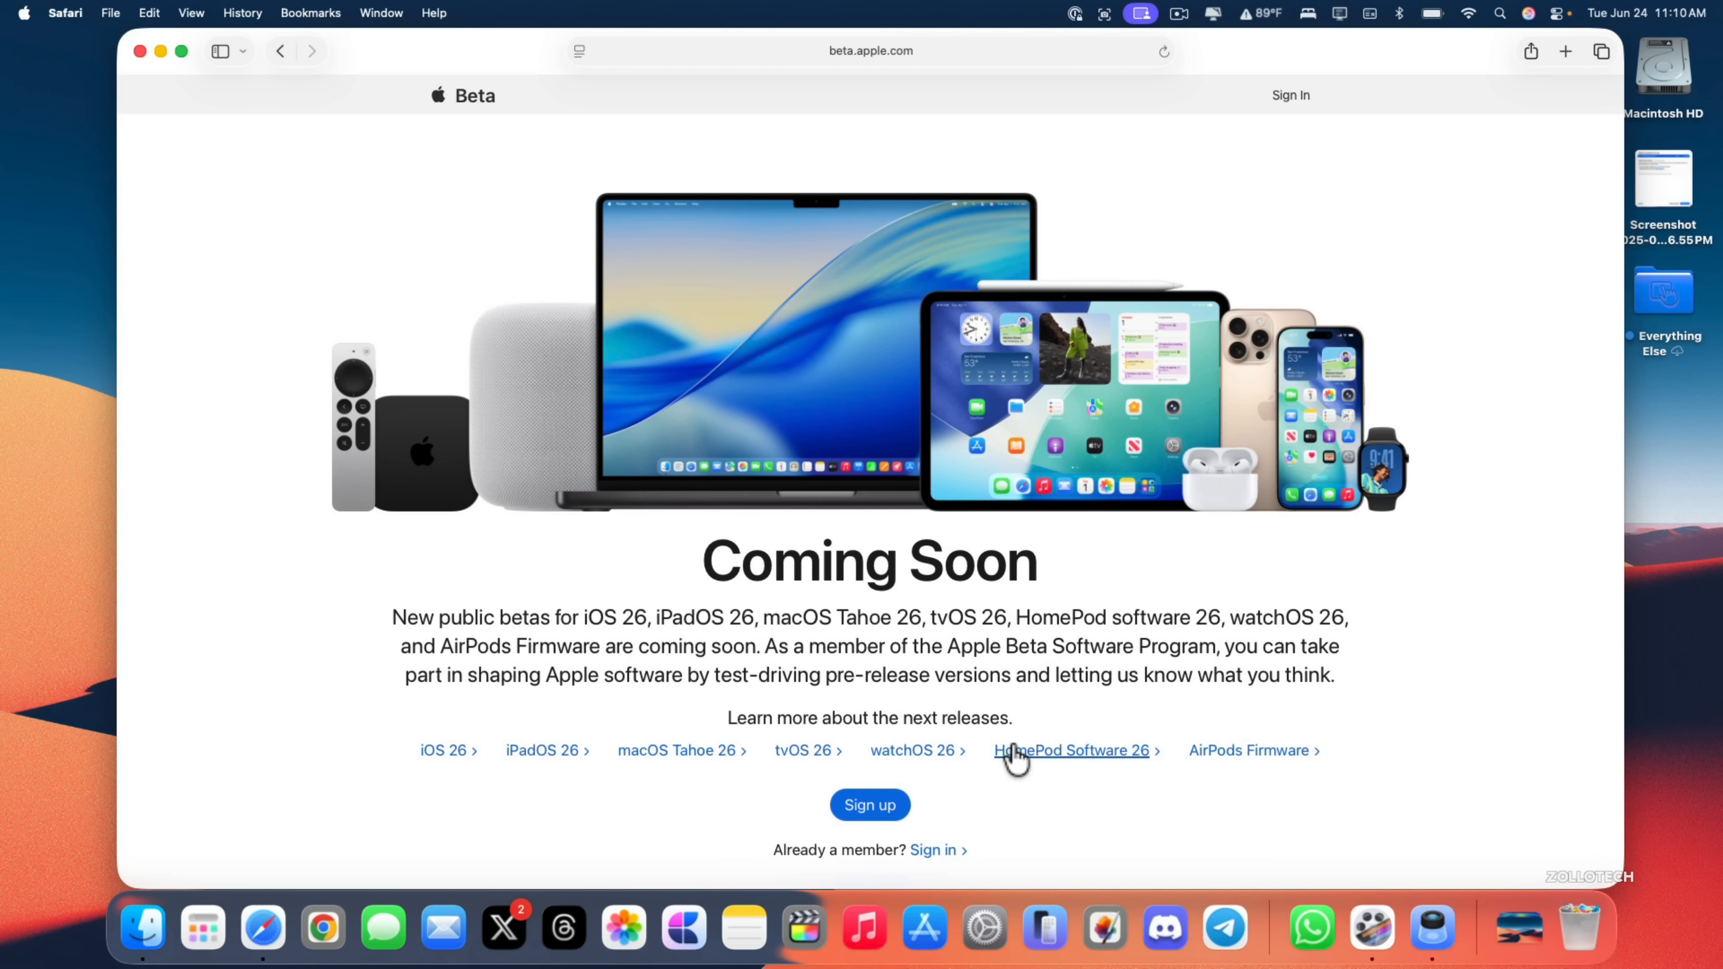
mouse_move(1120, 500)
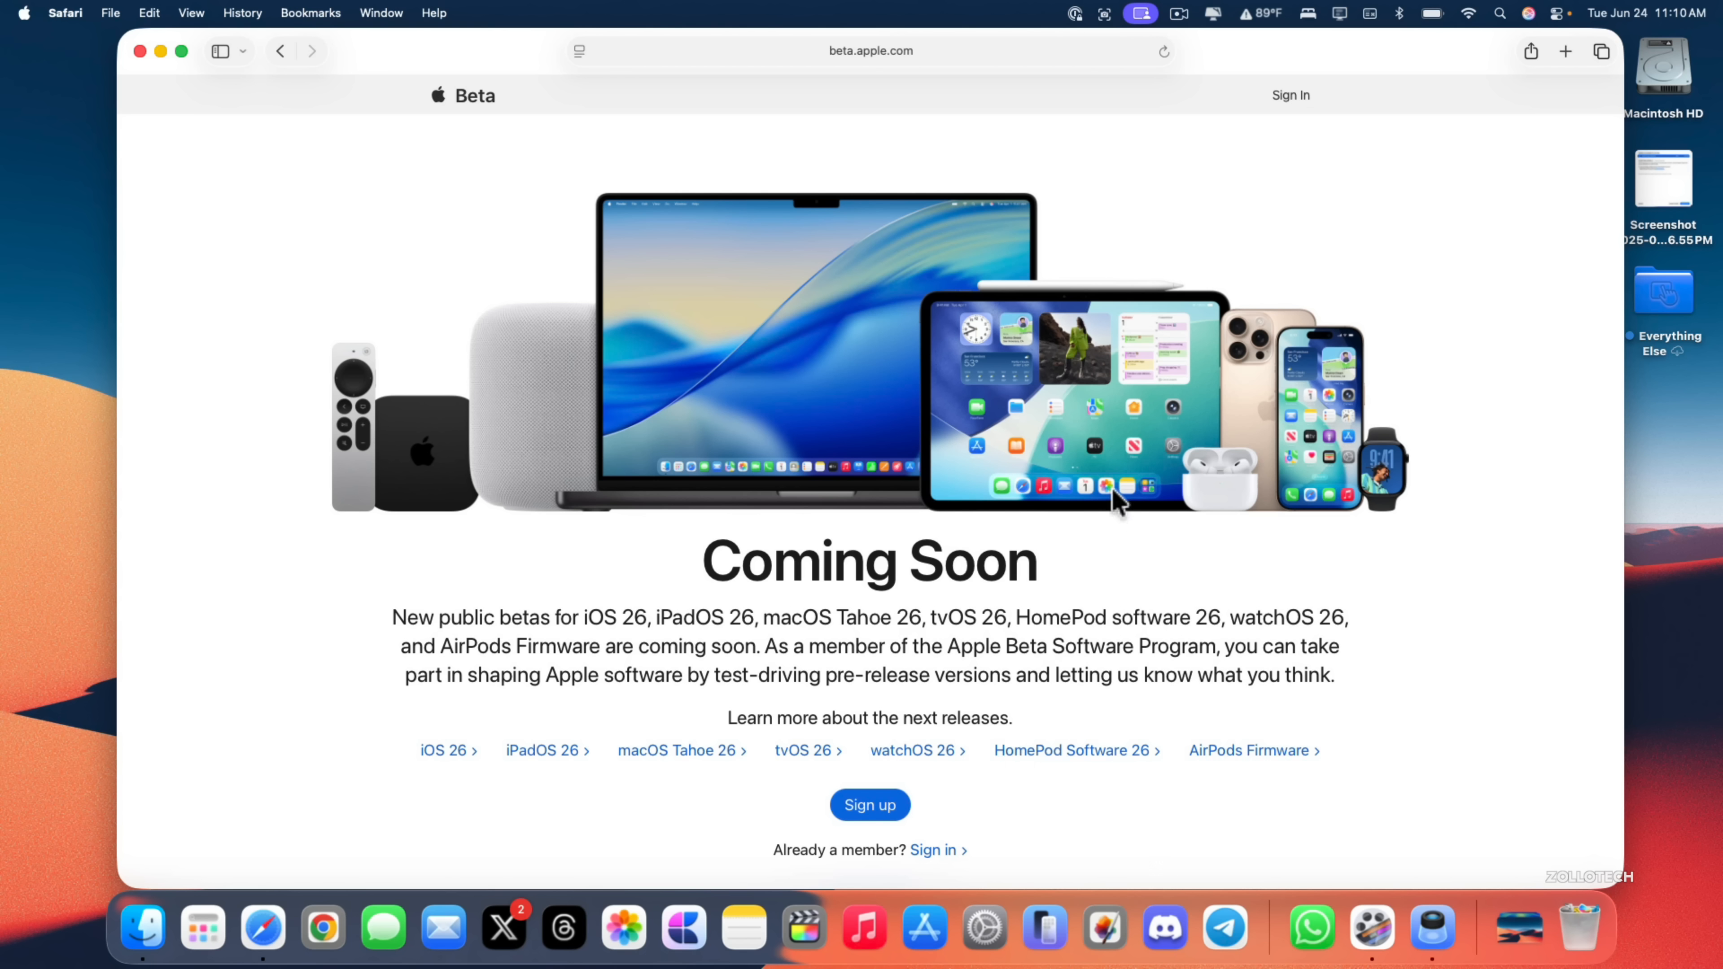
mouse_move(998, 402)
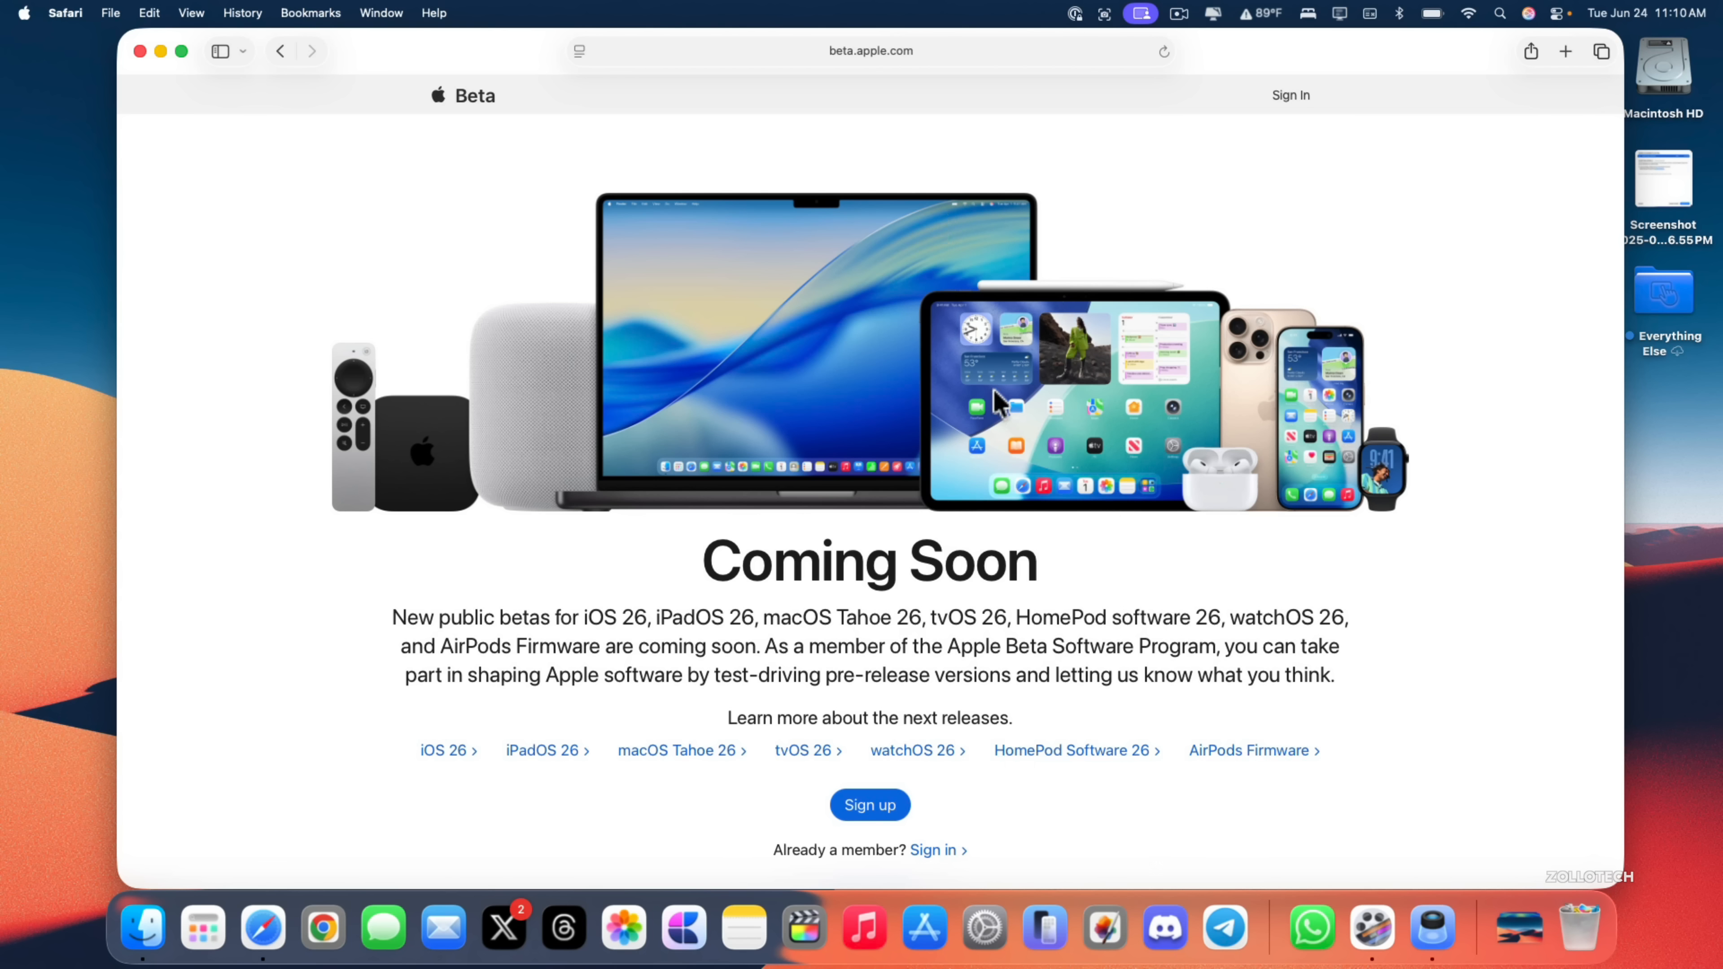
mouse_move(1102, 85)
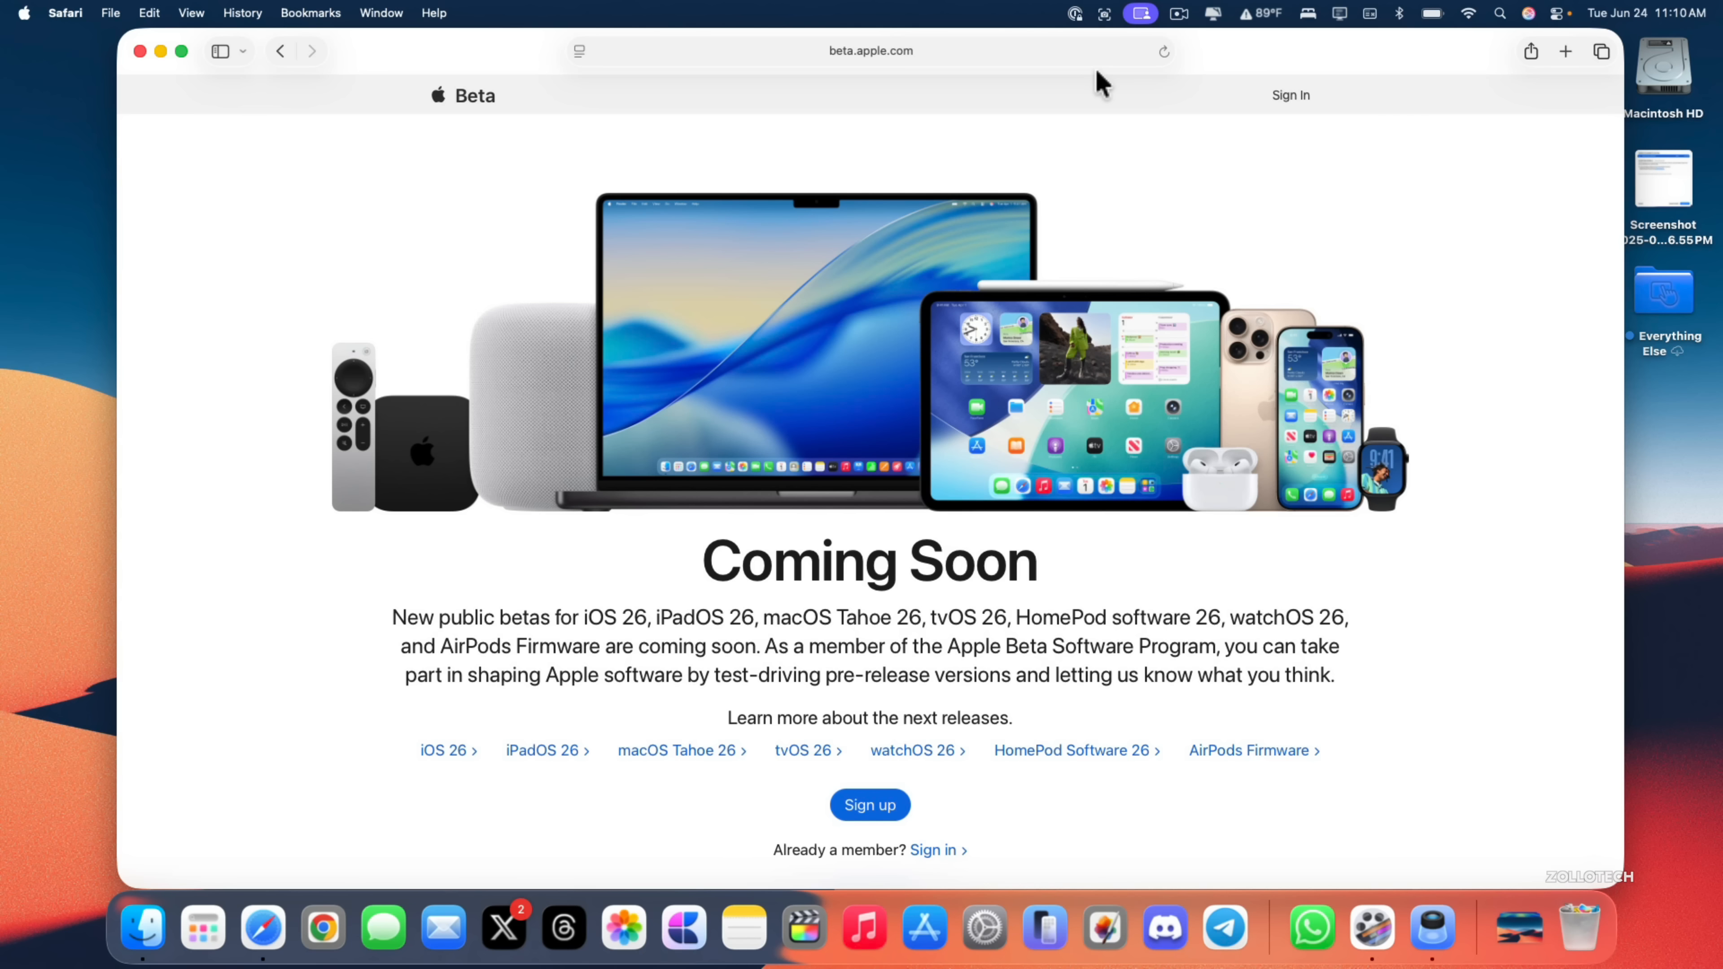
mouse_move(1281, 60)
text(c)
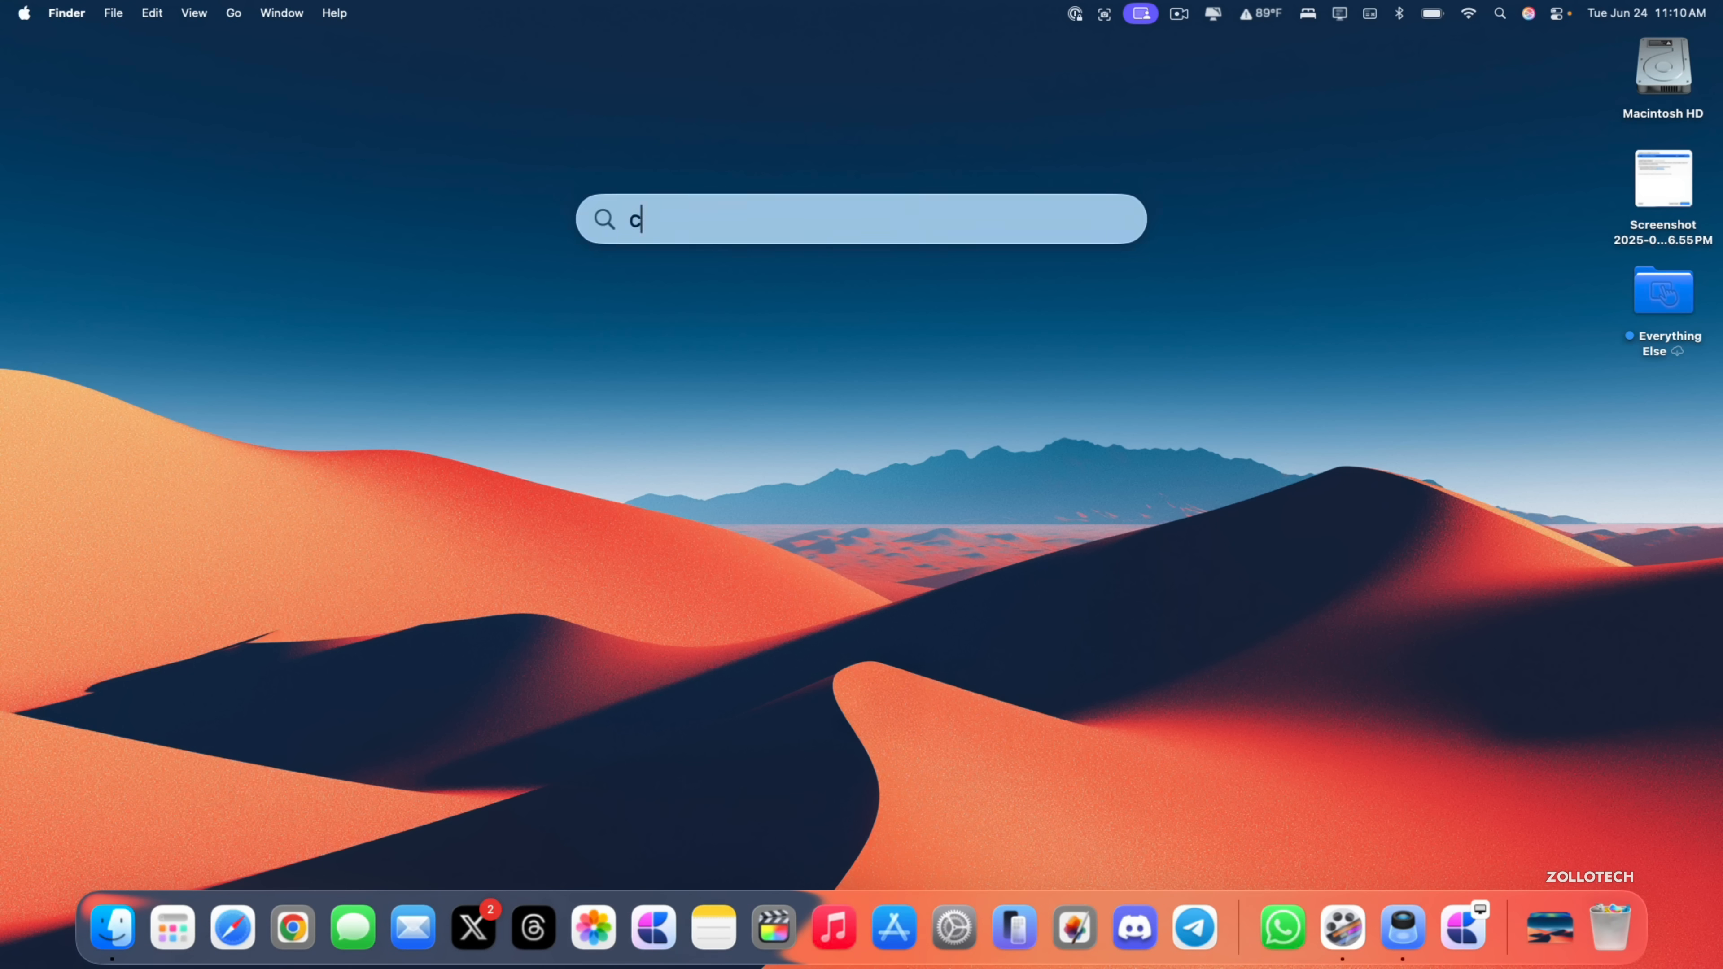
Launch Calendar via Spotlight and advance the month view to July 2025.
text(alendar)
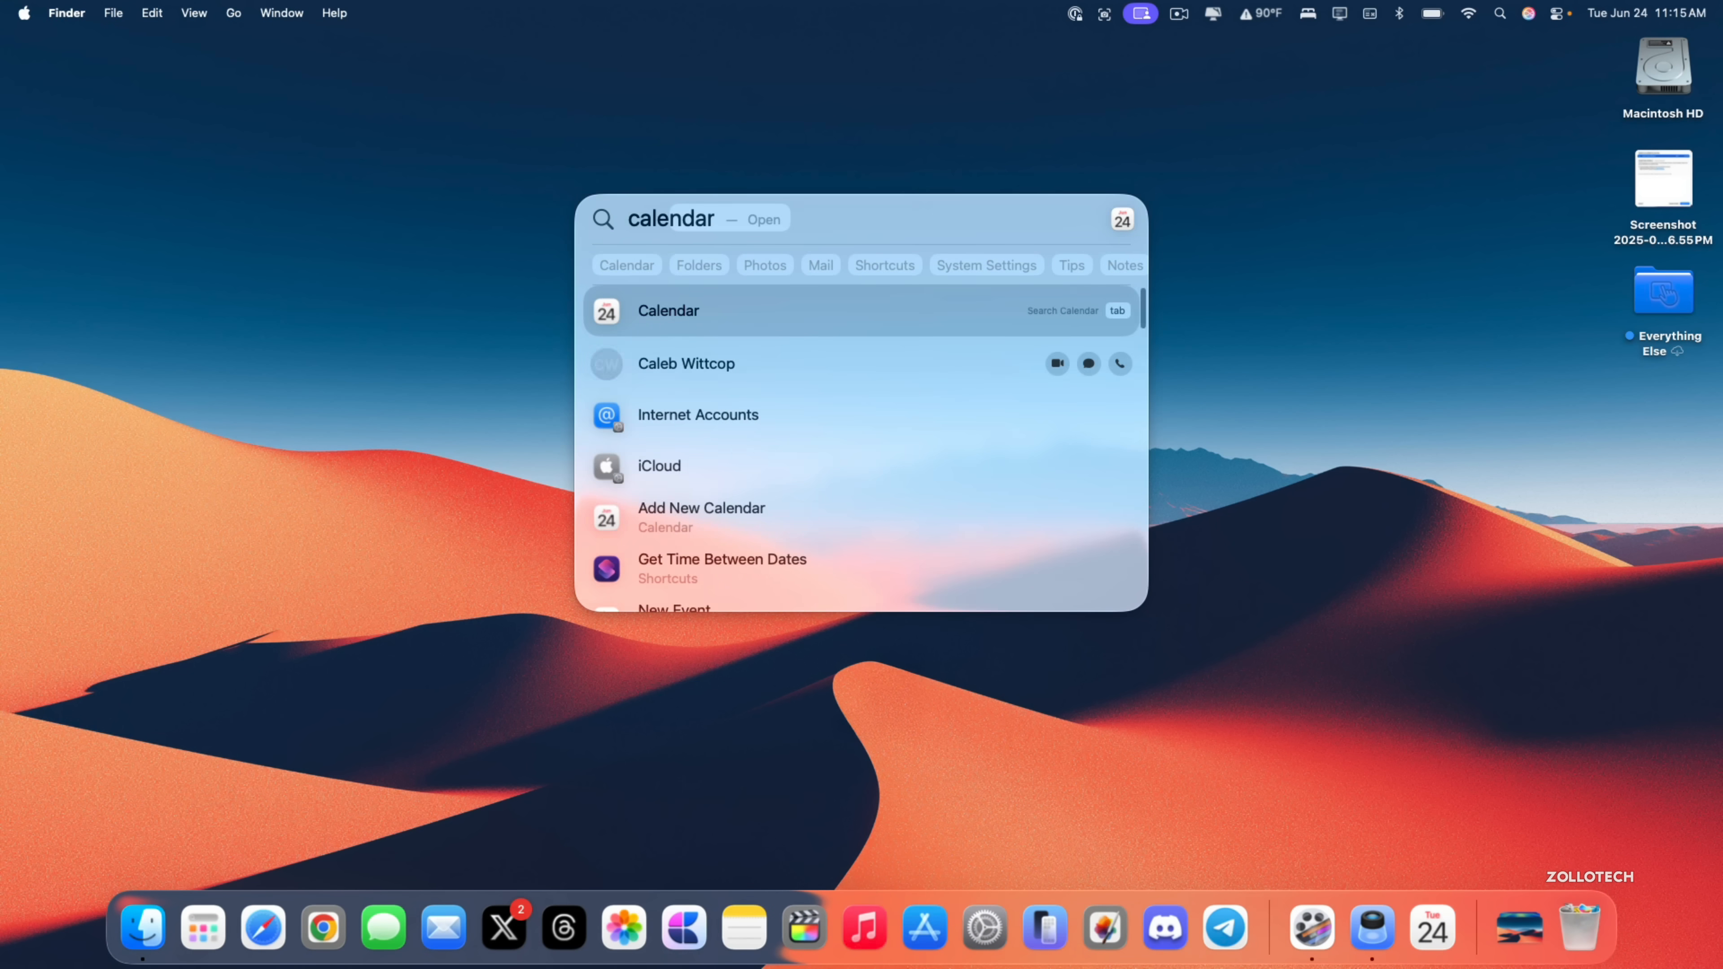
click(667, 310)
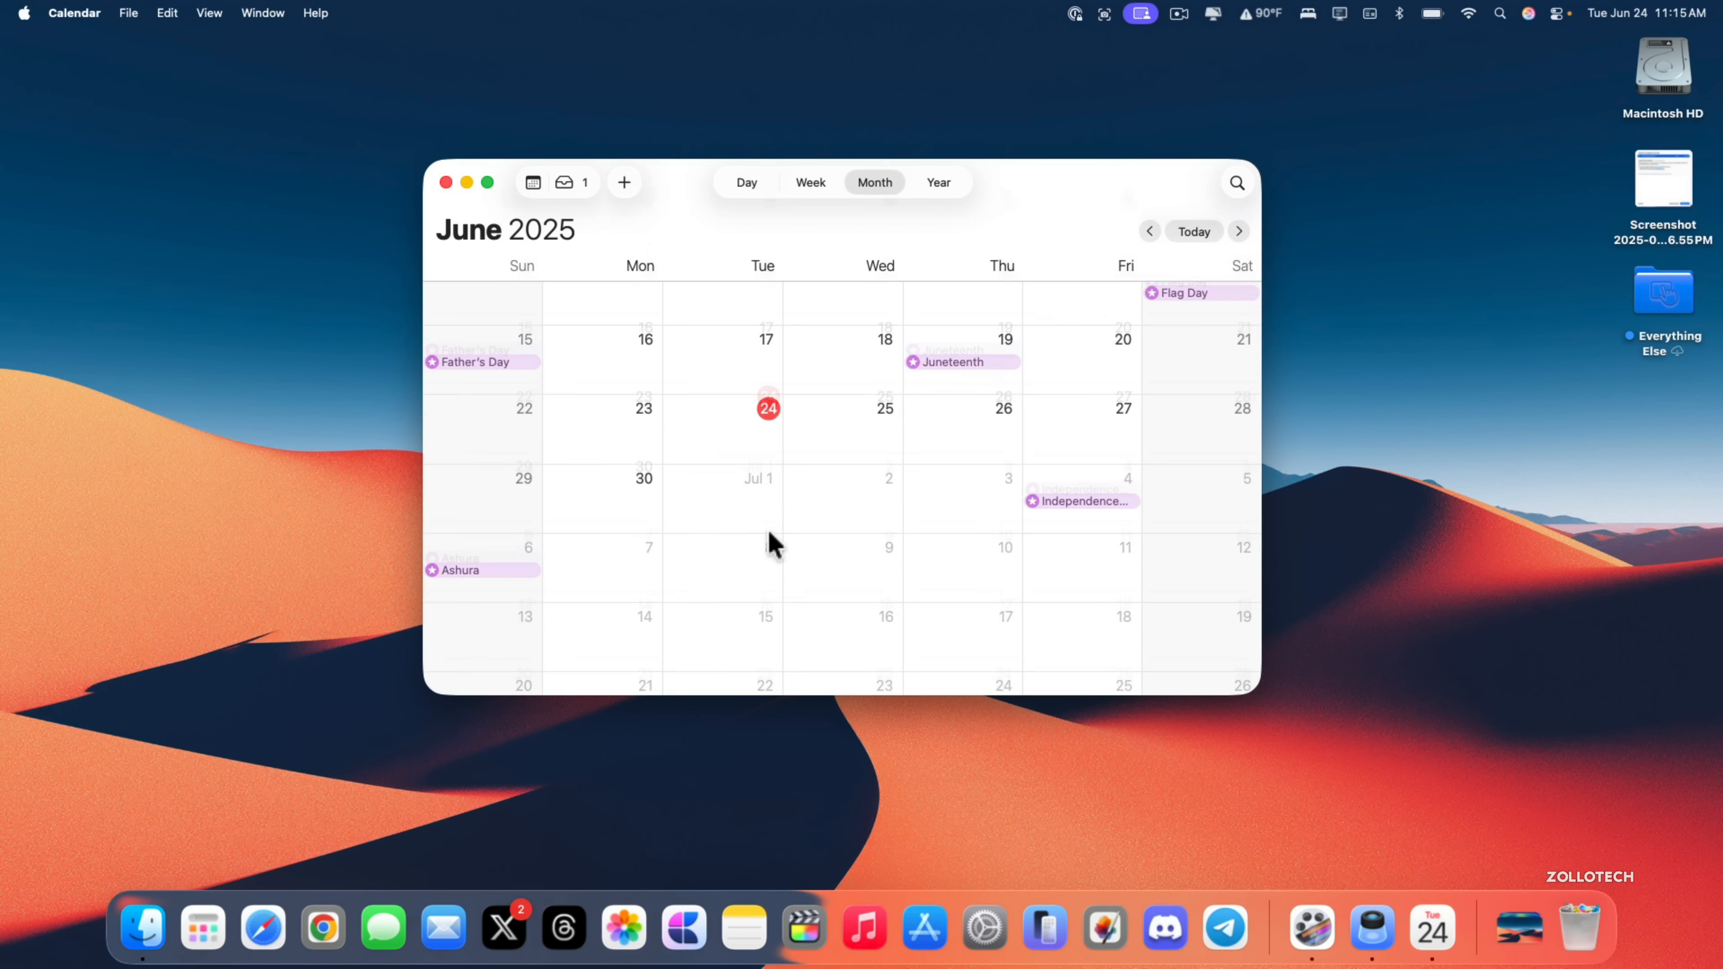
click(1239, 231)
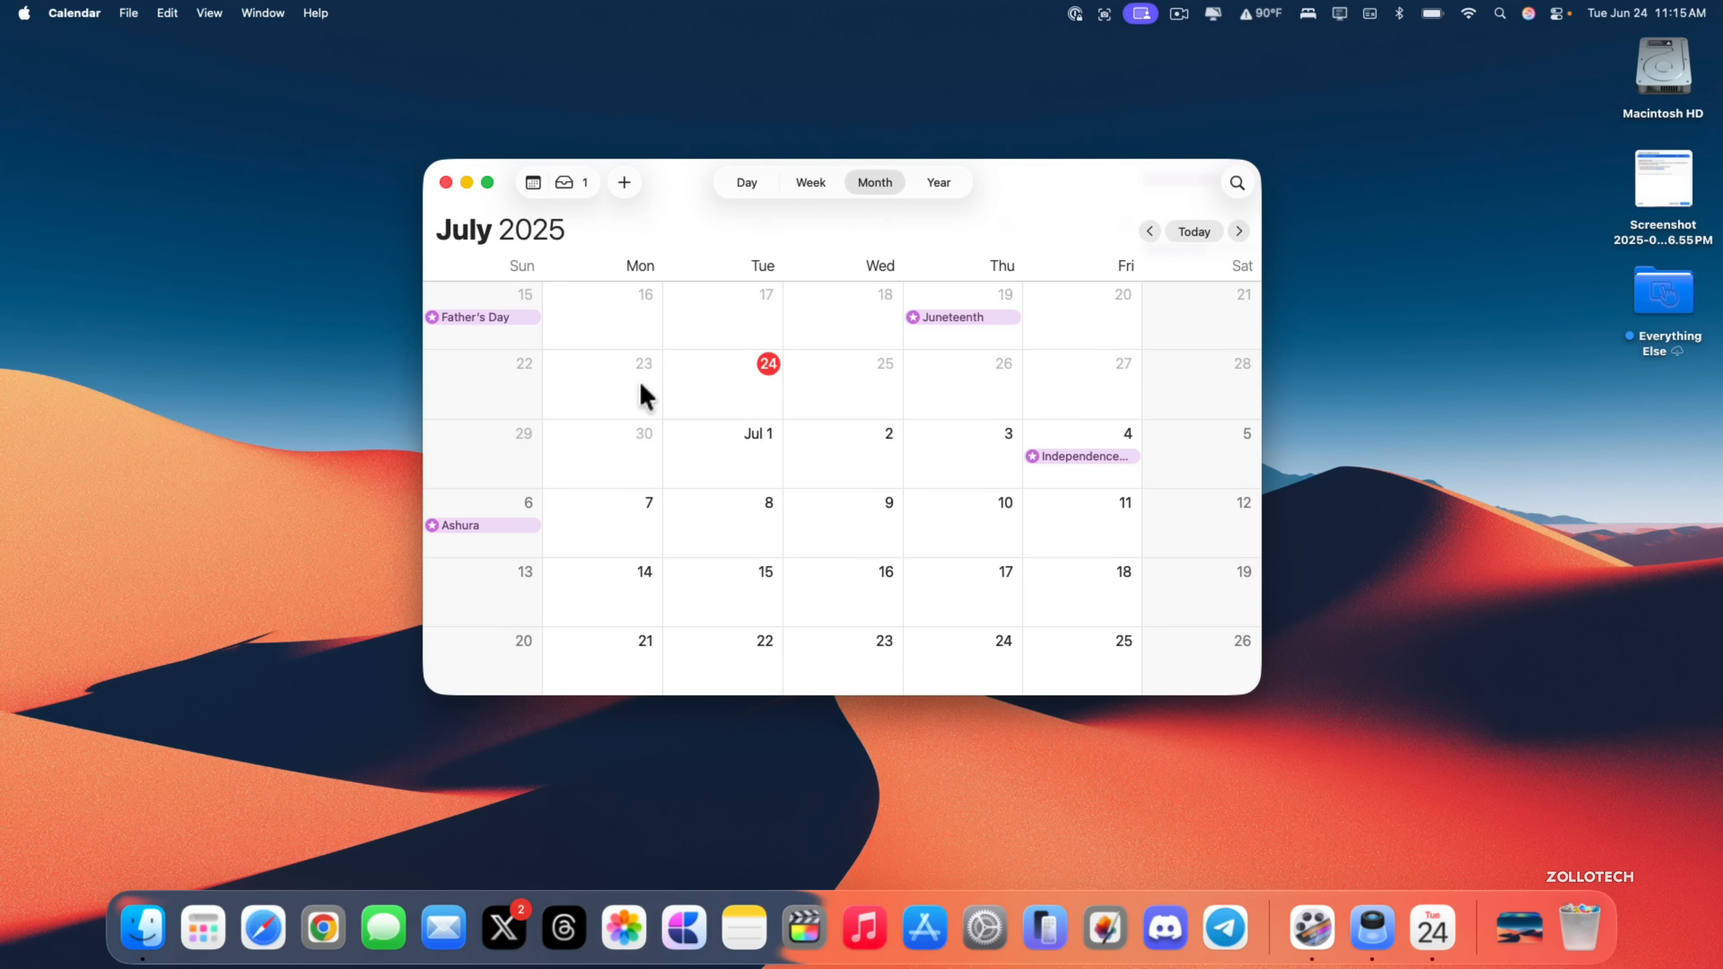
mouse_move(635, 405)
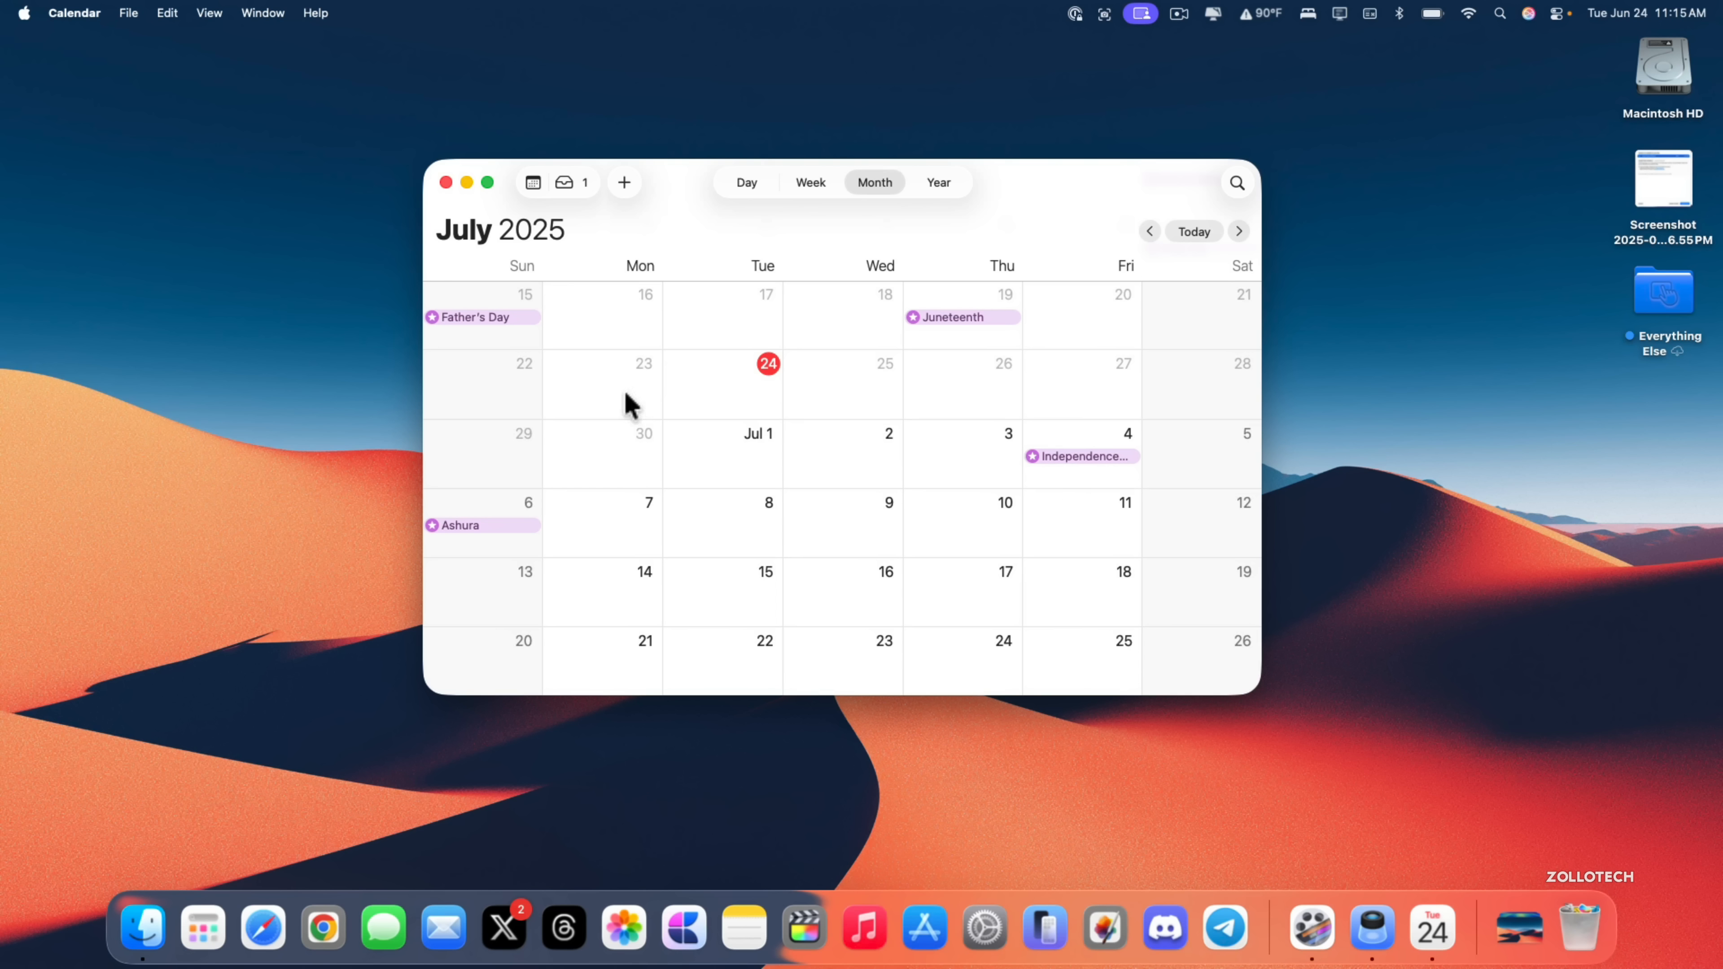
mouse_move(618, 540)
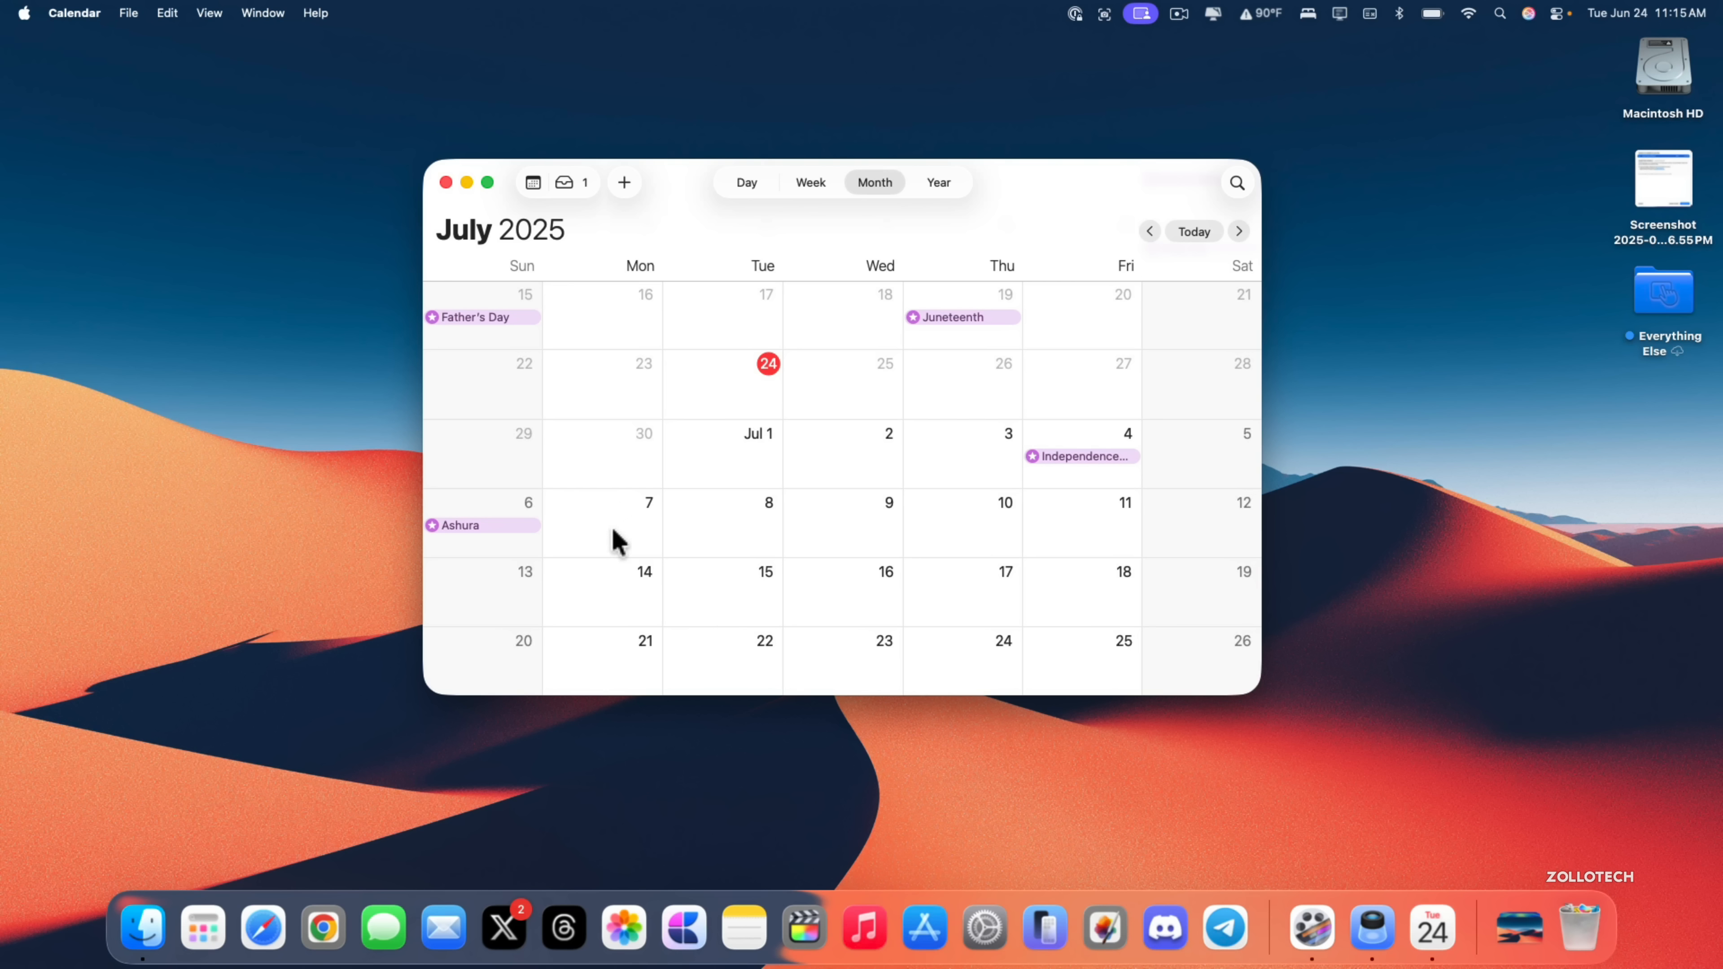
mouse_move(626, 525)
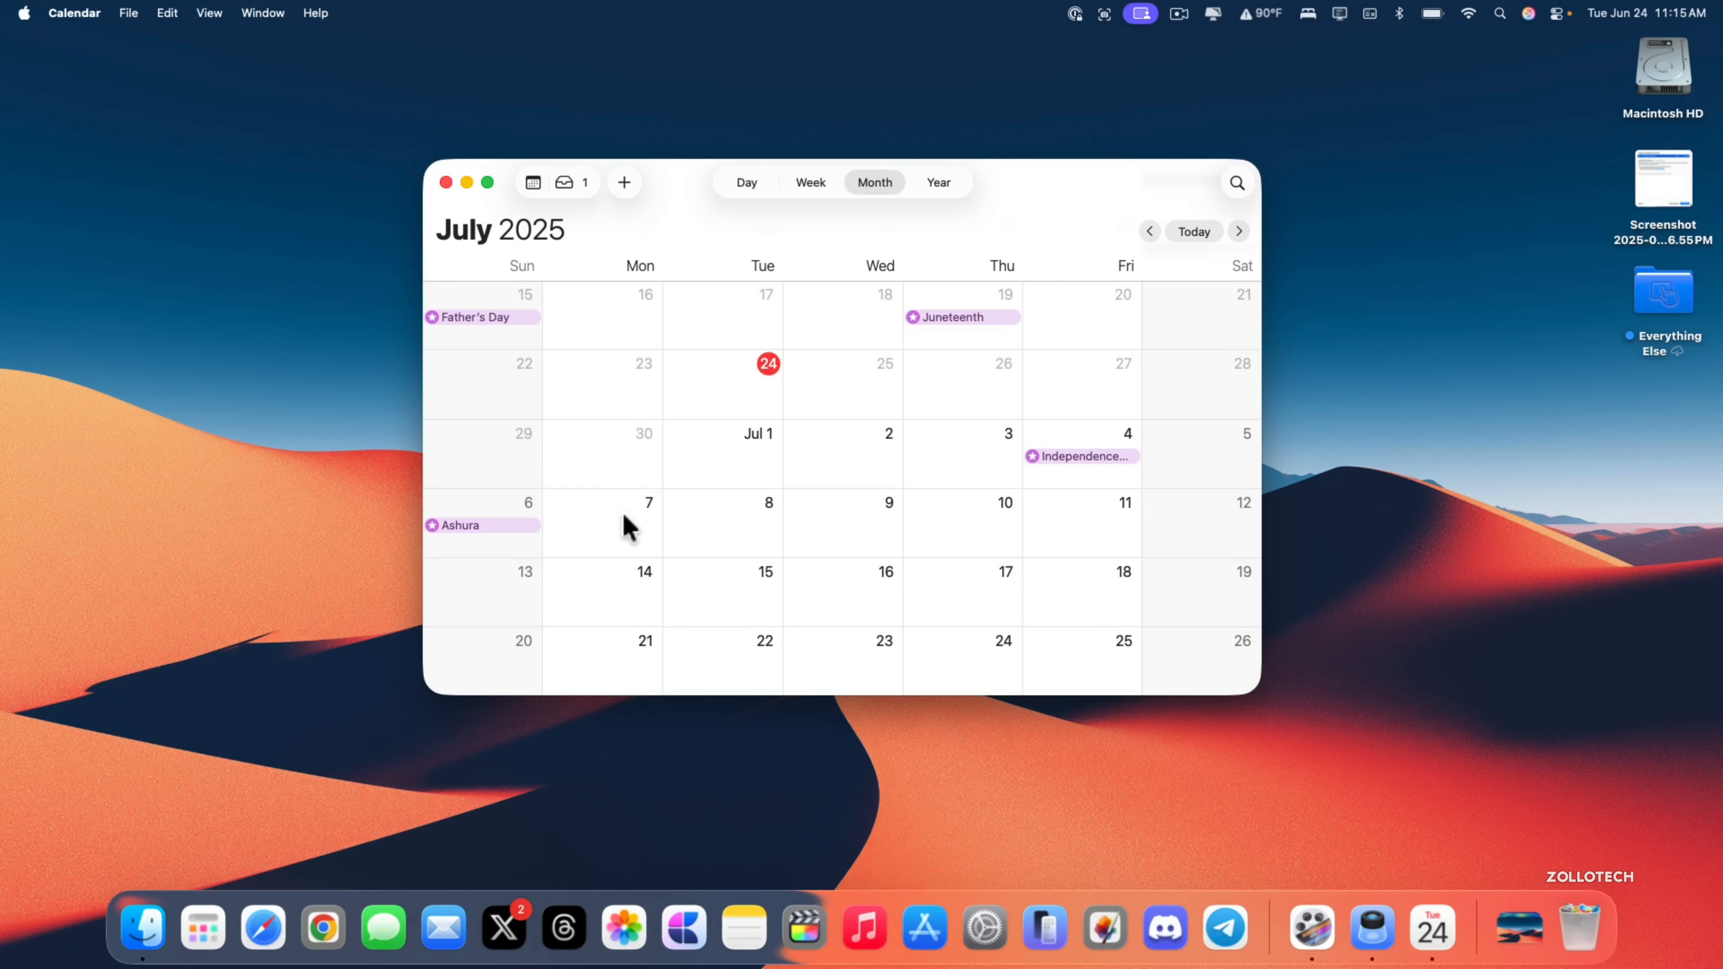
mouse_move(641, 535)
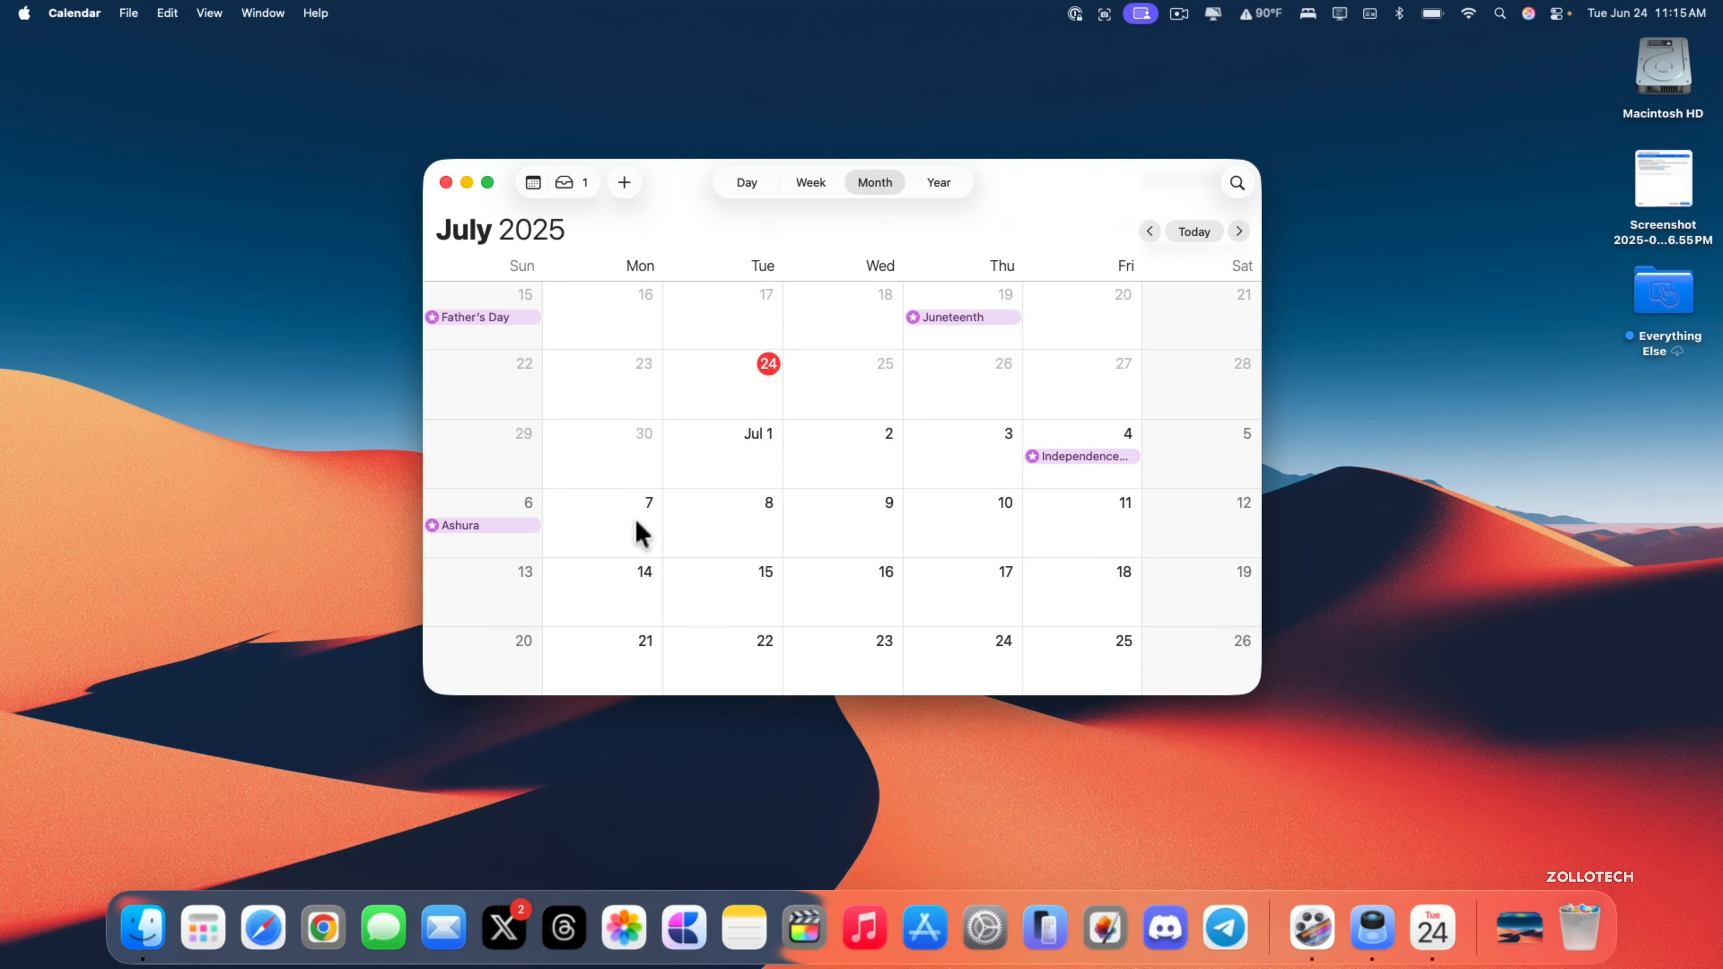
mouse_move(648, 525)
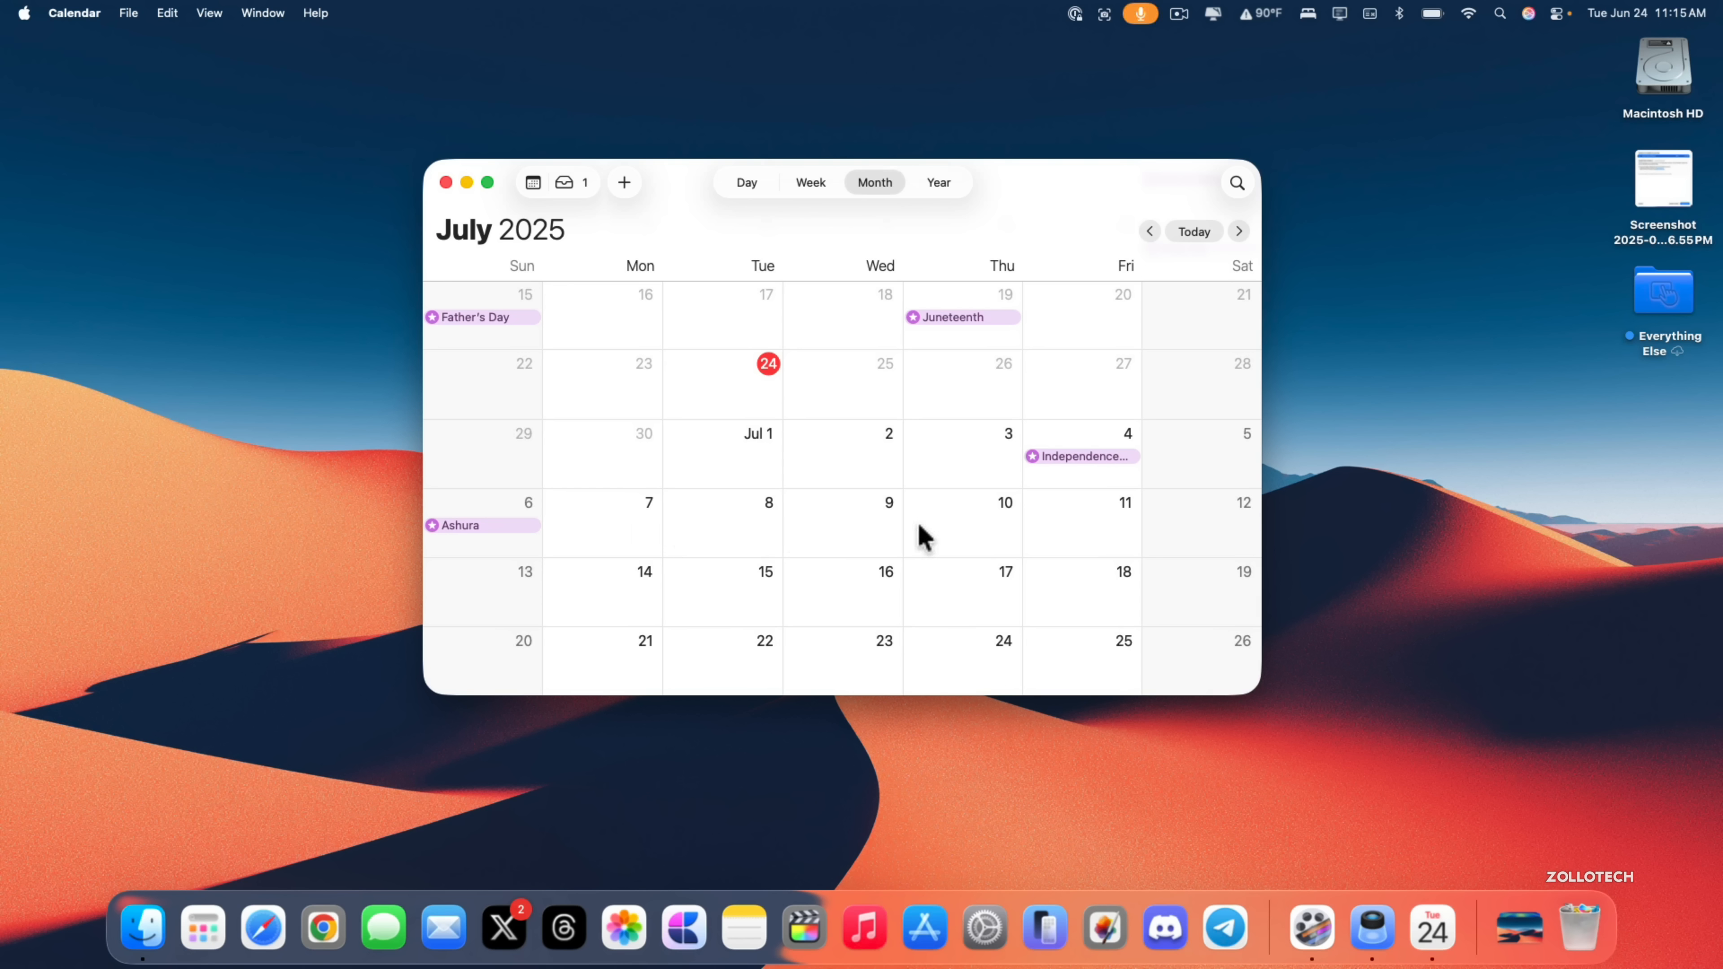
mouse_move(803, 549)
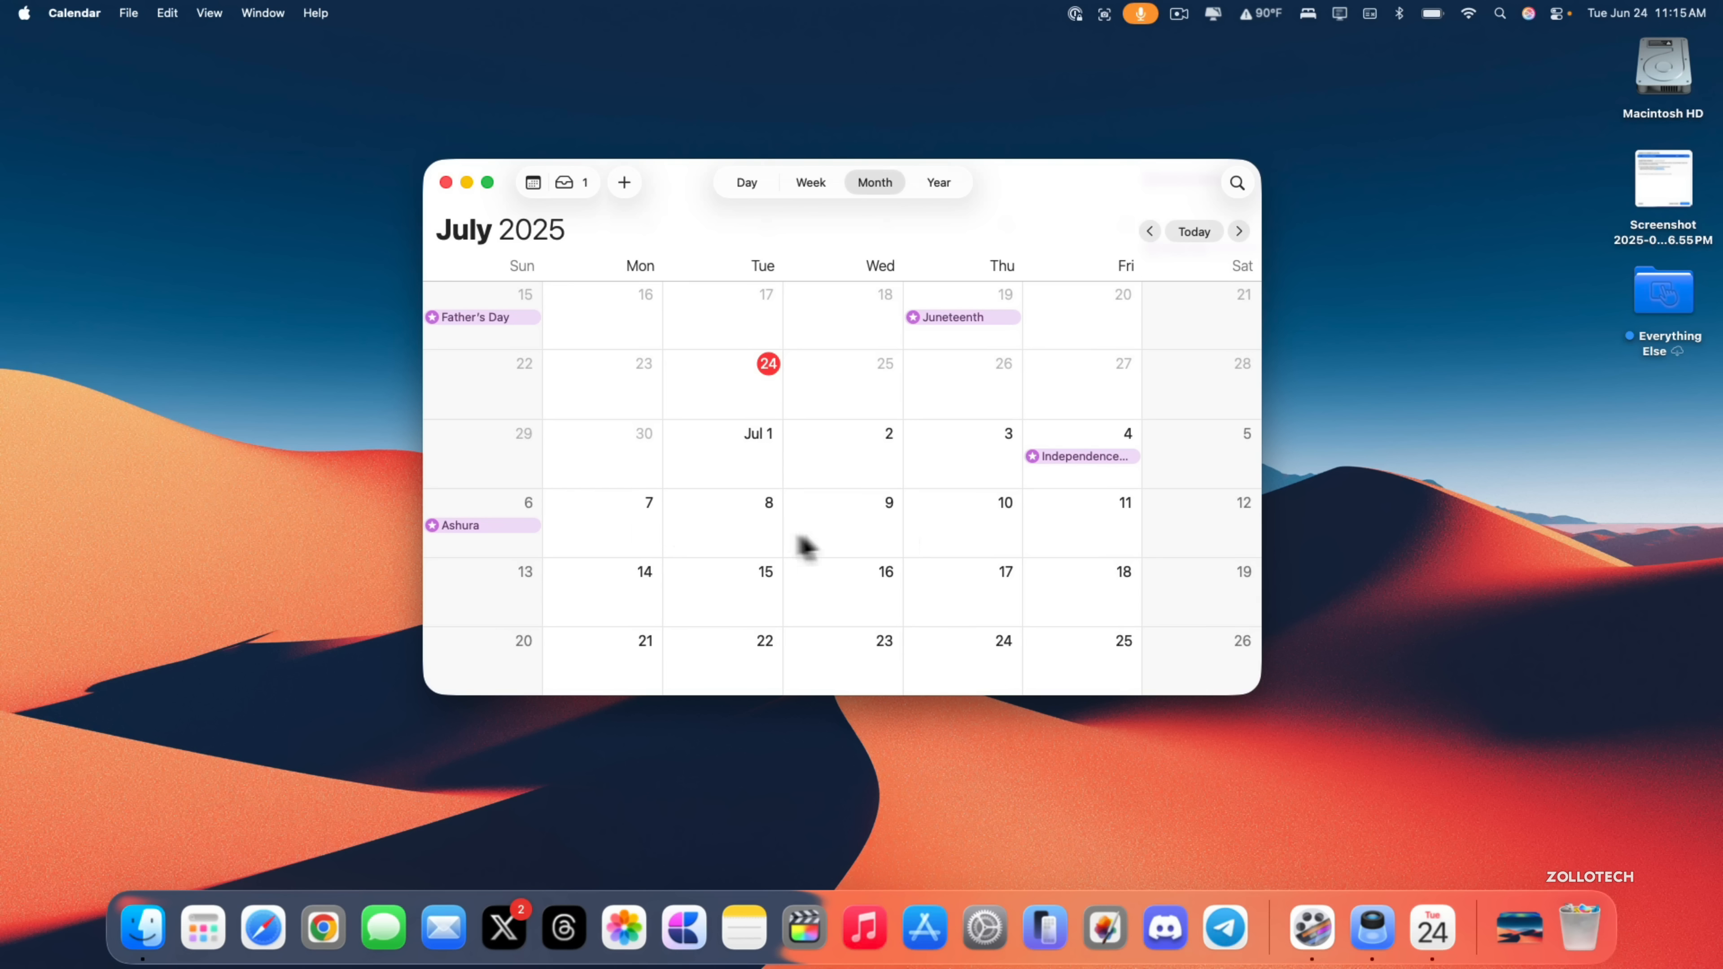
mouse_move(833, 546)
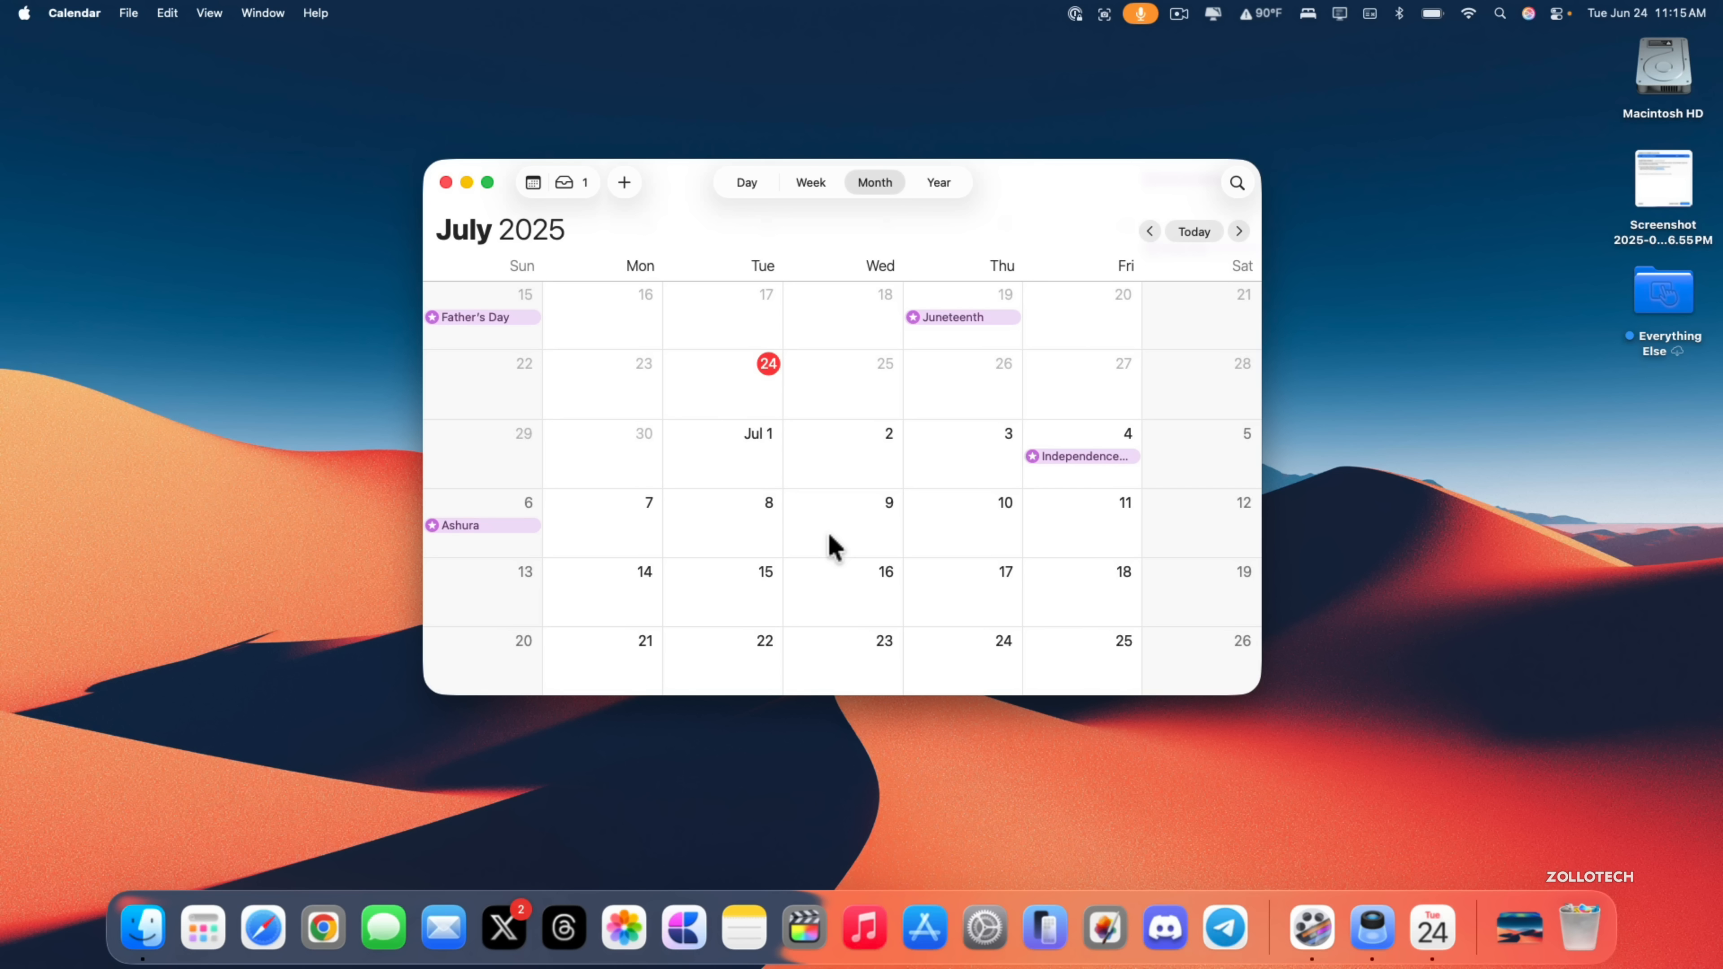
mouse_move(617, 465)
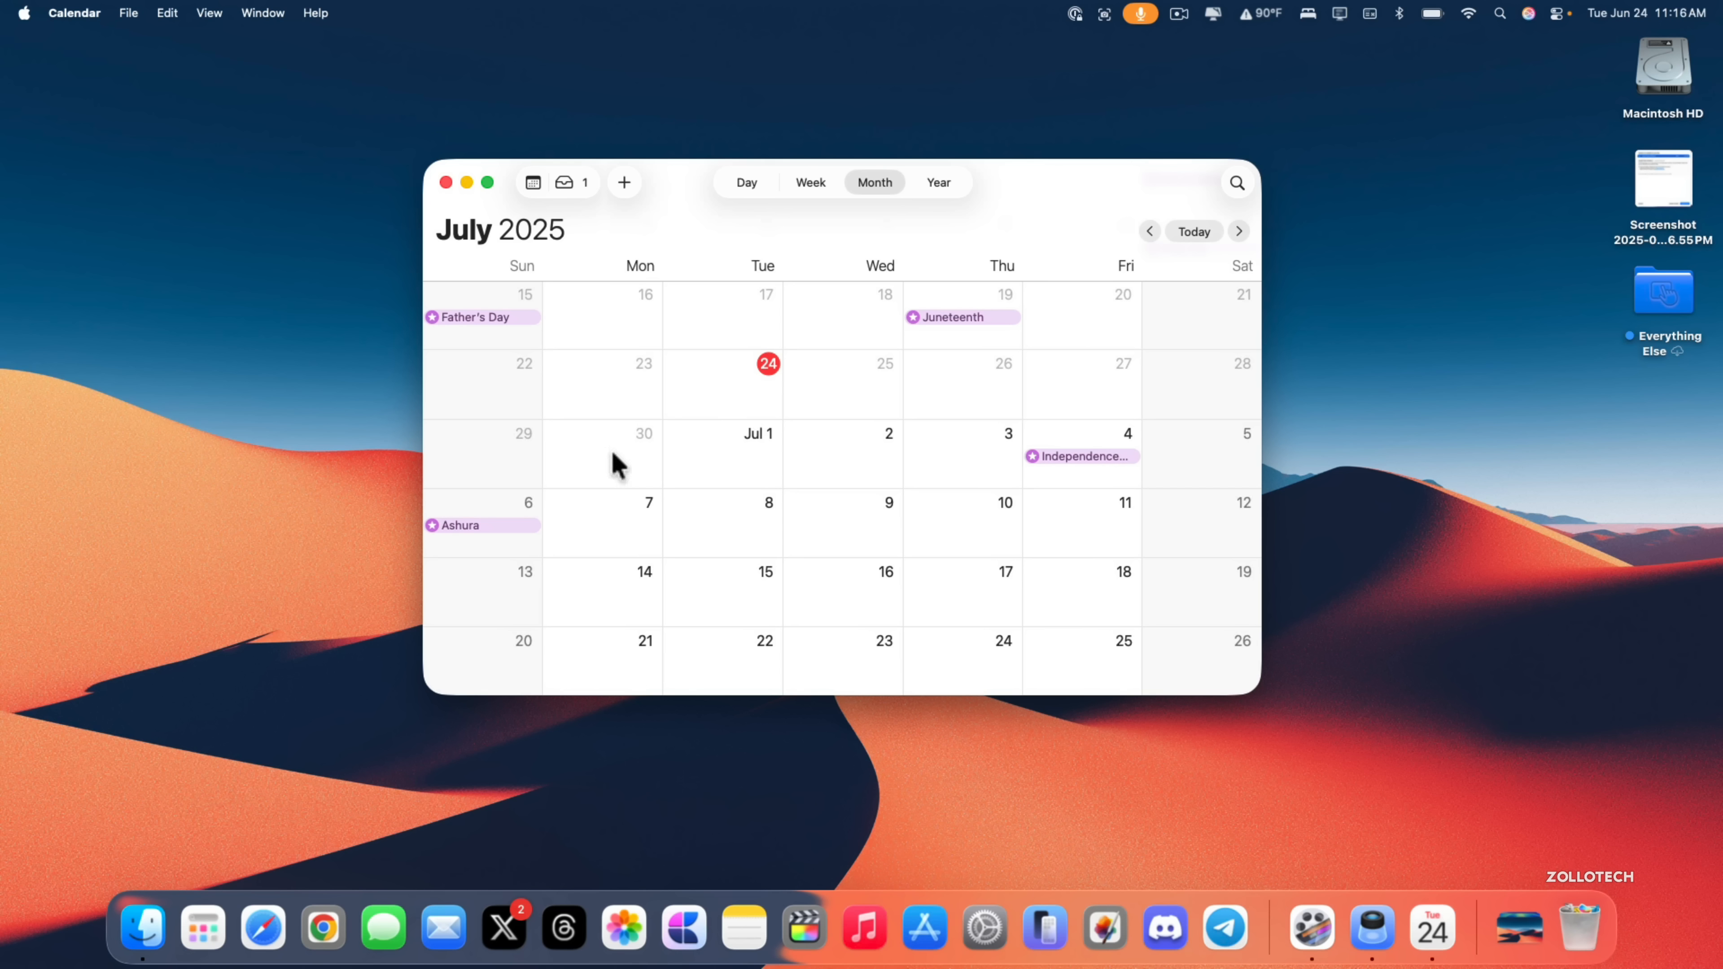
mouse_move(630, 460)
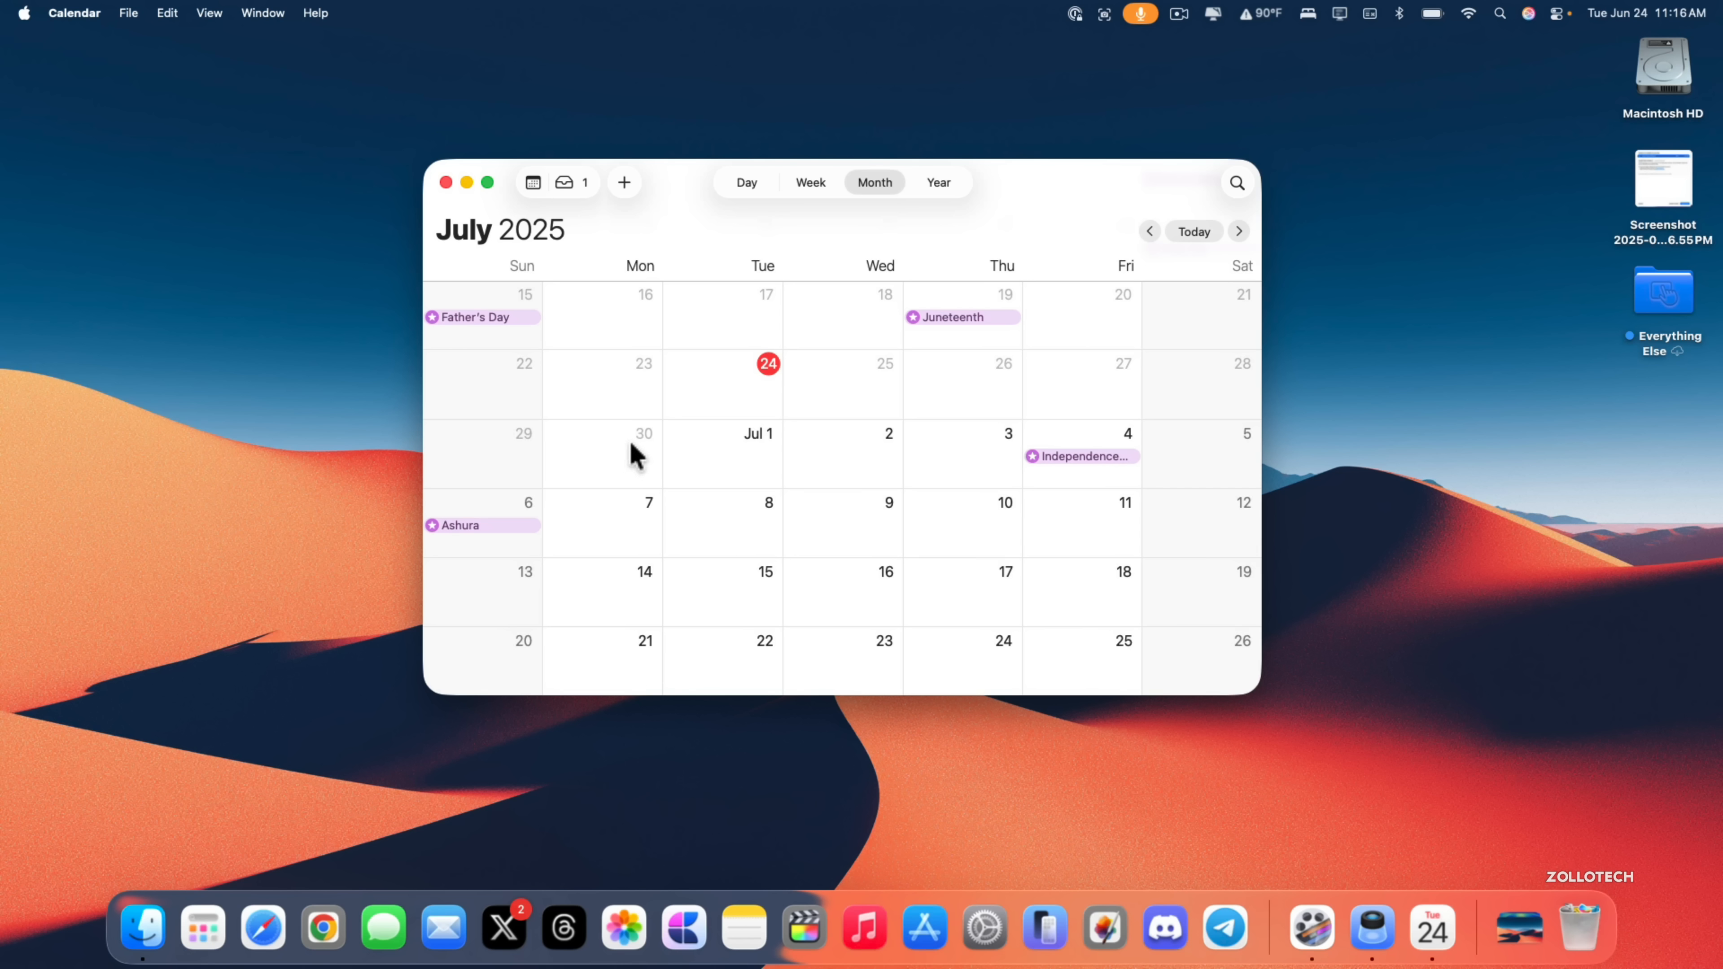
mouse_move(636, 498)
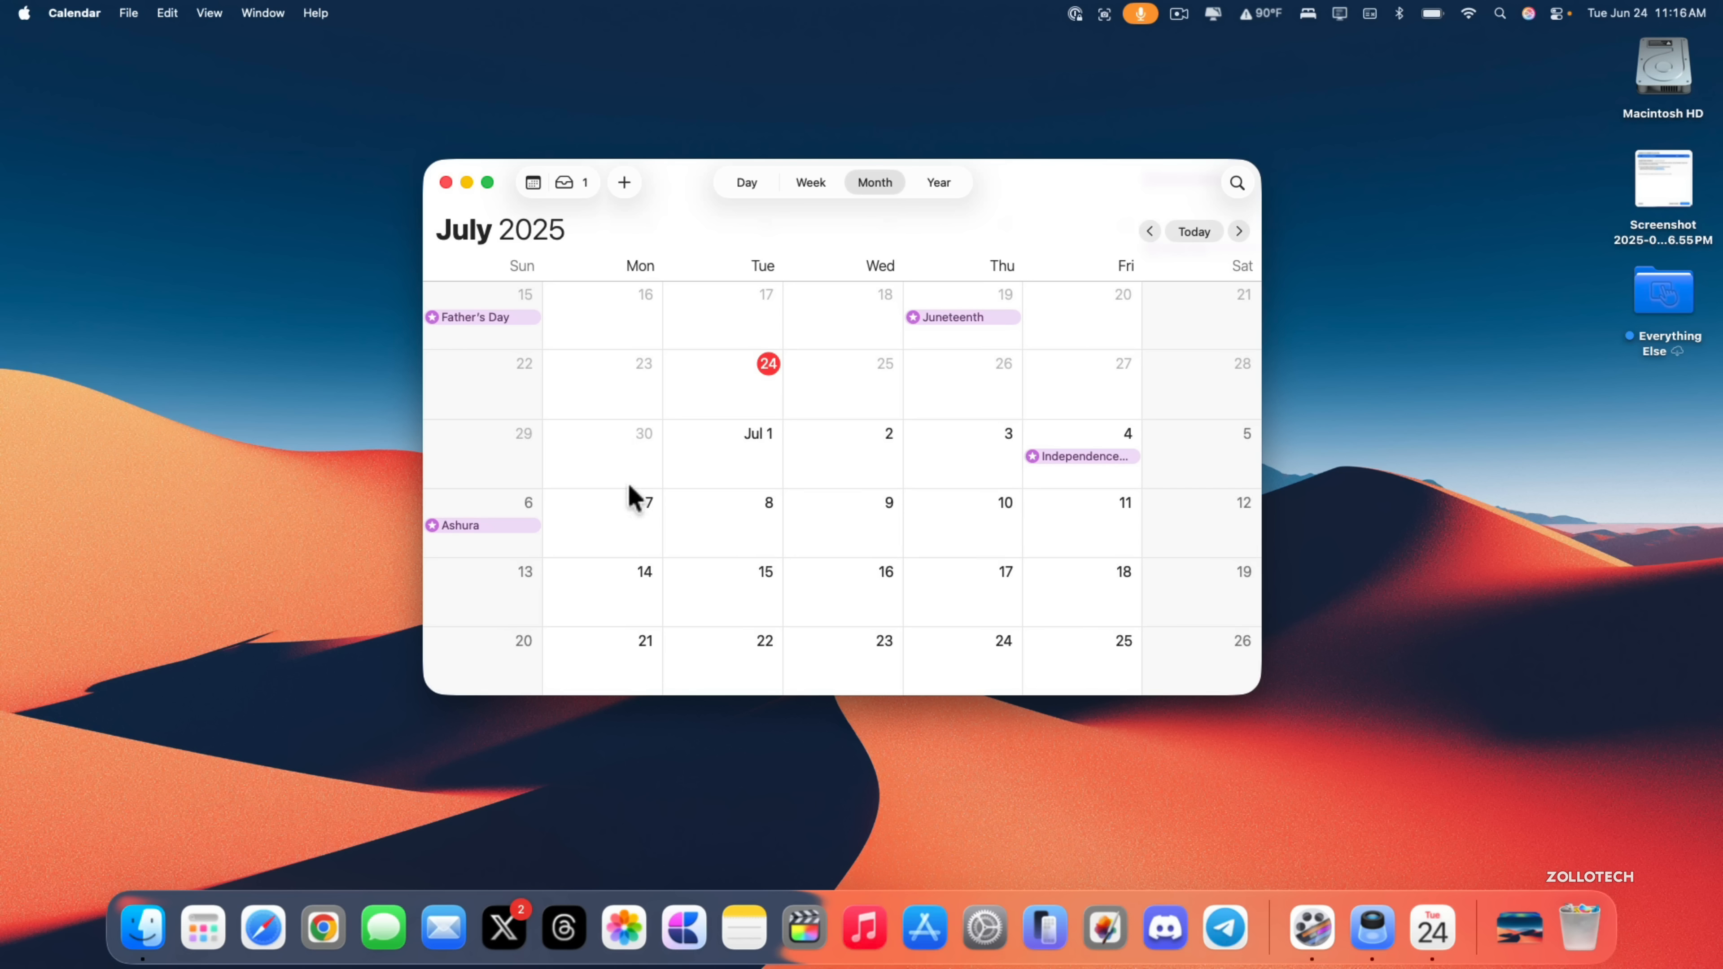
mouse_move(627, 574)
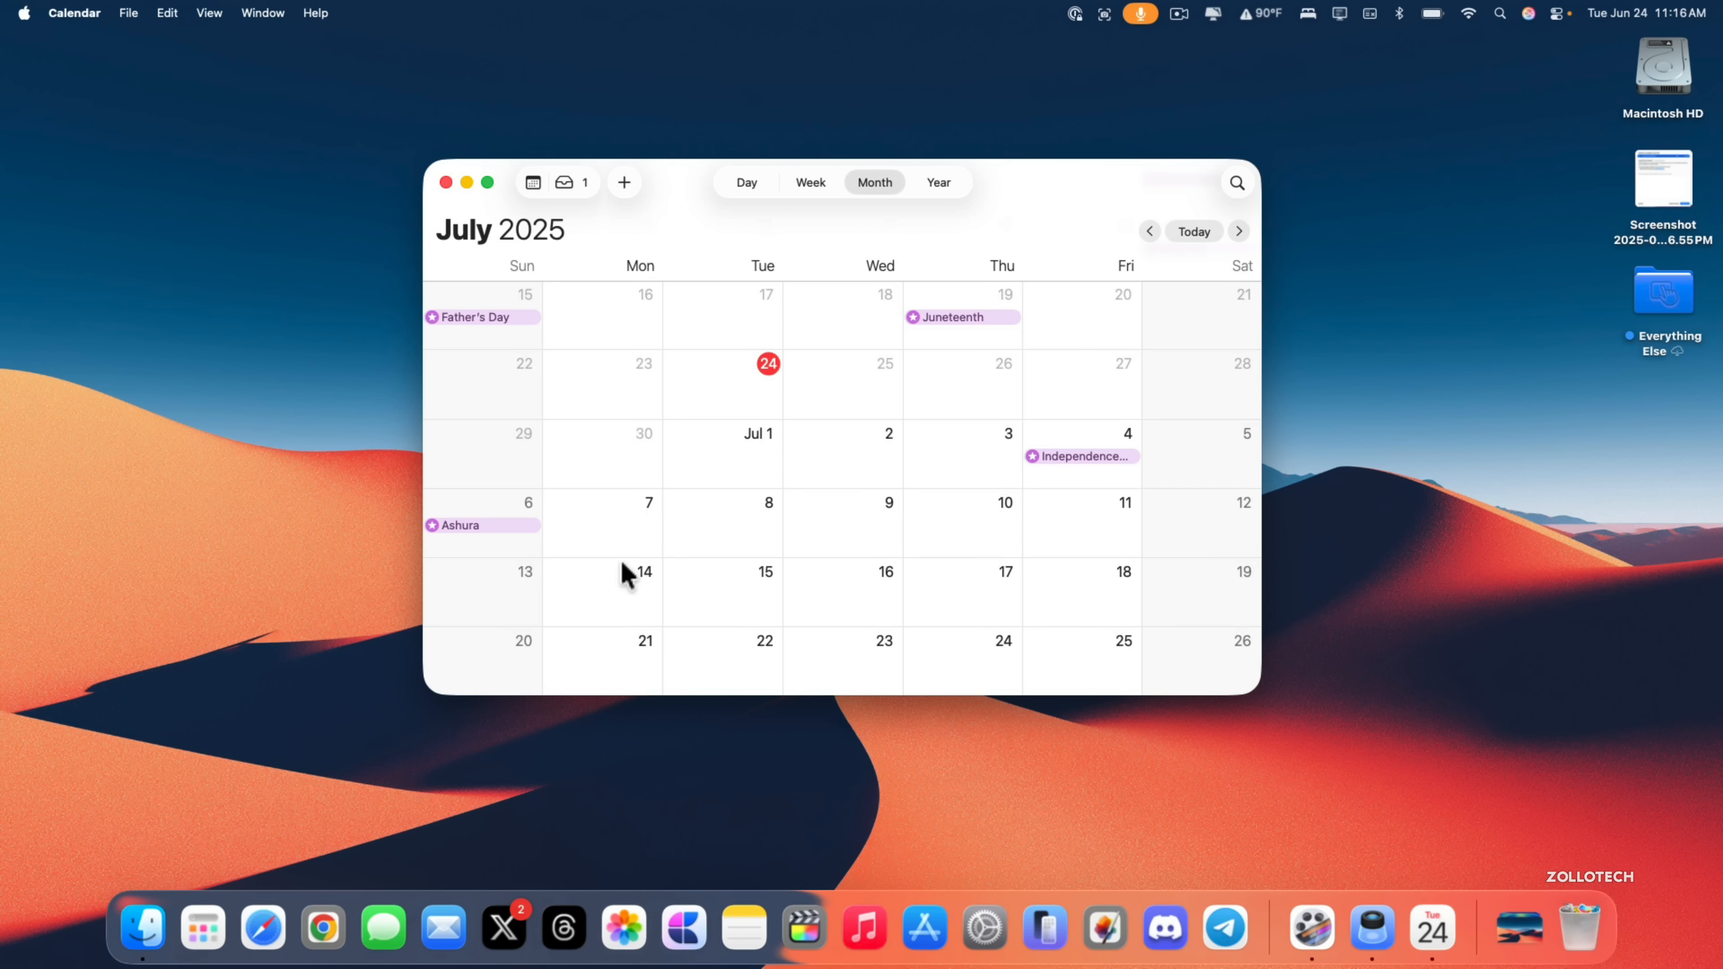
scroll(down, 3)
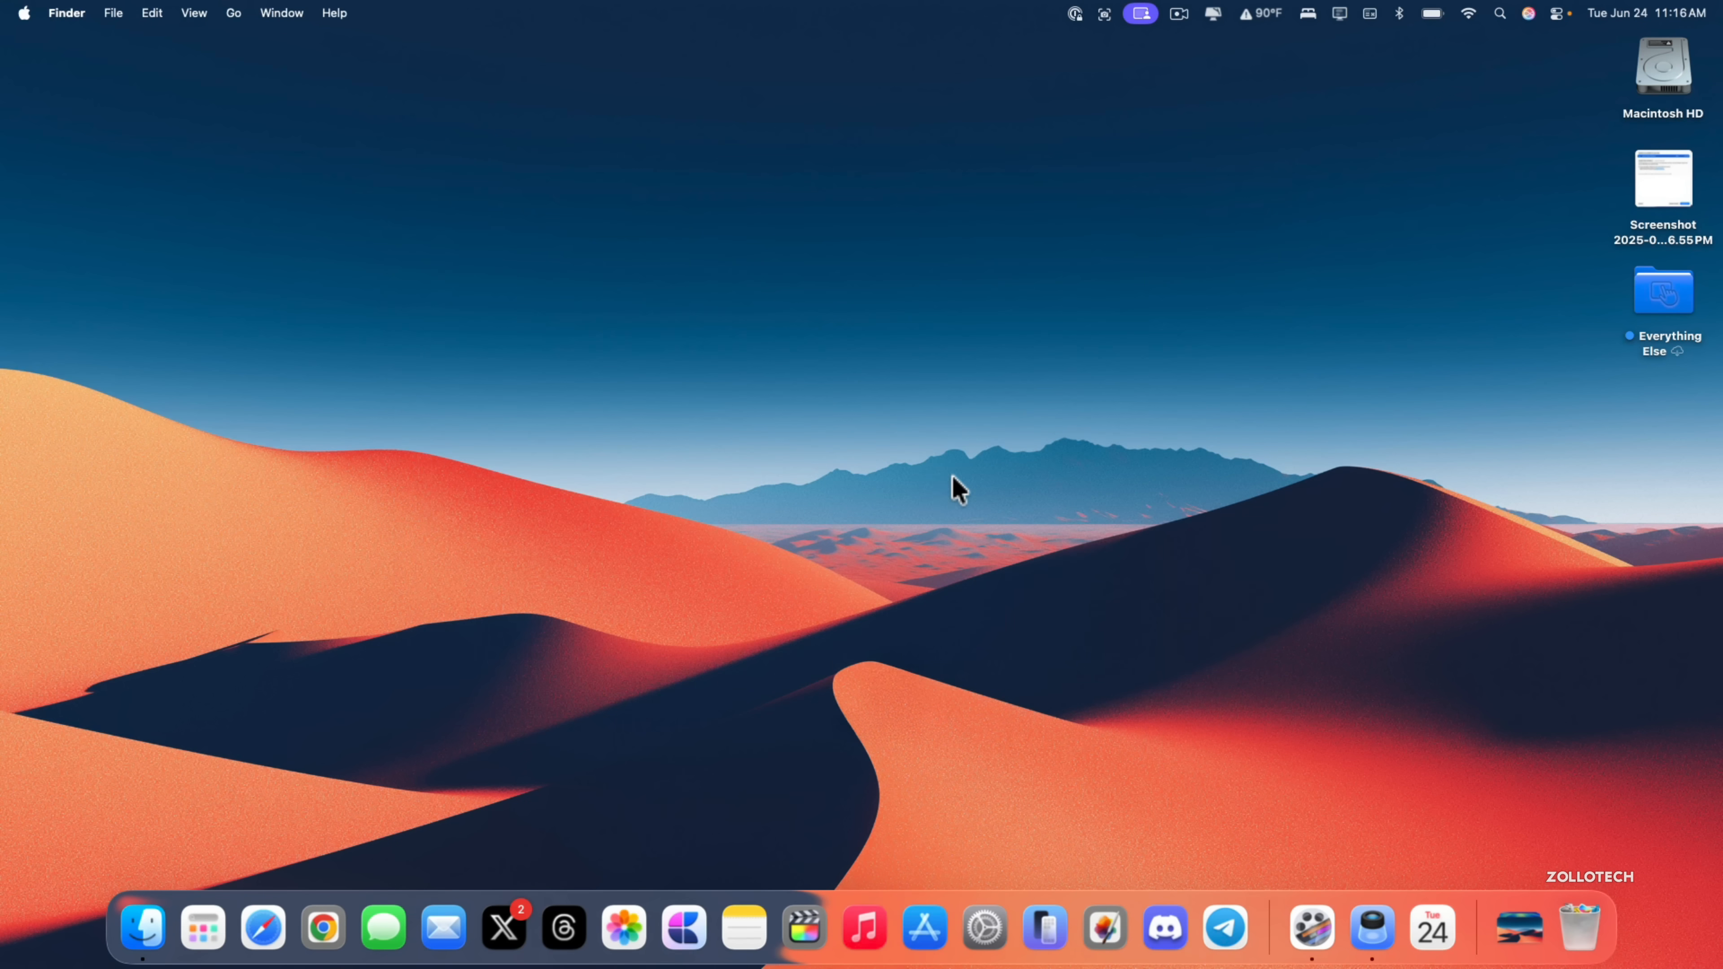
mouse_move(839, 522)
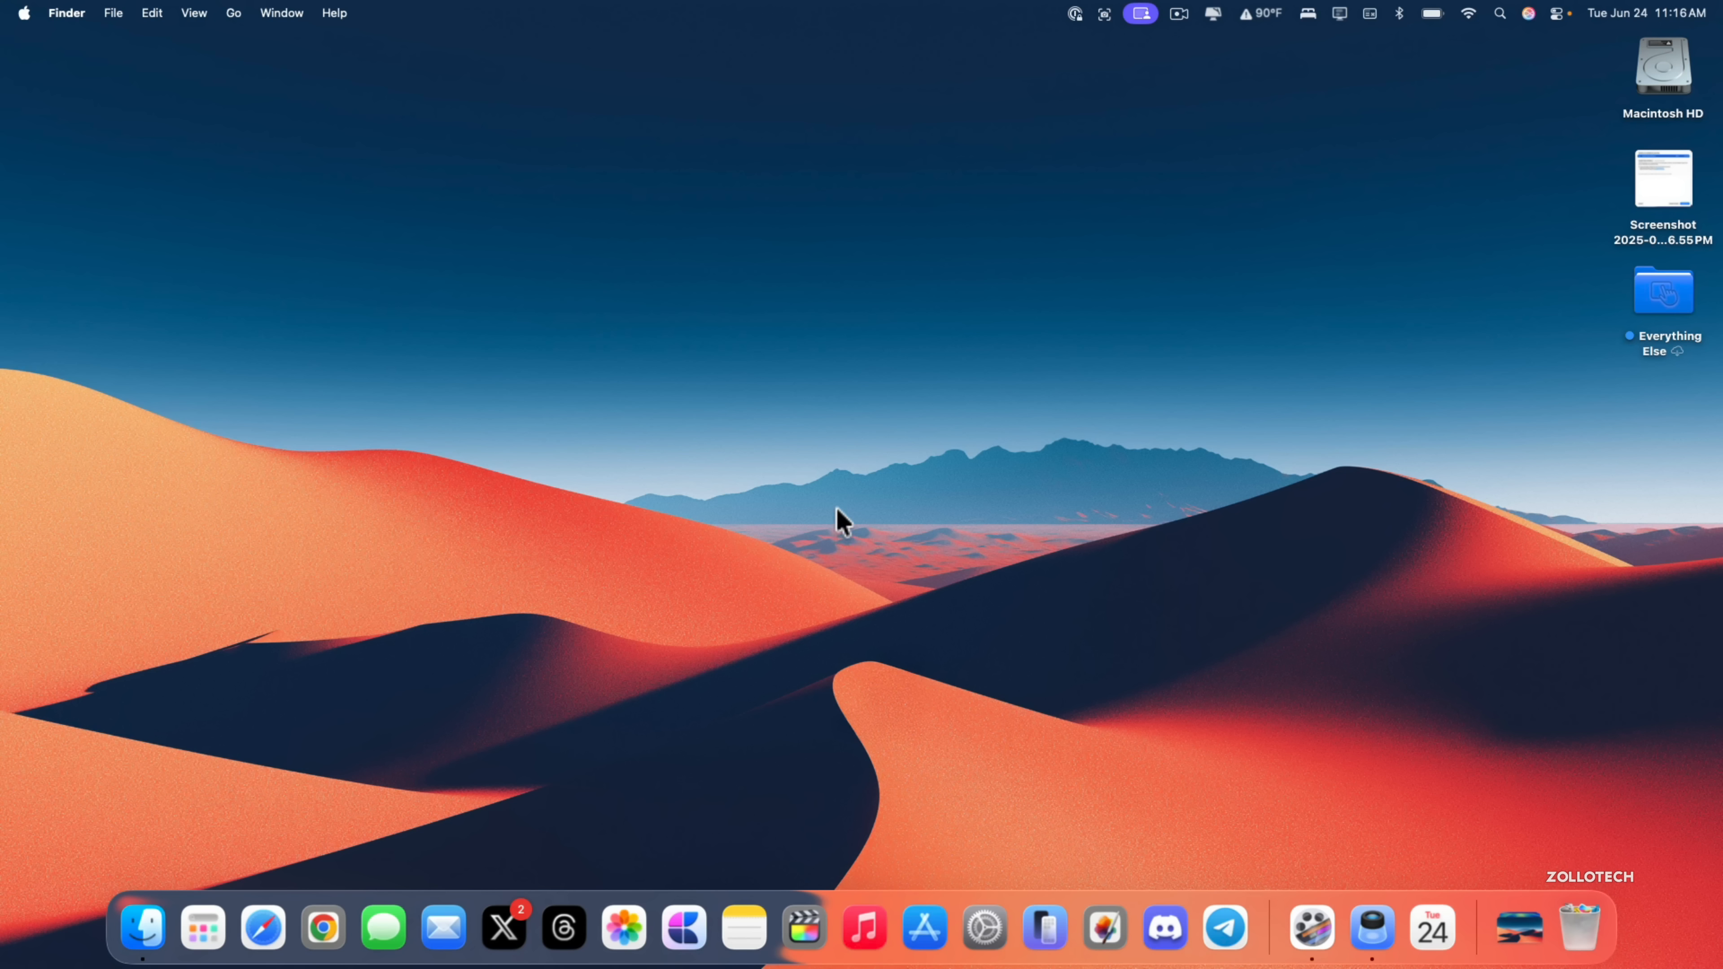
mouse_move(917, 608)
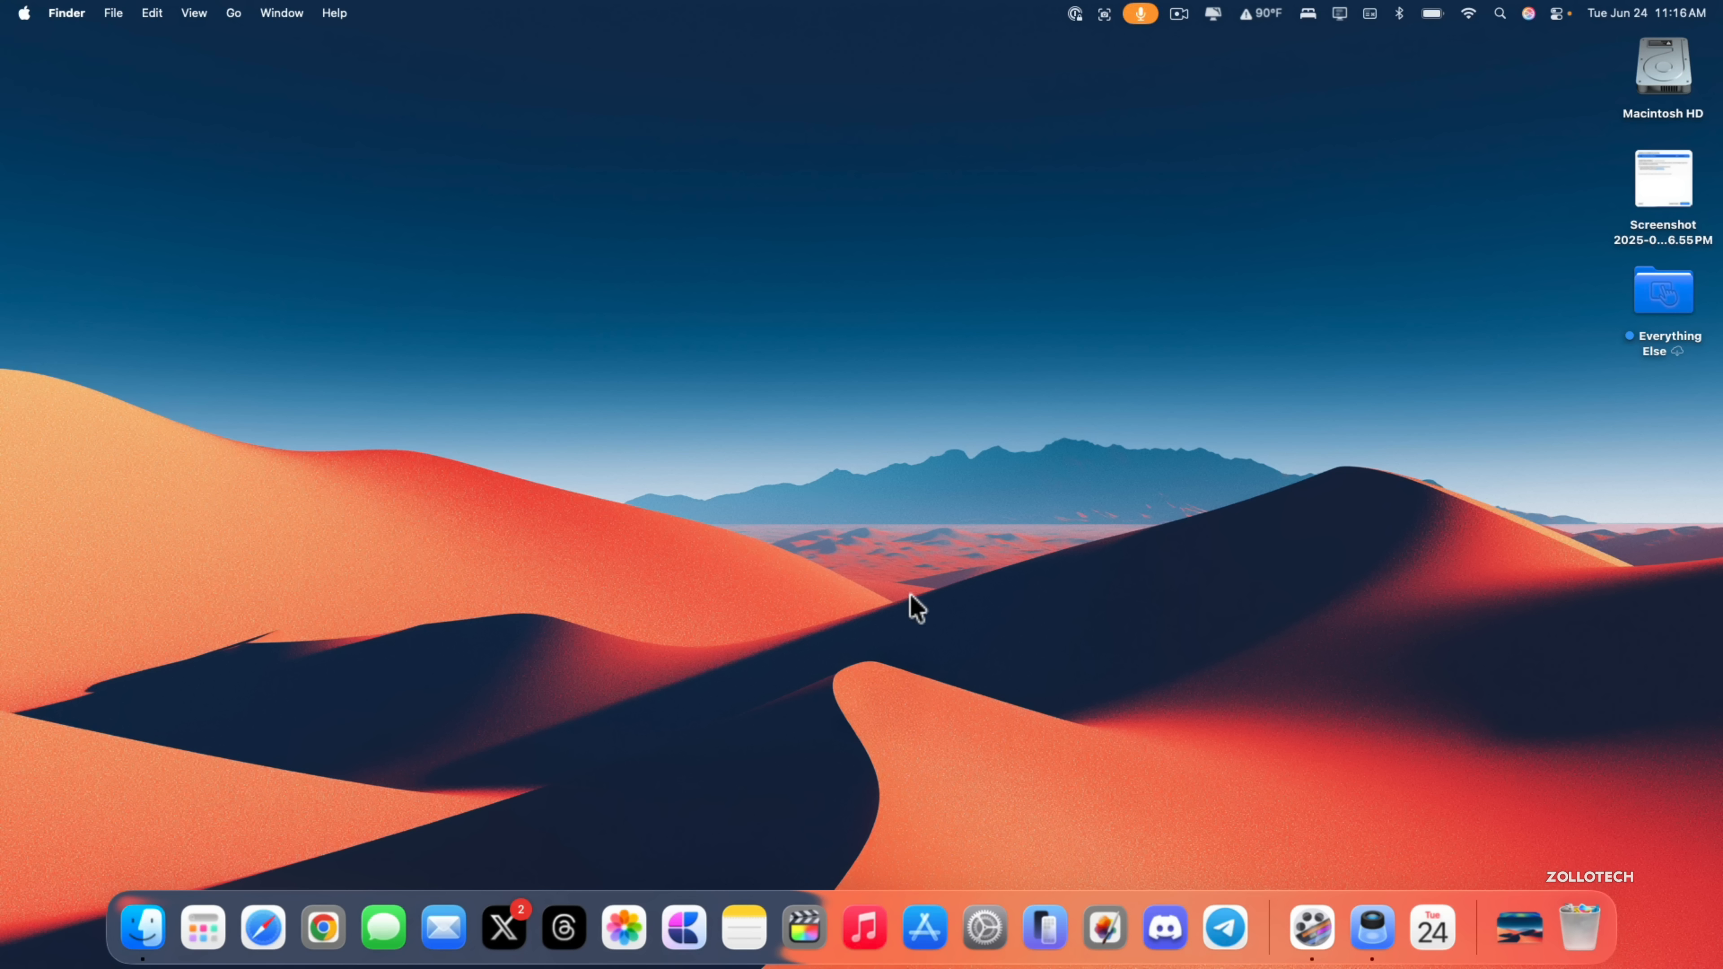
mouse_move(957, 586)
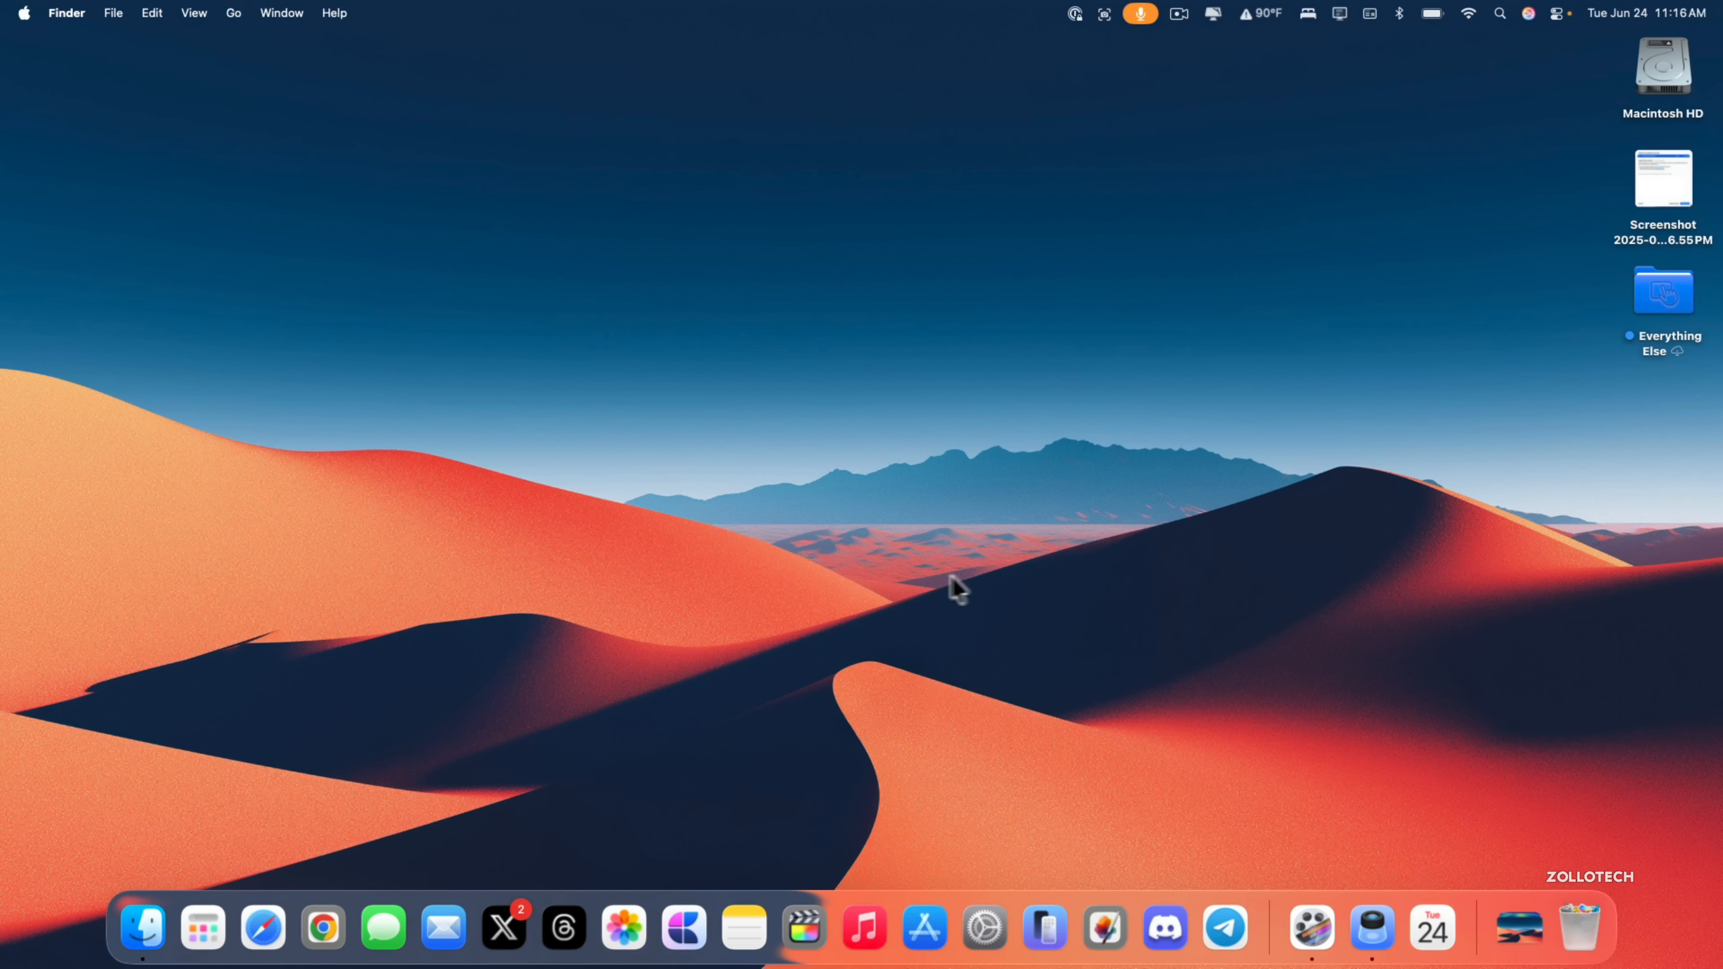
mouse_move(946, 637)
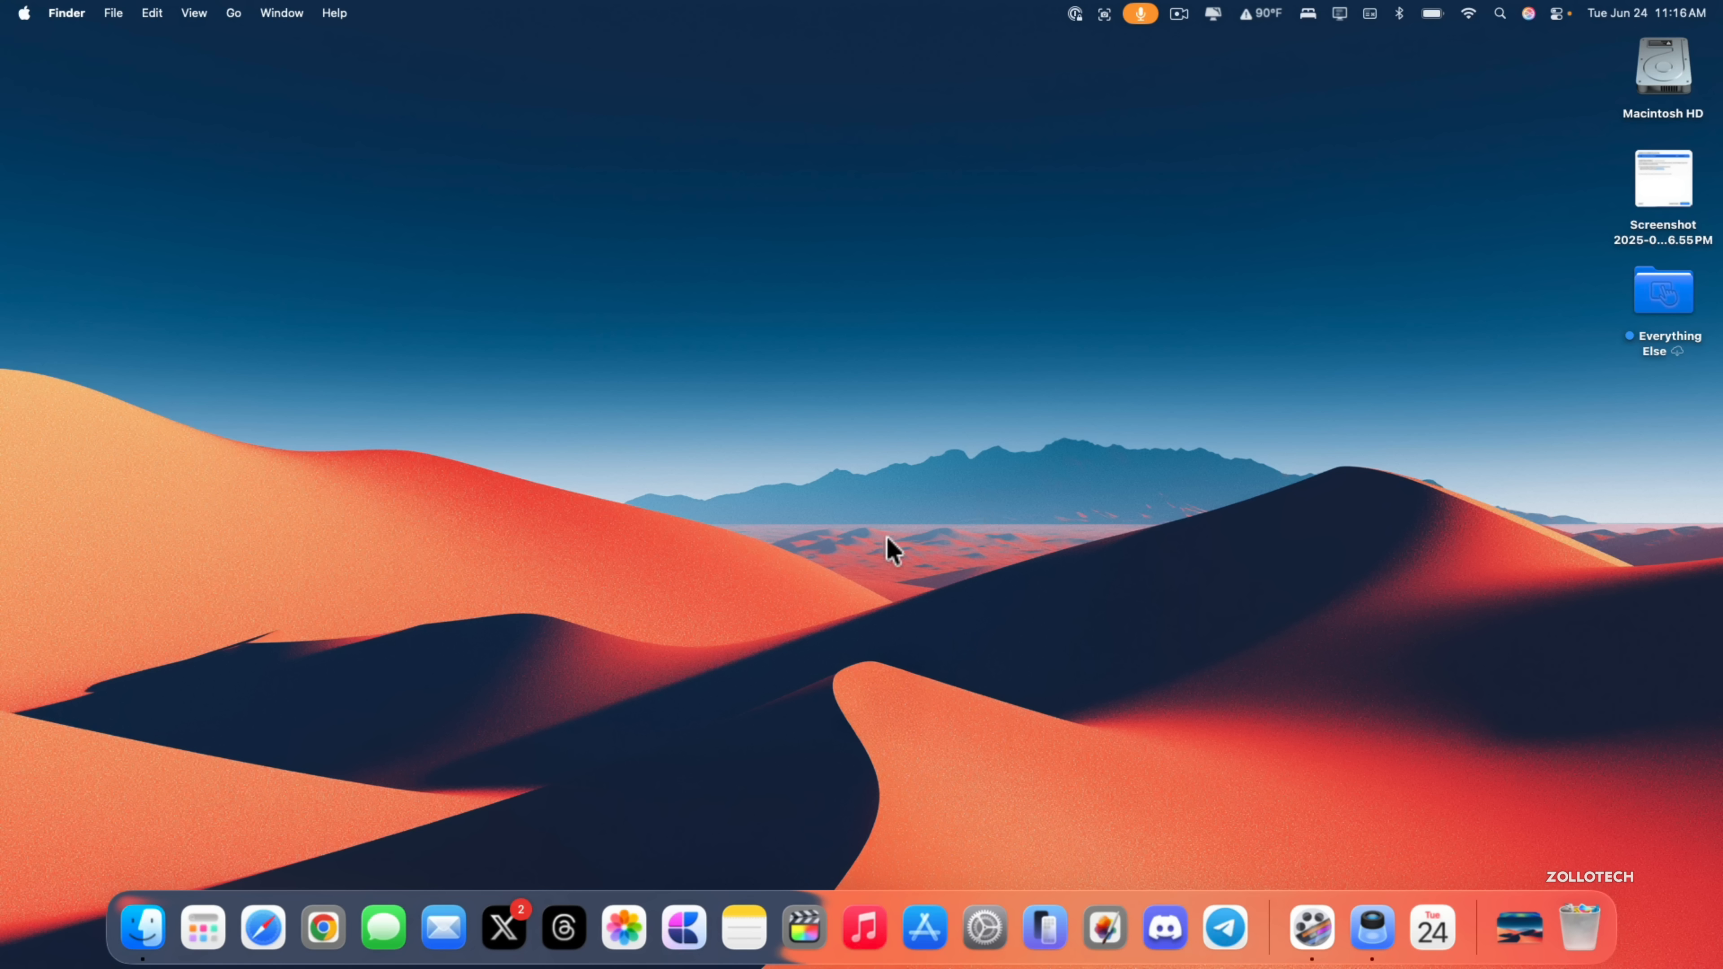
mouse_move(1007, 674)
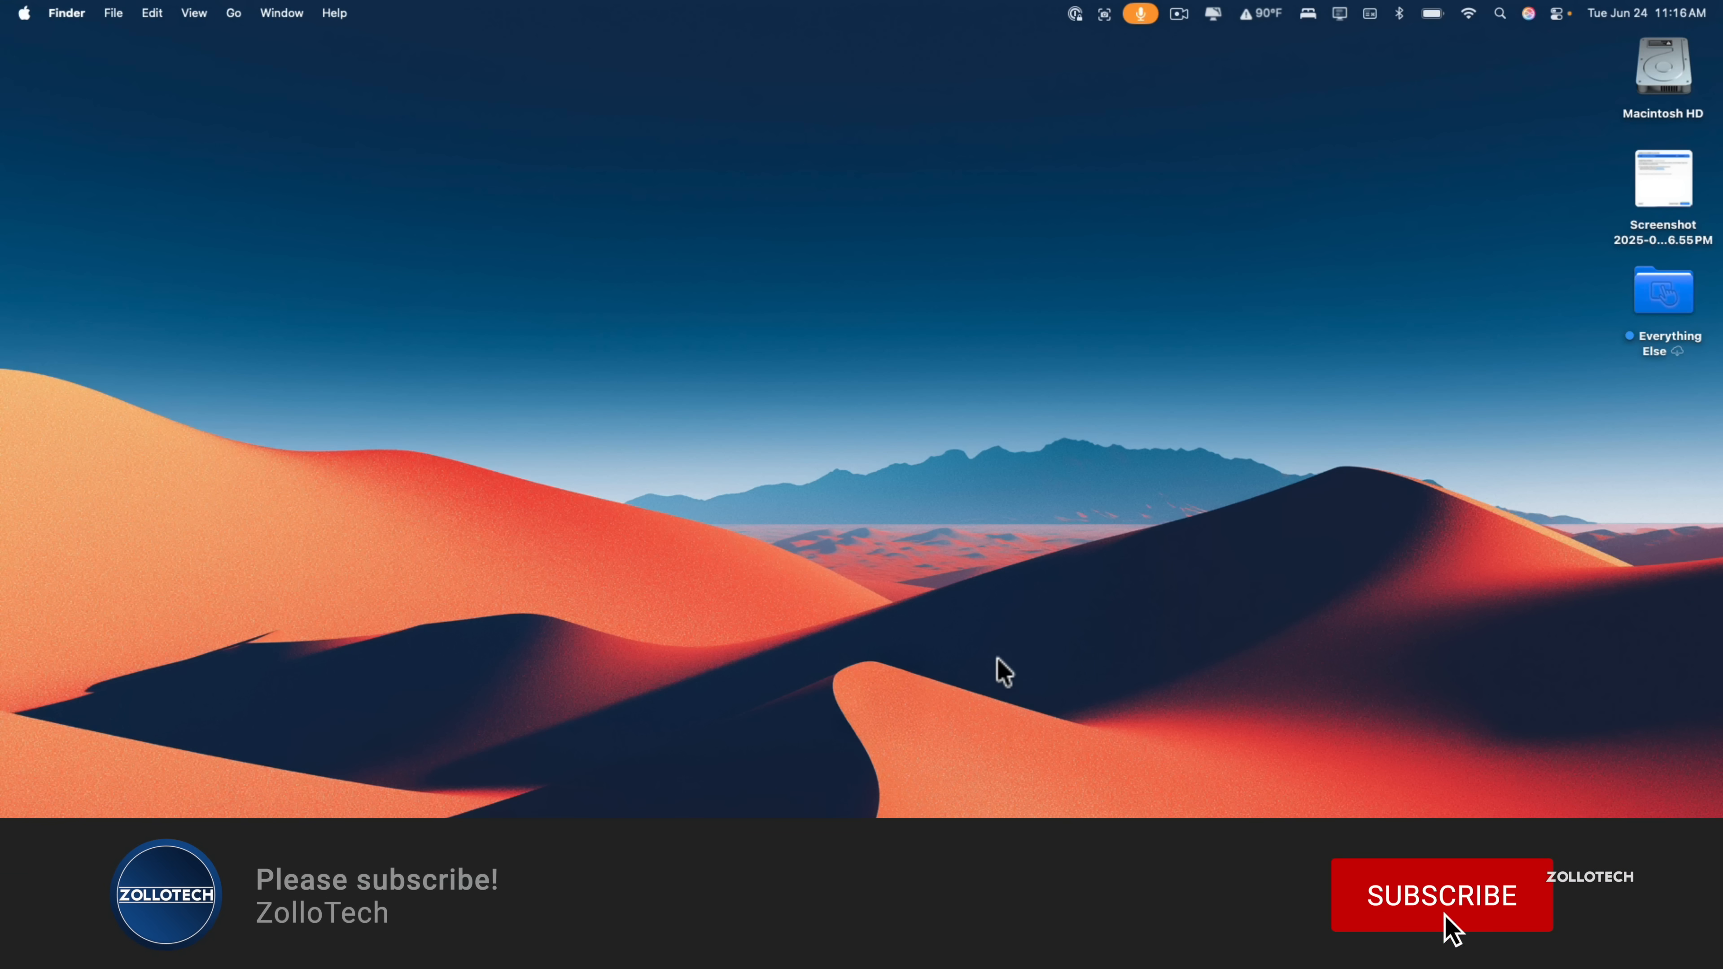
click(1440, 895)
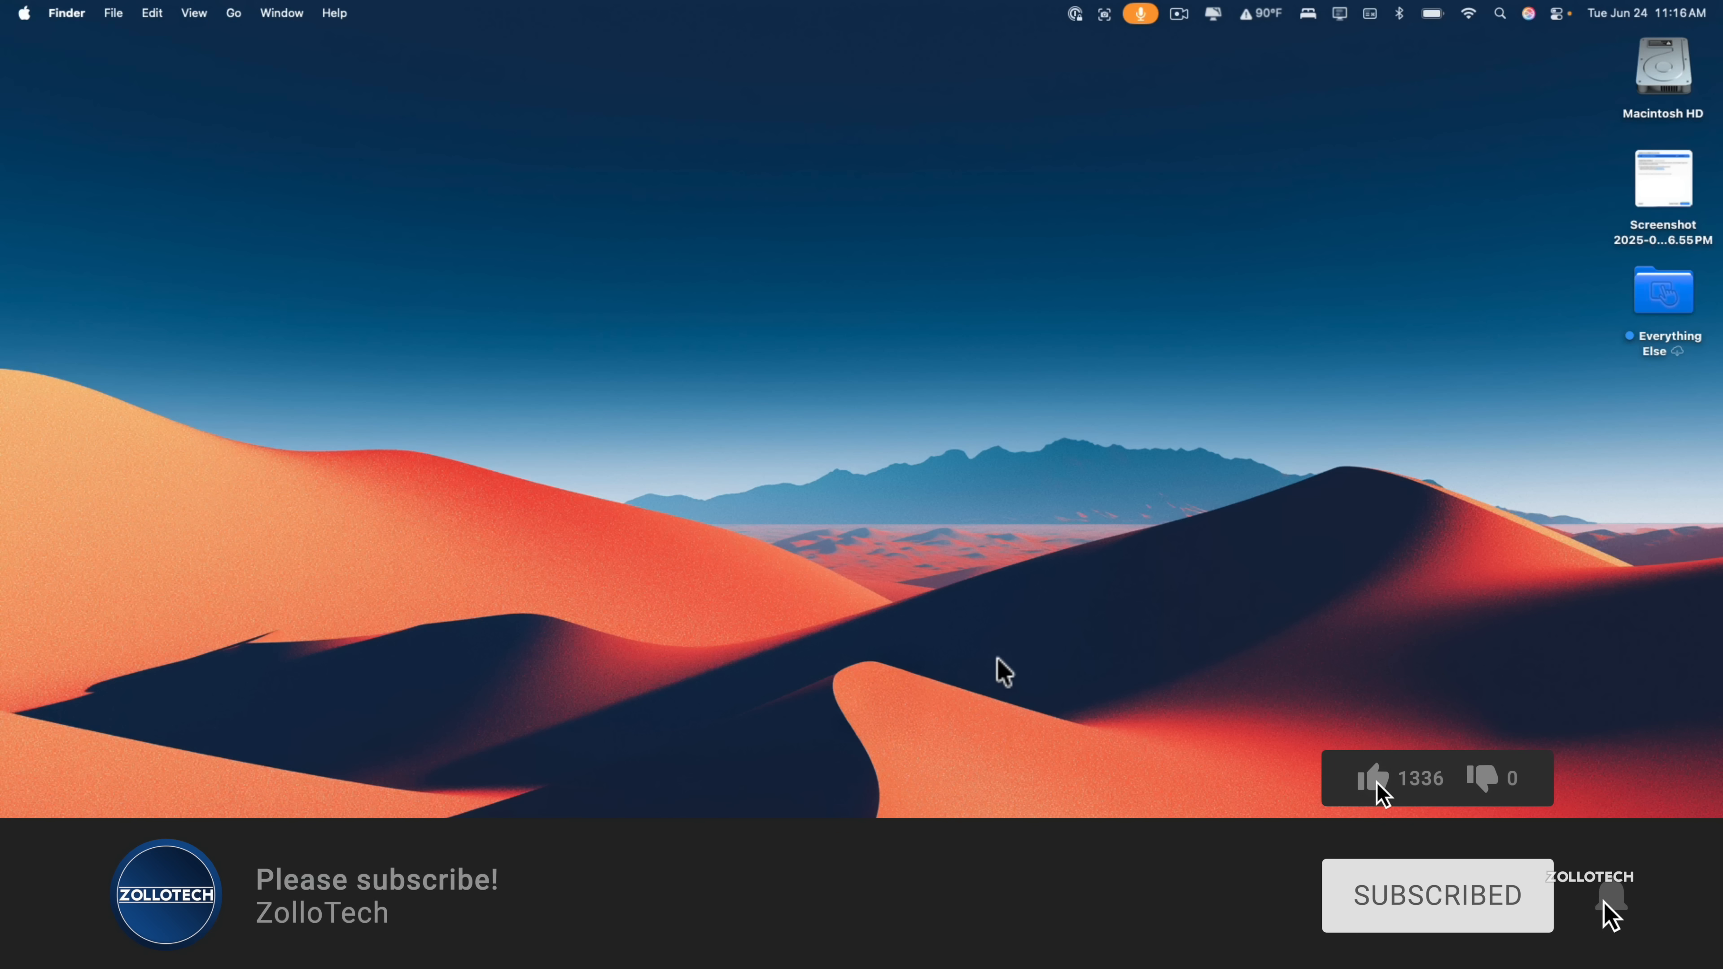
click(1375, 778)
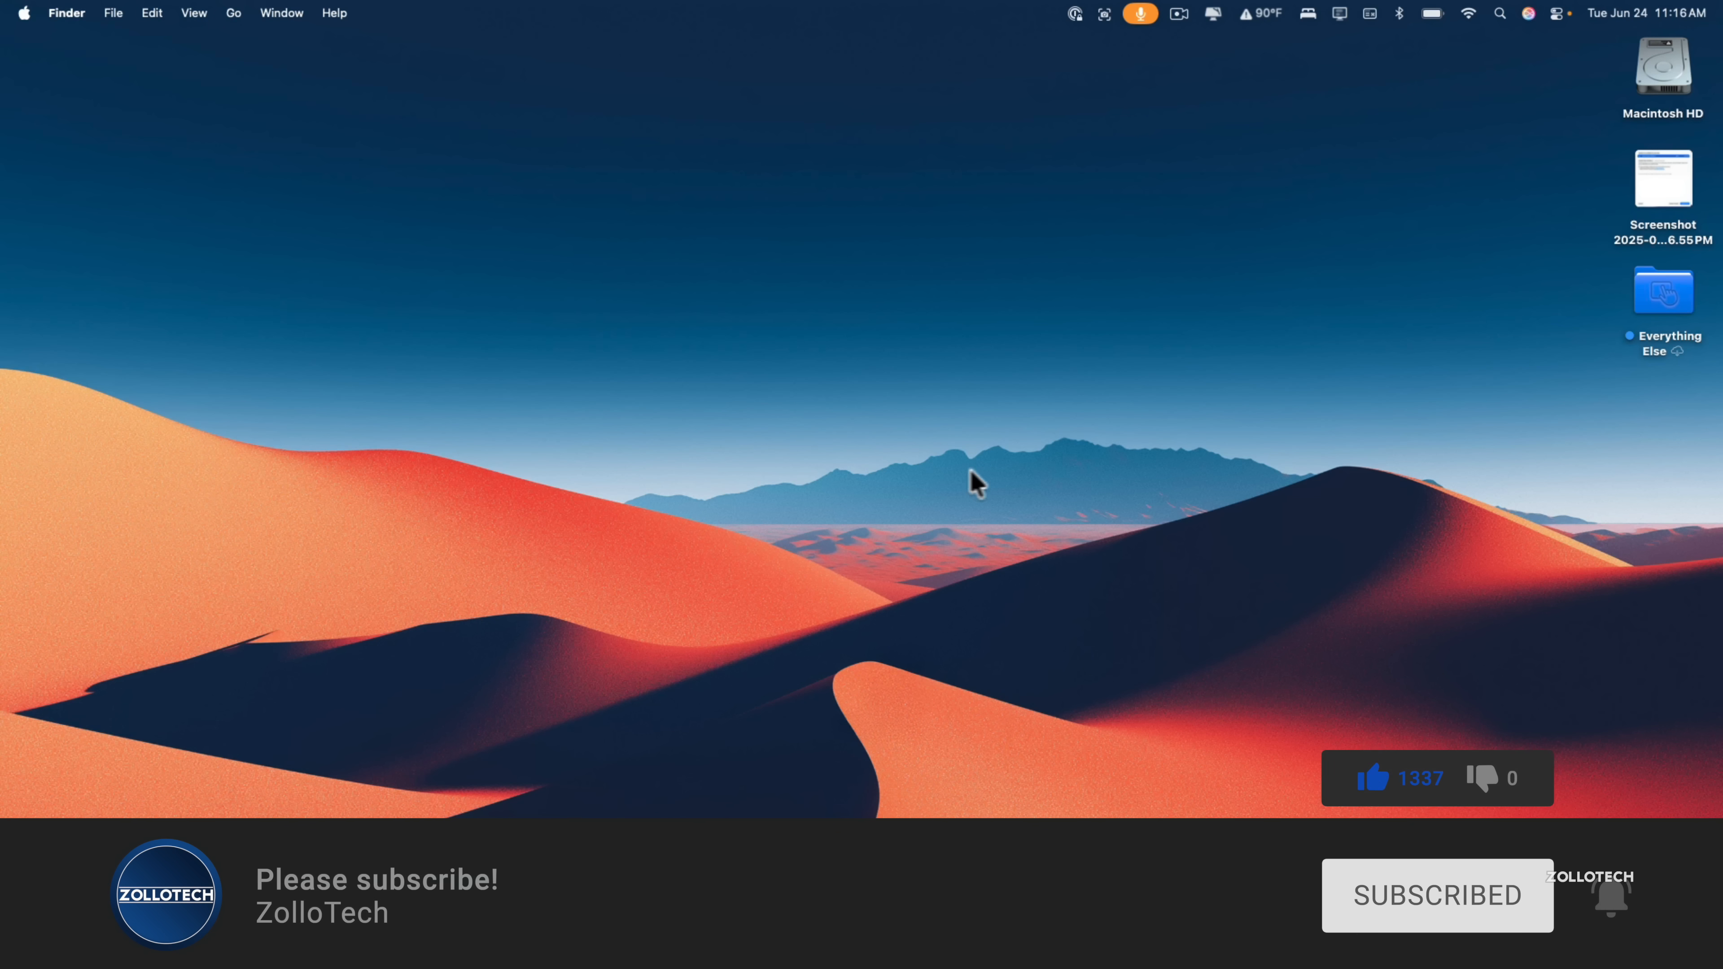